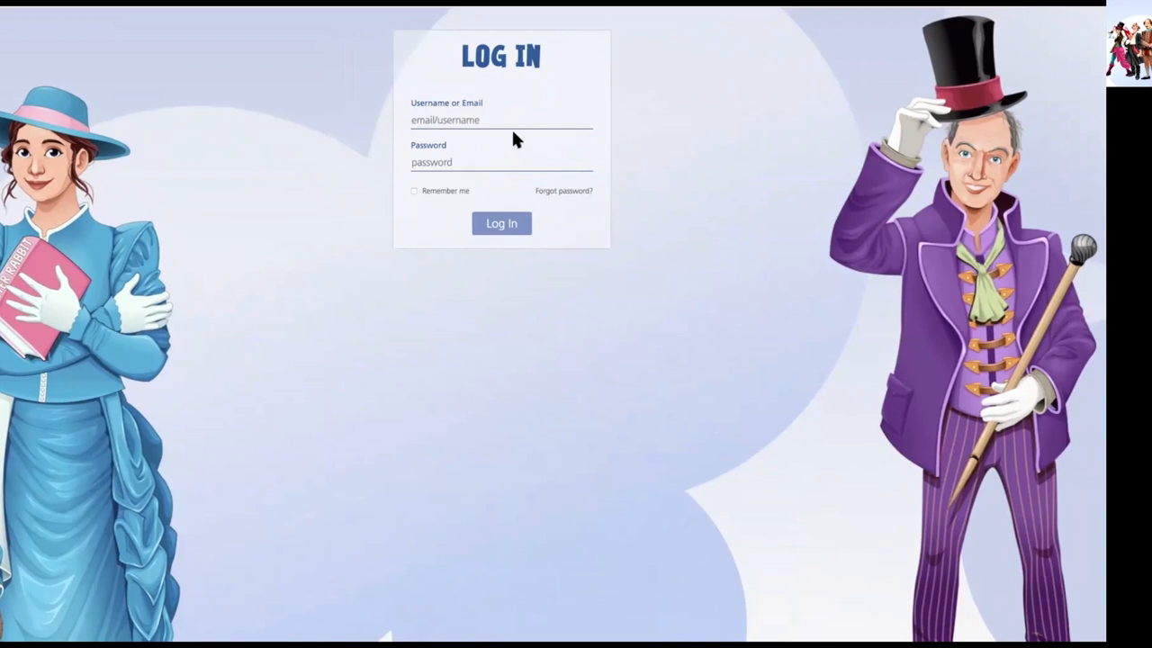
Step: Sign in with a saved email and the typed password to reach the character home screen
click(498, 119)
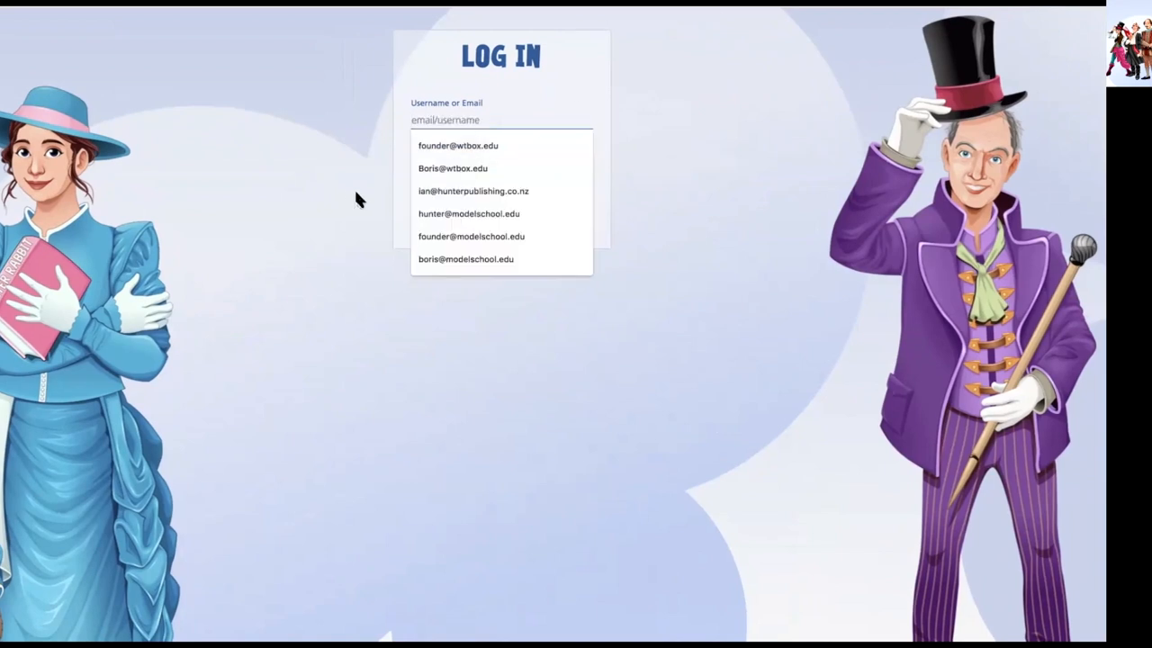
click(471, 236)
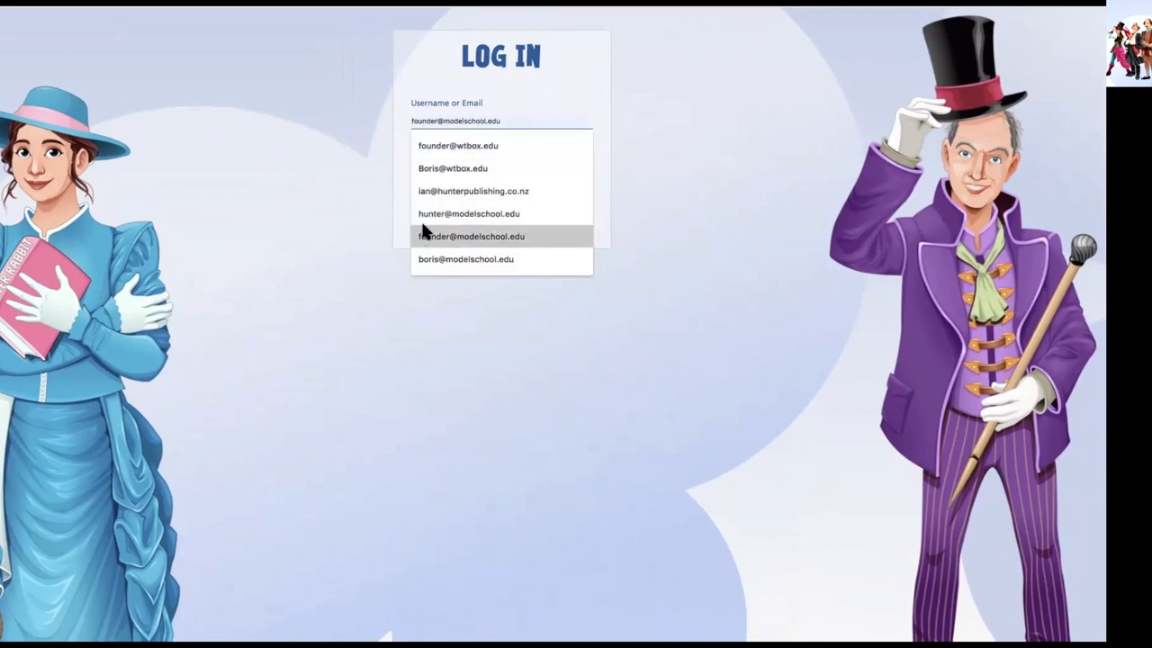
click(460, 146)
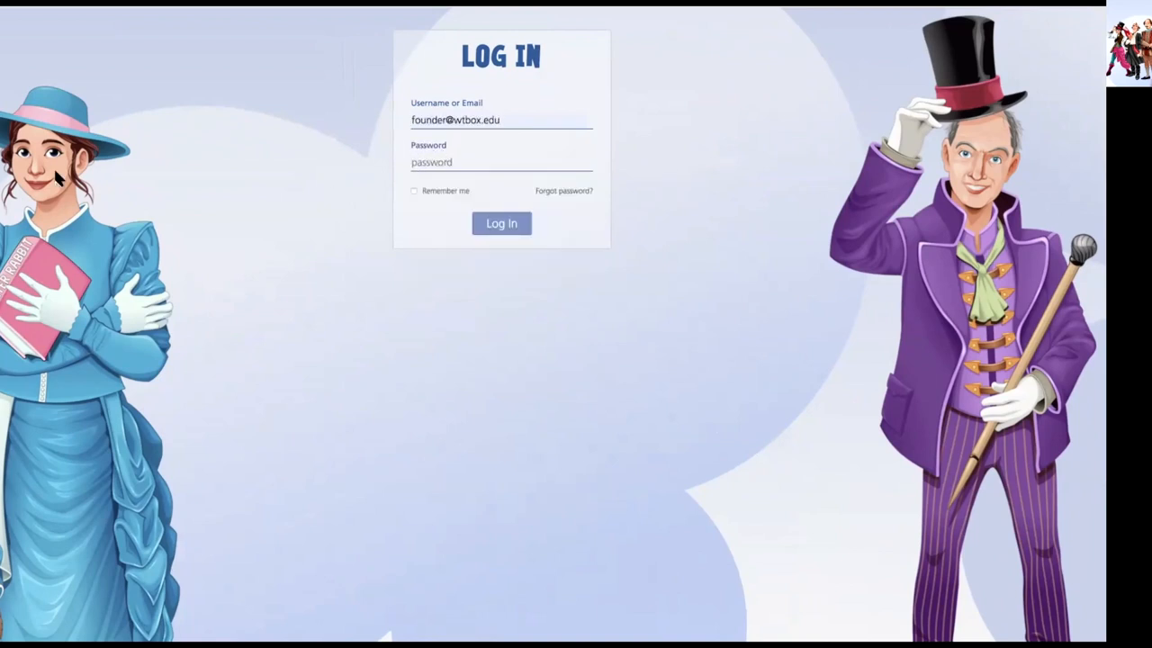
text(password)
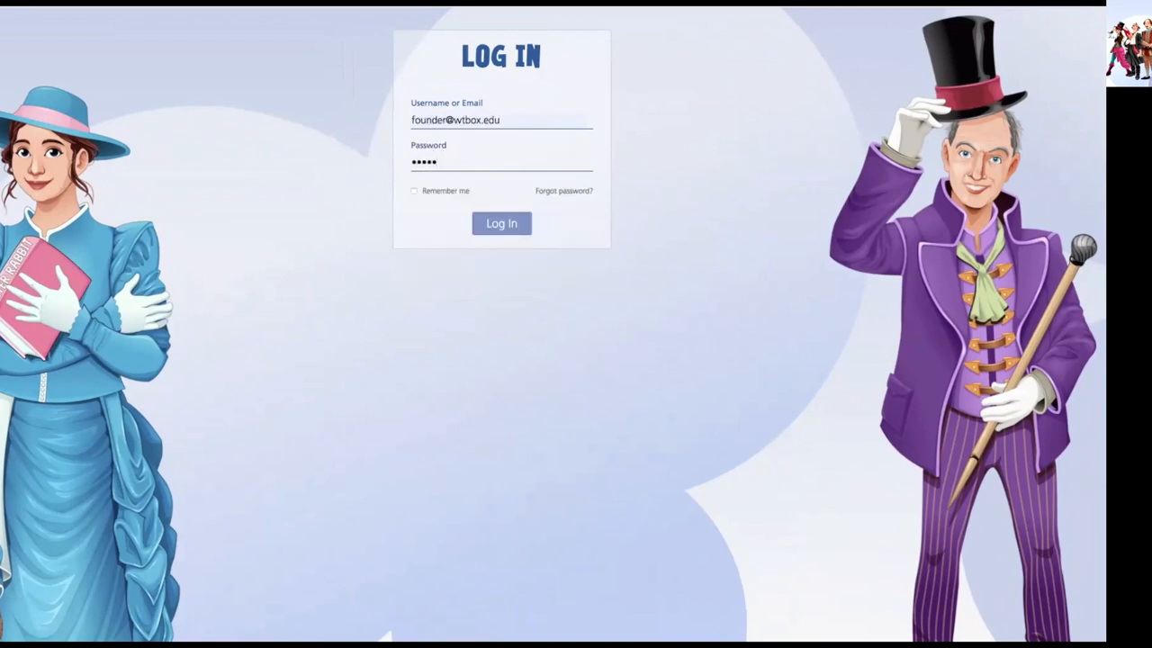
click(500, 223)
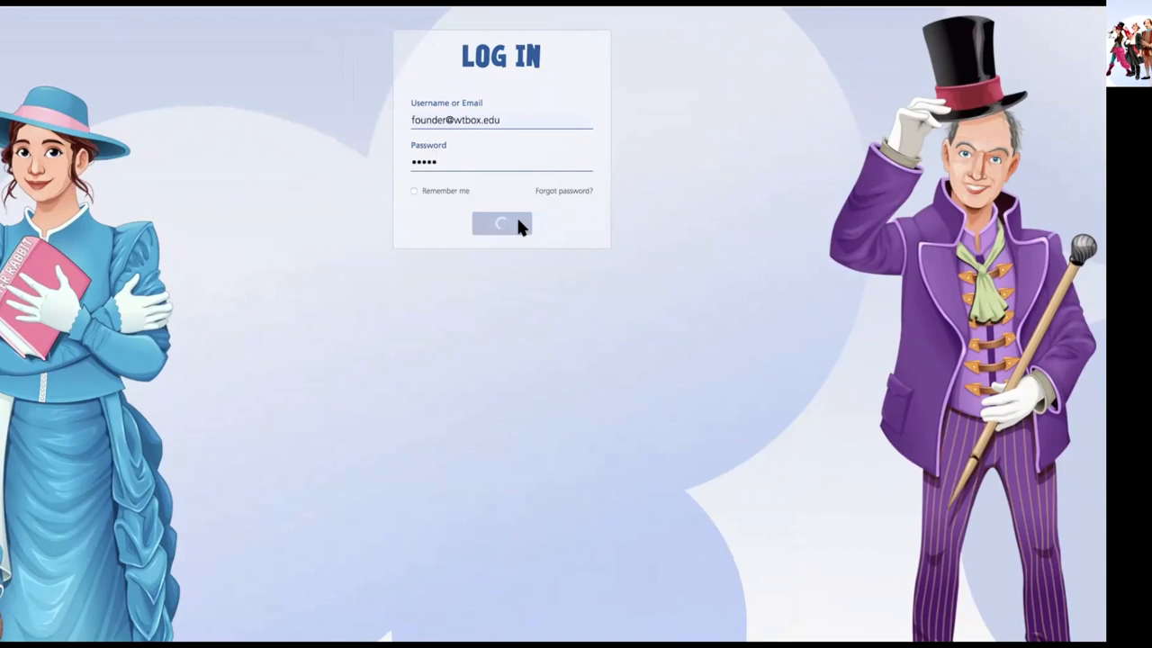
click(500, 223)
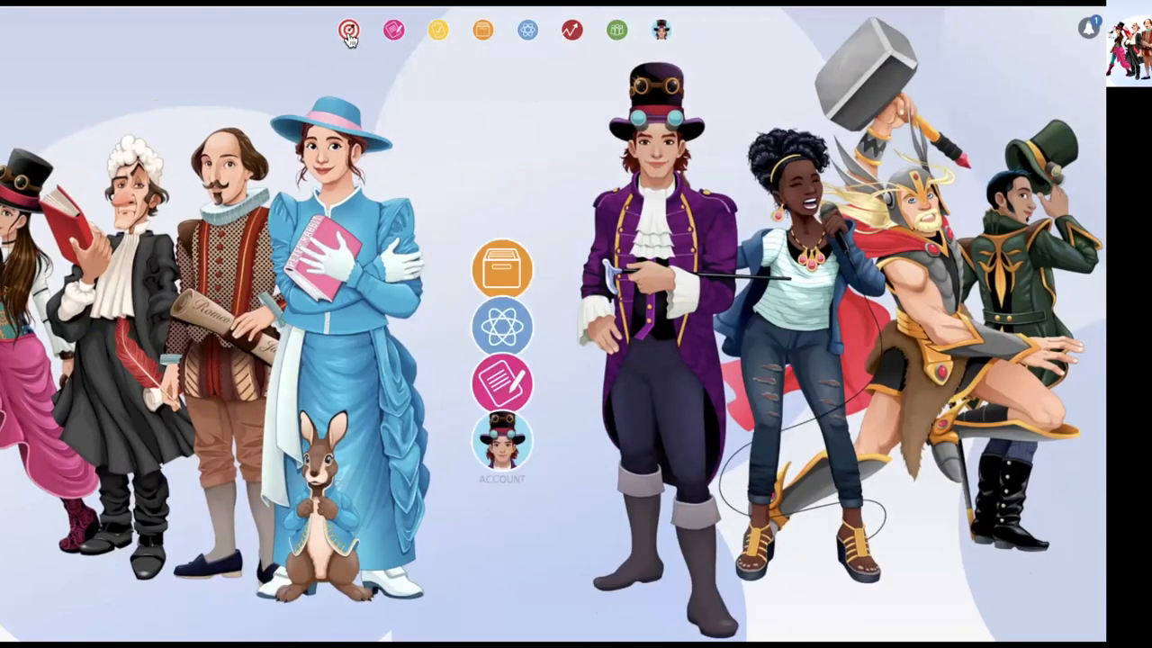
click(352, 29)
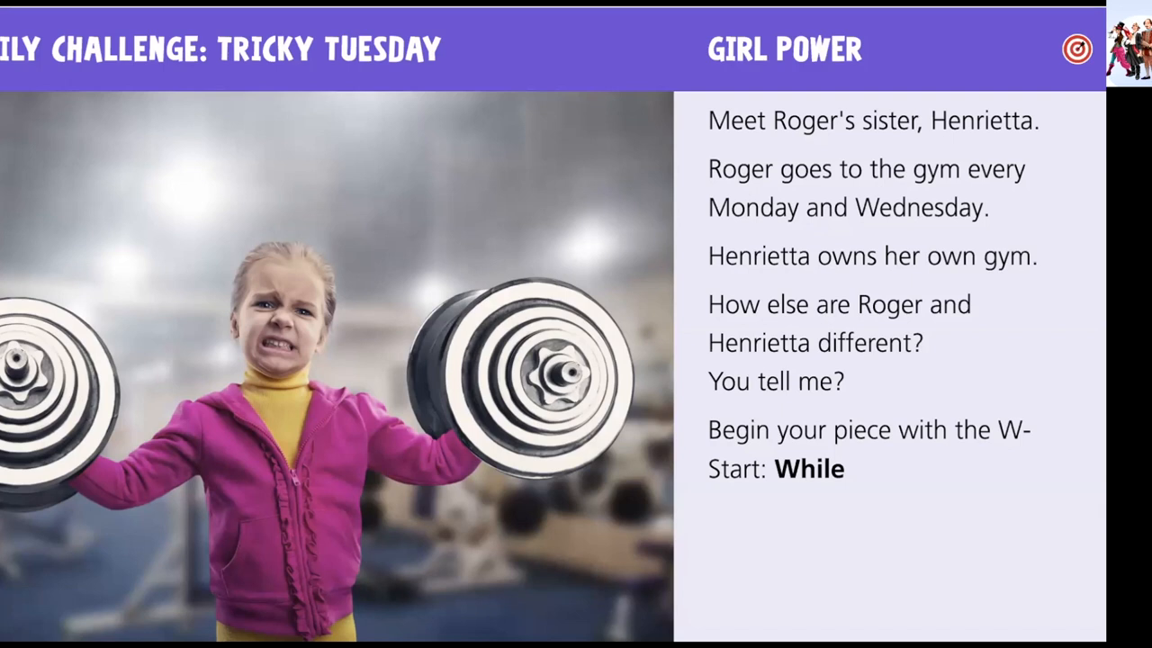
mouse_move(596, 16)
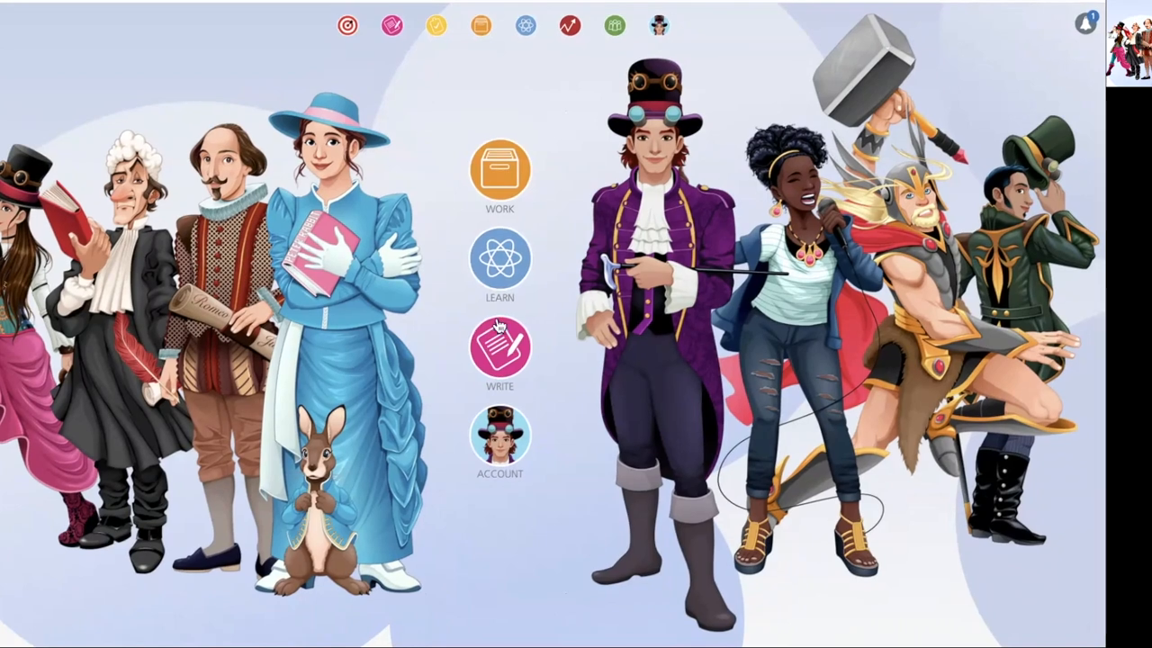
Step: On the writing tools page, mark Create and Plan as selected alongside Write
click(499, 348)
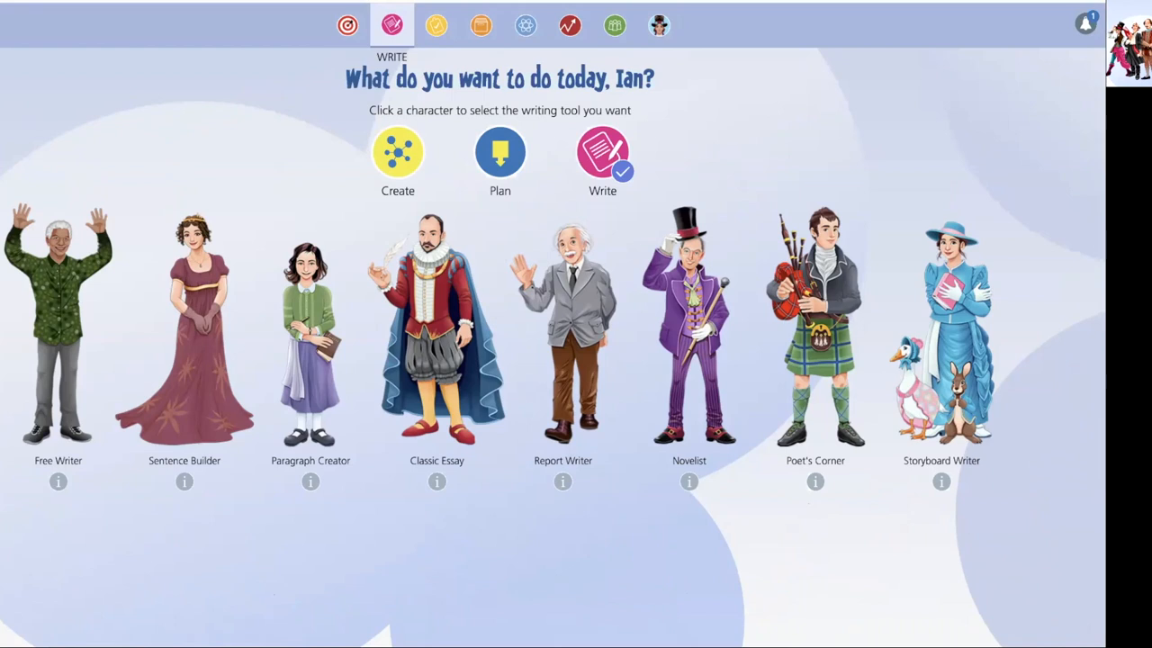
mouse_move(421, 153)
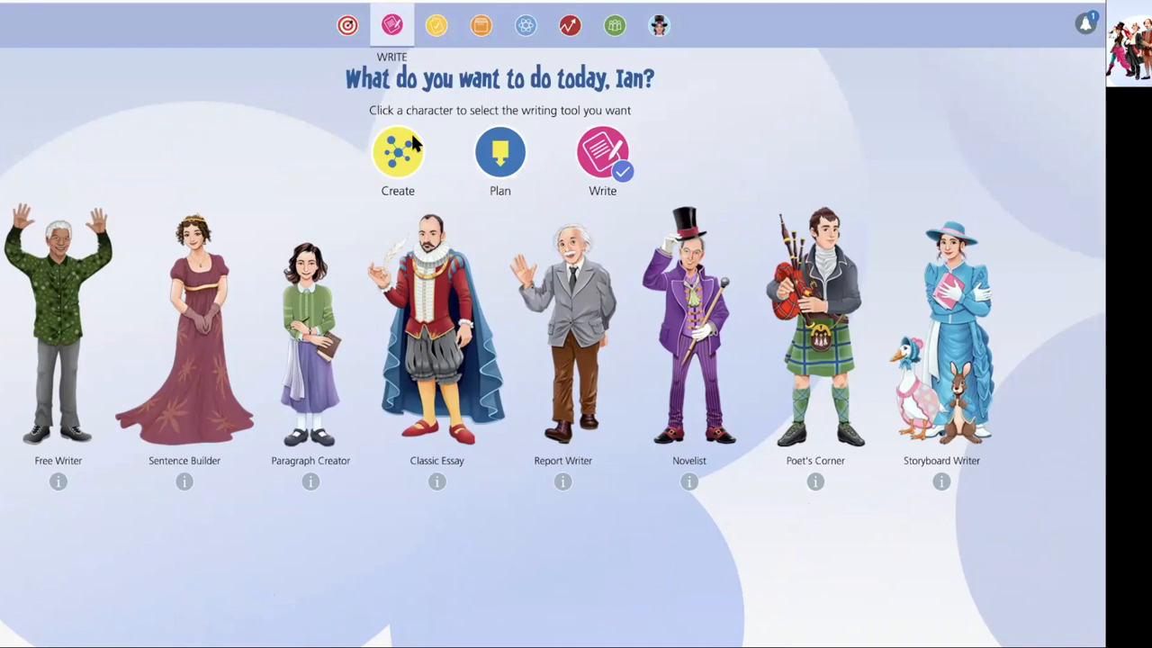
mouse_move(418, 176)
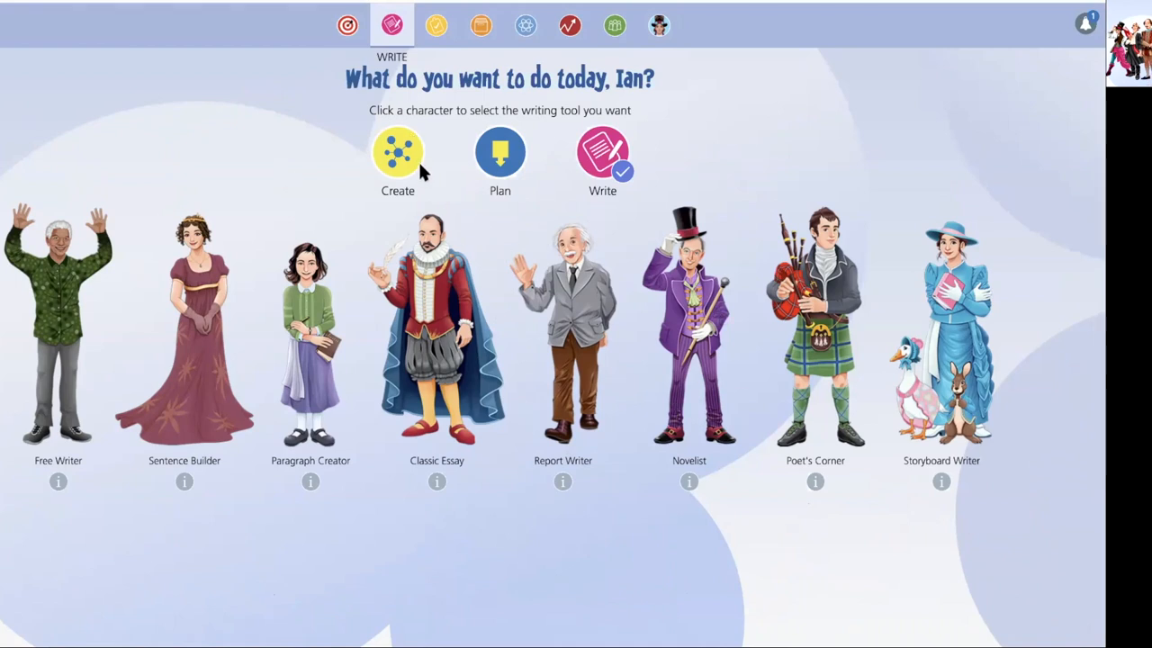
mouse_move(418, 160)
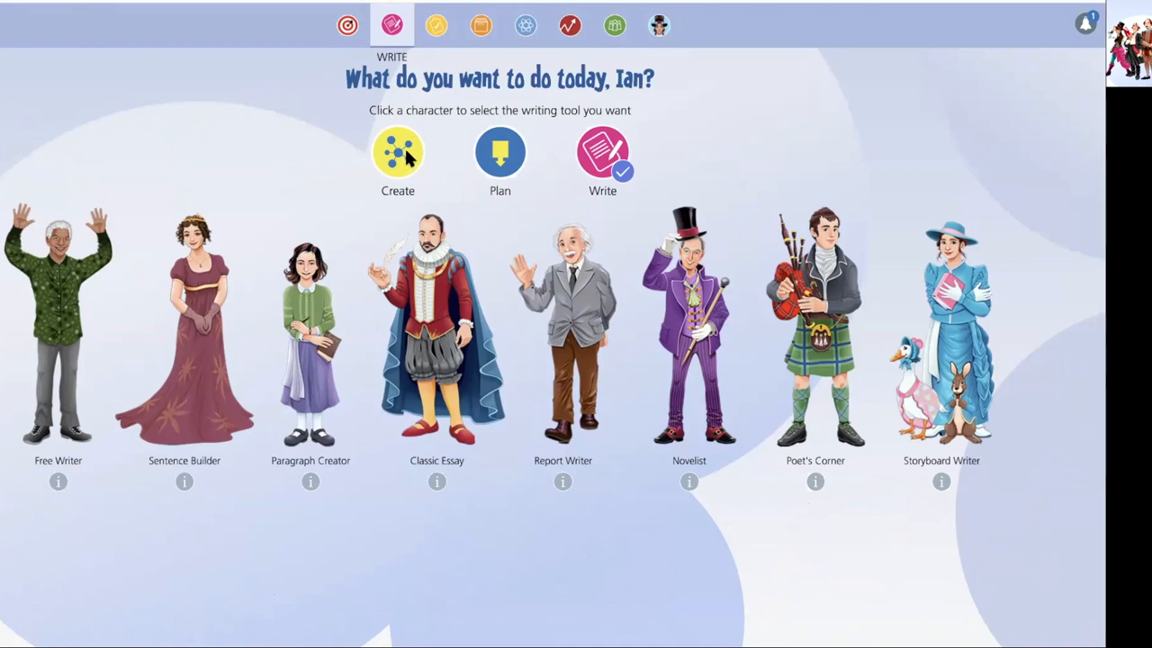
mouse_move(531, 162)
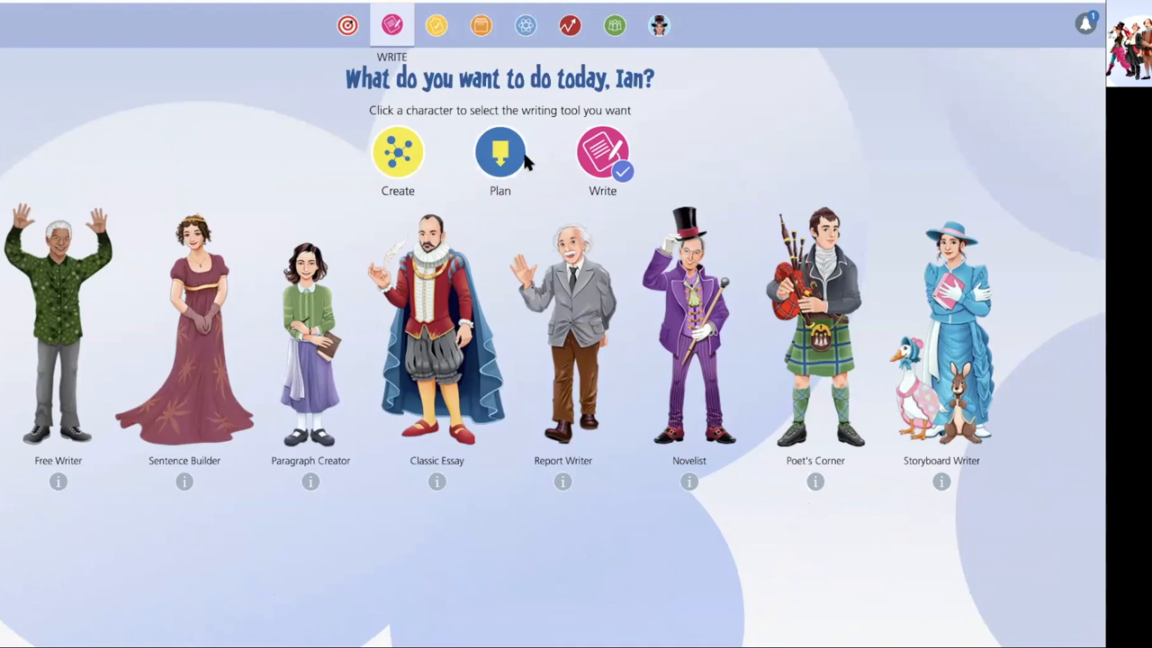
mouse_move(414, 160)
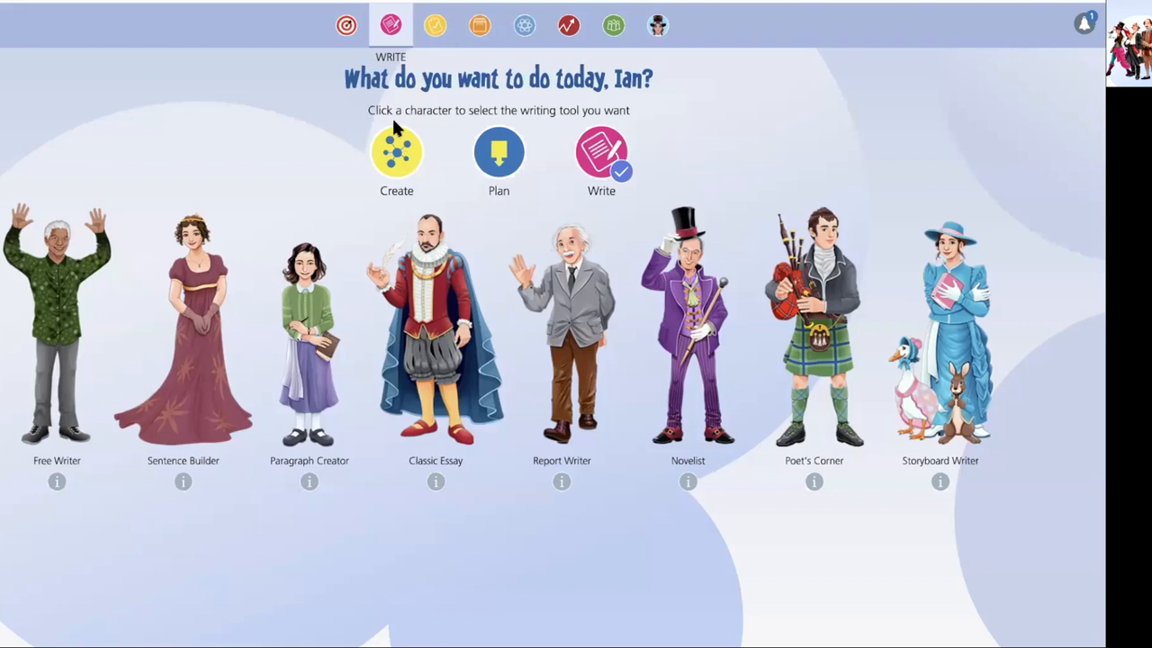
click(396, 153)
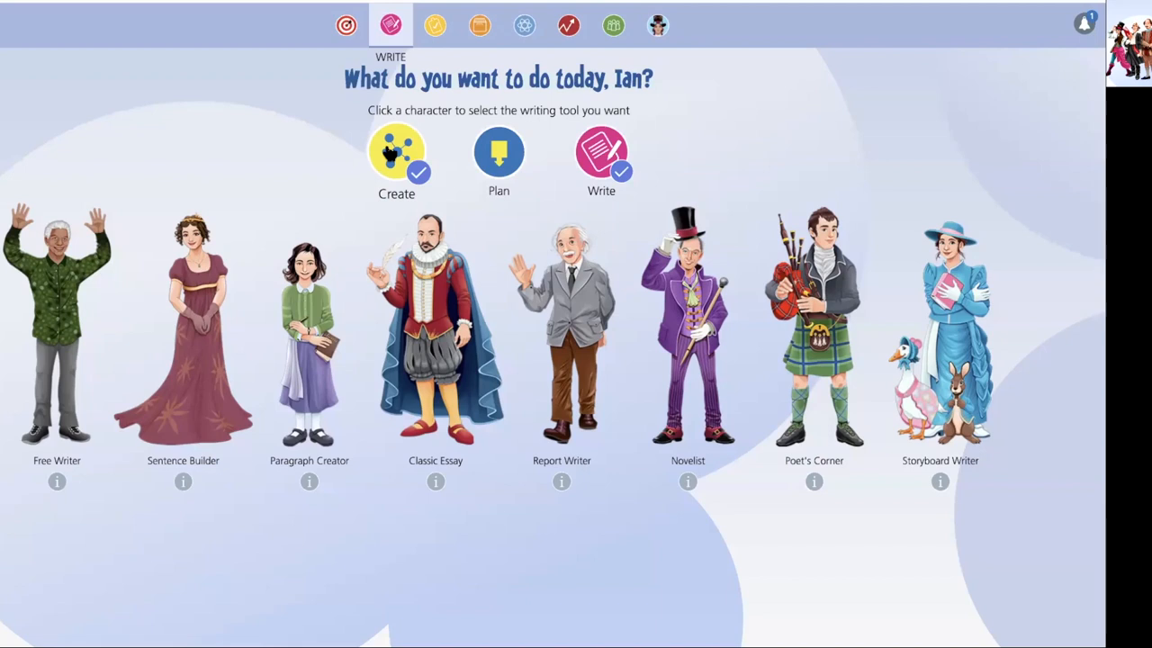
click(497, 153)
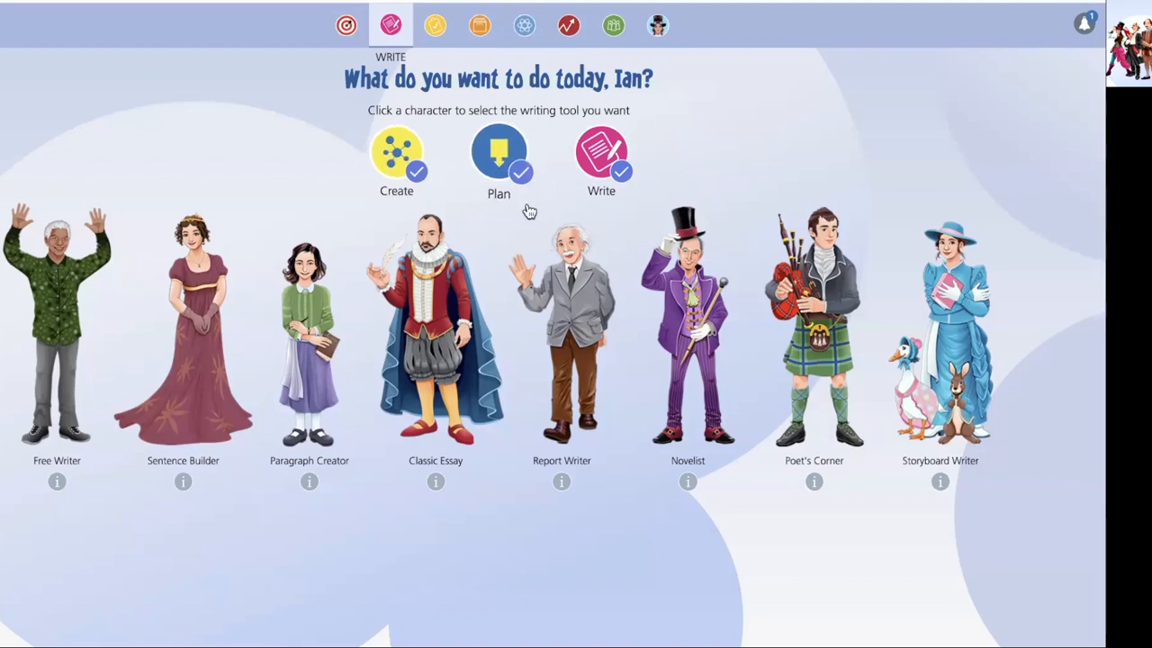
mouse_move(587, 172)
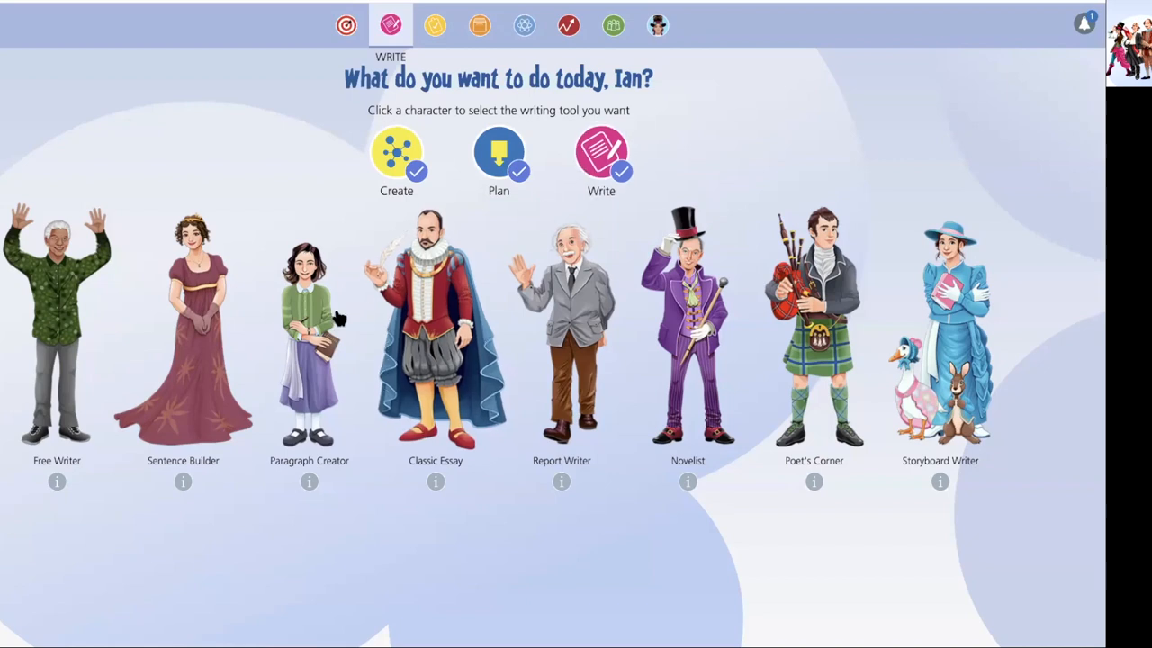
mouse_move(385, 313)
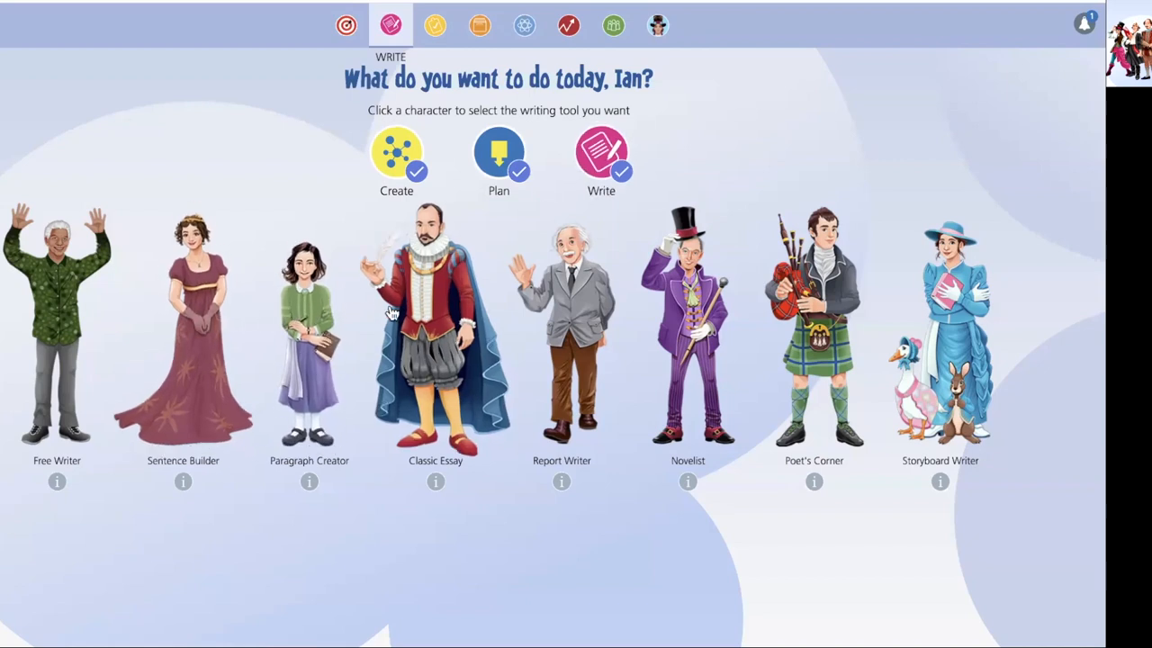
mouse_move(403, 304)
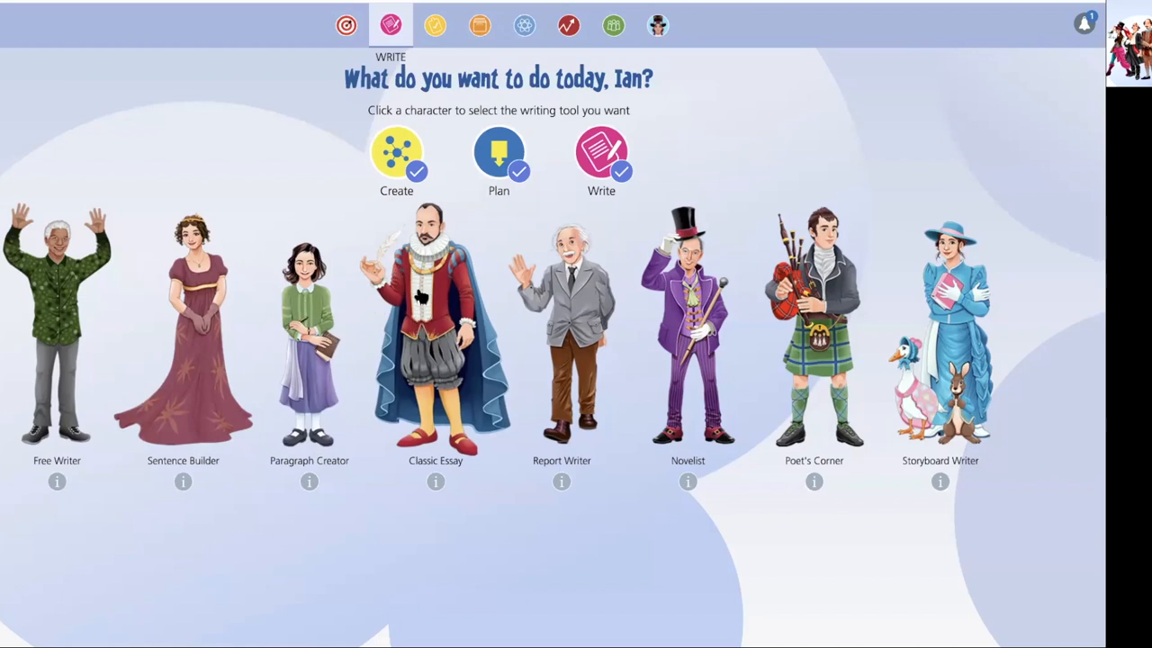
mouse_move(446, 293)
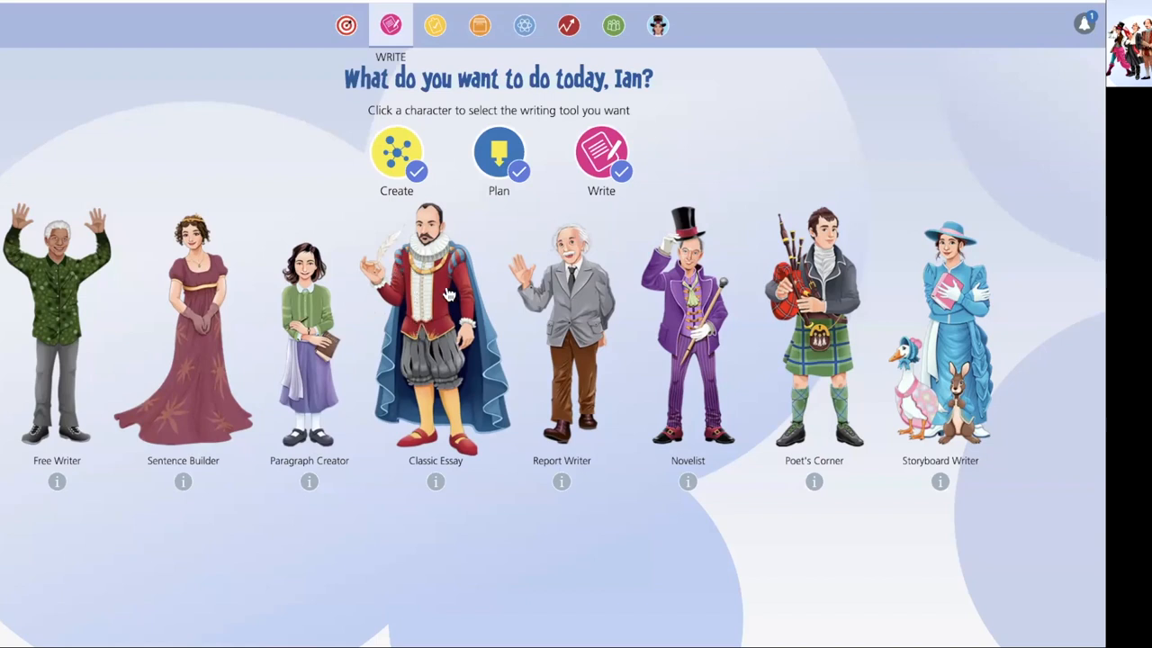
mouse_move(441, 302)
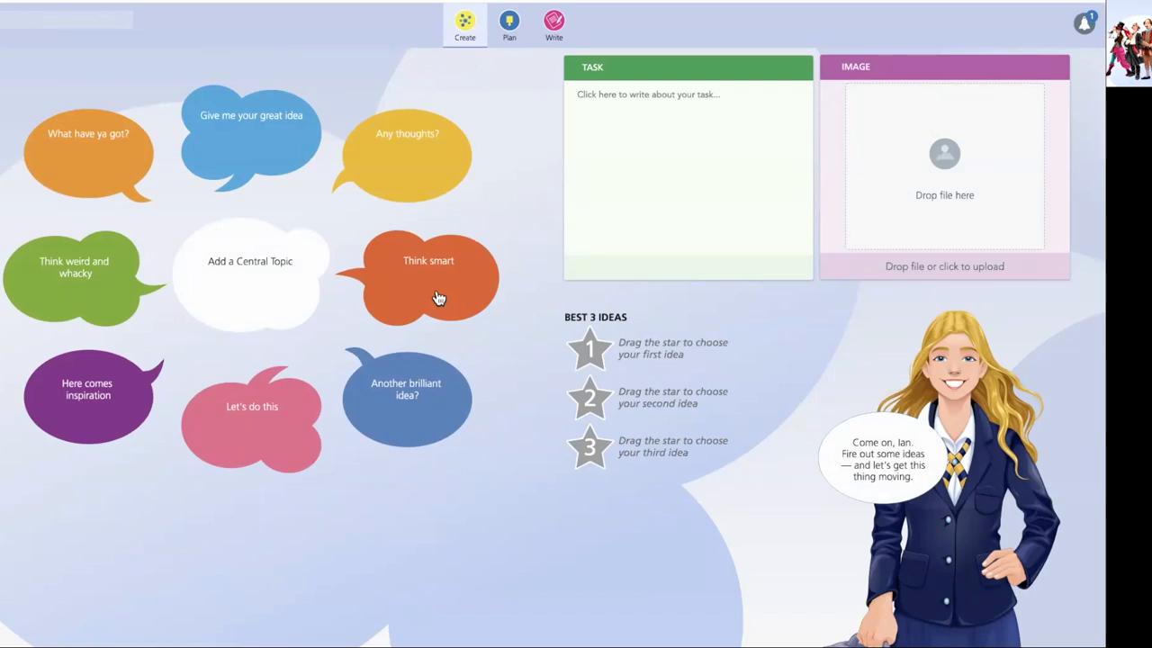
mouse_move(110, 115)
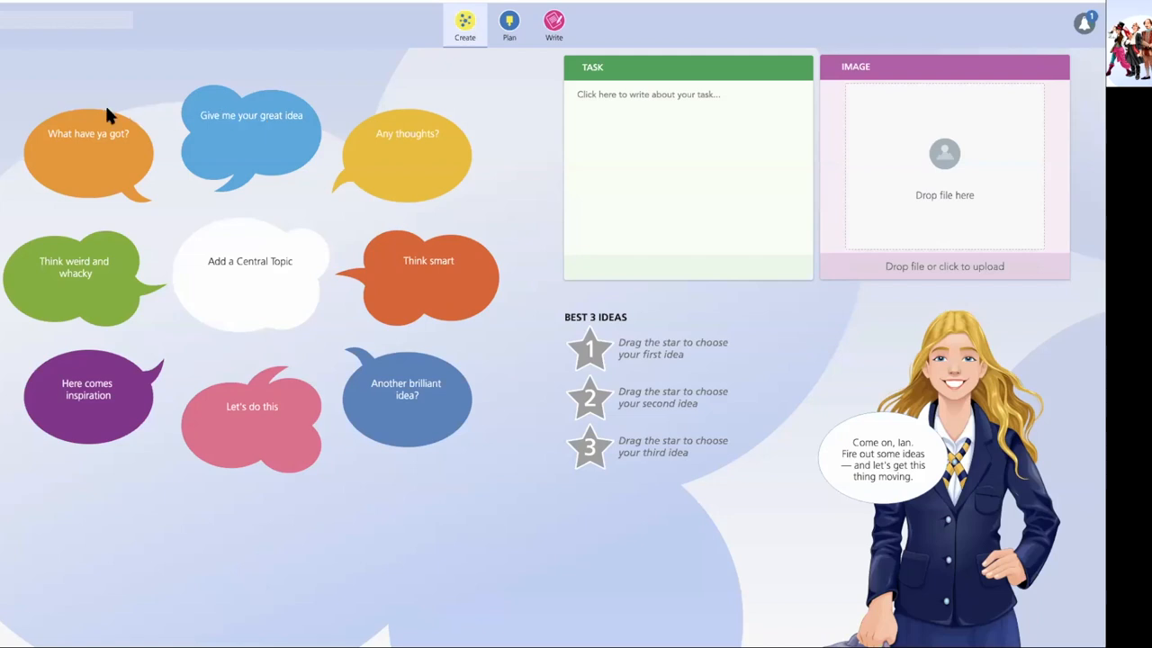
Step: Enter the Create task "Which is the best breakfast and why?"
click(614, 220)
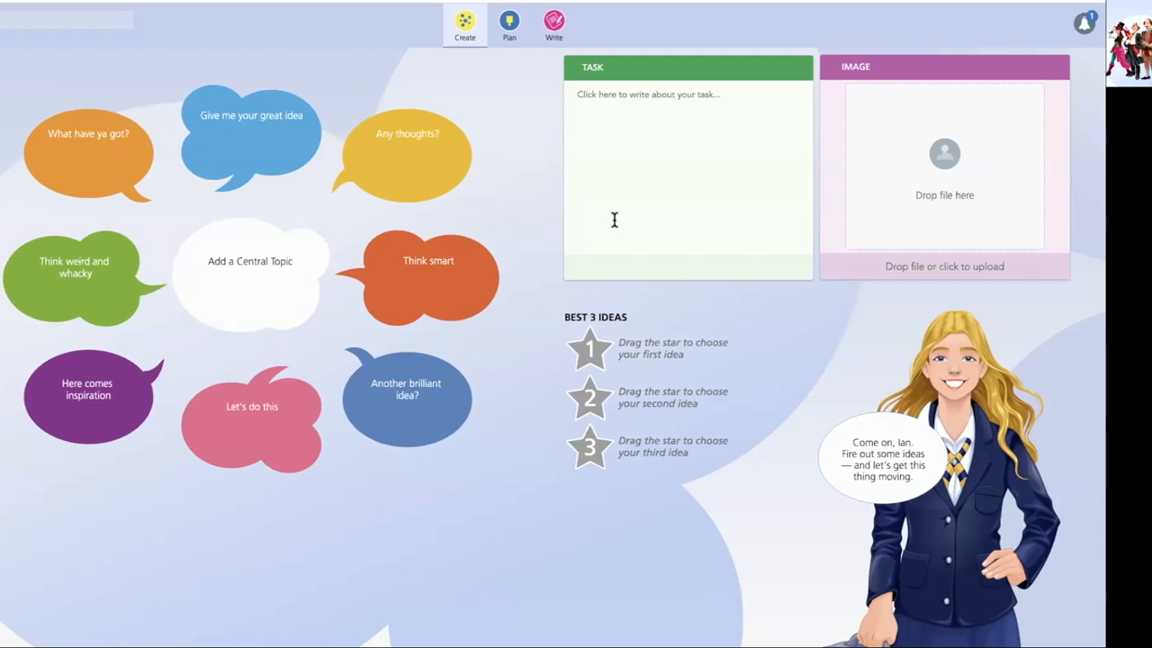
mouse_move(911, 99)
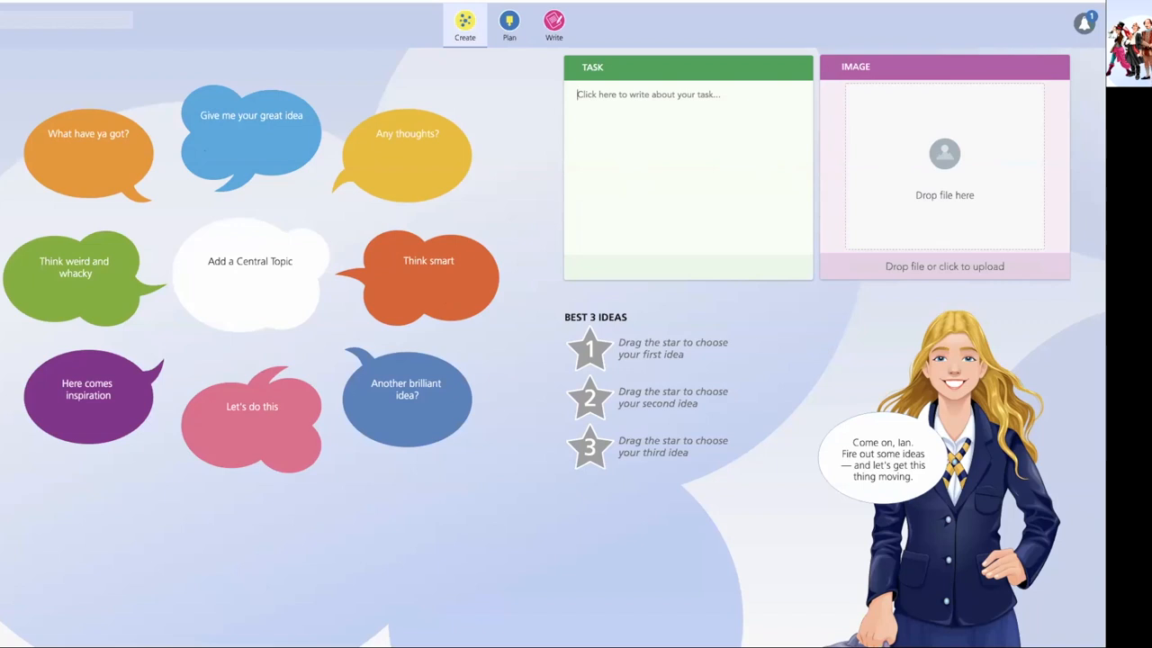
text(Which is)
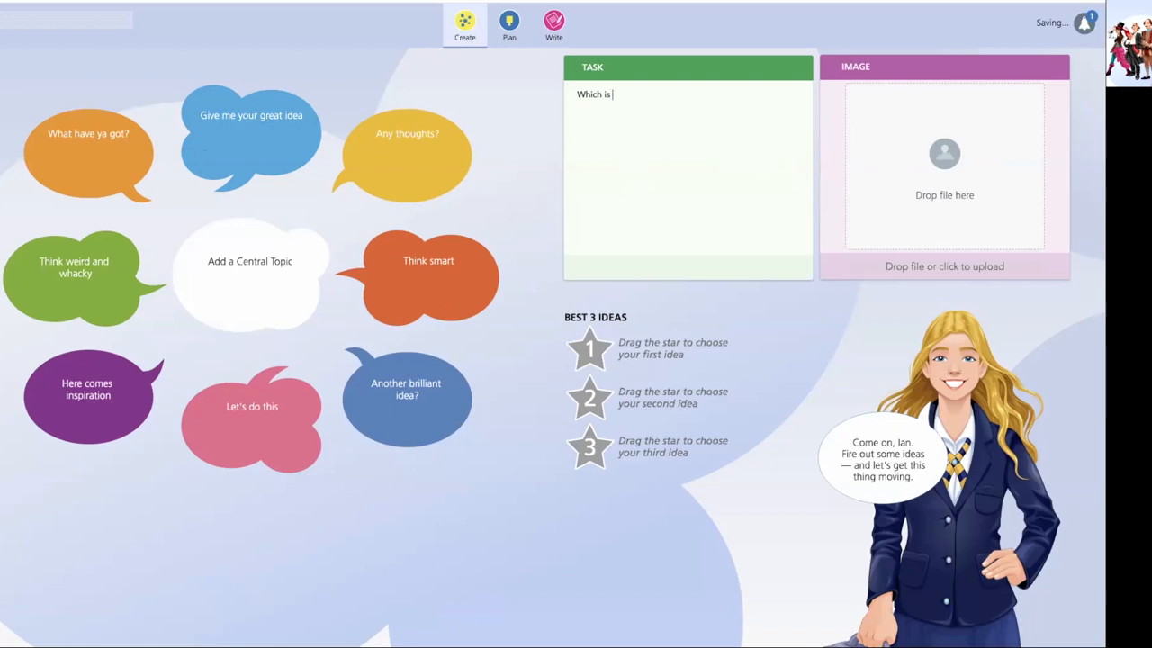
text(the best break)
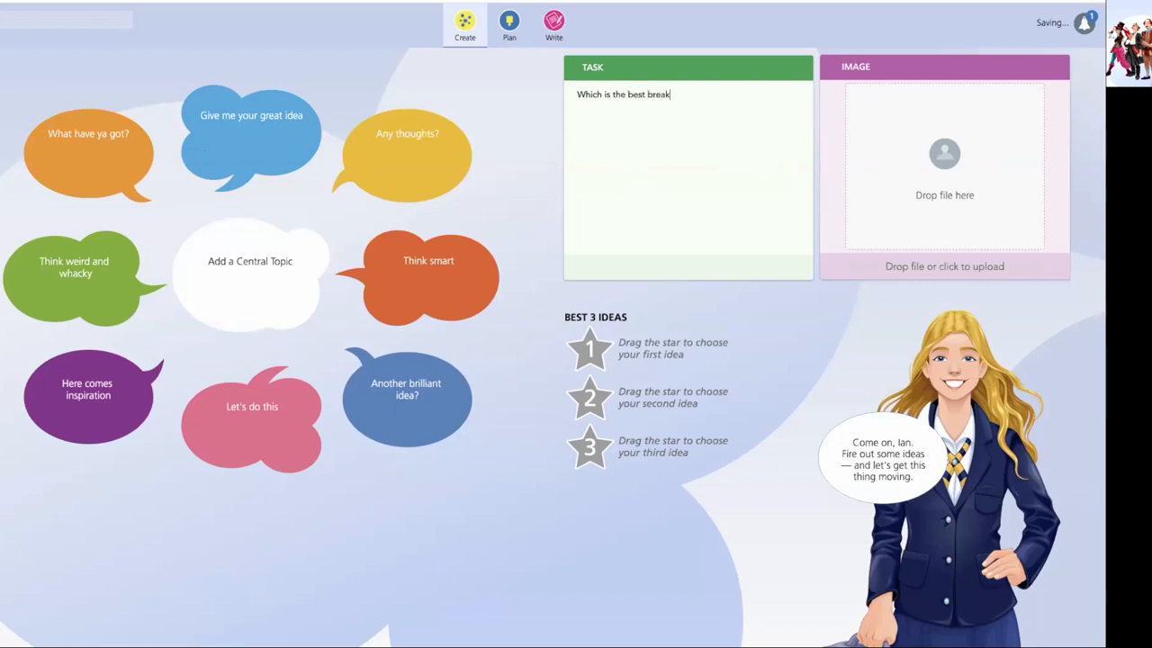
text(fast)
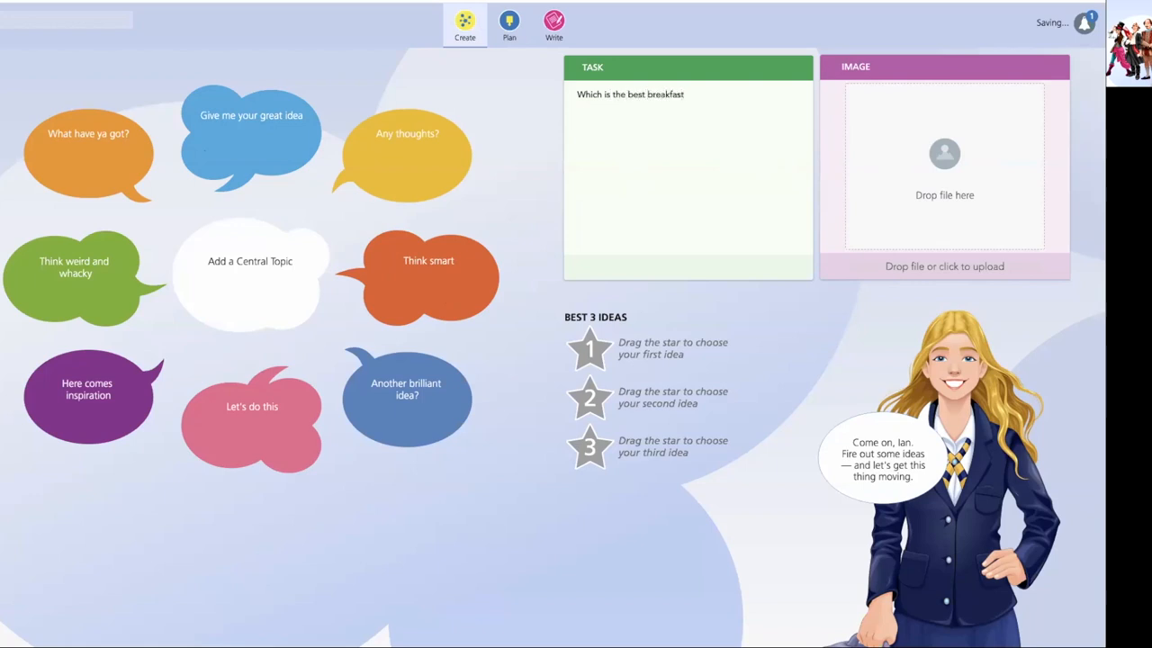
text(and)
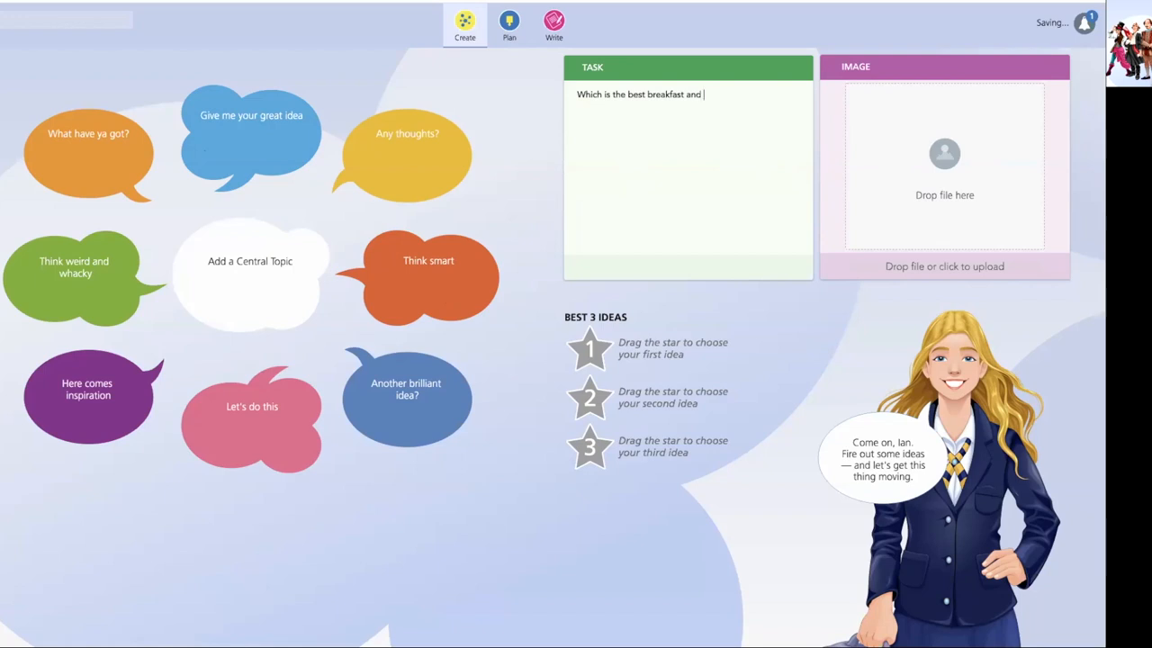
text(why?)
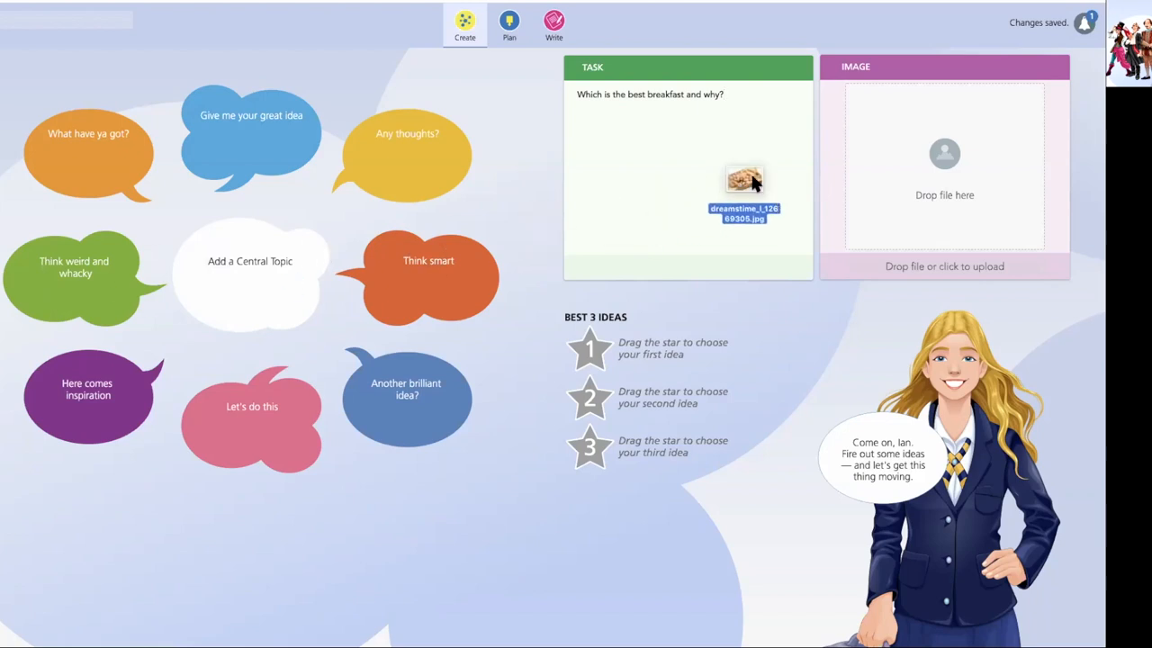
Step: Upload waffles.jpeg to the Image panel and view it in the gallery
drag(745, 180, 943, 180)
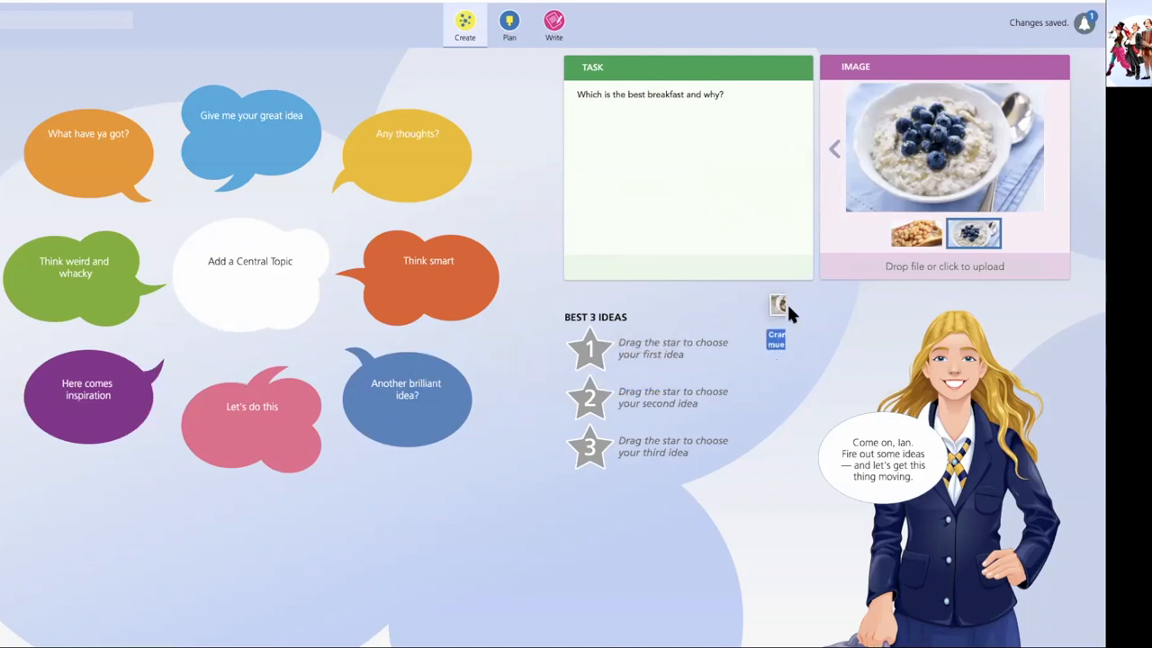
drag(777, 324, 921, 179)
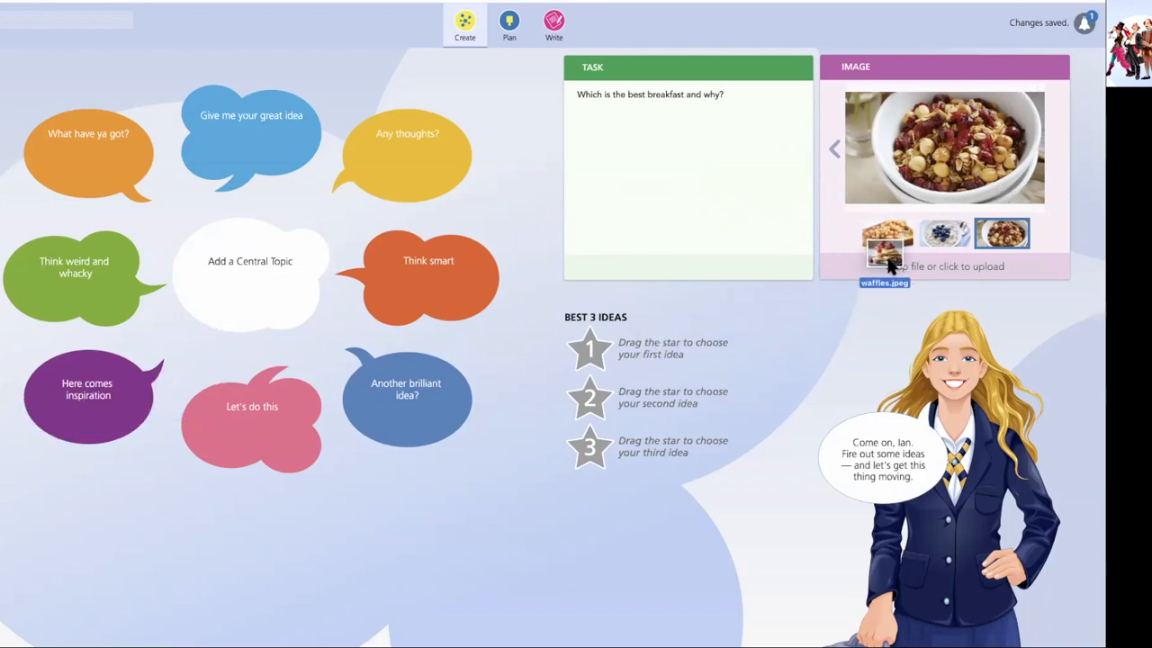
click(1015, 232)
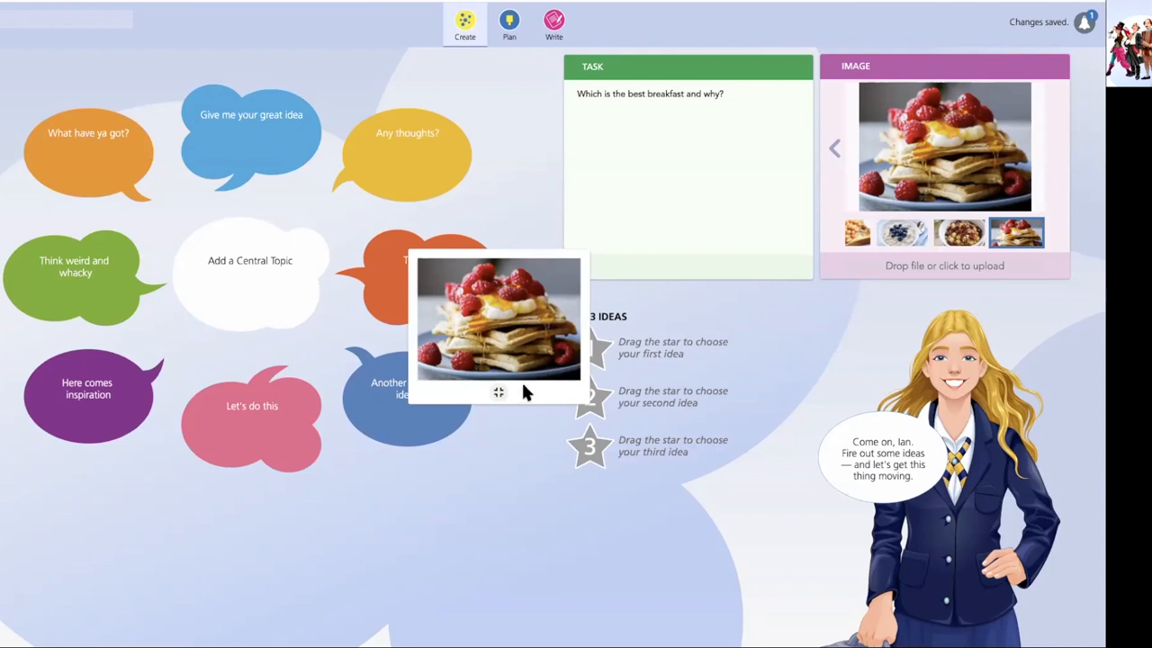
click(907, 232)
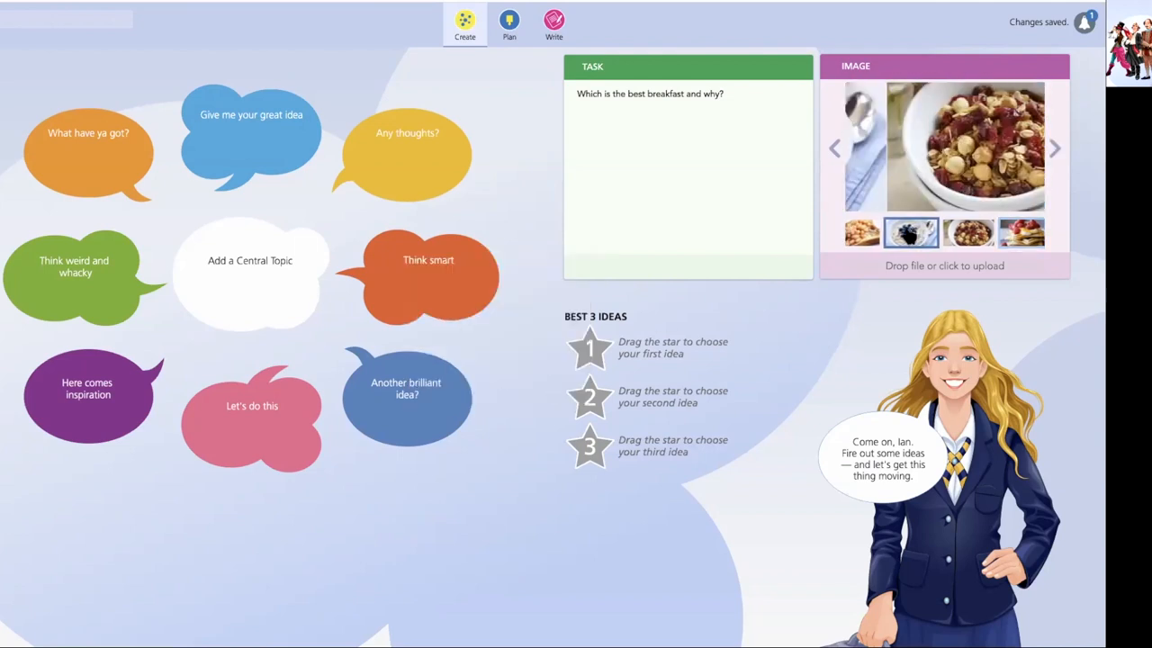
click(906, 232)
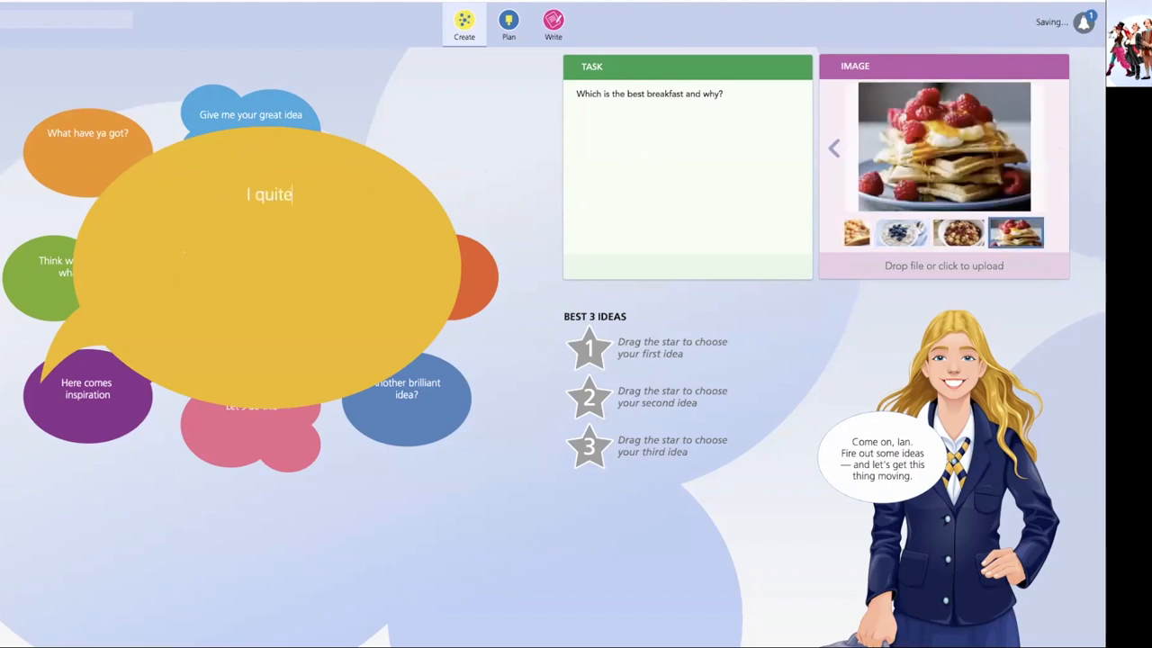
Step: Fill idea bubbles with Nutrition and a note about hiding the toast
text(like baked beans)
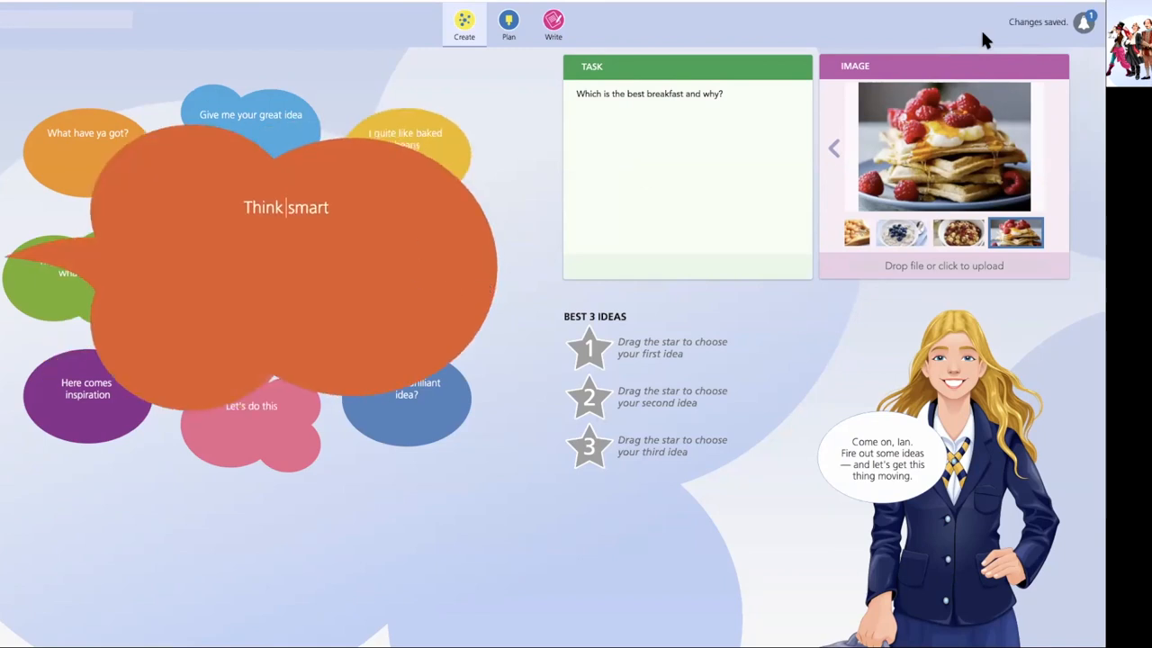
text(Nu)
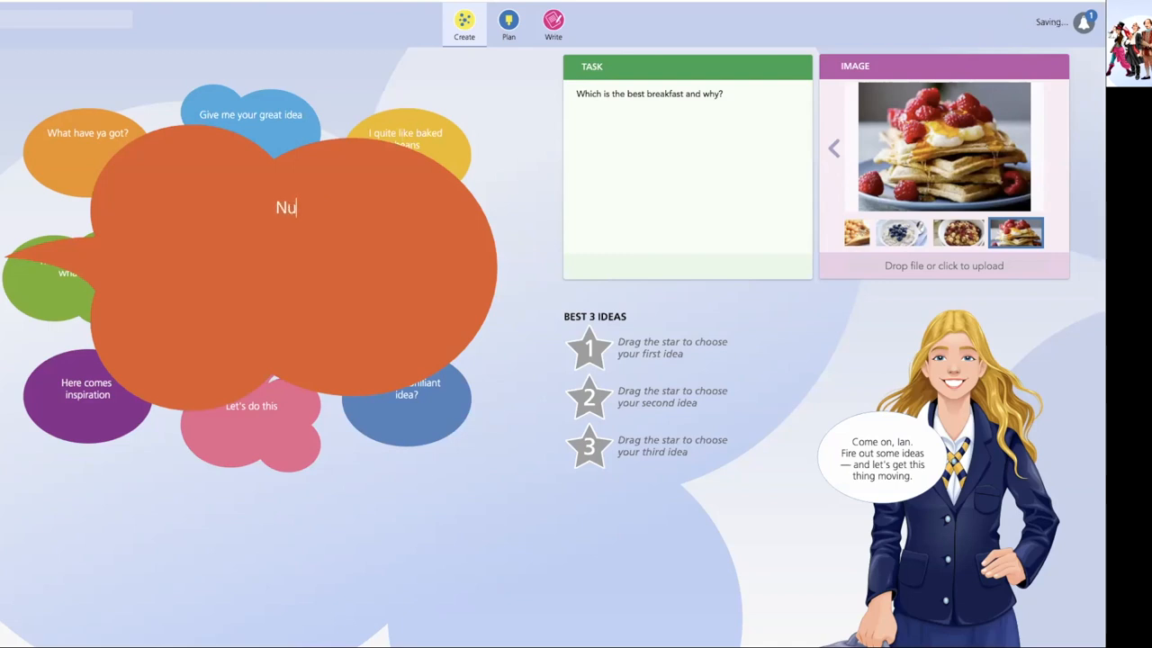
text(trition)
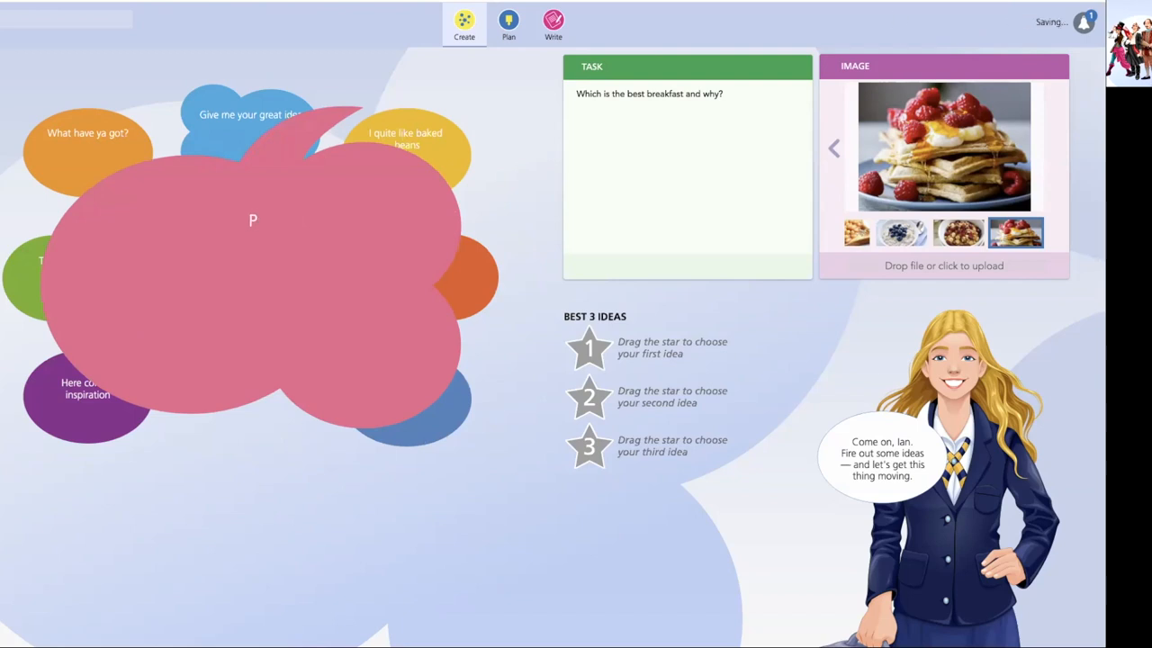
text(hide lots of butter on)
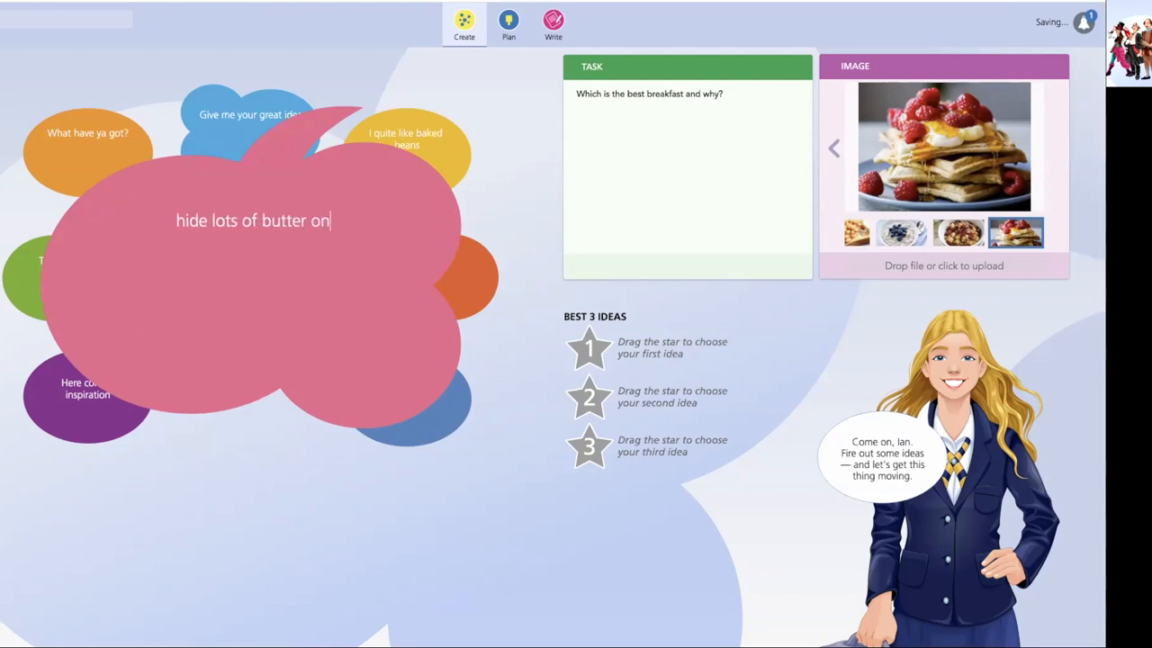
text(the toast)
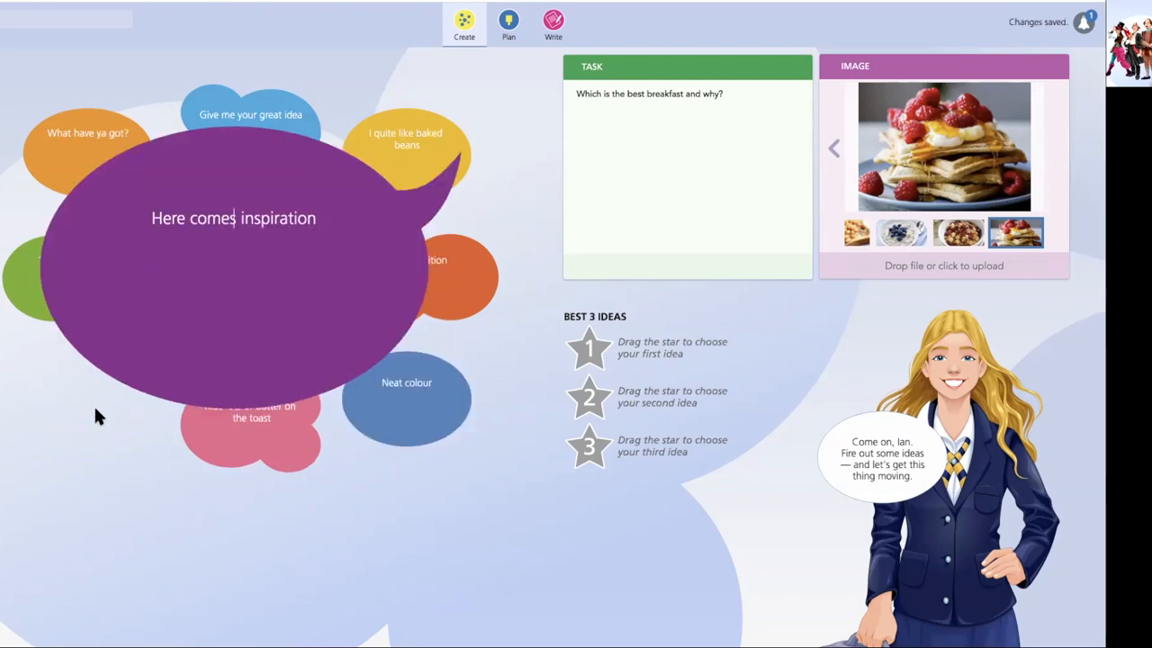
mouse_move(309, 227)
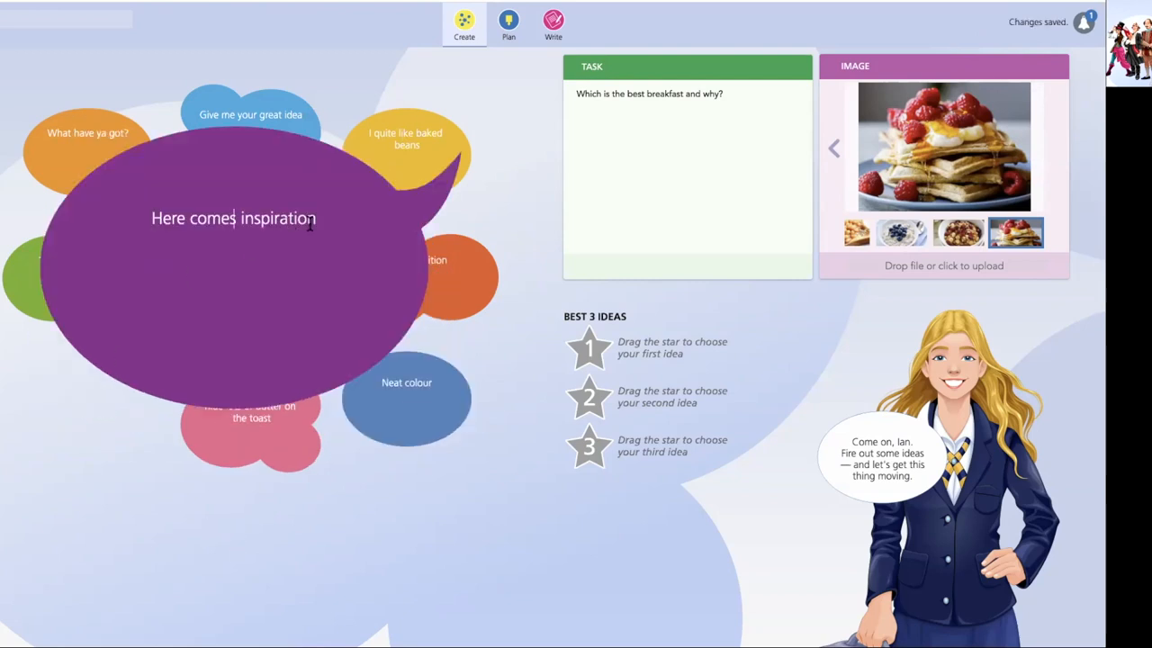
mouse_move(599, 304)
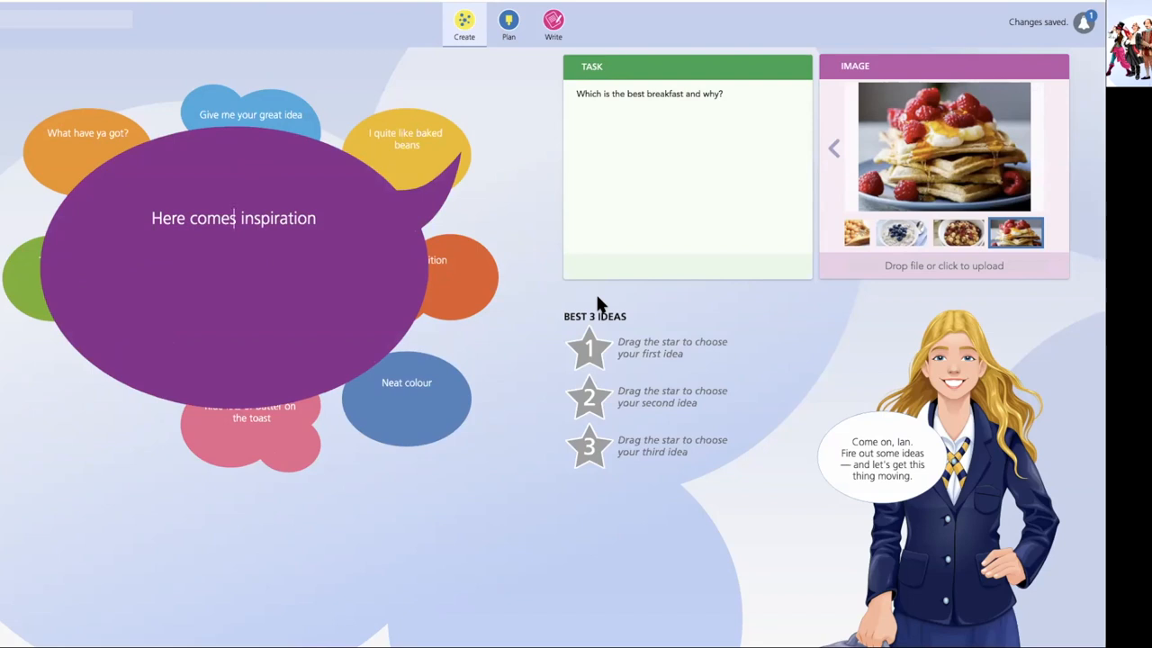
Step: Add the ideas Cheaper option than waffles, Aids digestion and They are quick
text(Cheaper)
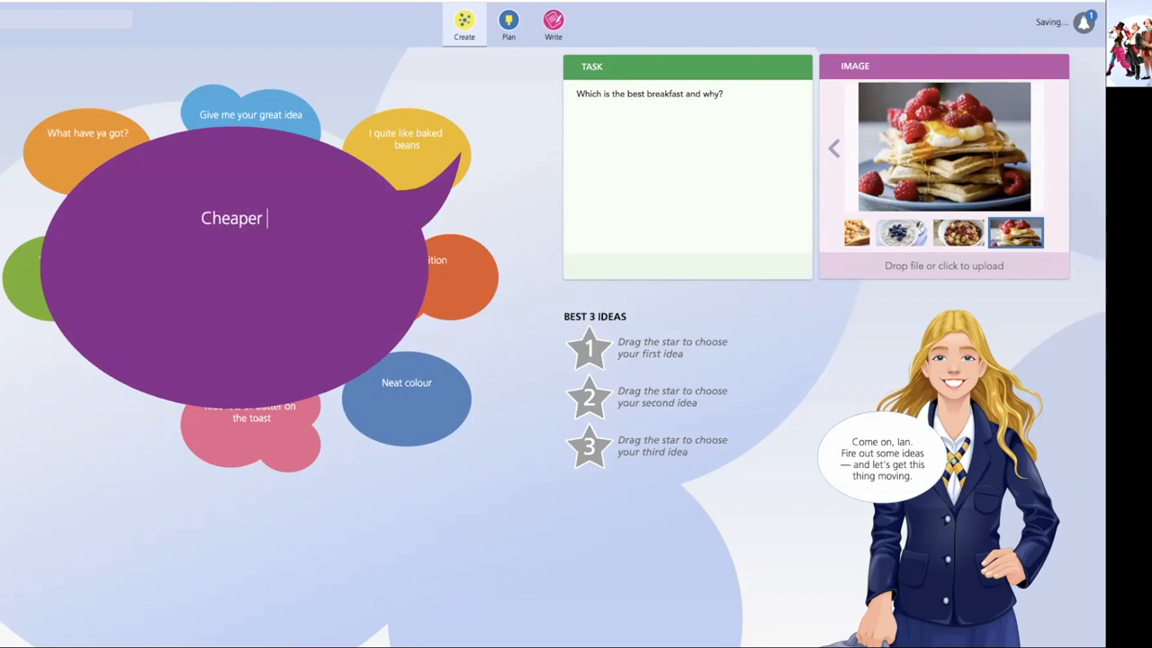
text(option than)
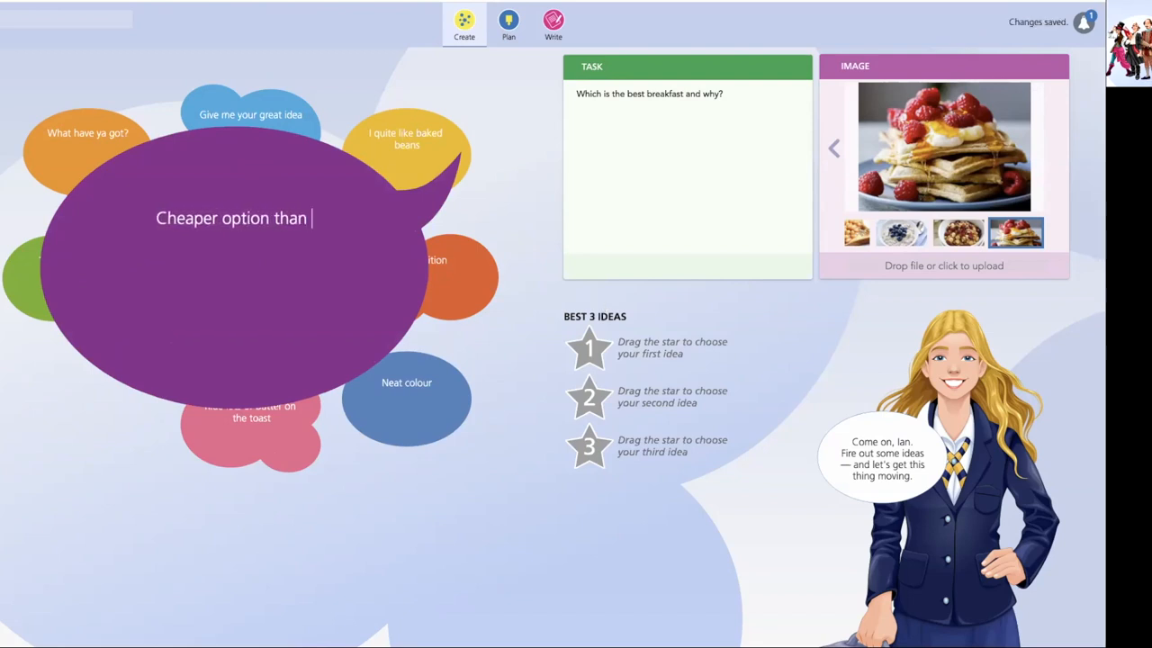
text(w)
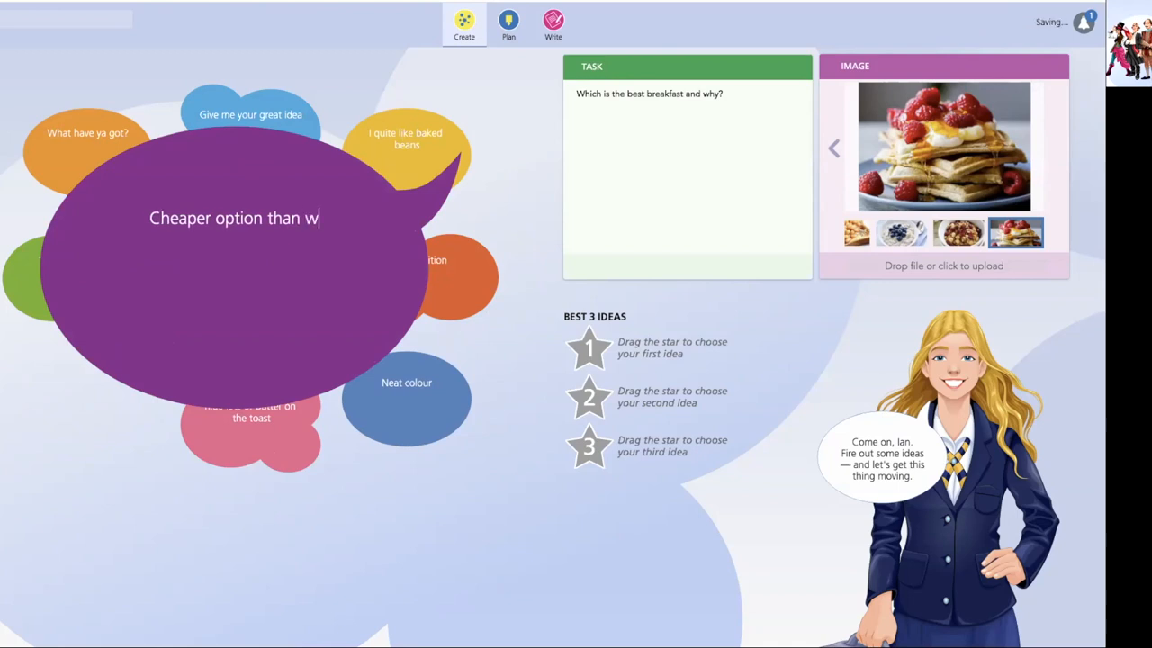
text(affles)
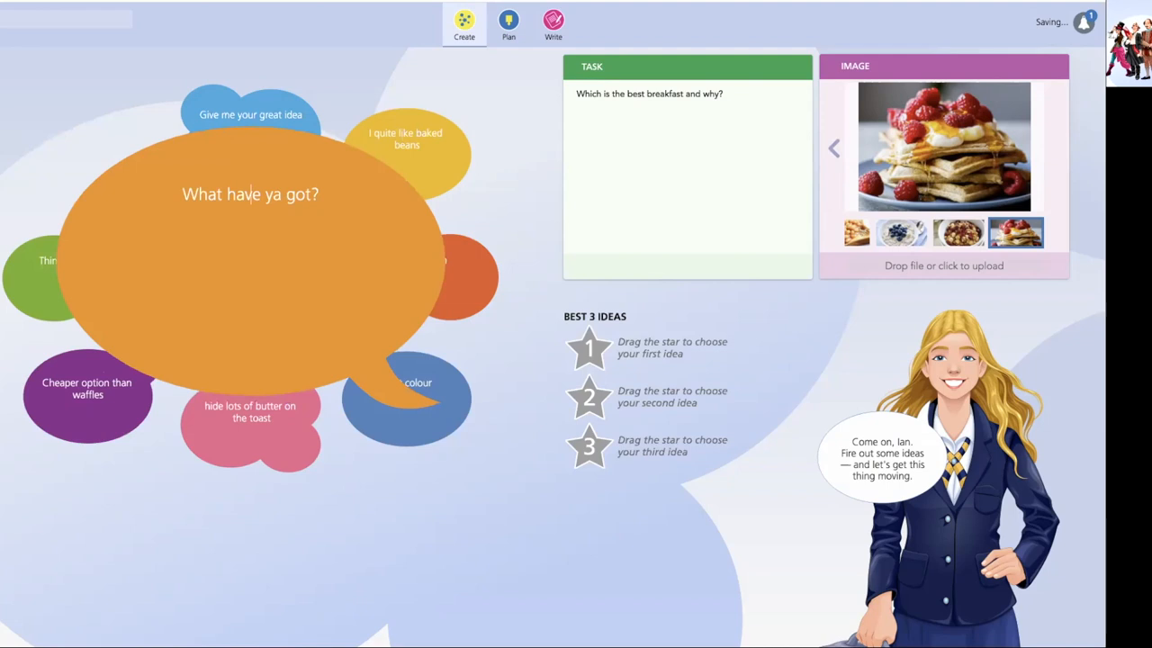
text(Aids i)
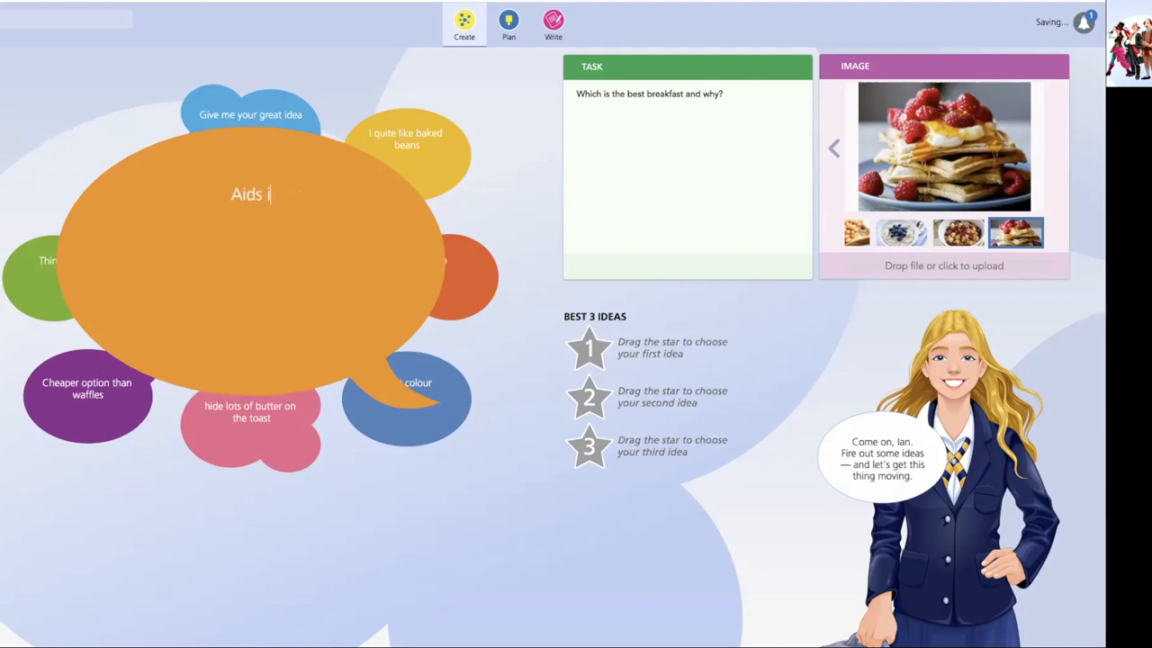
text(digestion)
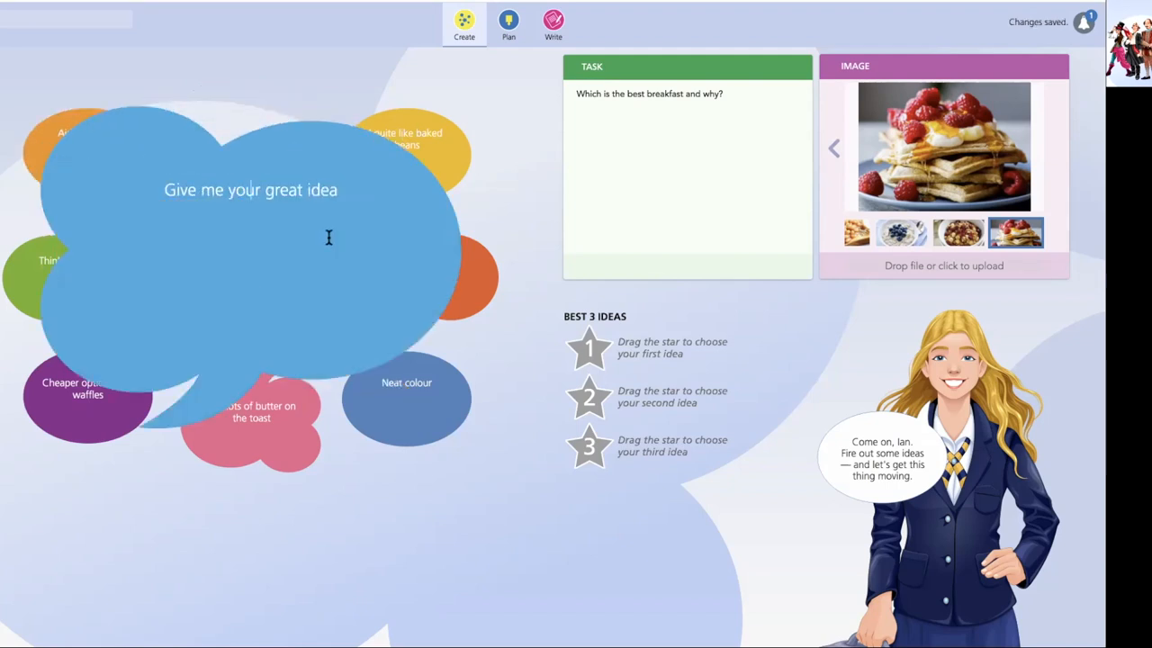
mouse_move(381, 236)
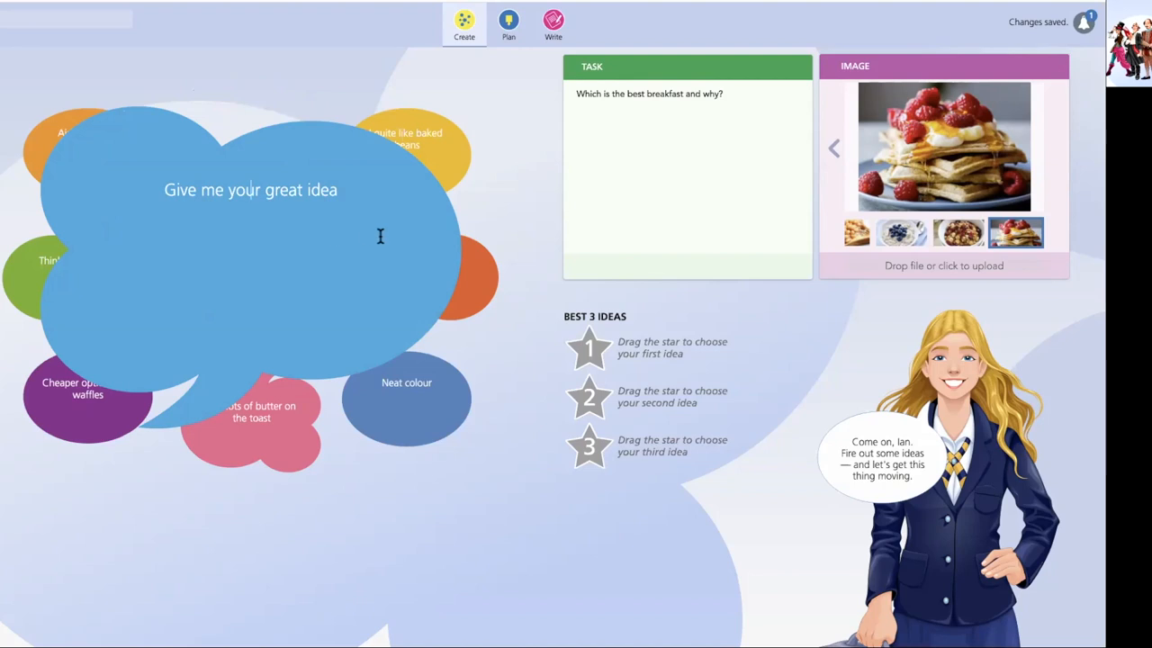
text(They are)
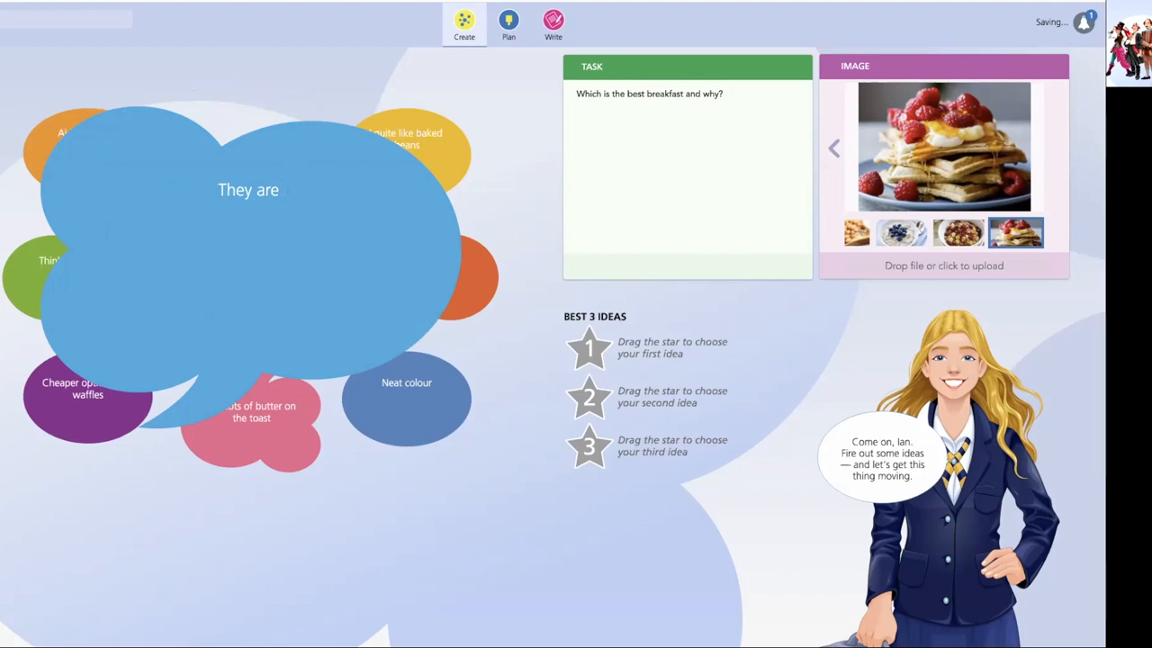
text(quick)
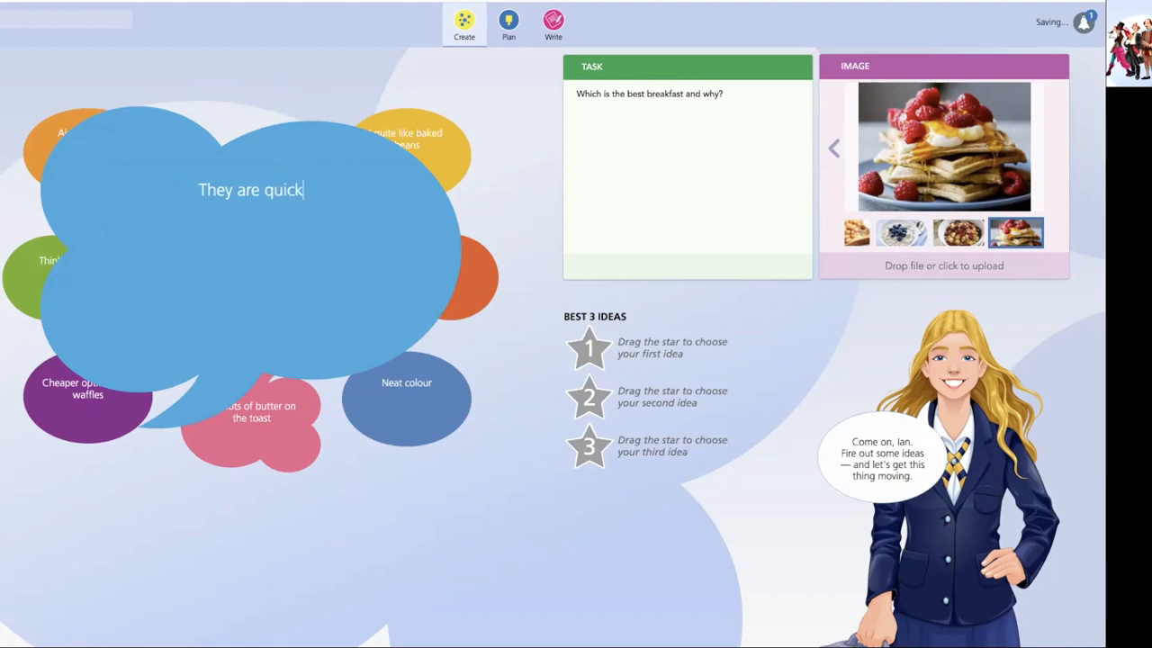
mouse_move(500, 182)
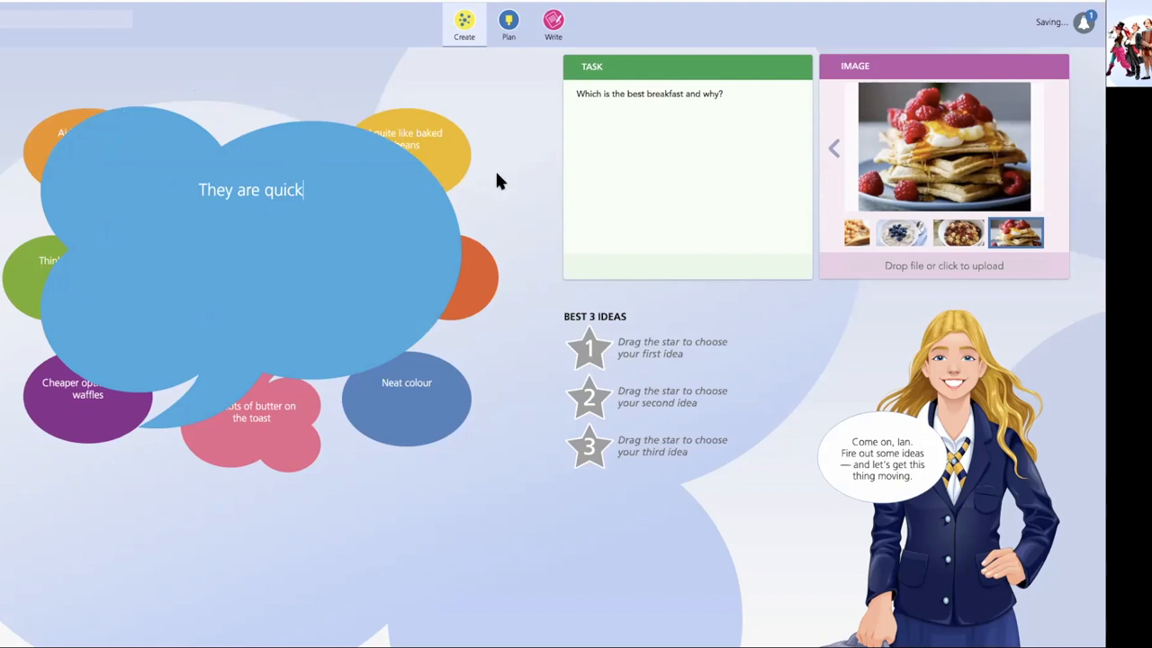
click(250, 189)
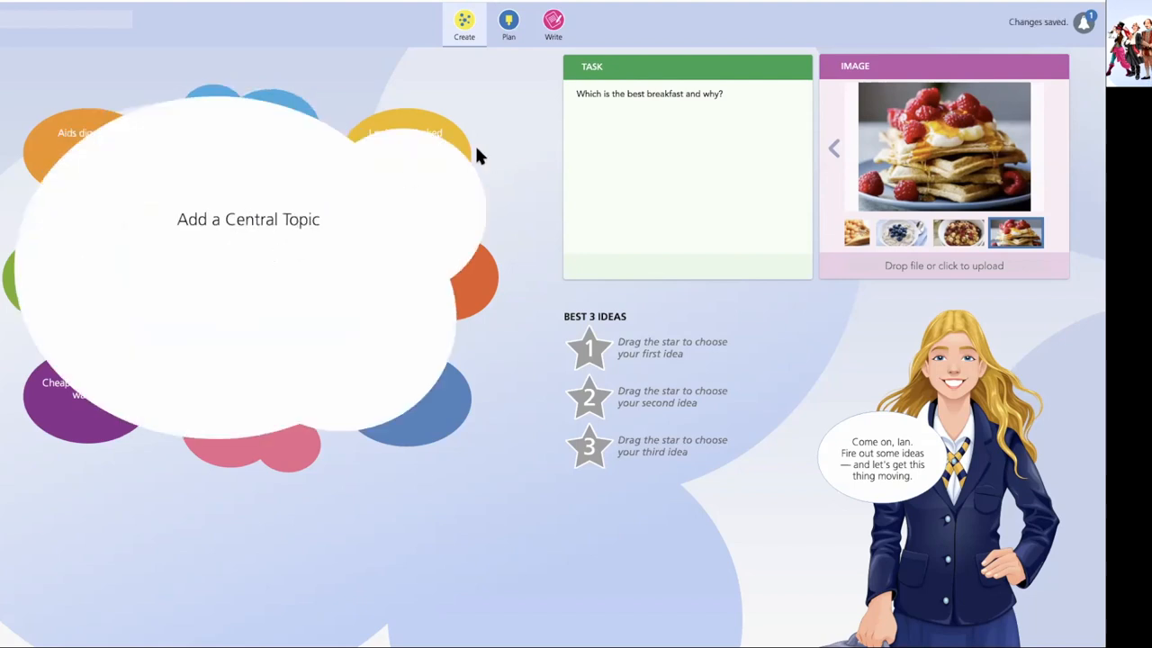
Step: Name the mind map's central topic Baked Beans
text(Baked Beans)
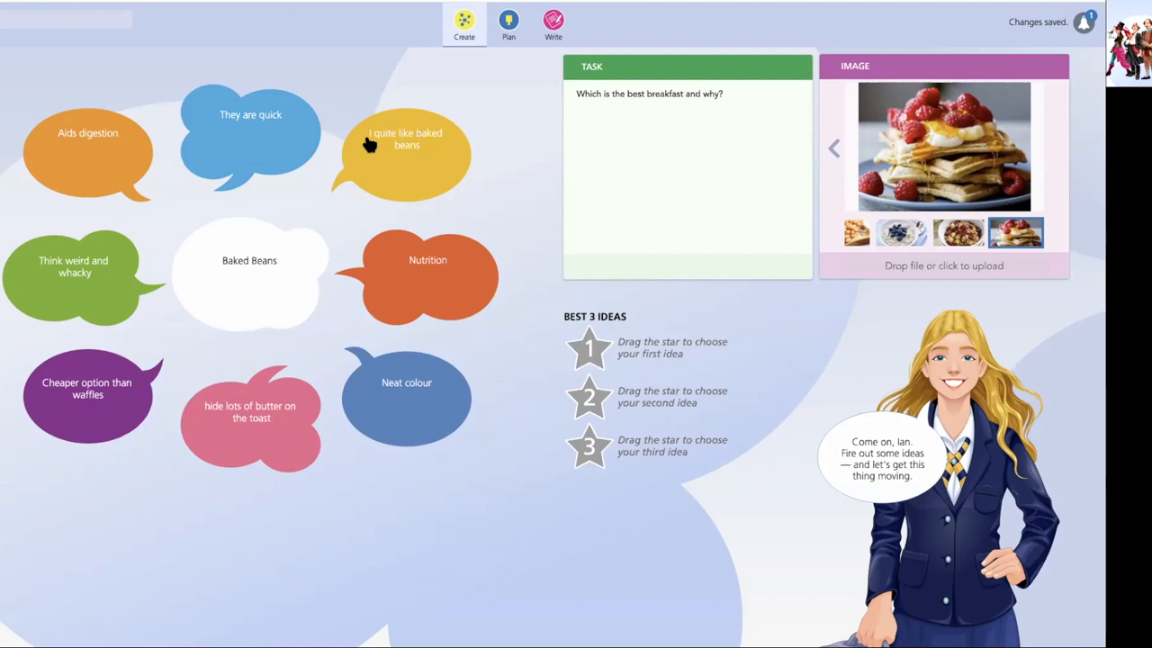
mouse_move(496, 281)
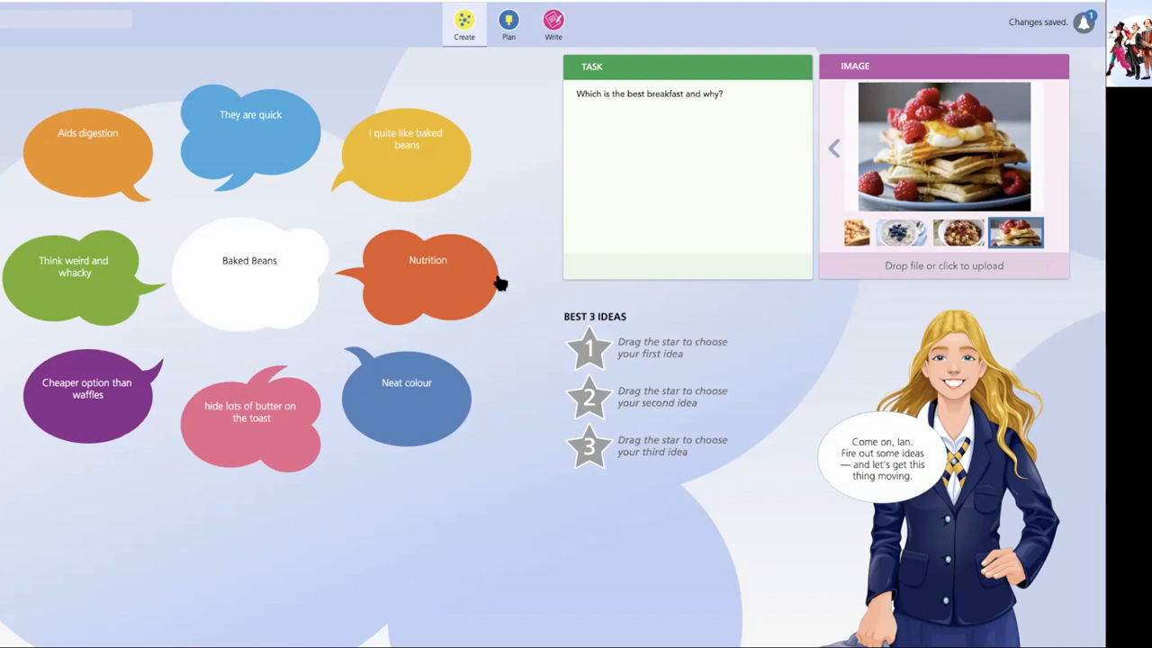
mouse_move(590, 345)
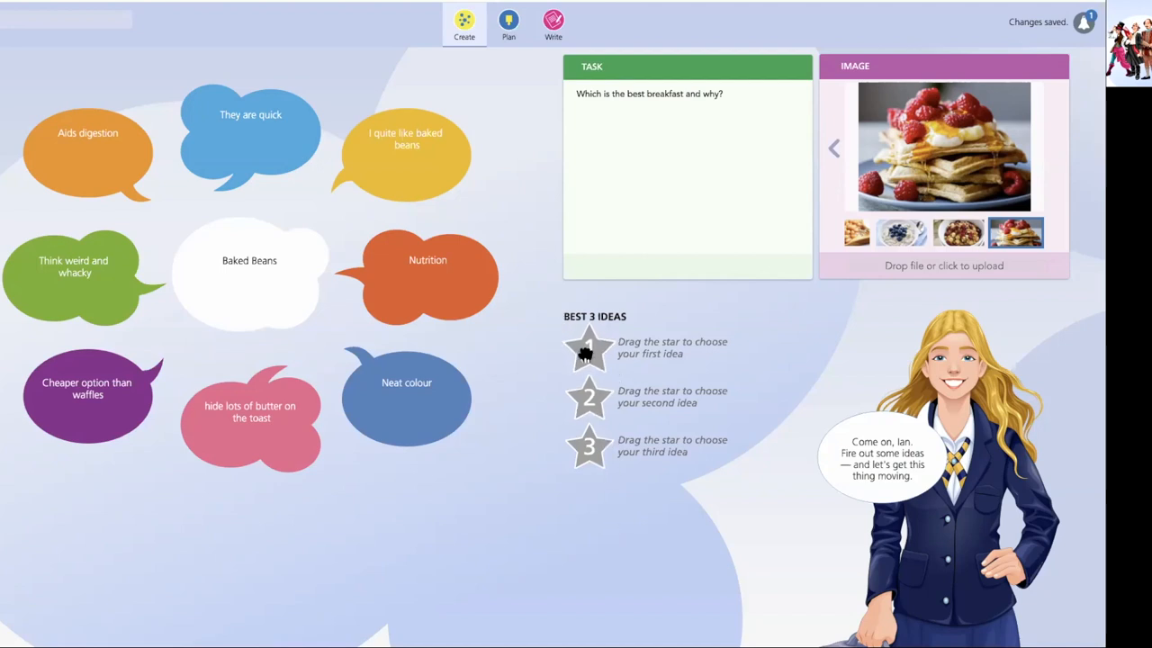
mouse_move(590, 356)
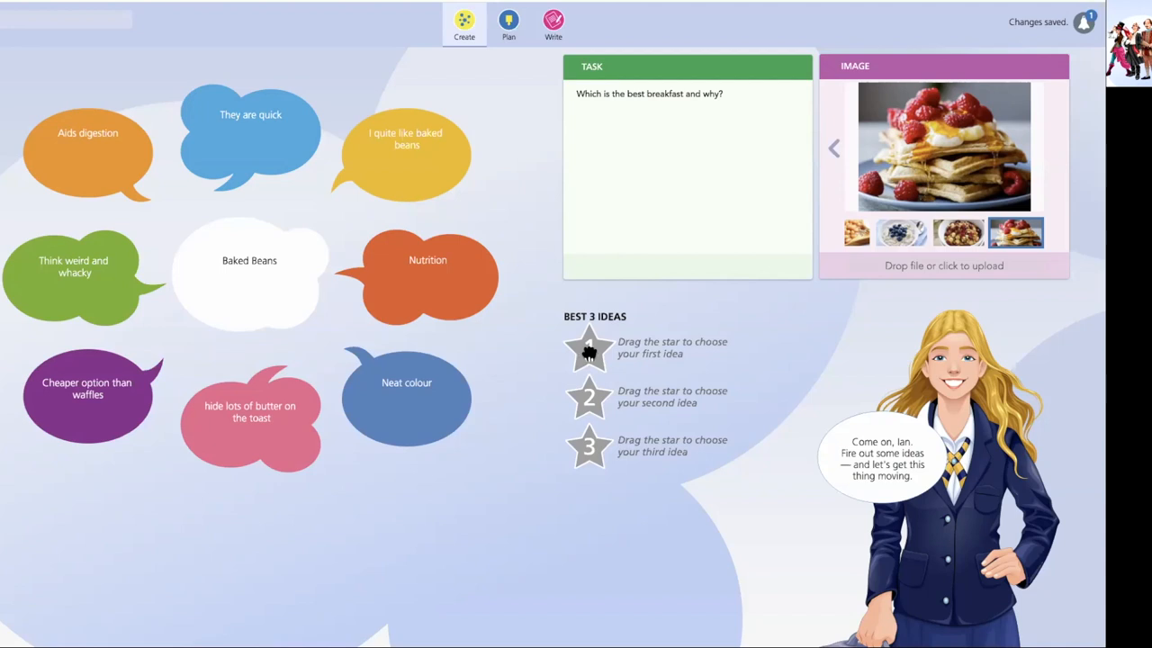
Step: Rank Aids digestion as the first best idea with star 1
drag(590, 349, 457, 428)
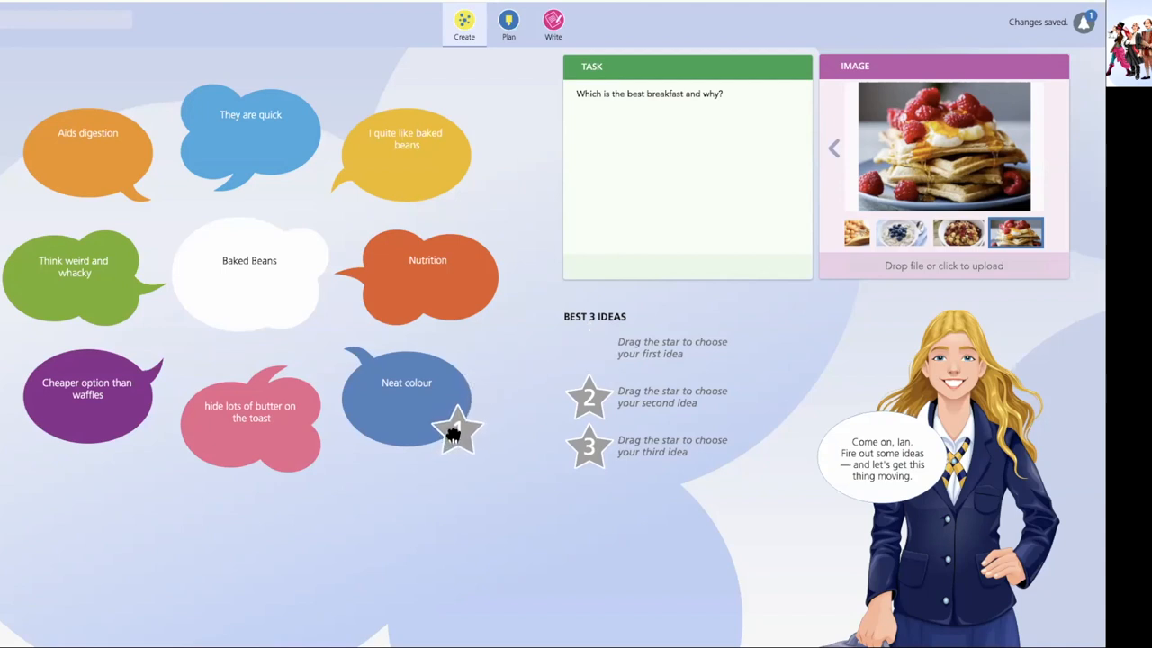
drag(457, 428, 356, 198)
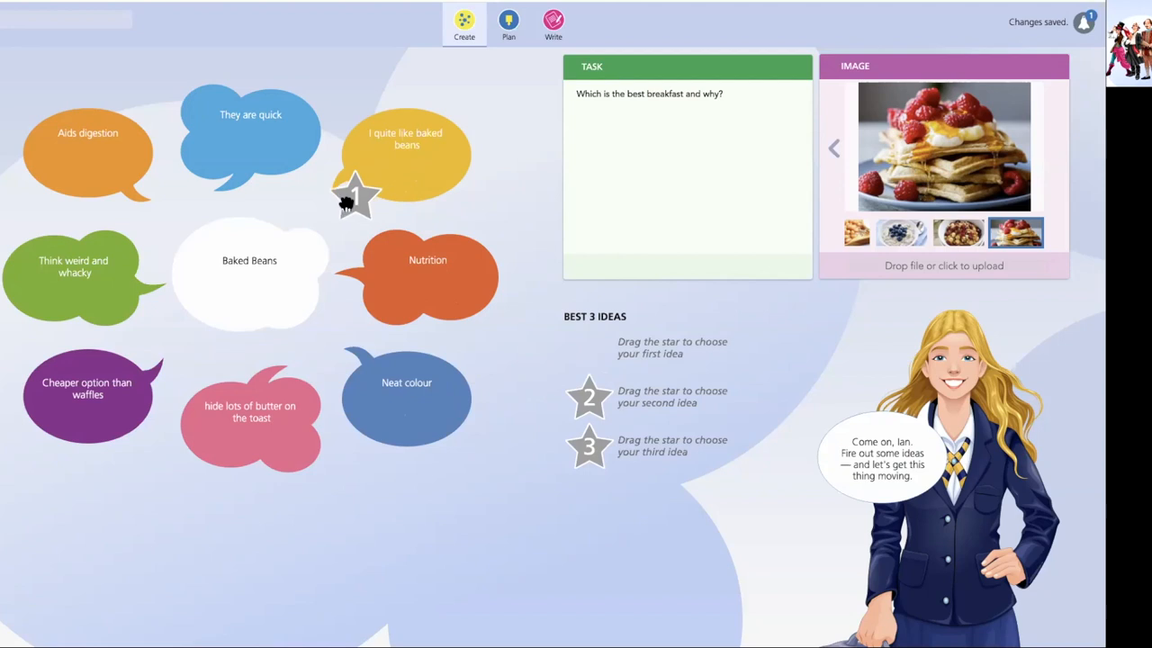
drag(357, 198, 315, 237)
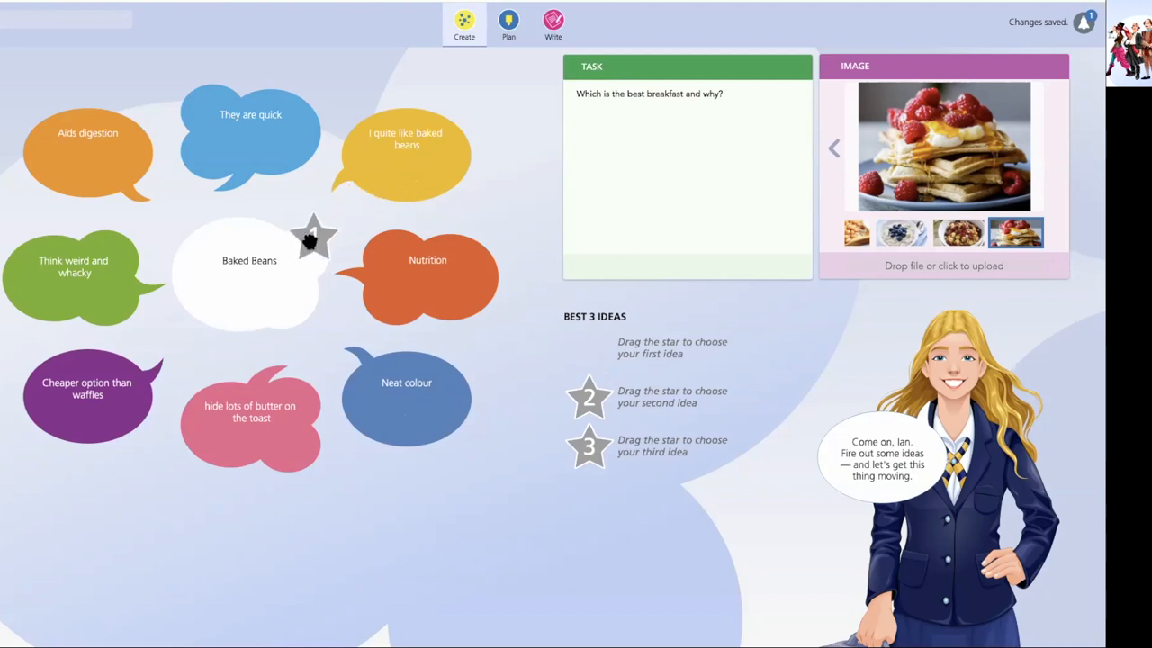
drag(313, 238, 123, 171)
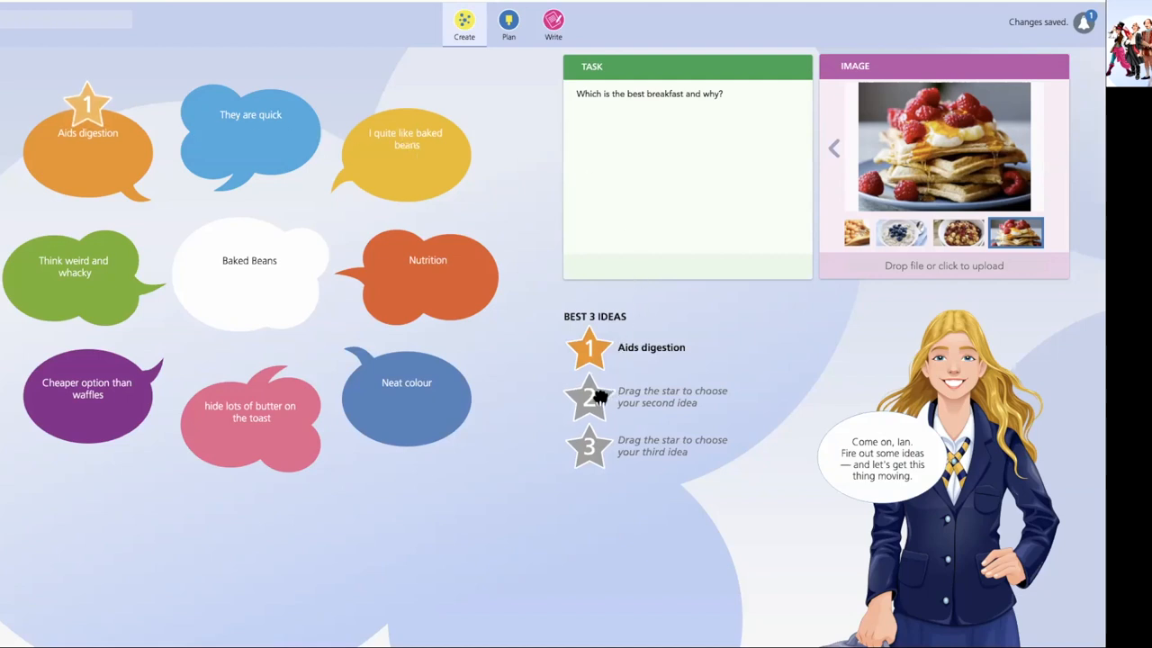
Step: Rank Cheaper option than waffles second and Nutrition third instead of Neat colour
drag(590, 396, 406, 381)
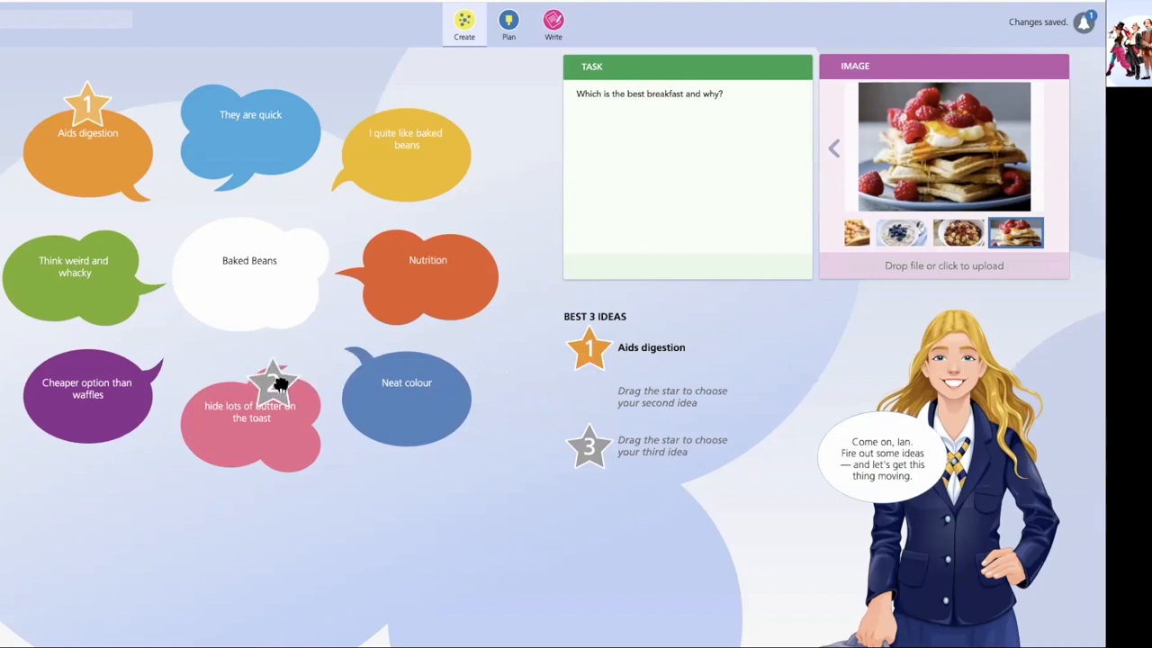
drag(273, 378, 86, 387)
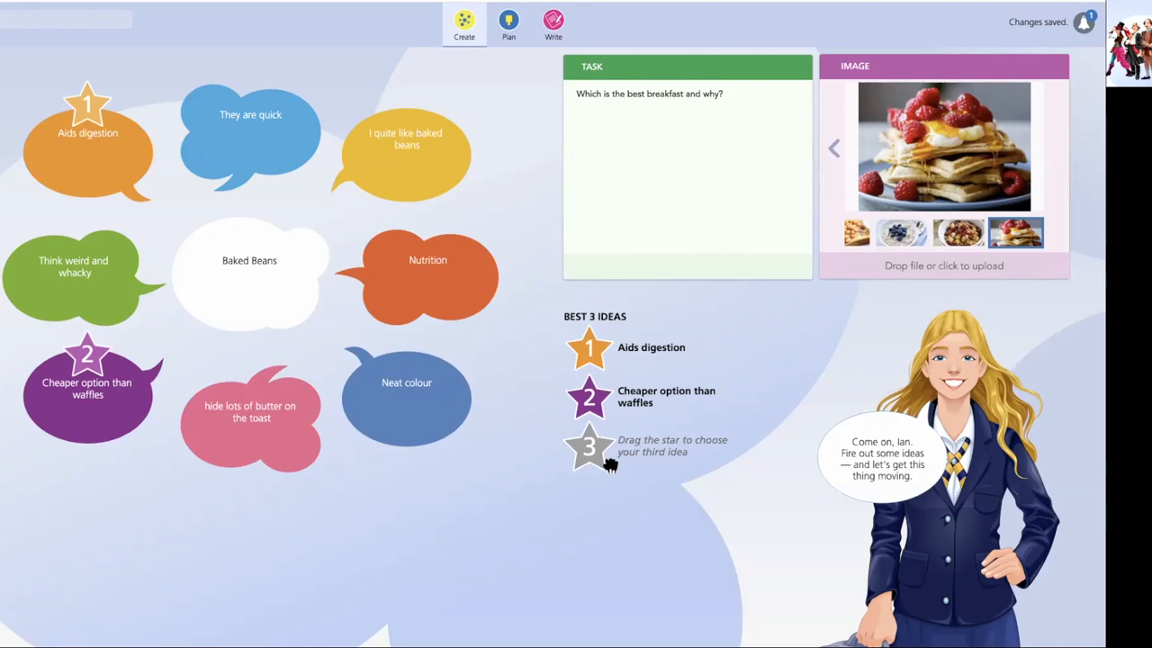
drag(590, 446, 400, 381)
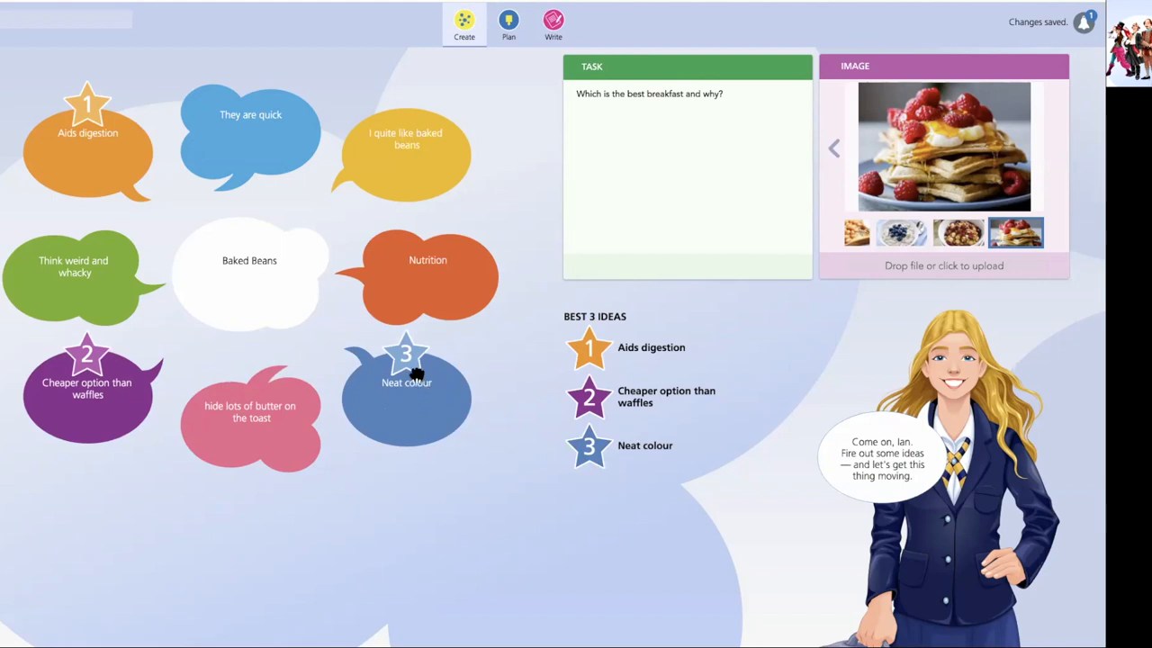
mouse_move(407, 360)
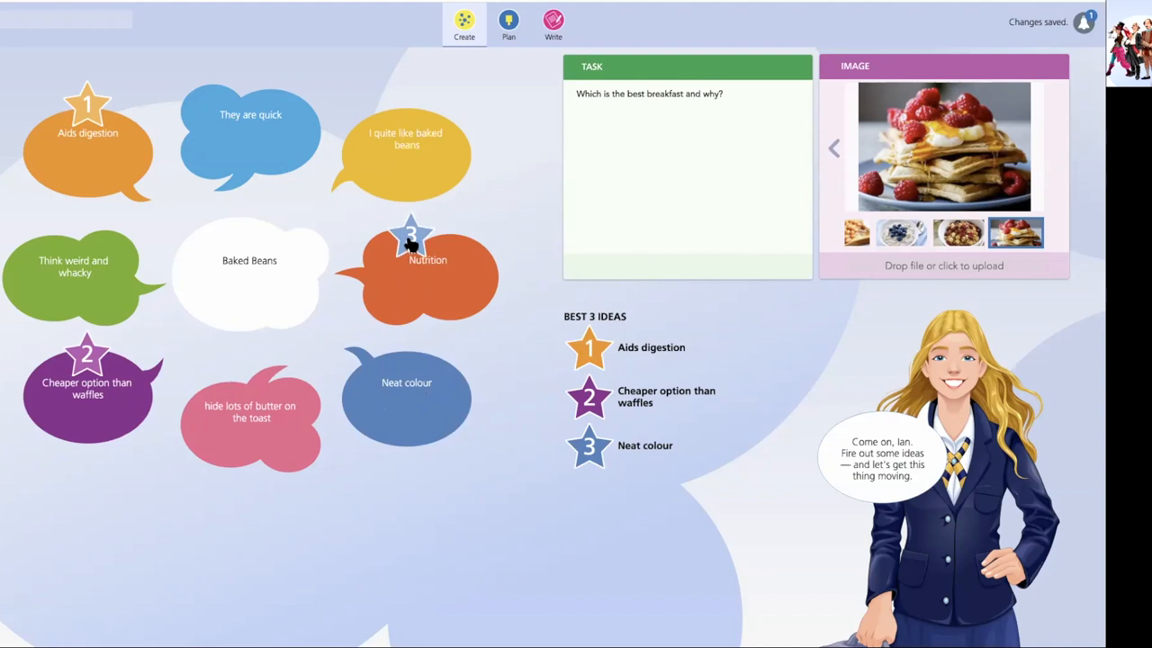
click(414, 245)
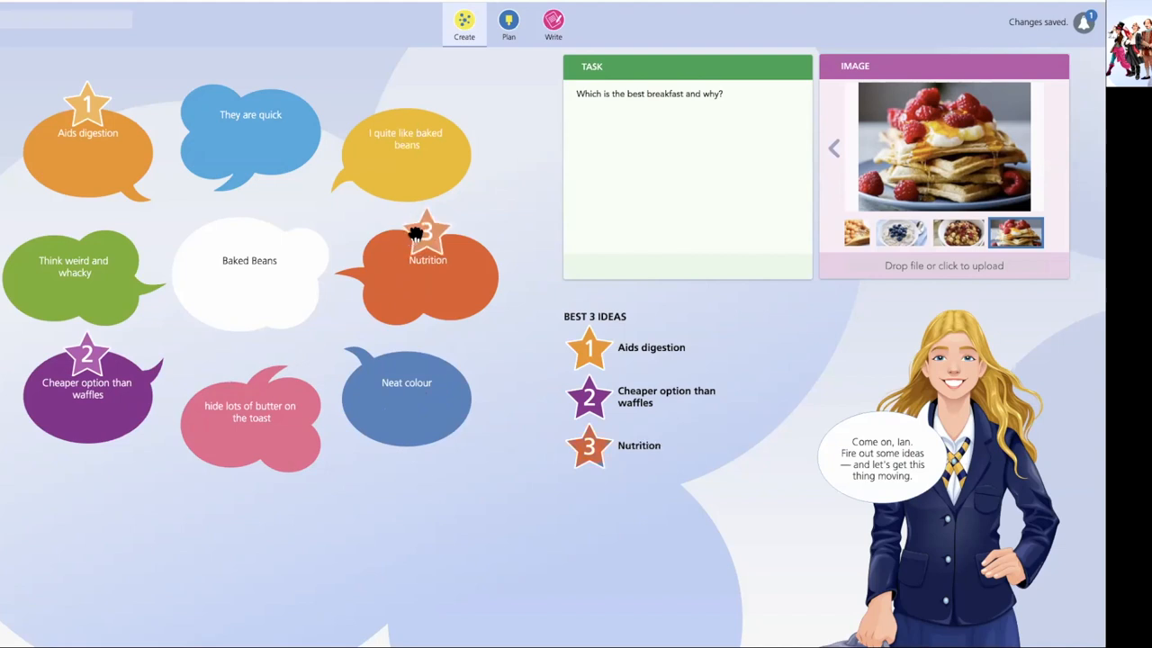
mouse_move(177, 433)
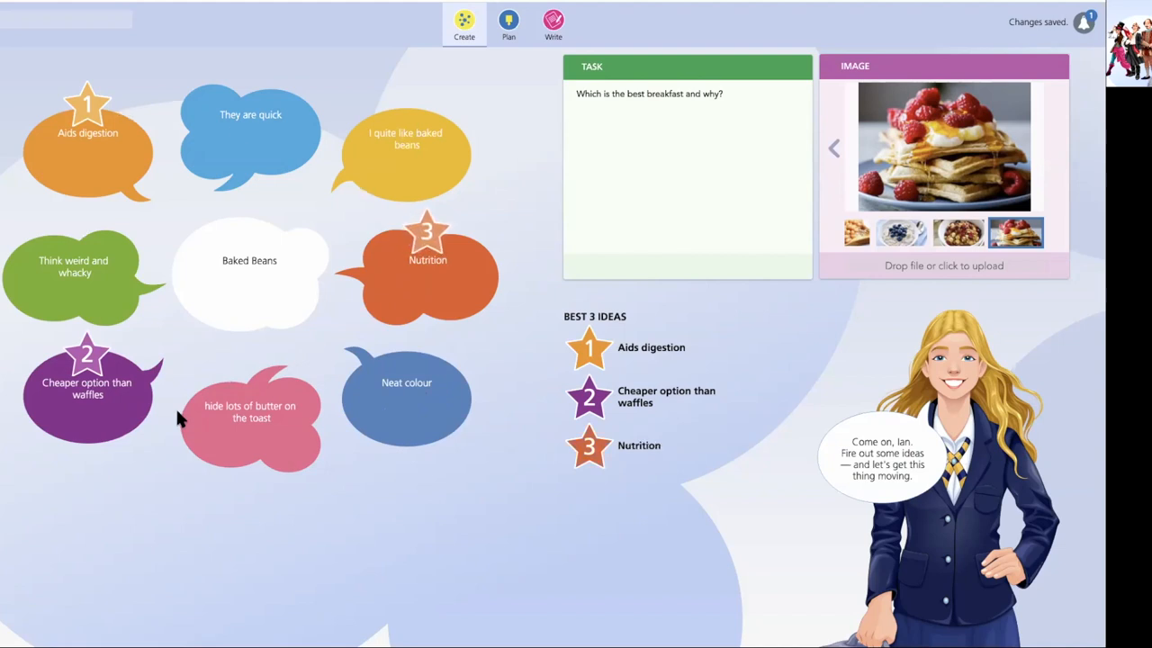
mouse_move(216, 351)
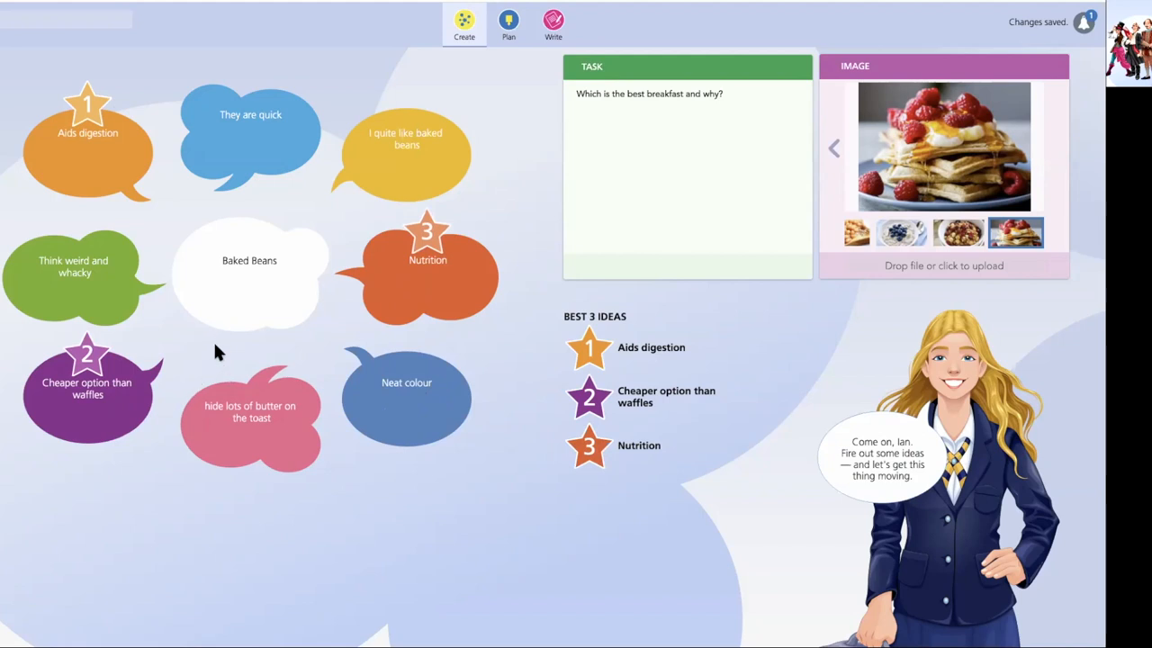
mouse_move(205, 243)
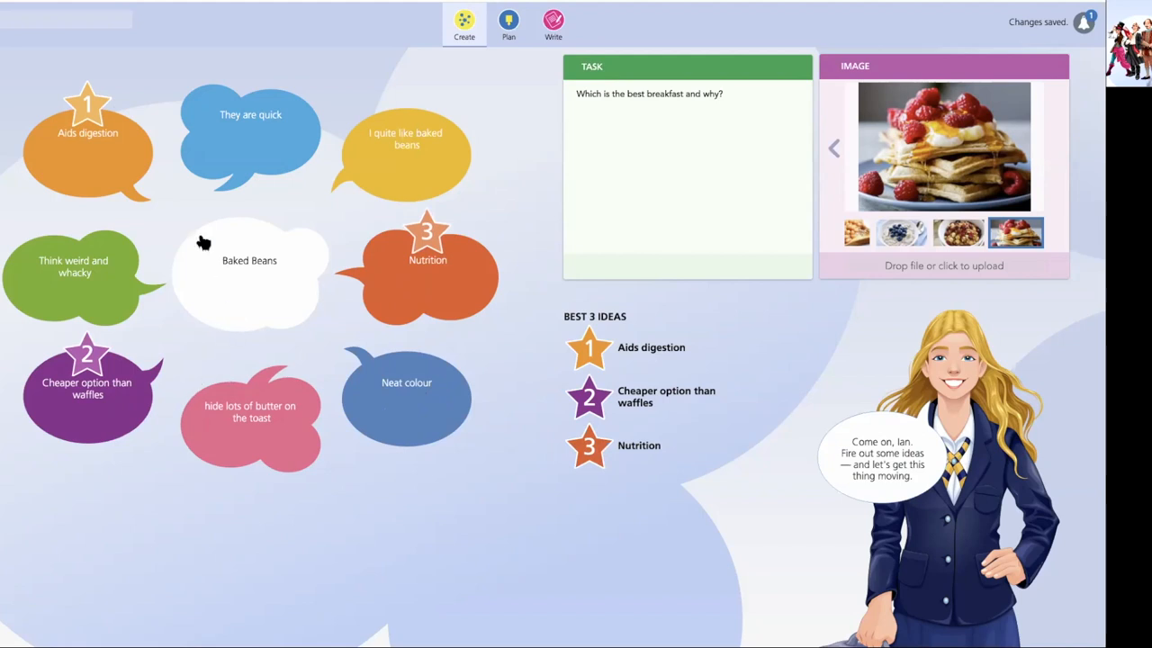
mouse_move(385, 295)
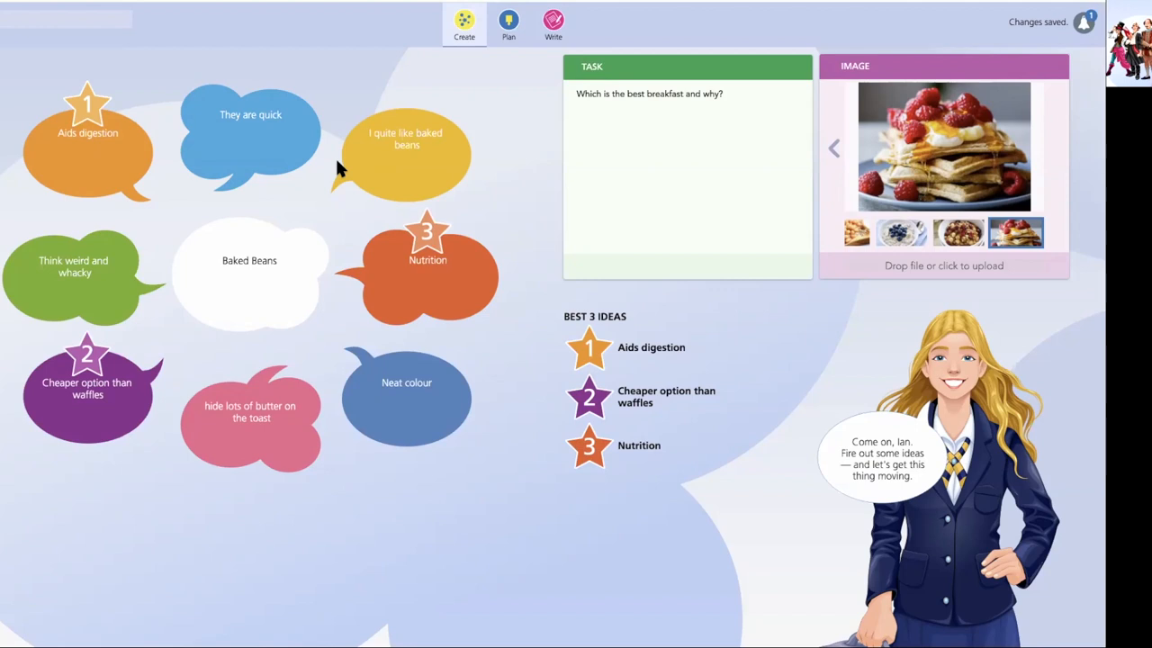
mouse_move(361, 169)
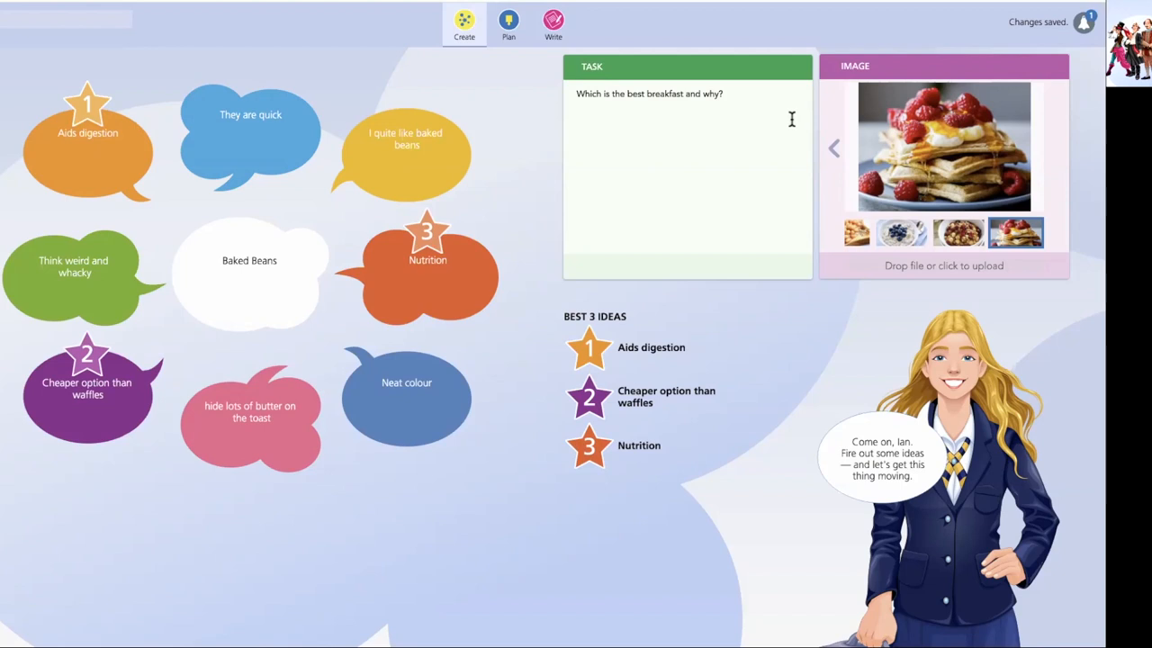
mouse_move(855, 234)
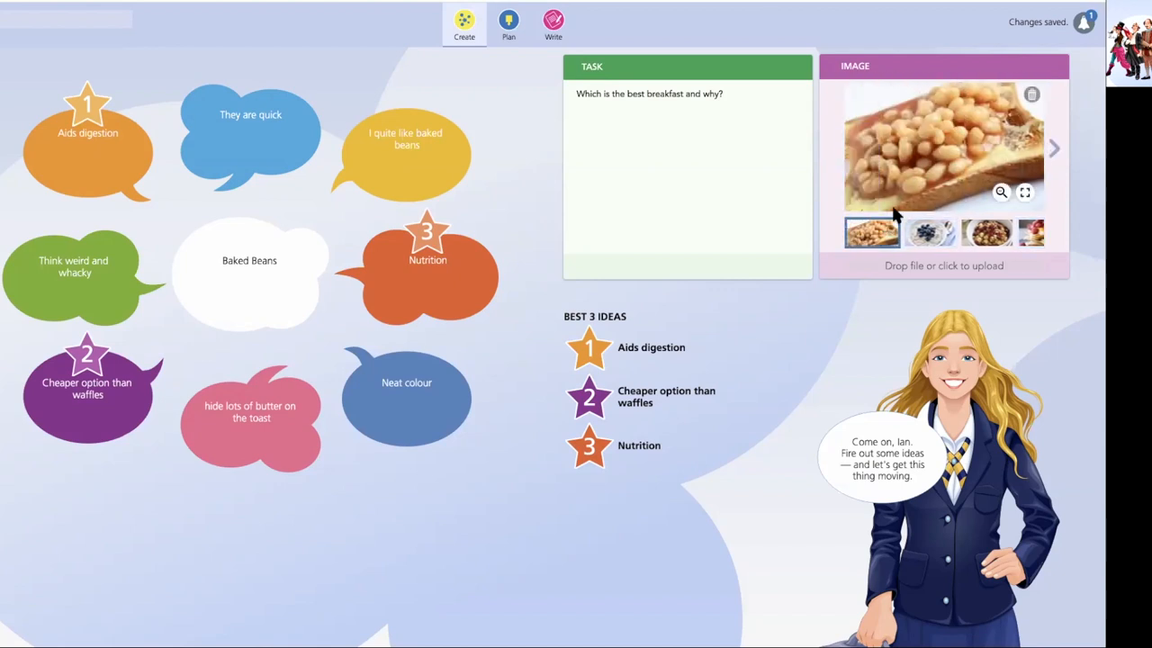
mouse_move(630, 94)
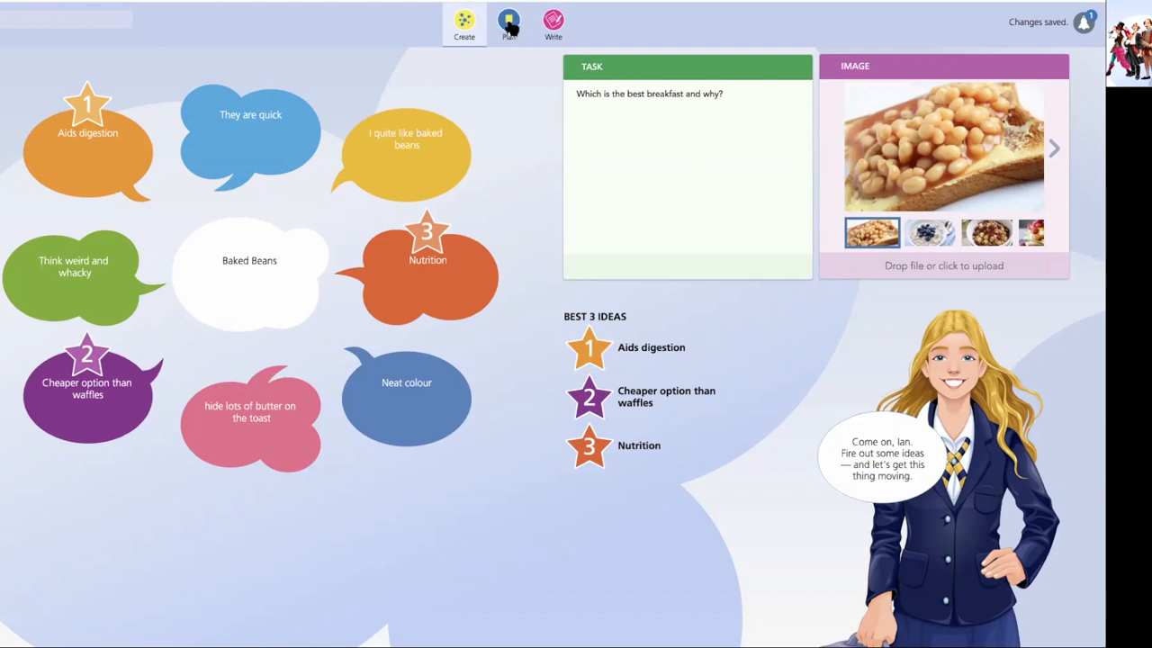
Step: In the box plan, swap Nutrition for They are quick and move it ahead of Cheaper option than waffles
click(507, 22)
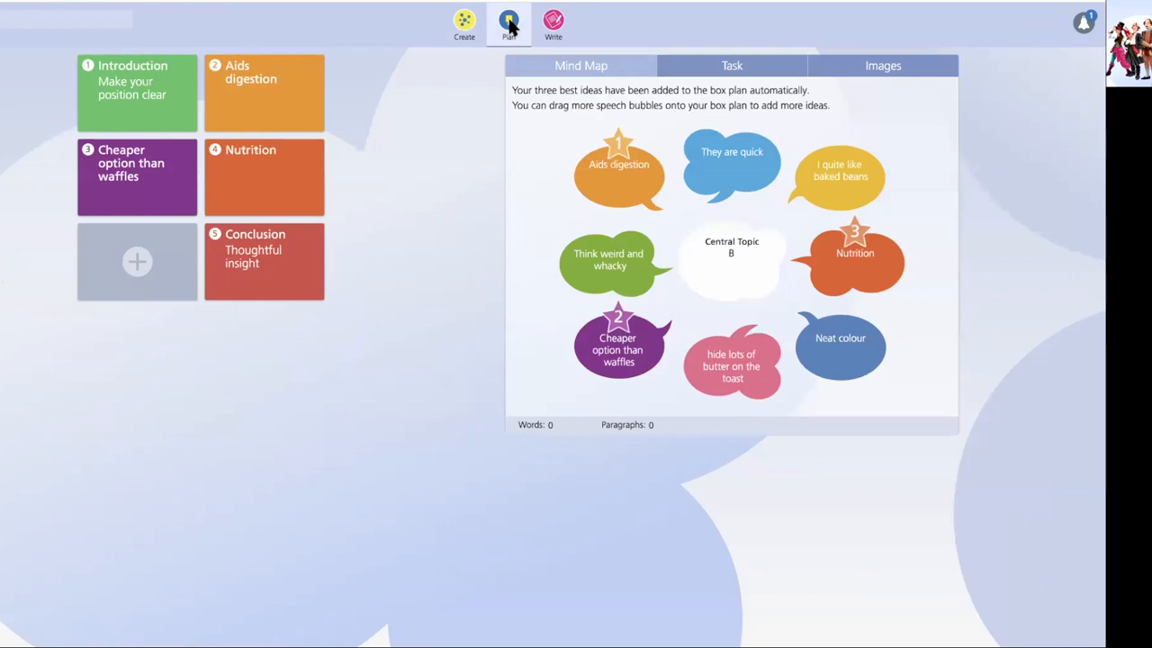
mouse_move(496, 259)
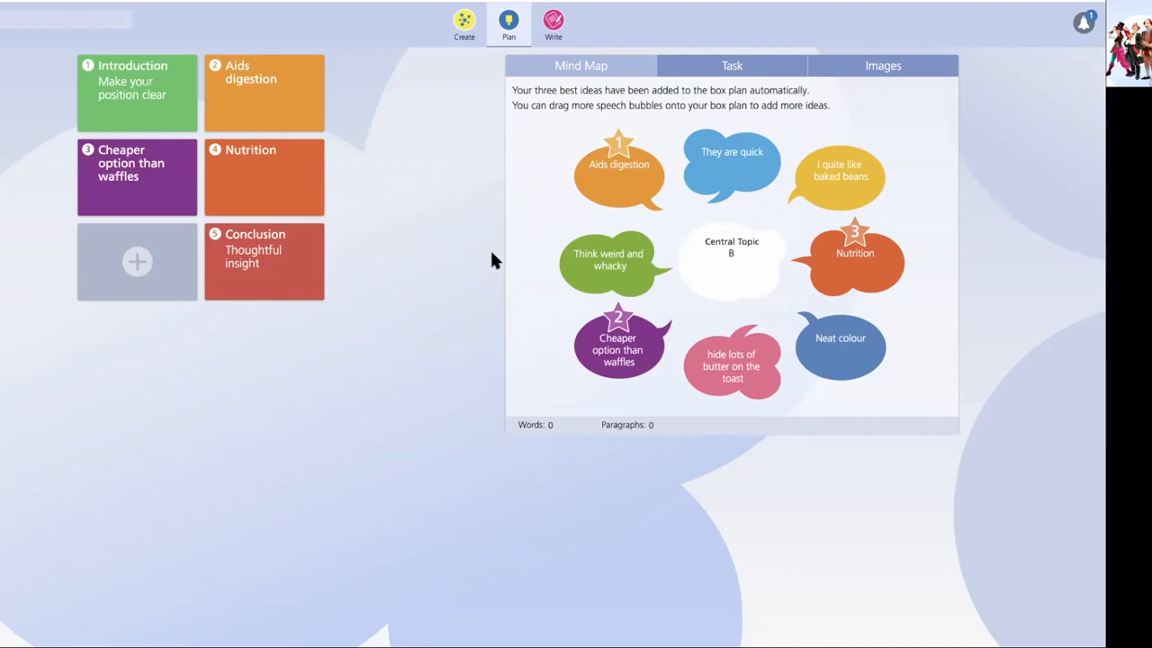
mouse_move(183, 94)
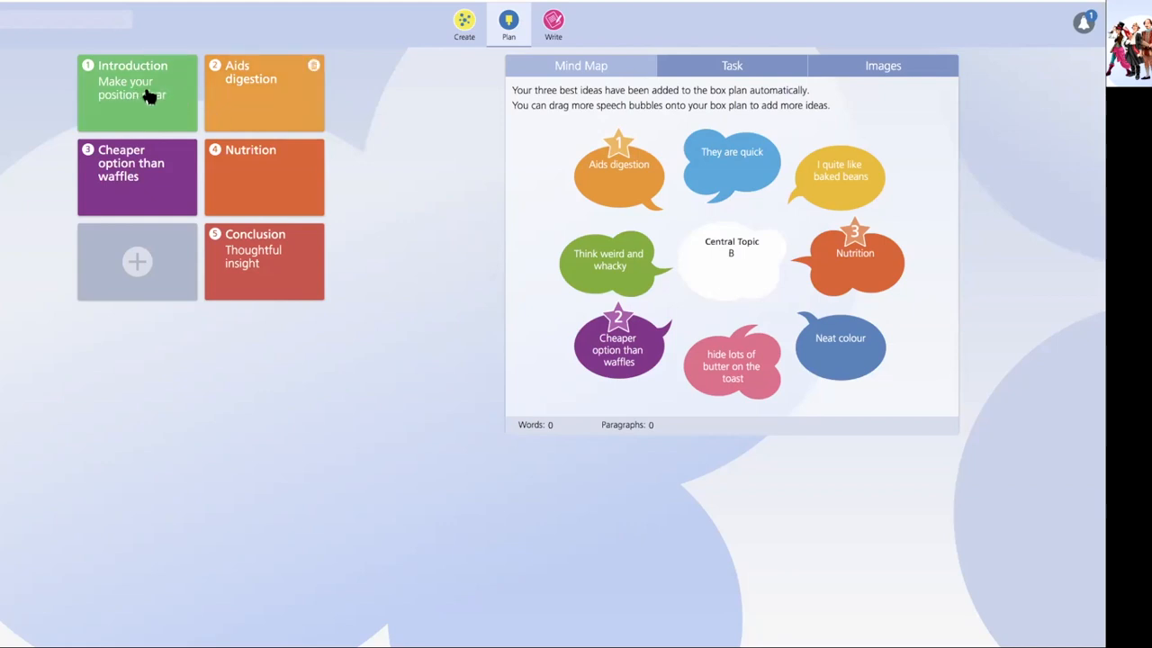
mouse_move(144, 64)
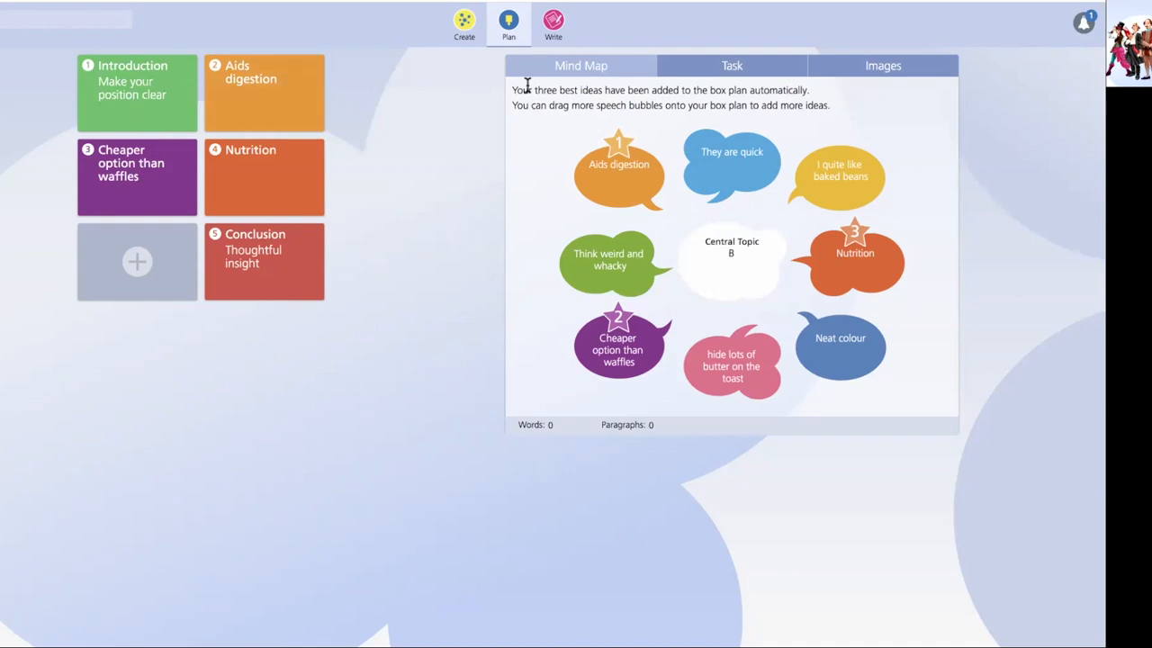
mouse_move(619, 178)
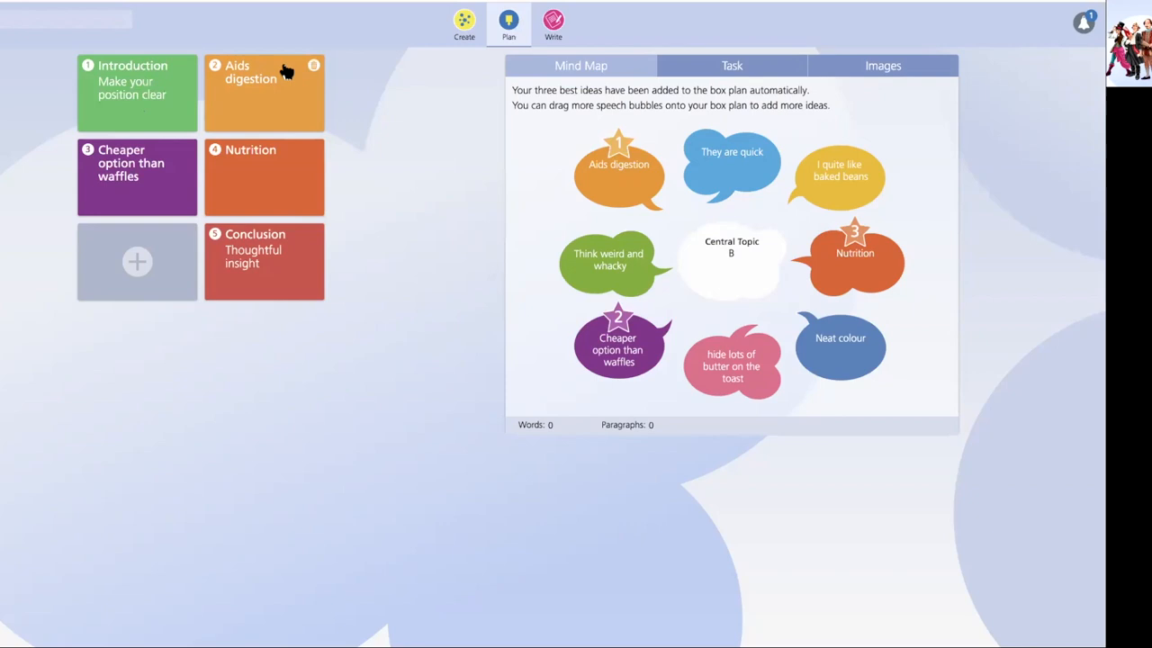
mouse_move(279, 81)
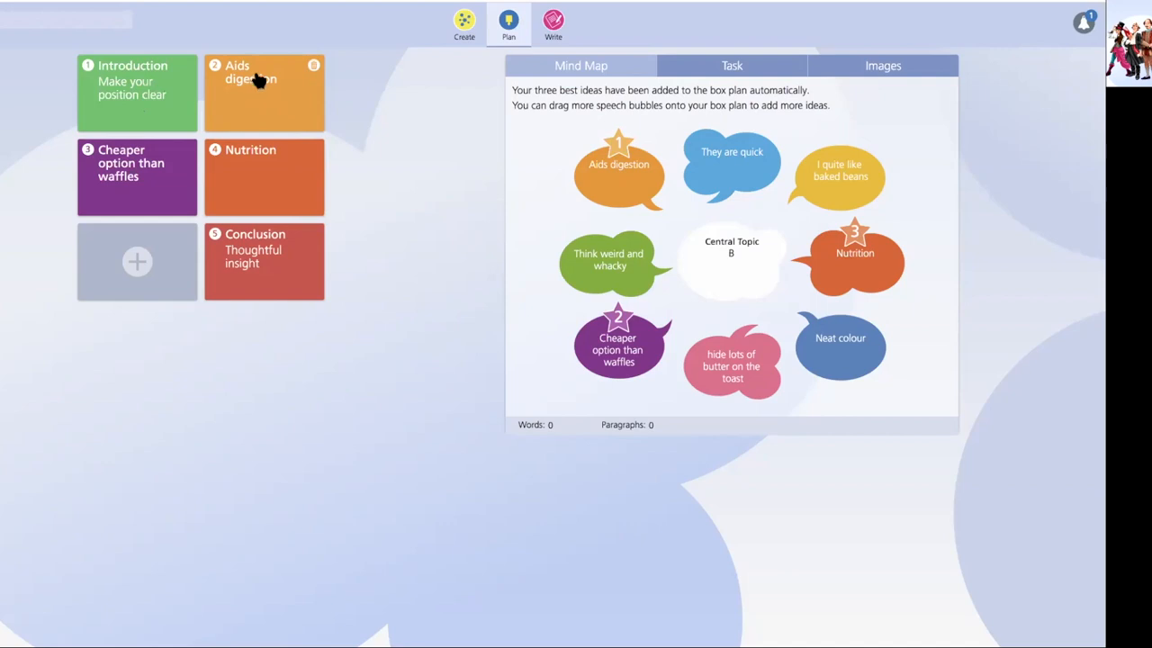
mouse_move(597, 360)
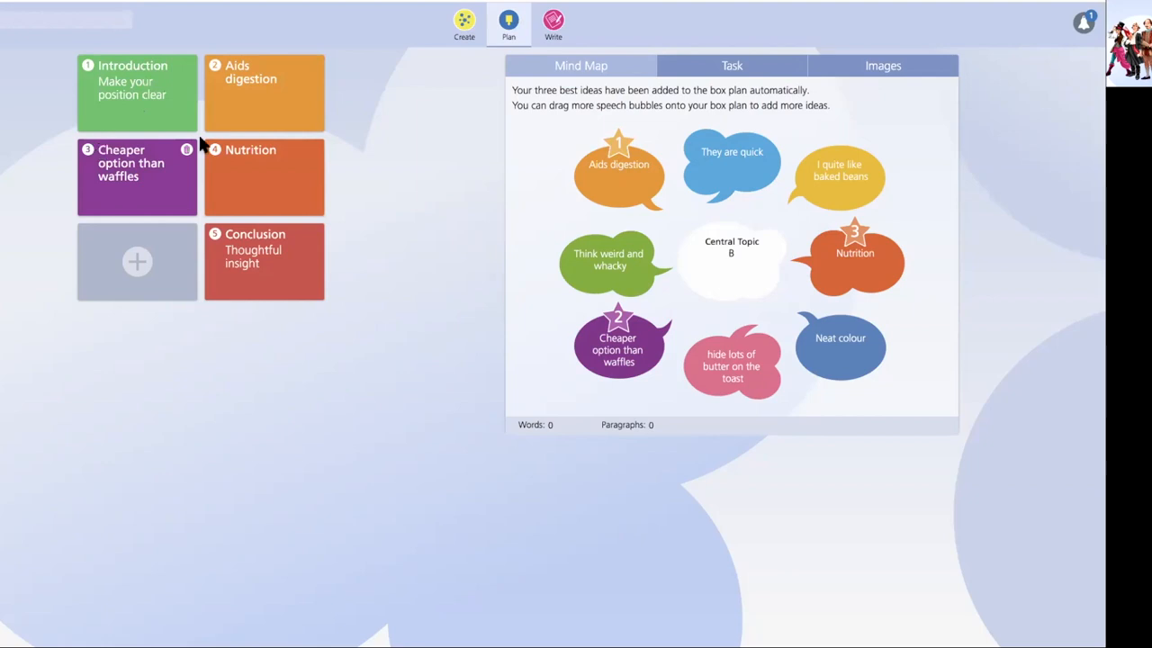
mouse_move(267, 171)
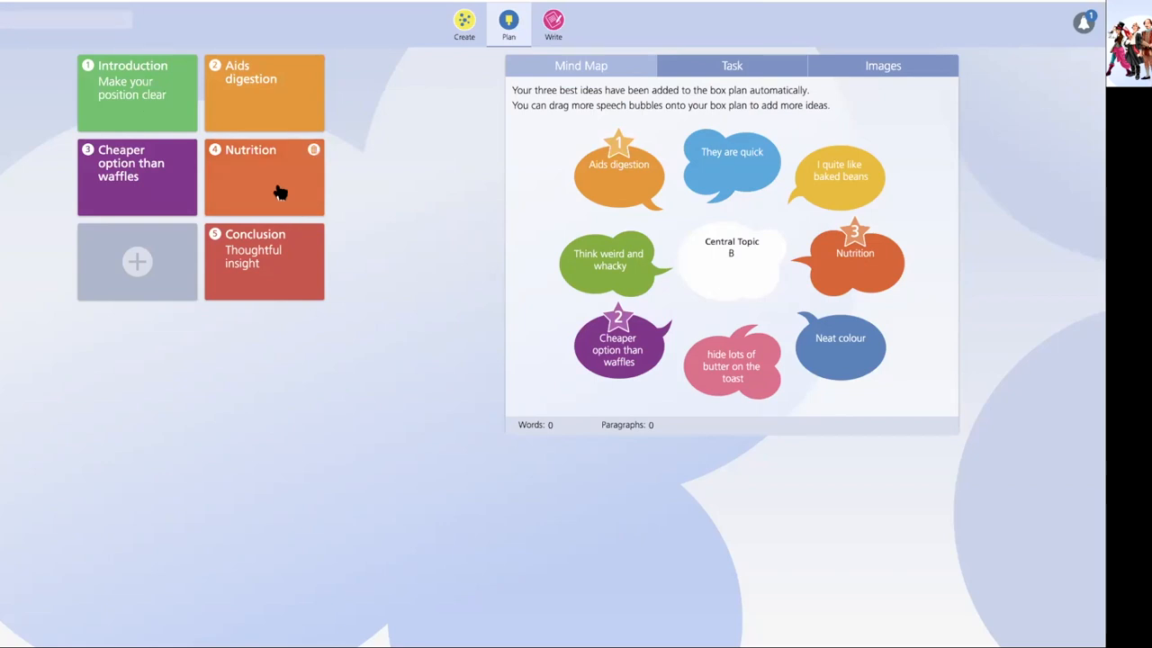
mouse_move(279, 184)
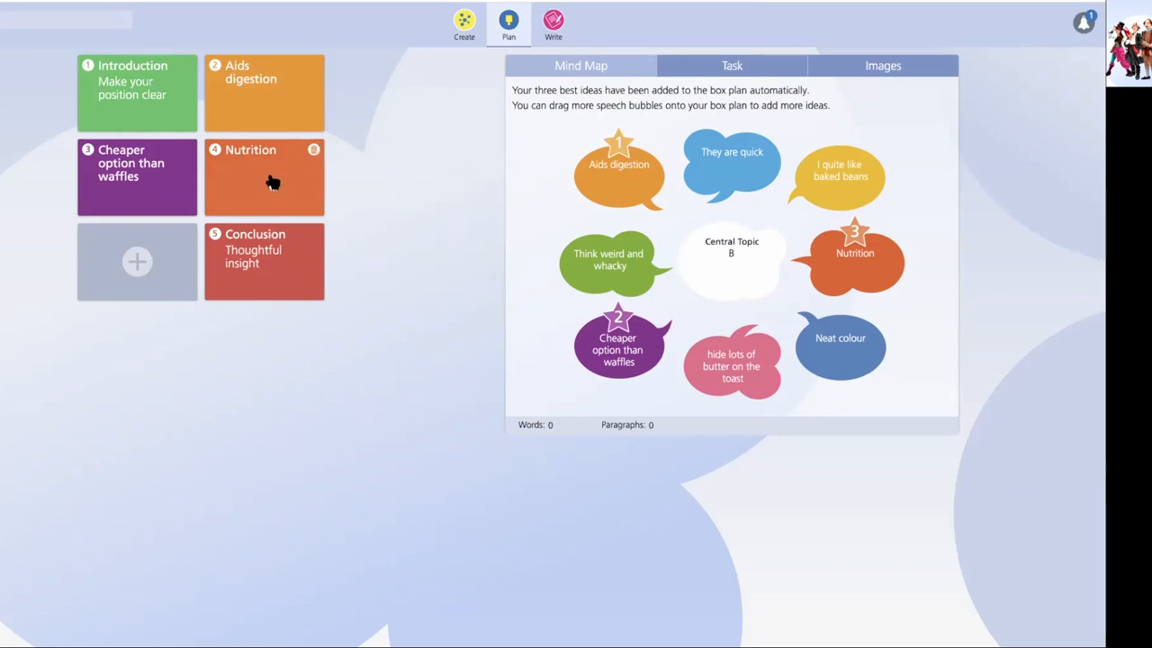
mouse_move(277, 183)
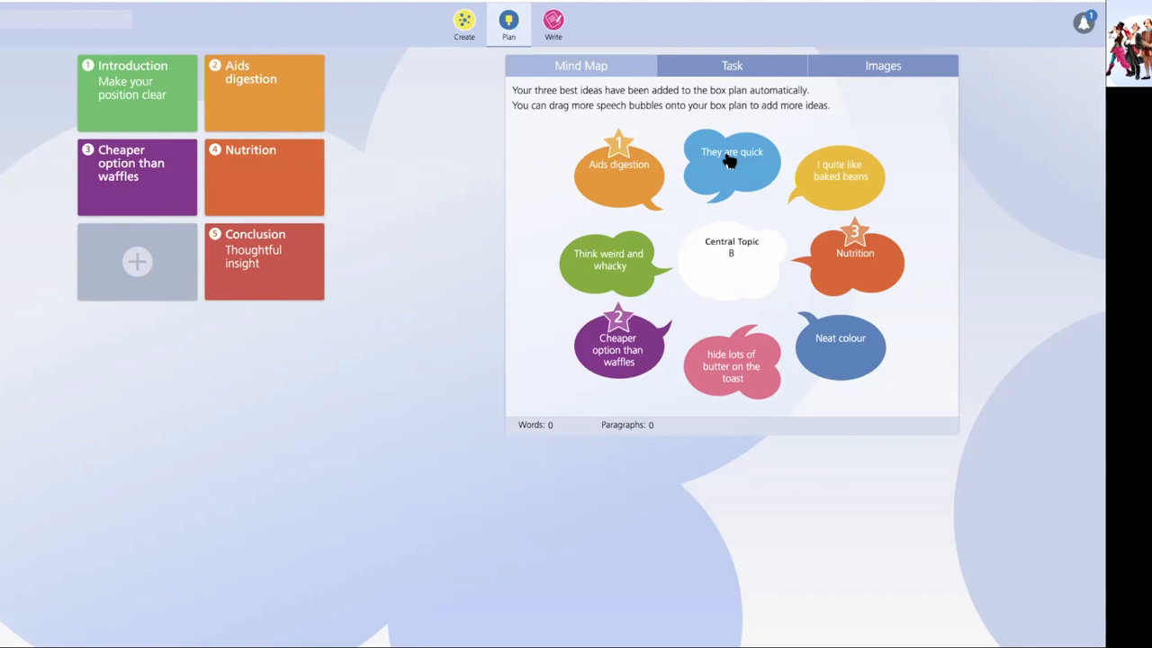
drag(730, 158, 613, 151)
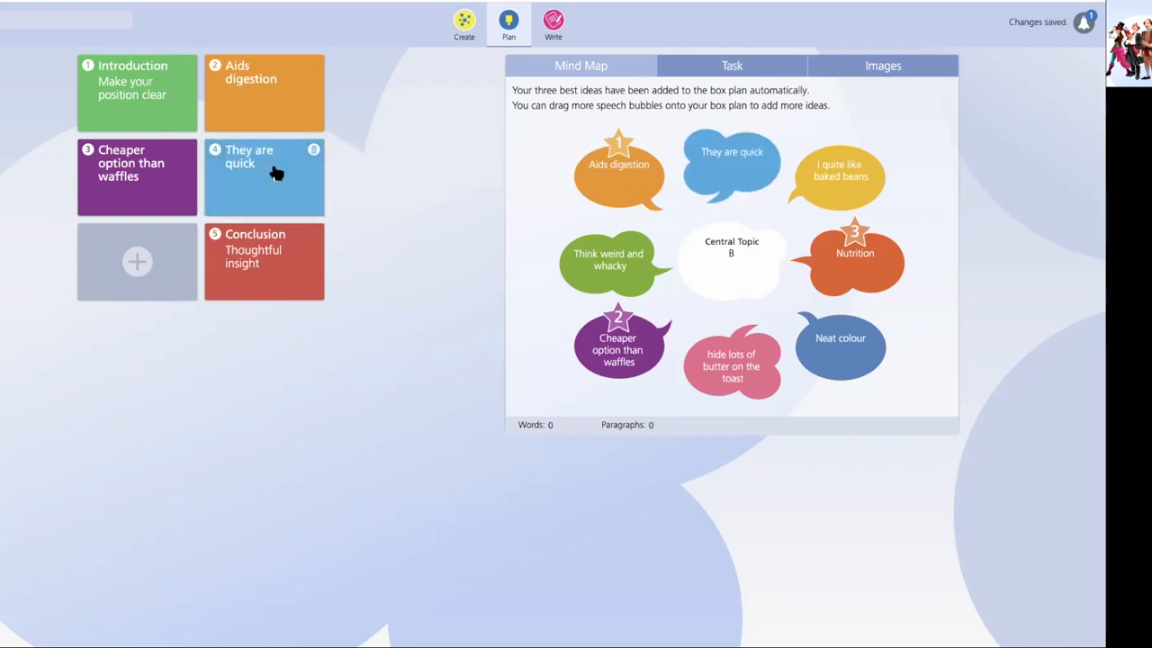
mouse_move(418, 223)
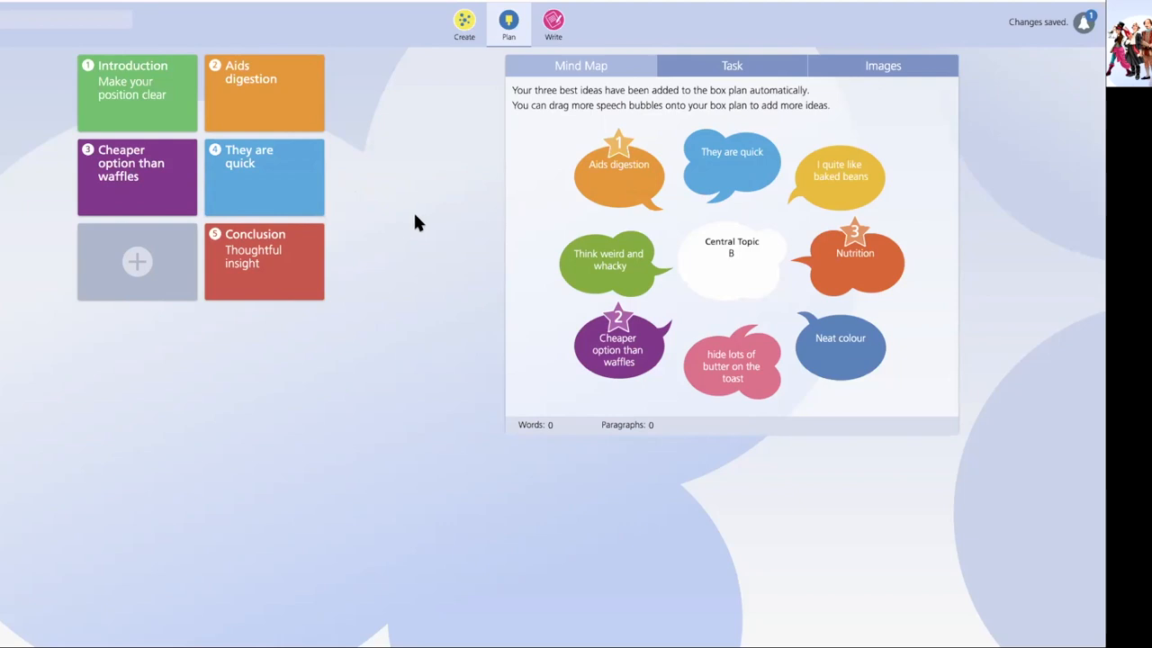
mouse_move(410, 223)
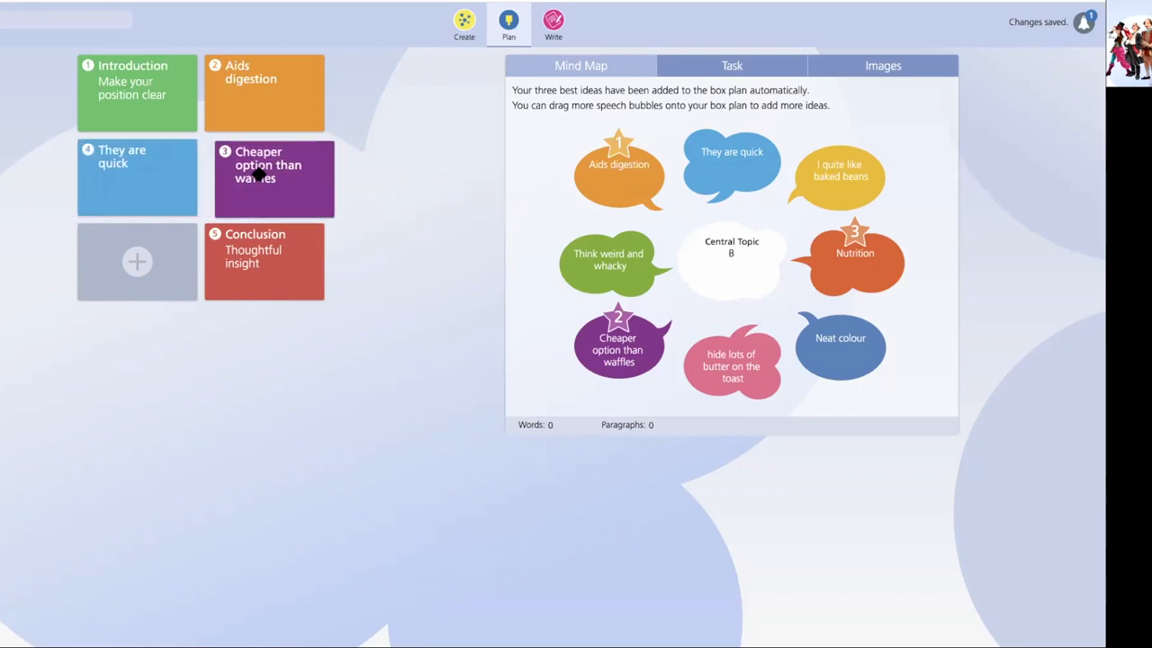
click(263, 178)
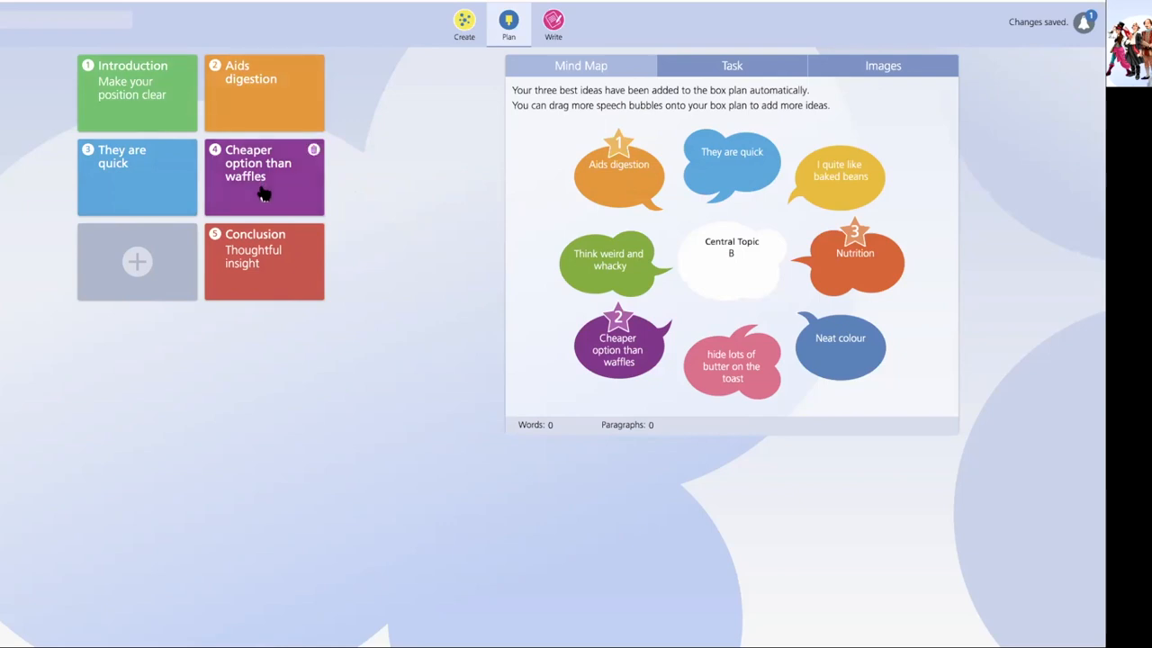
mouse_move(137, 267)
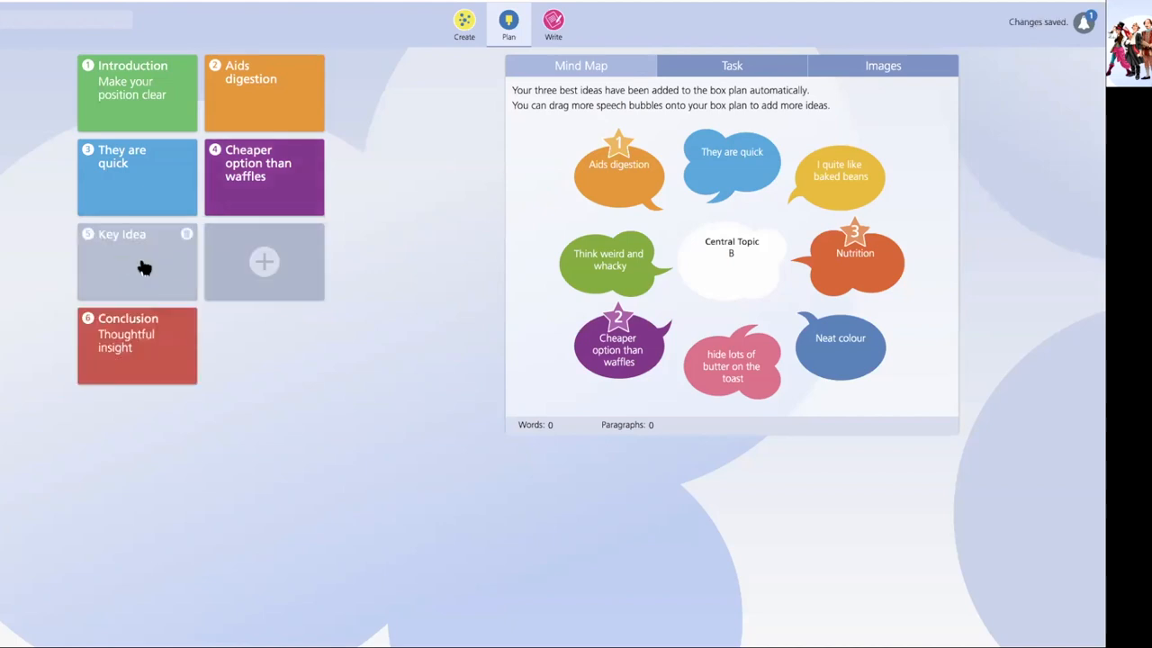
mouse_move(155, 251)
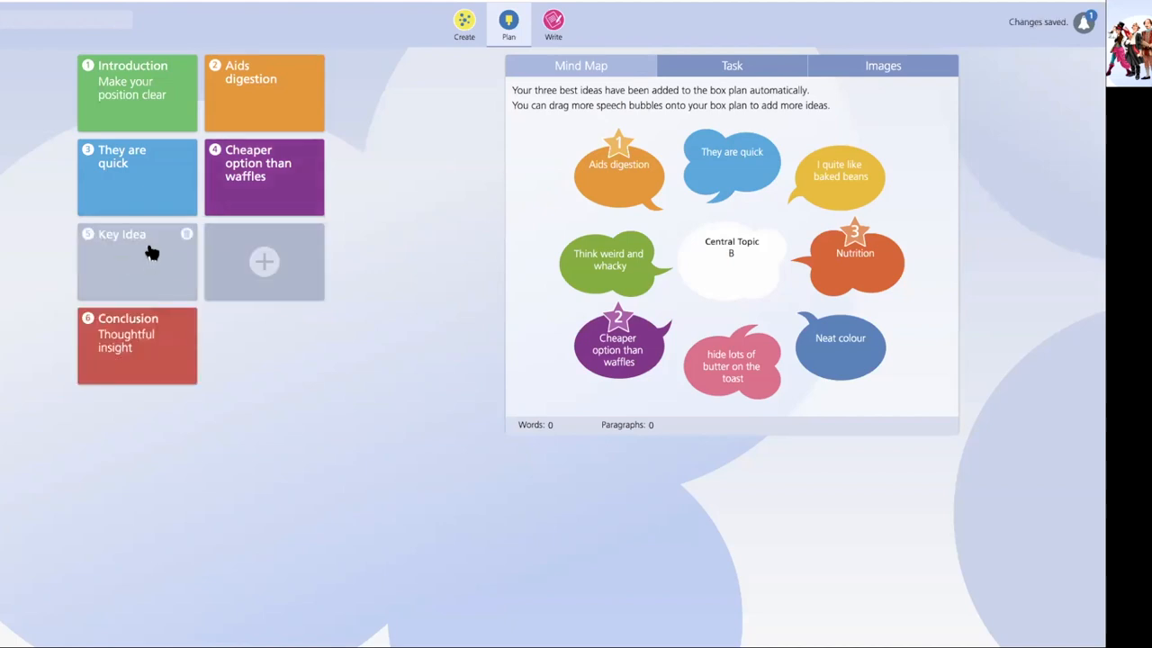
mouse_move(137, 270)
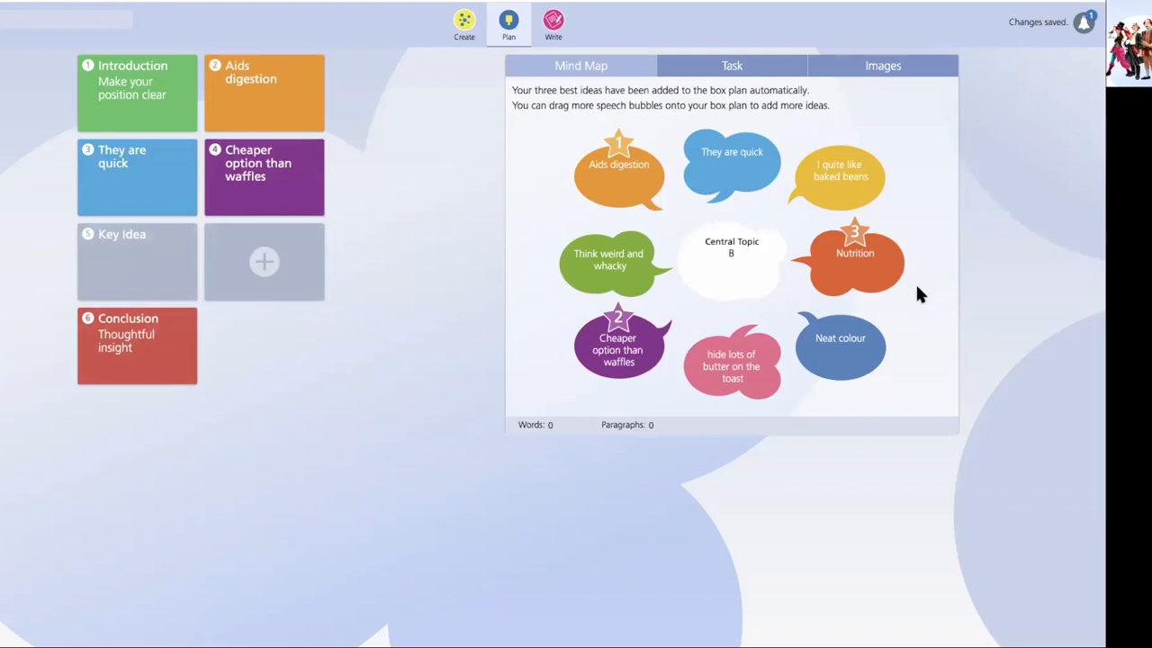
drag(839, 338, 364, 214)
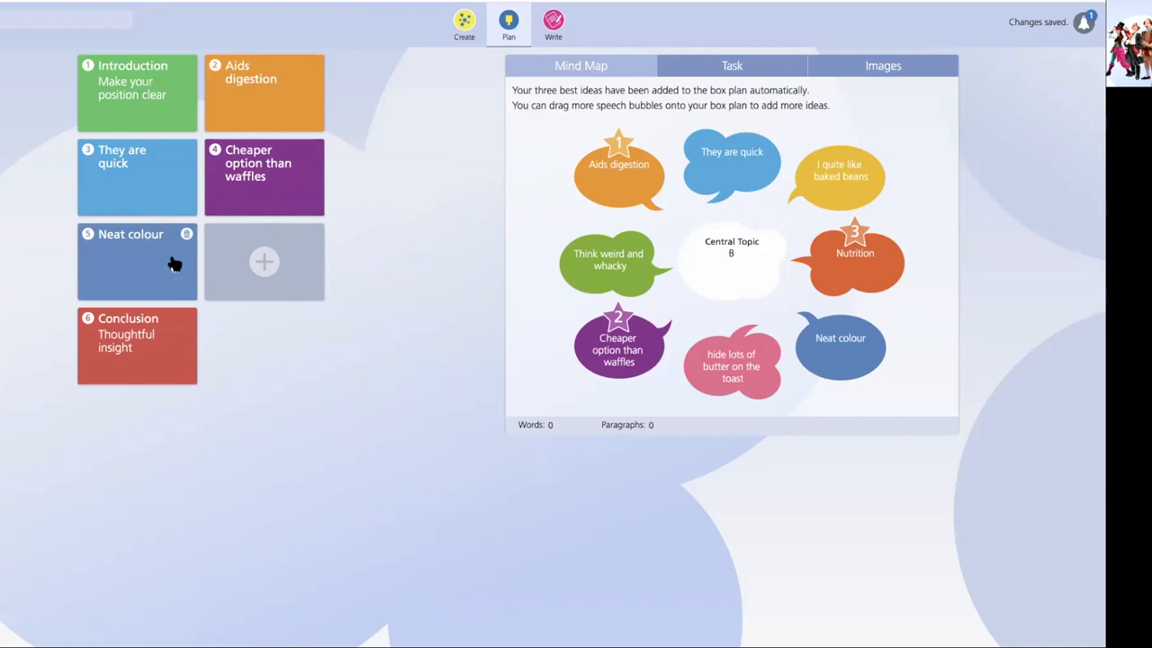
mouse_move(176, 255)
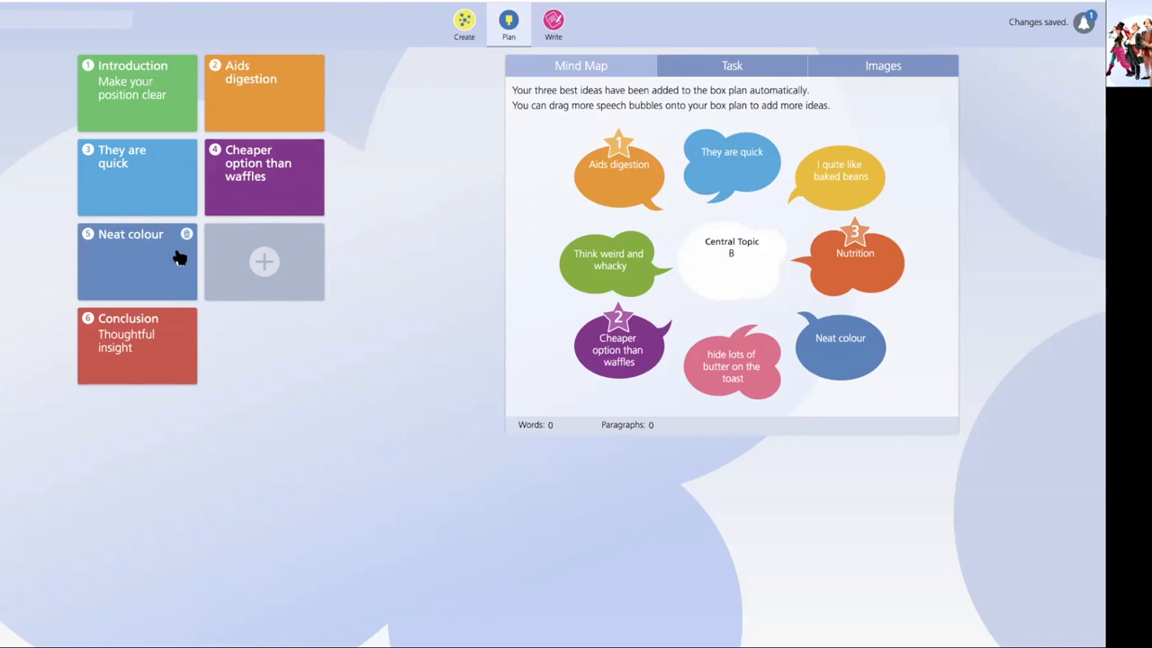
mouse_move(206, 245)
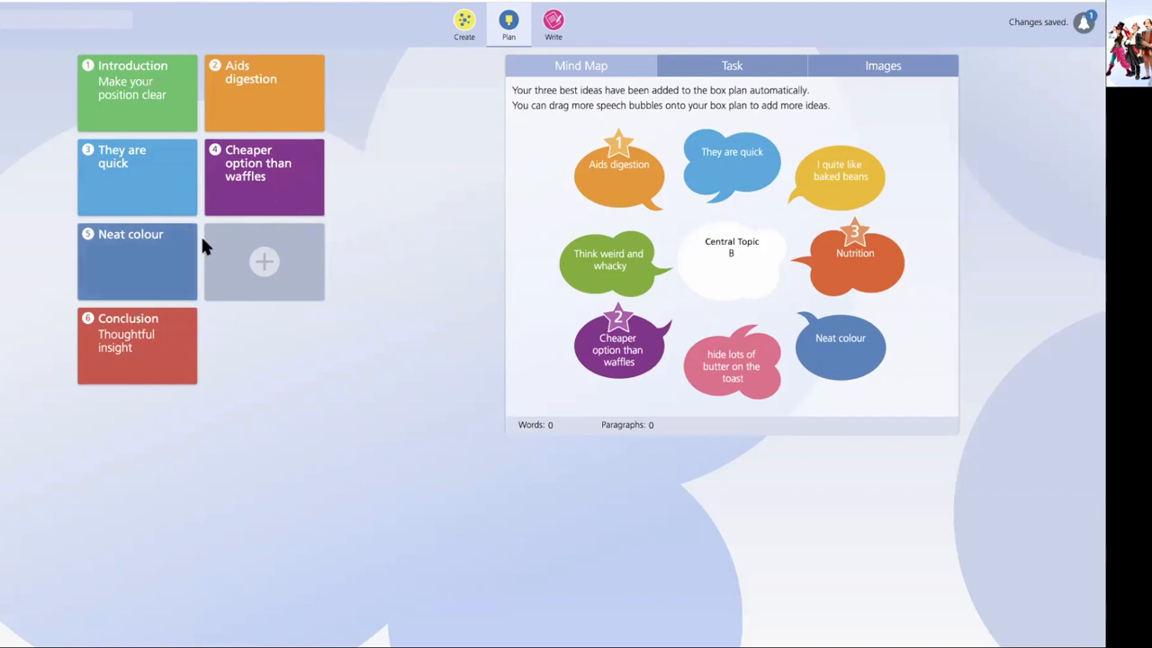
mouse_move(248, 116)
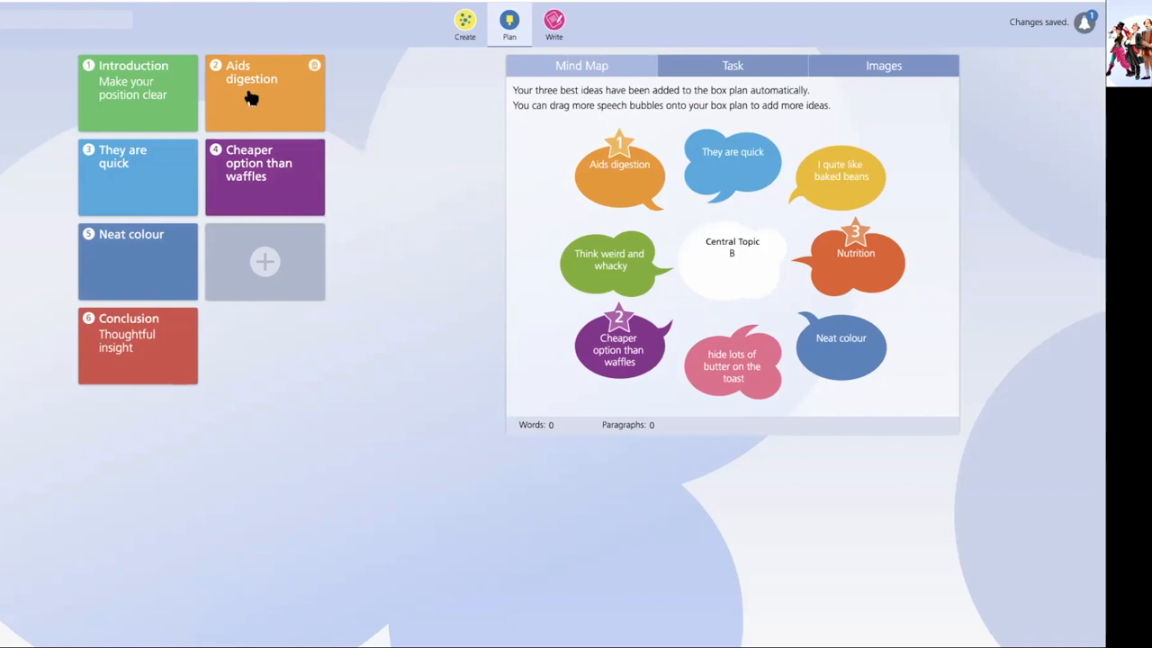
mouse_move(261, 99)
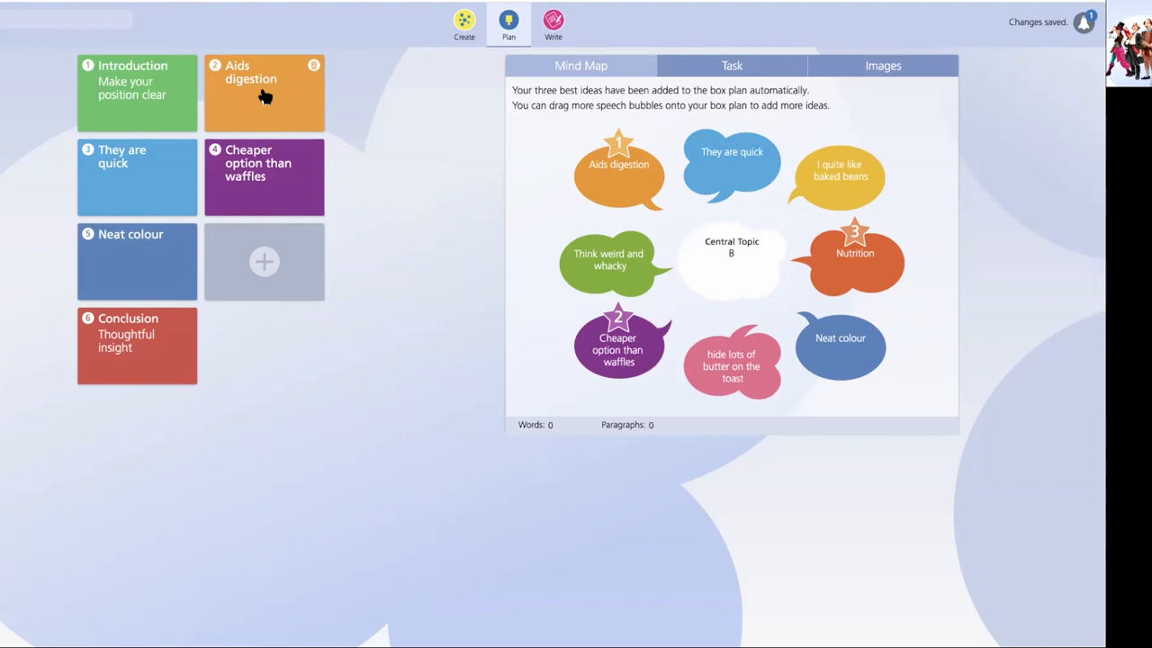
Step: Give the Aids digestion box the aim that it is great for digestion with a soft texture
click(263, 93)
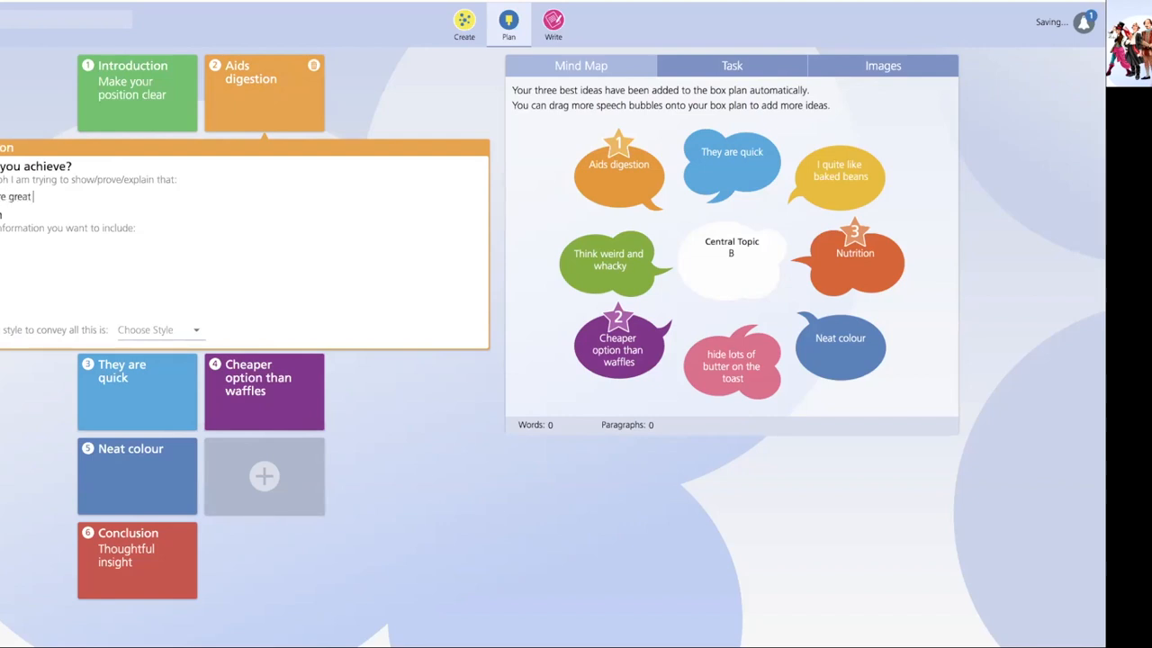
text(for digestion.)
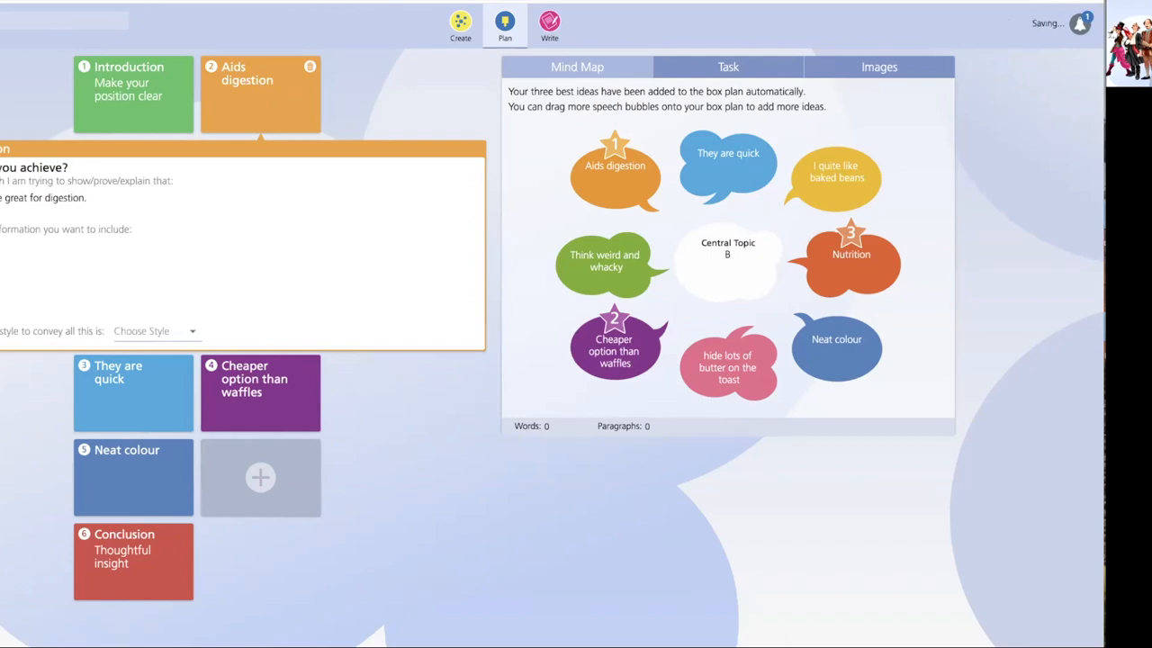
text(enjoys the)
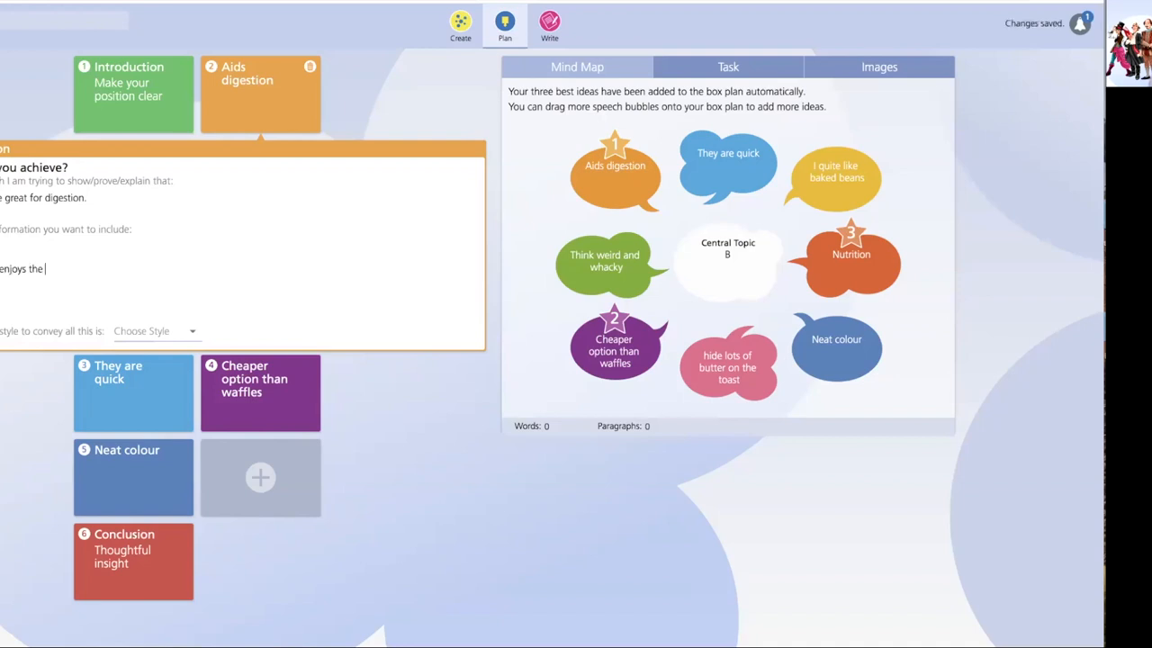
text(s)
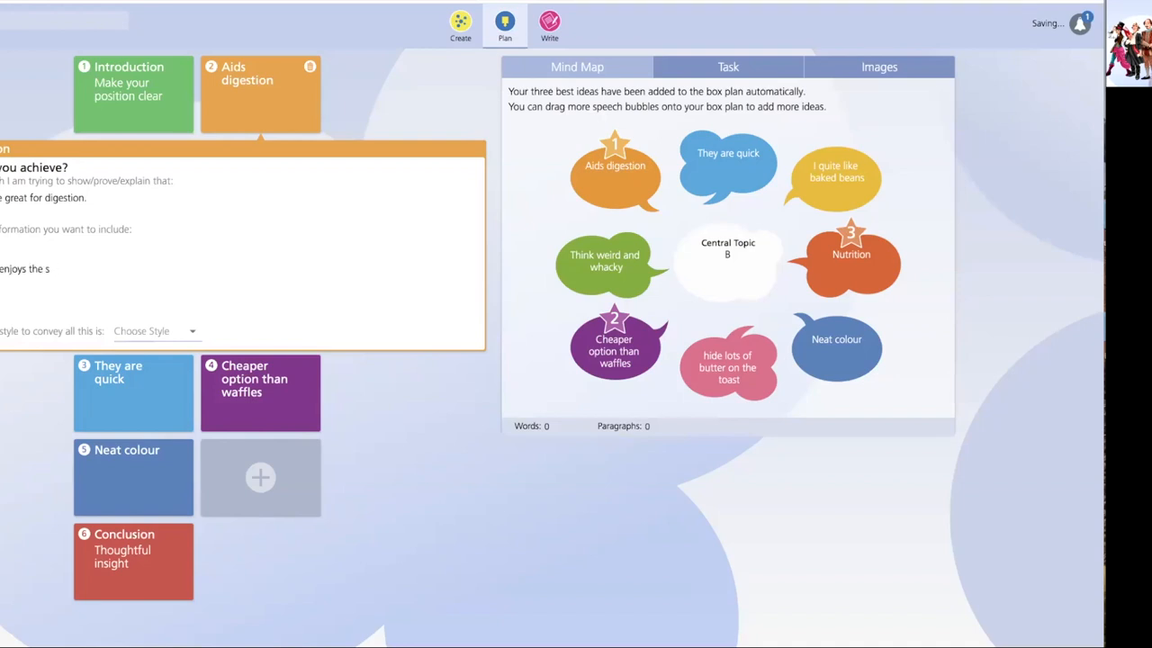
text(oft texture and eas)
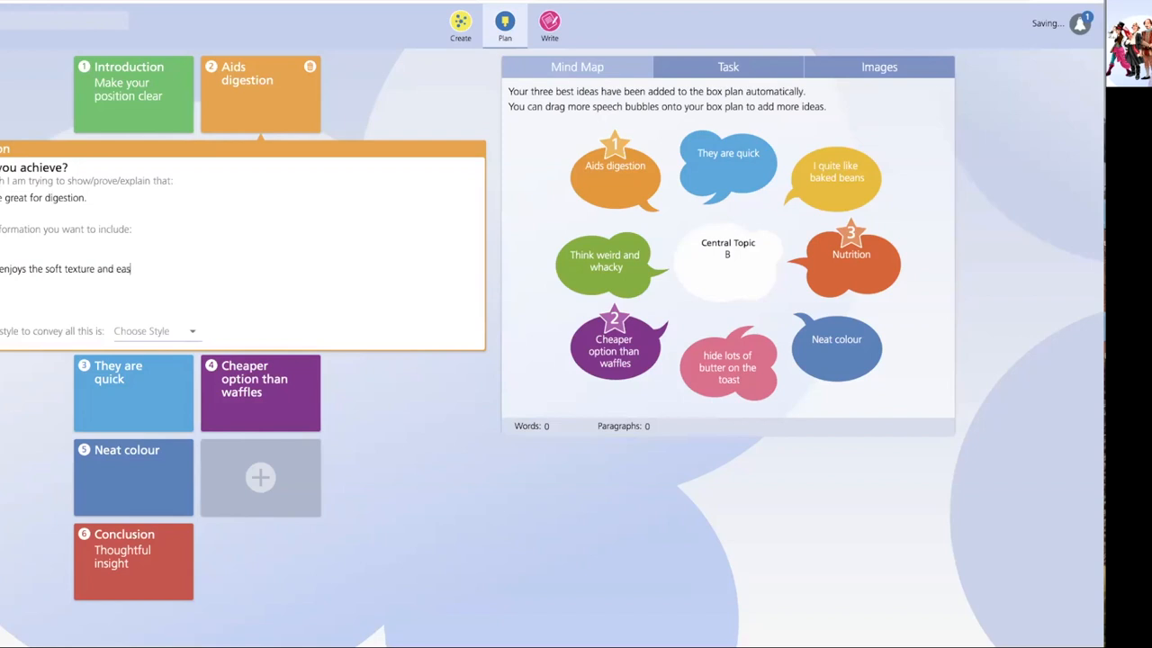
Step: Add supporting notes on being easily broken down and useful bodily functions
text(ily breaks this)
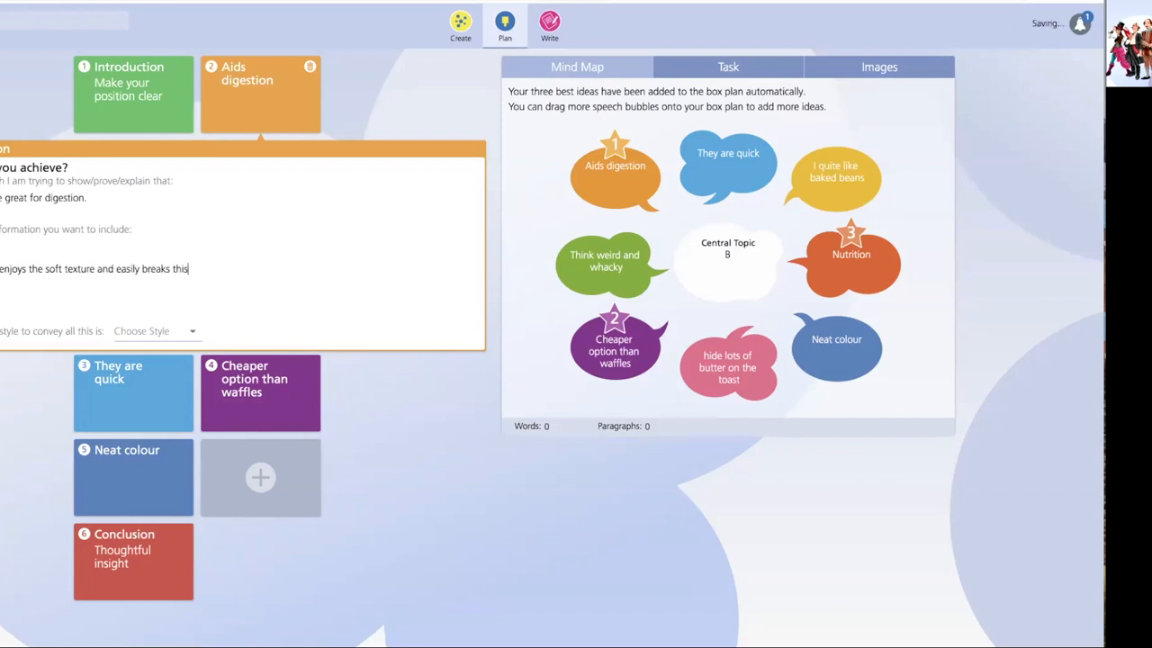
text(down)
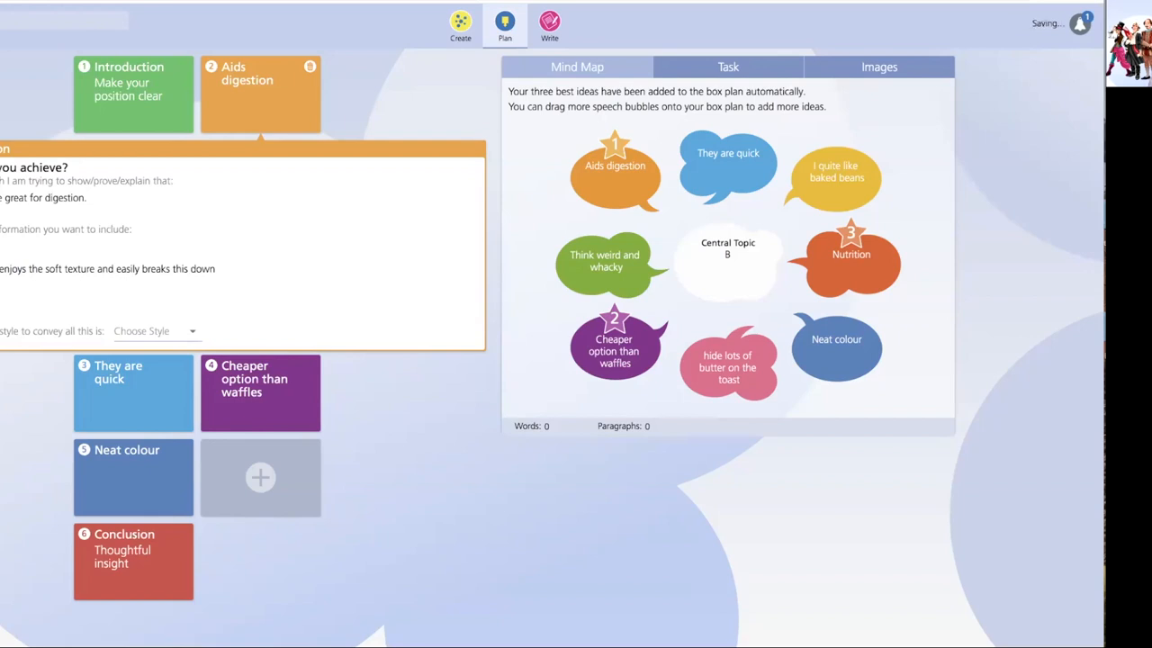
text(imp)
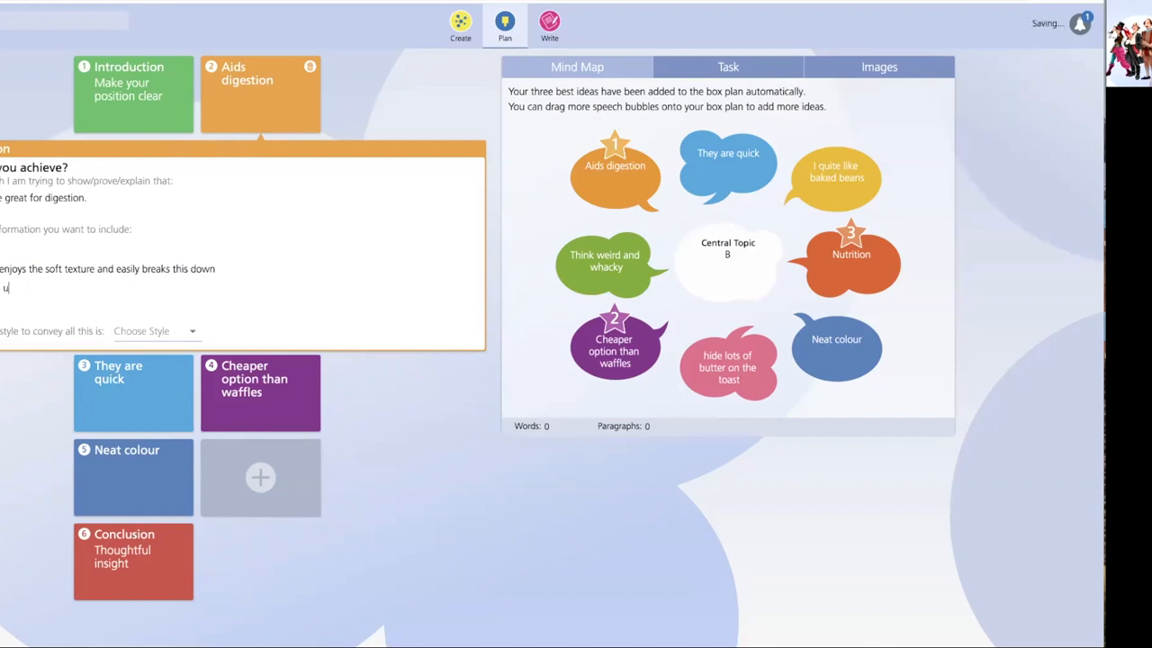
text(seful bodily functions)
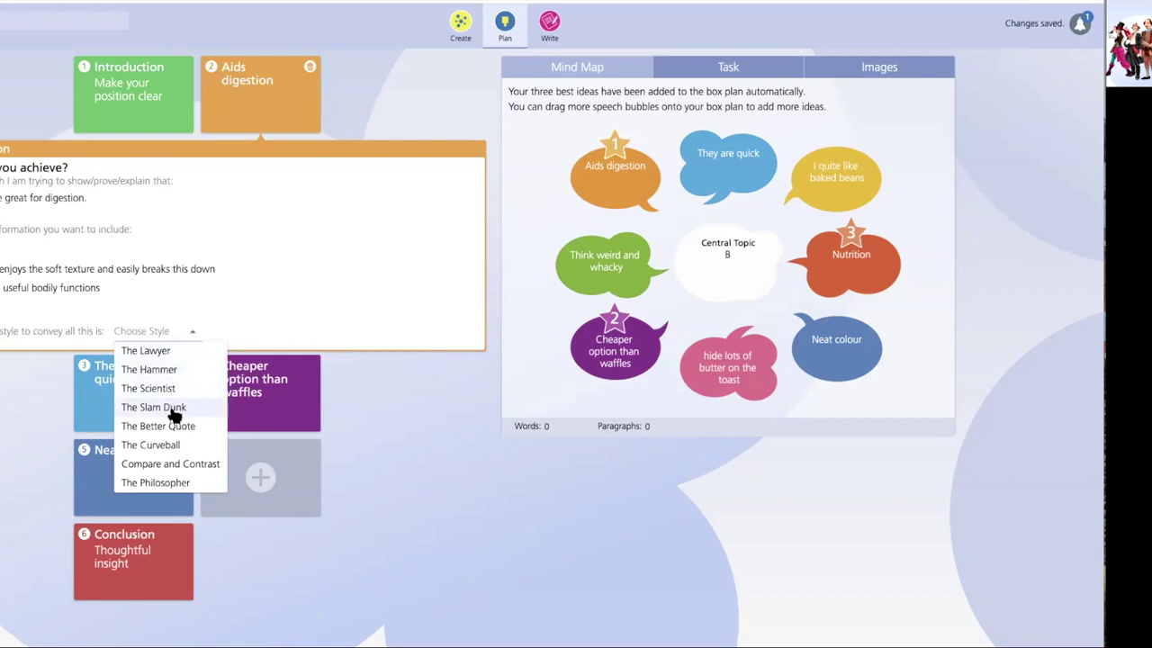
mouse_move(183, 453)
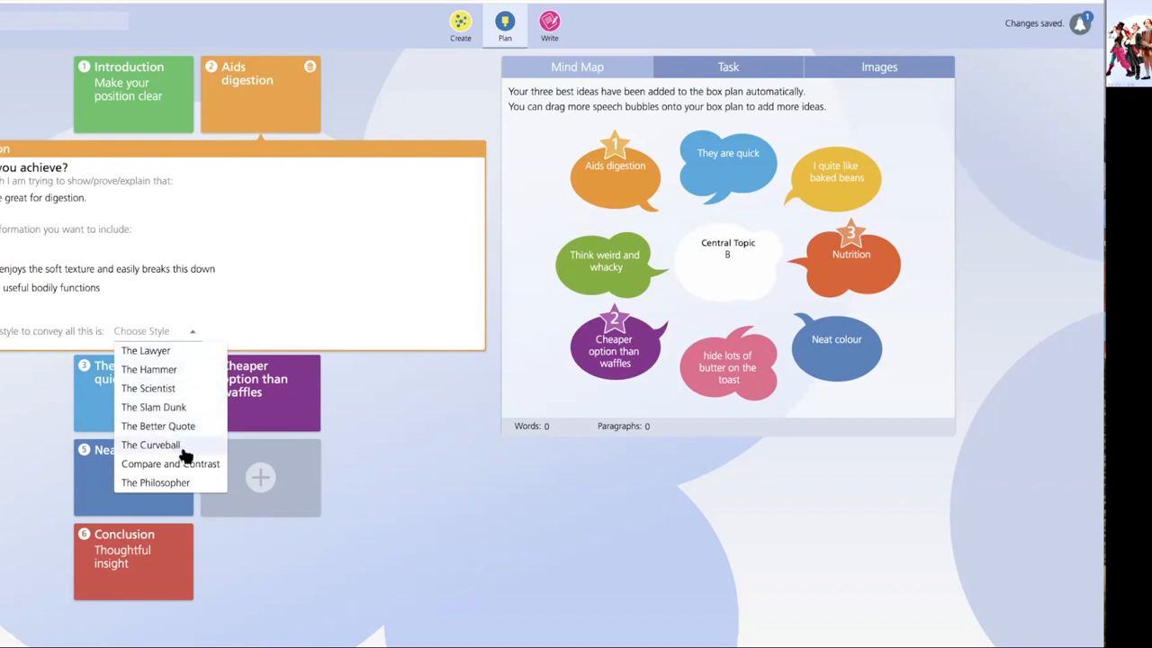
mouse_move(180, 353)
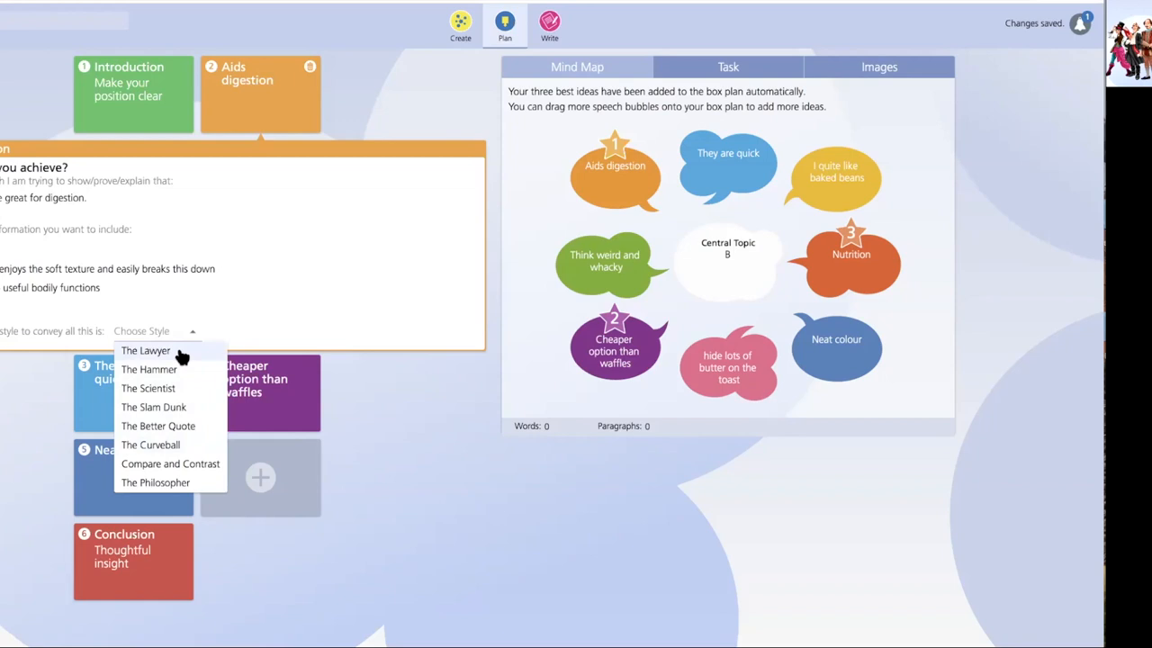
Step: Assign The Lawyer style to the Aids digestion box and collapse it
click(146, 351)
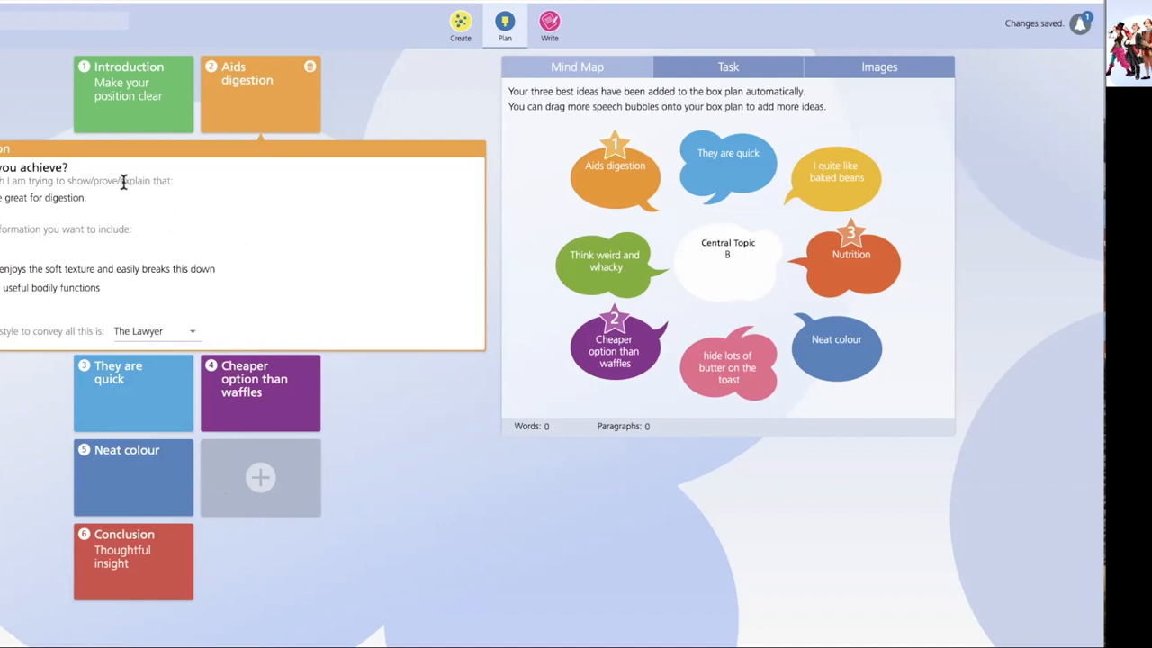
mouse_move(255, 122)
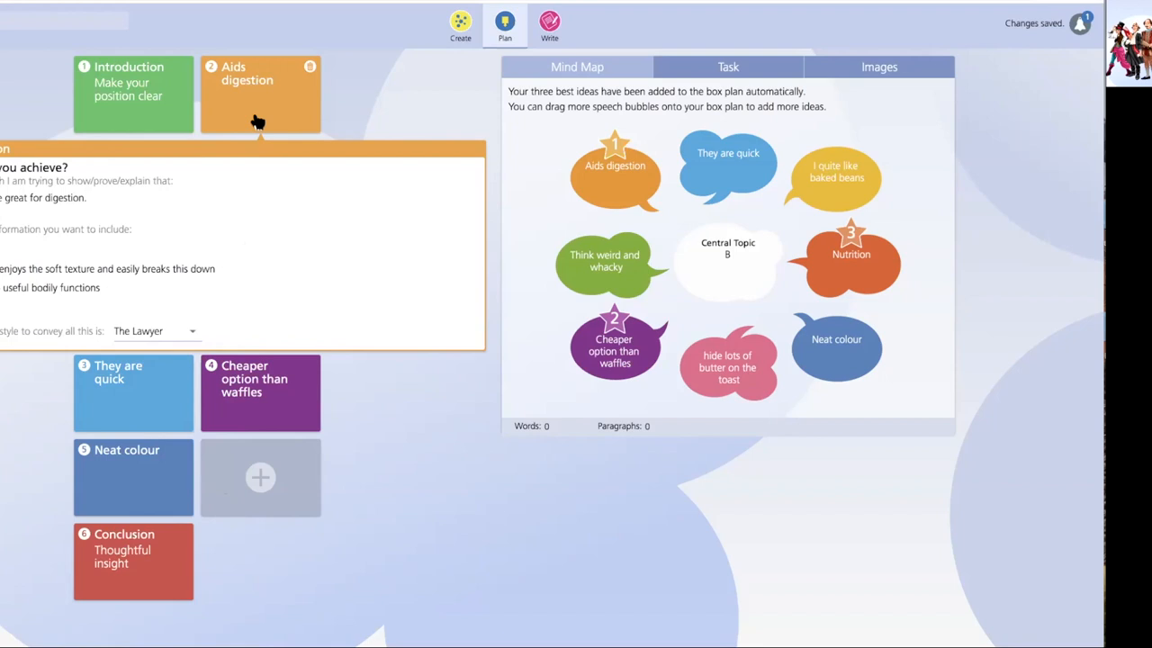
click(261, 93)
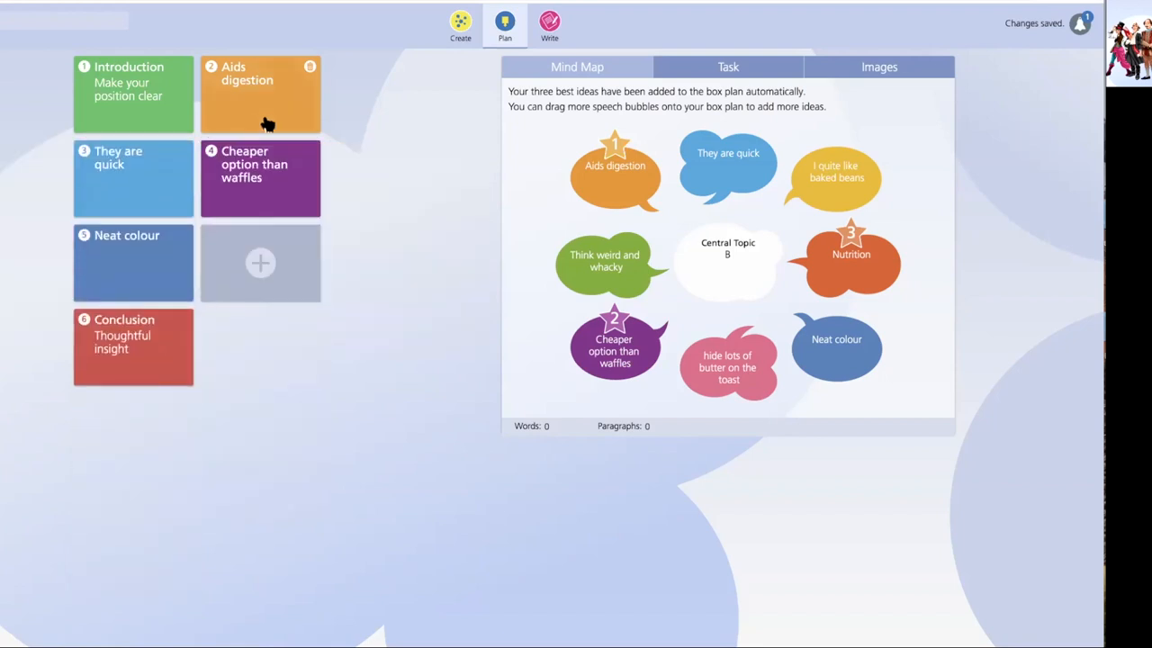
Step: Note that they take only minutes, mere seconds in the microwave, and not to explode them, then close the box
click(133, 178)
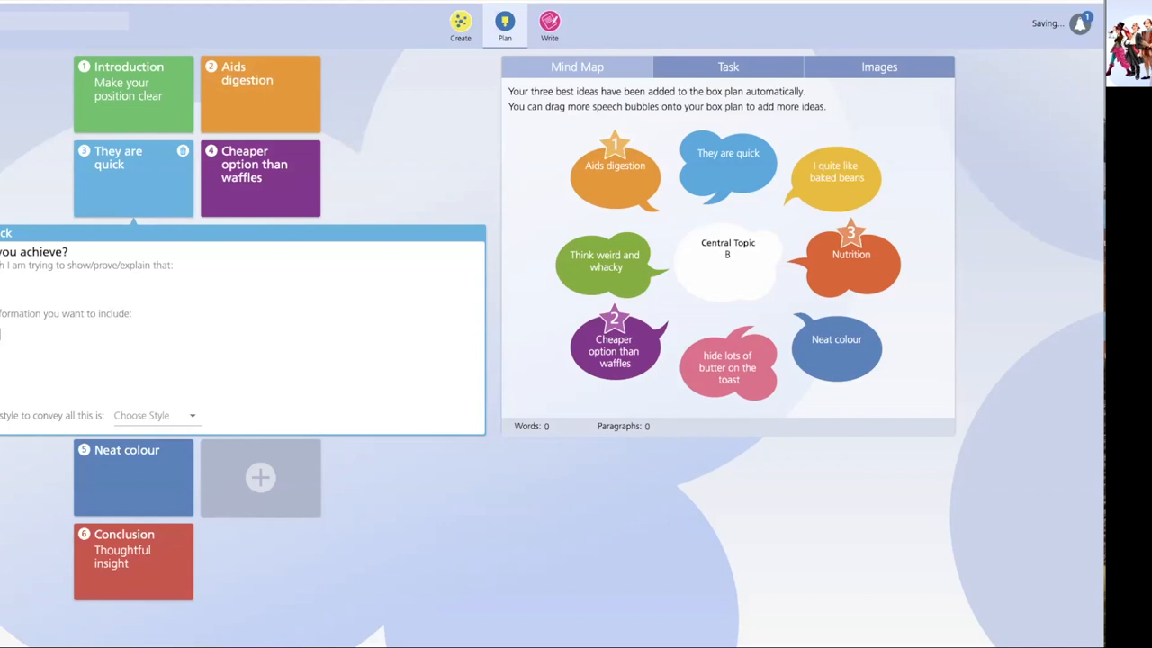
text(n, they only take mi)
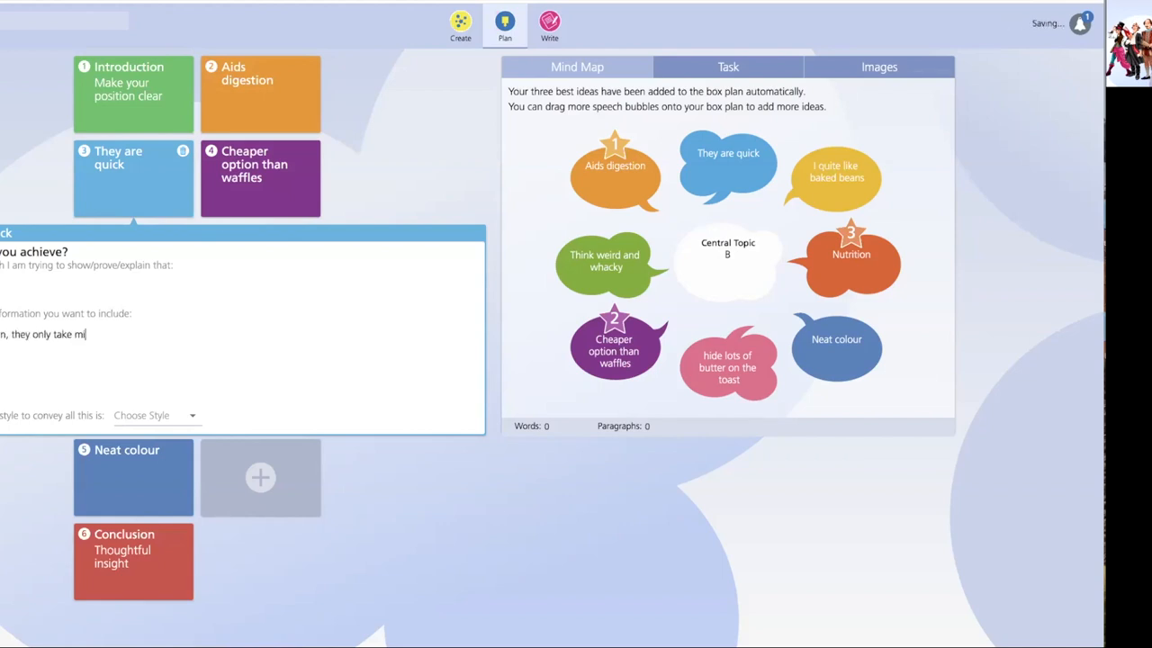
text(nutes)
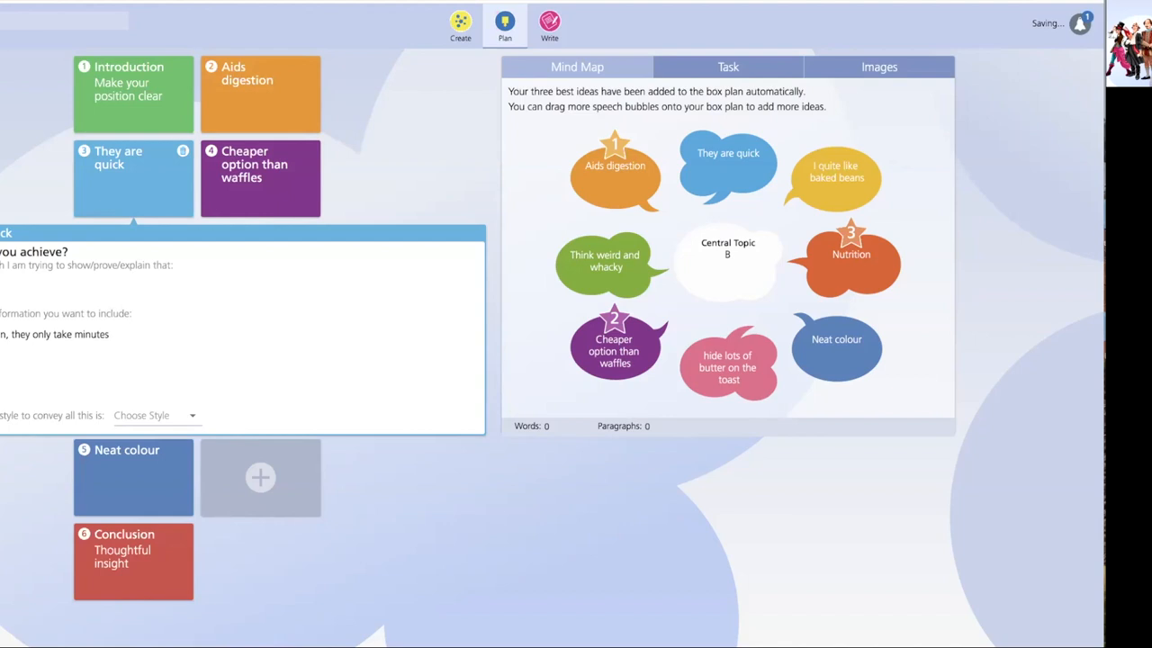
text(rowave,)
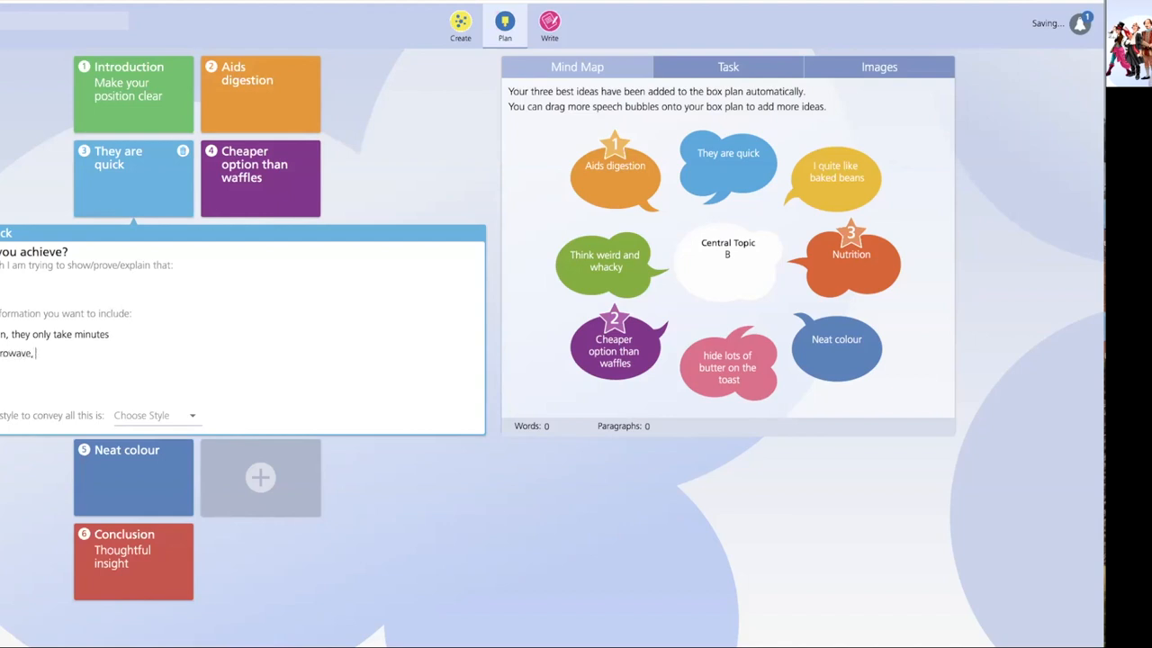
text(mere s)
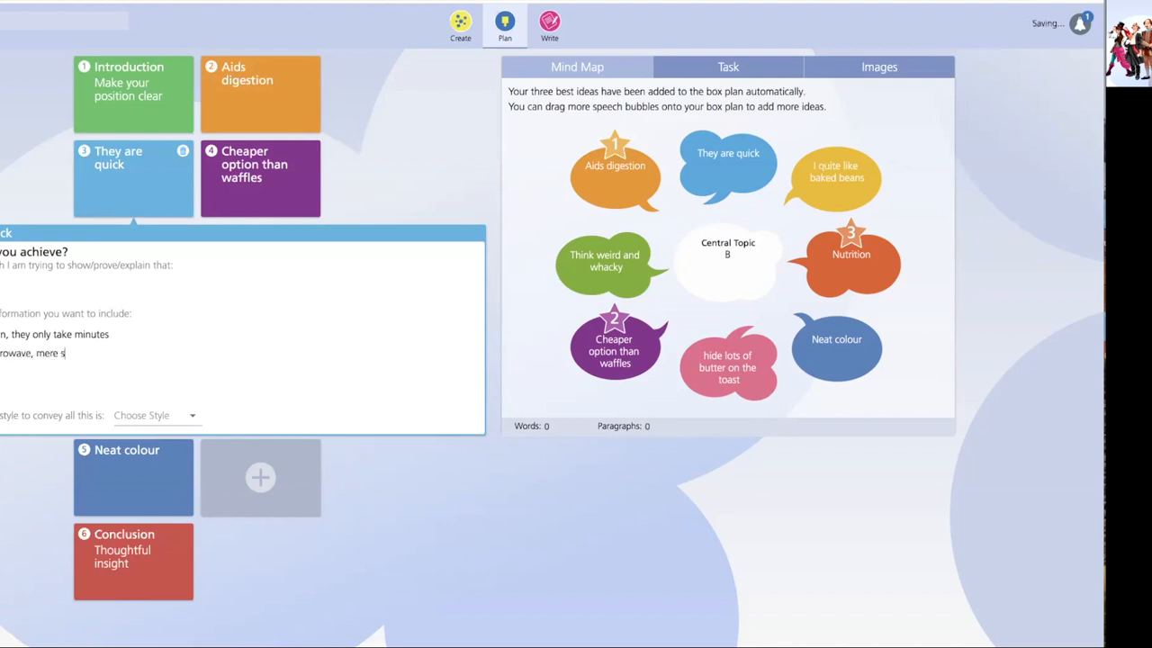
text(econds)
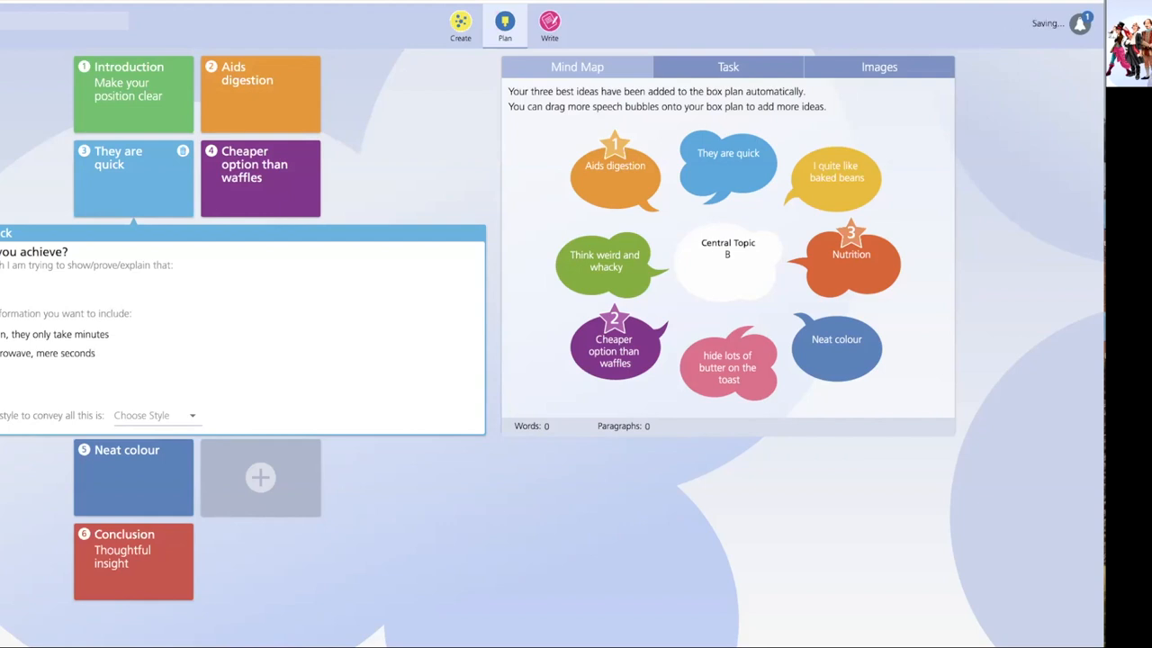
text(ot to explode them)
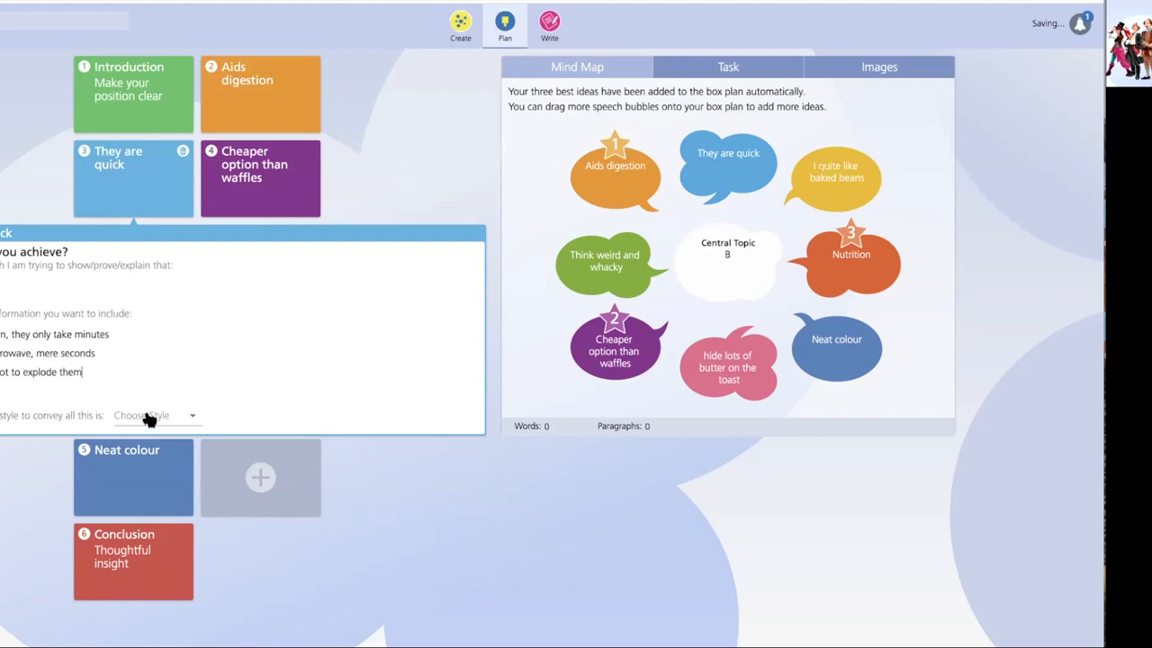
click(158, 415)
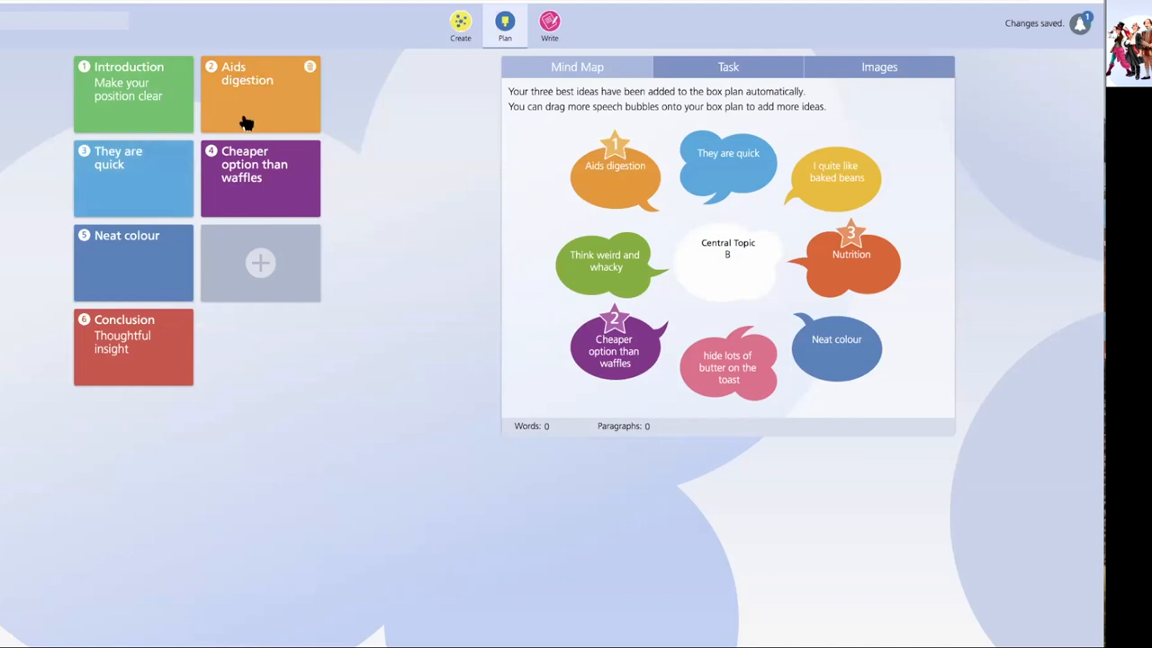
mouse_move(338, 100)
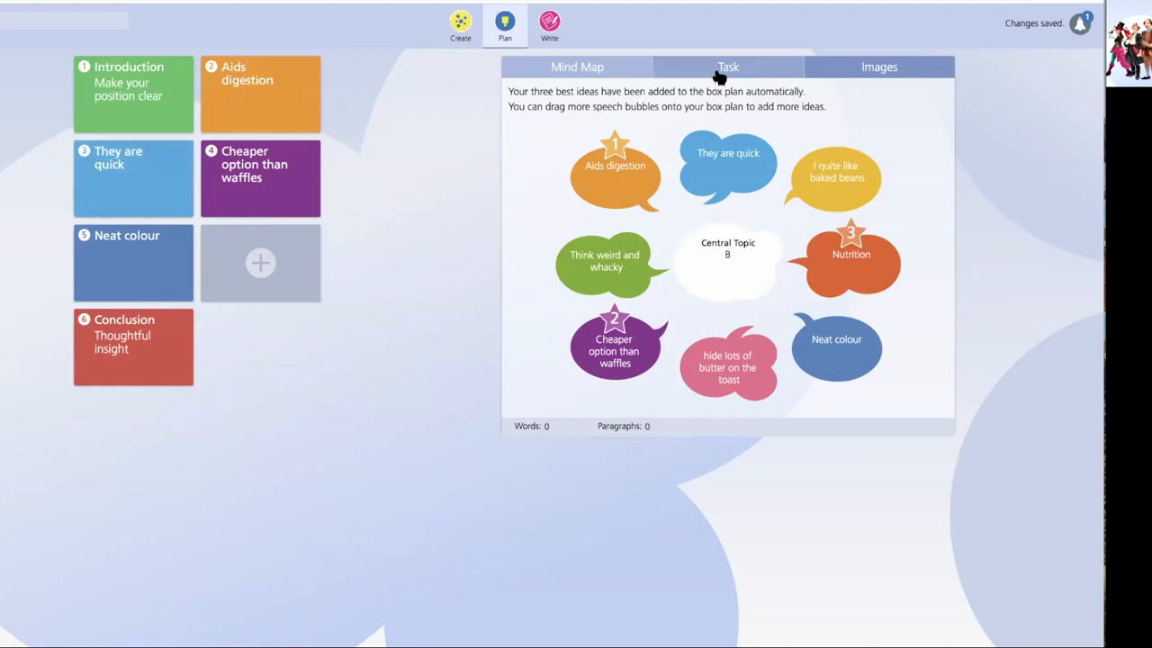
Step: Read the task question, show the breakfast reference images and enlarge the beans on toast photo
click(728, 67)
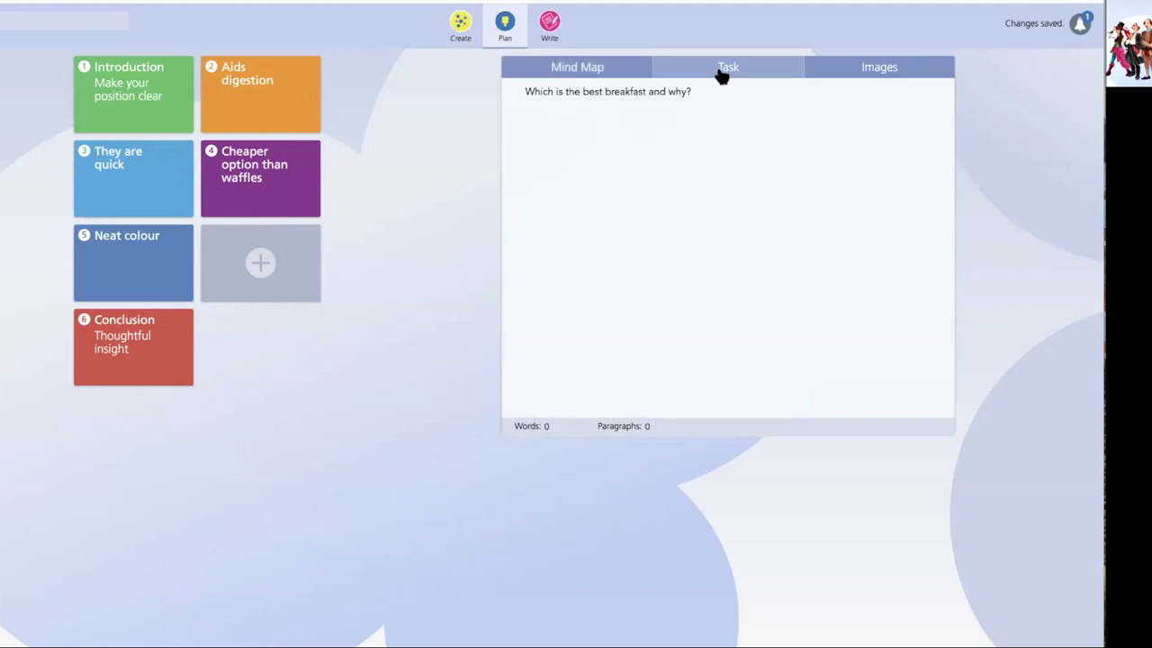
click(878, 66)
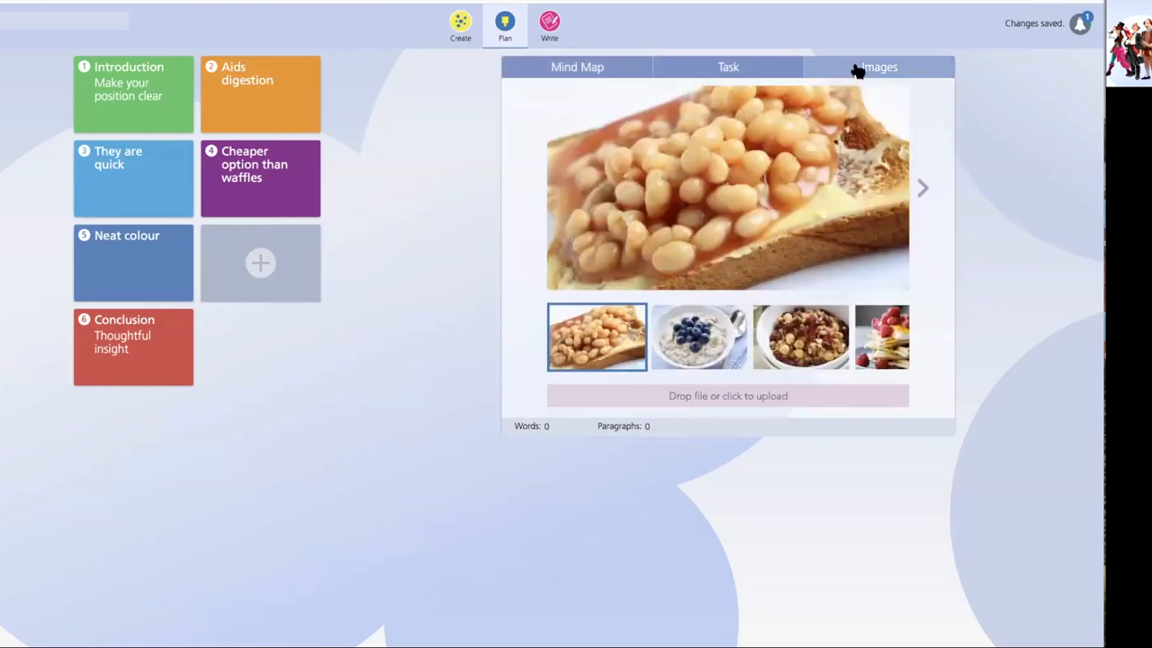
mouse_move(910, 201)
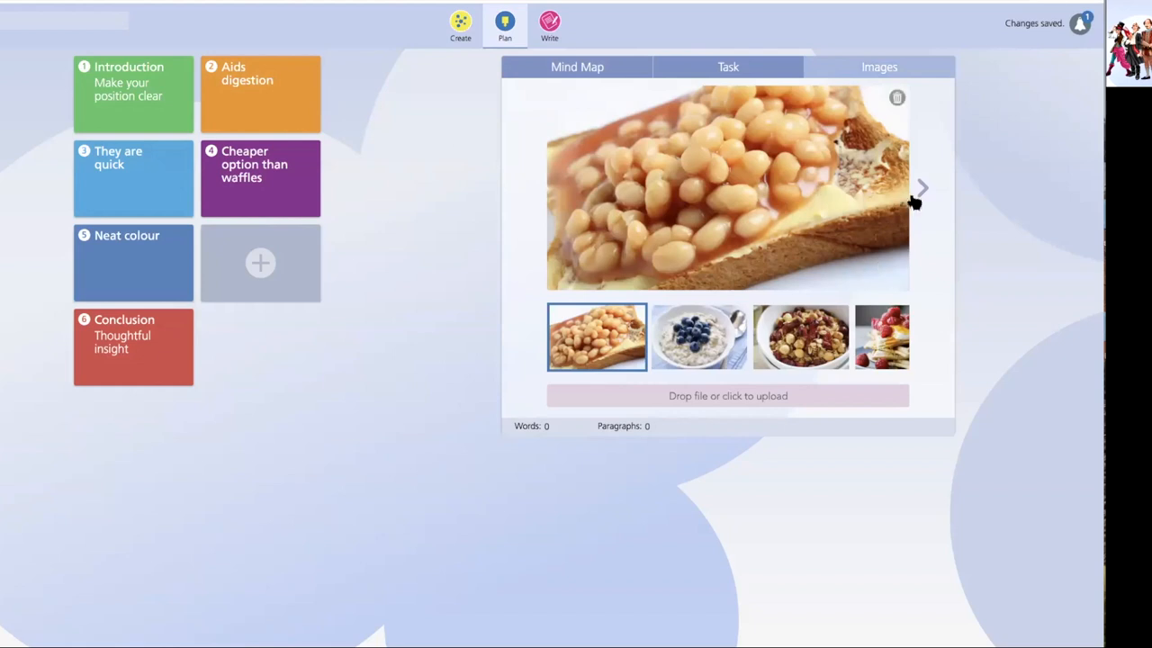
click(727, 198)
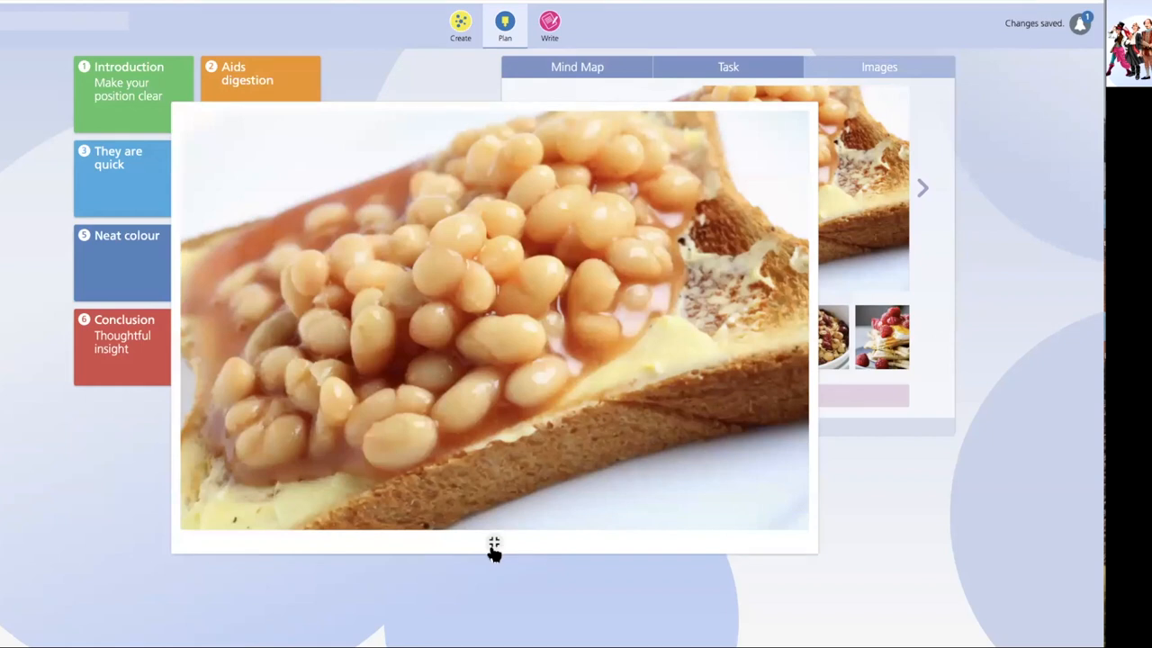
mouse_move(496, 549)
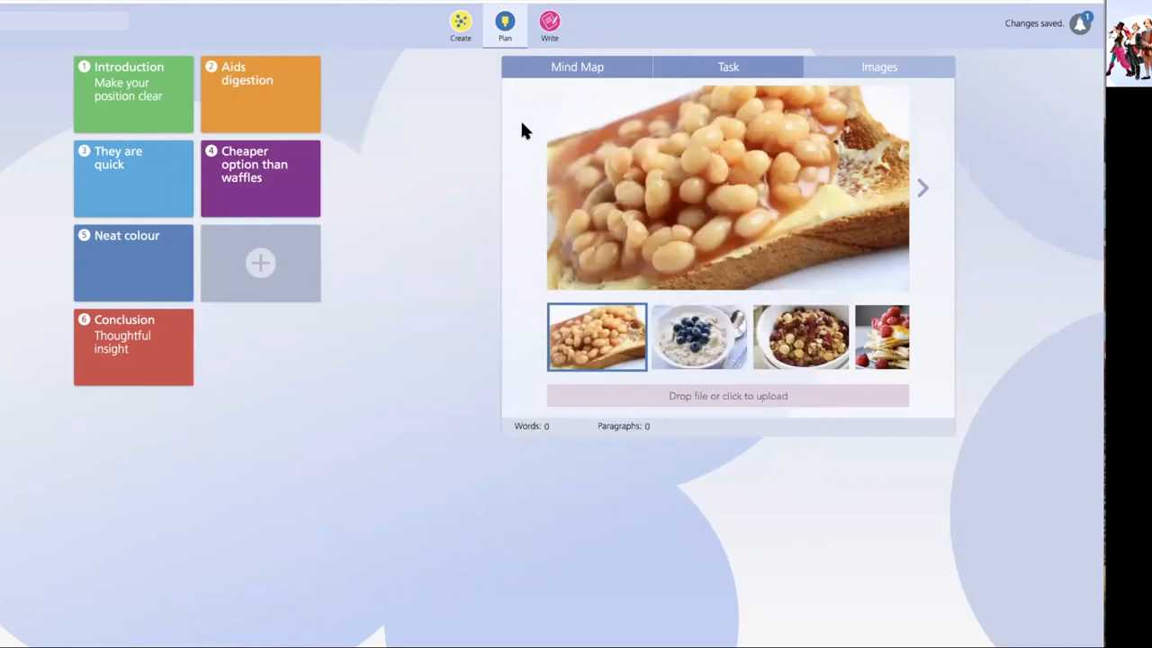
mouse_move(592, 28)
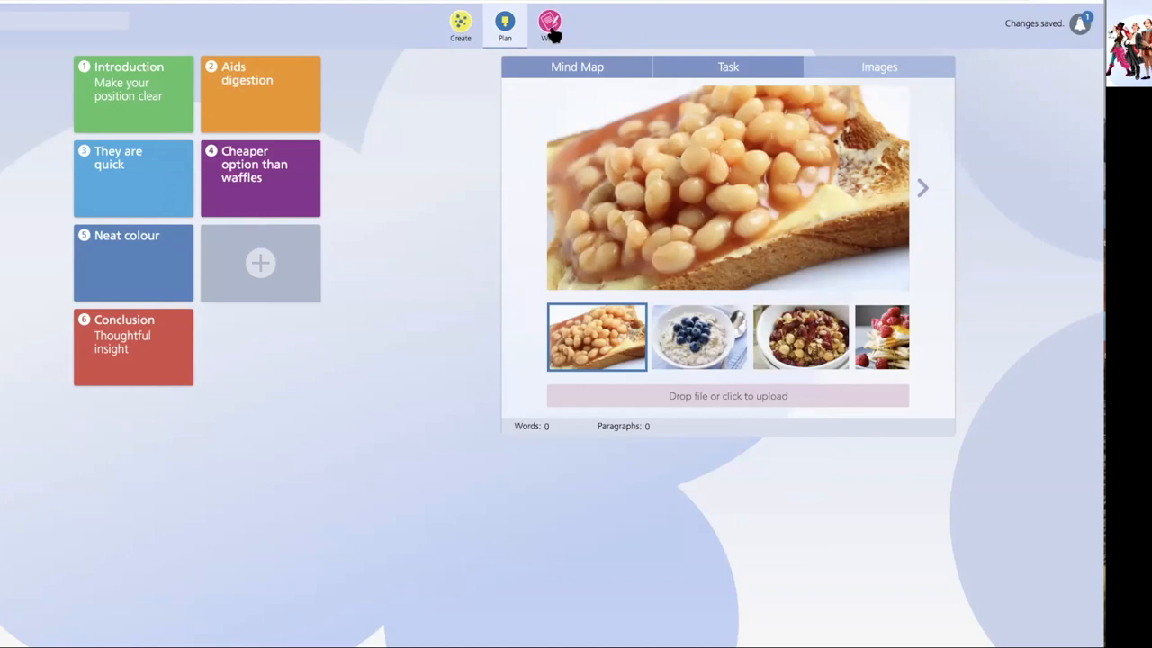
Step: Move on to the Write stage with a blank document beside the planning panels
click(550, 22)
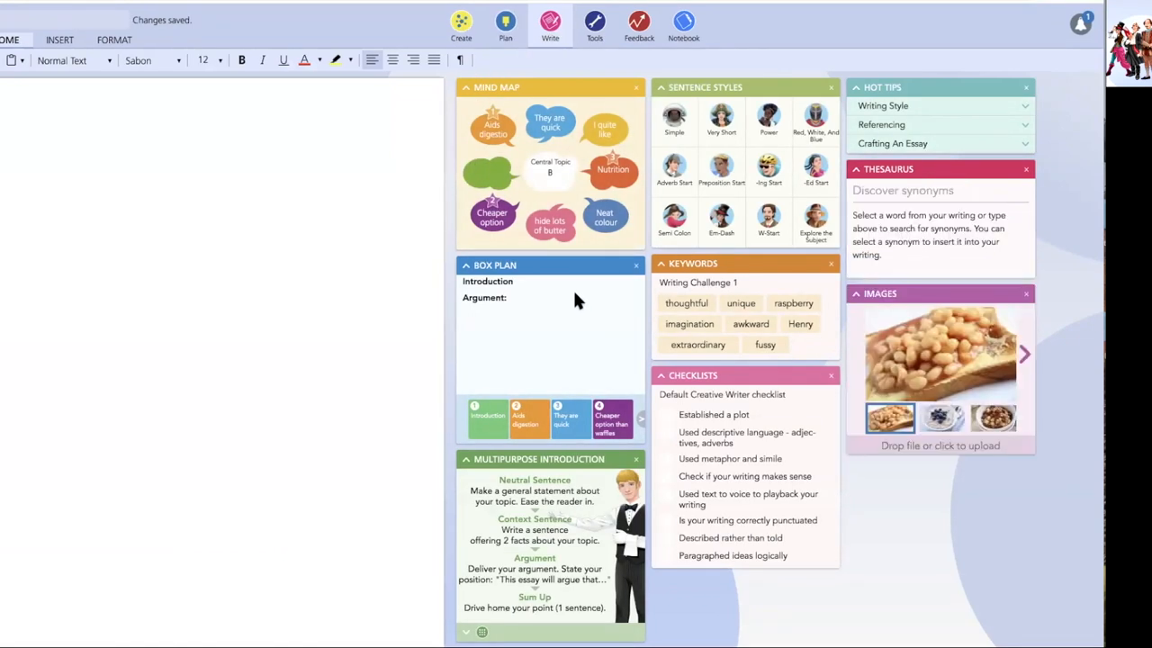
mouse_move(554, 284)
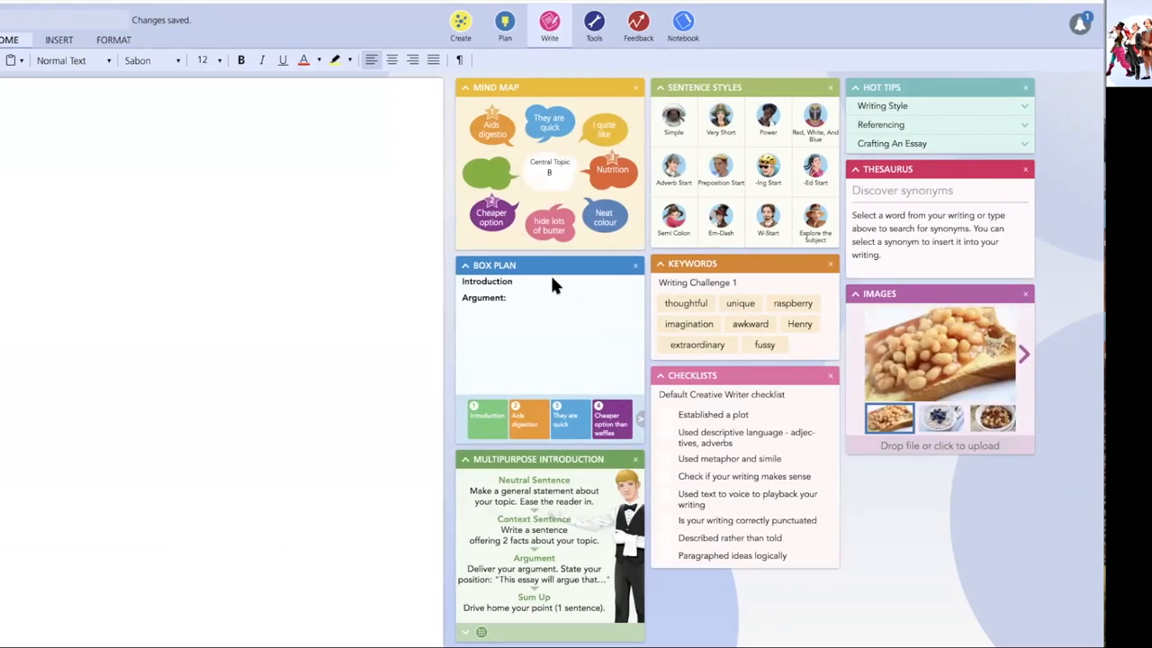
mouse_move(507, 389)
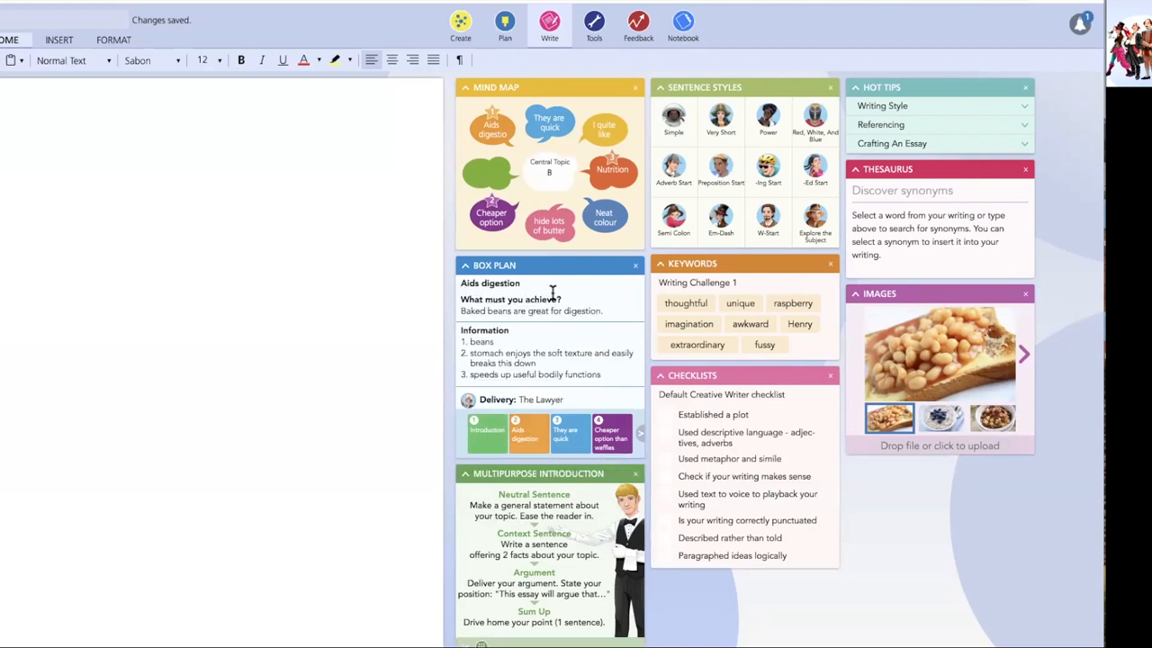
mouse_move(555, 227)
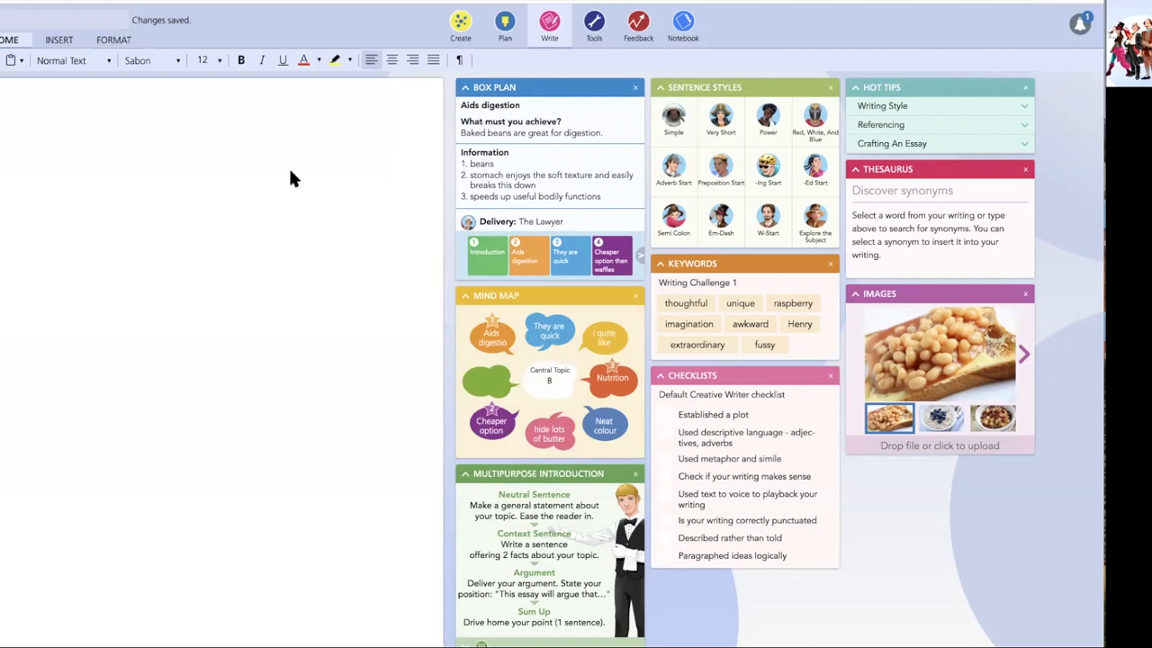
mouse_move(125, 151)
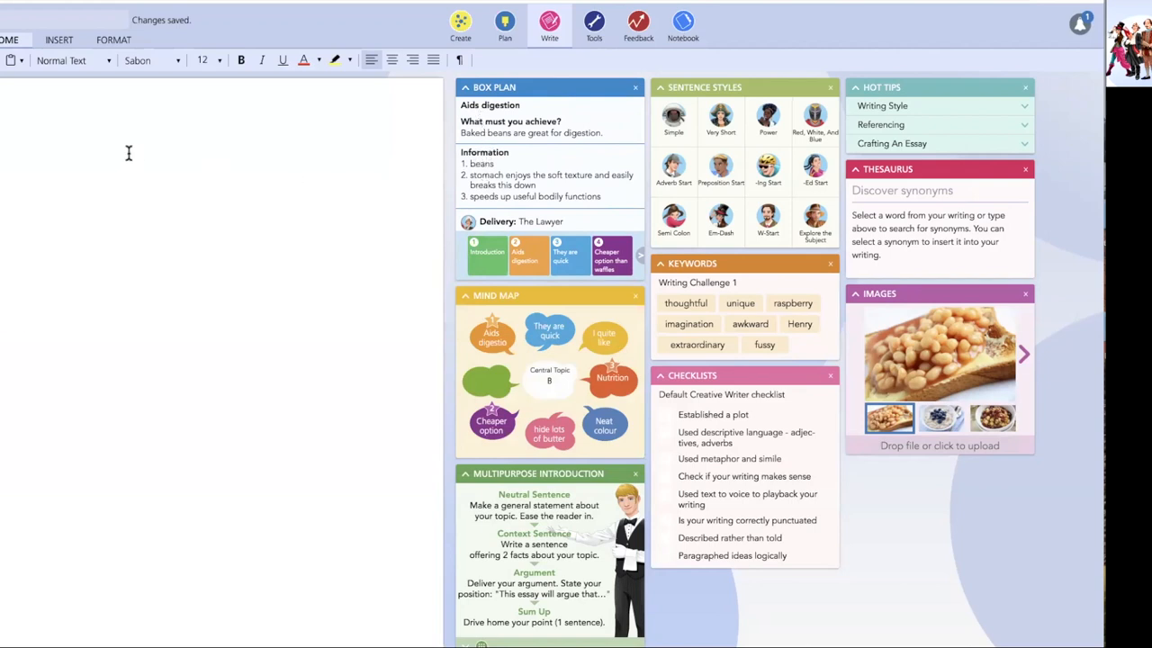
mouse_move(524, 258)
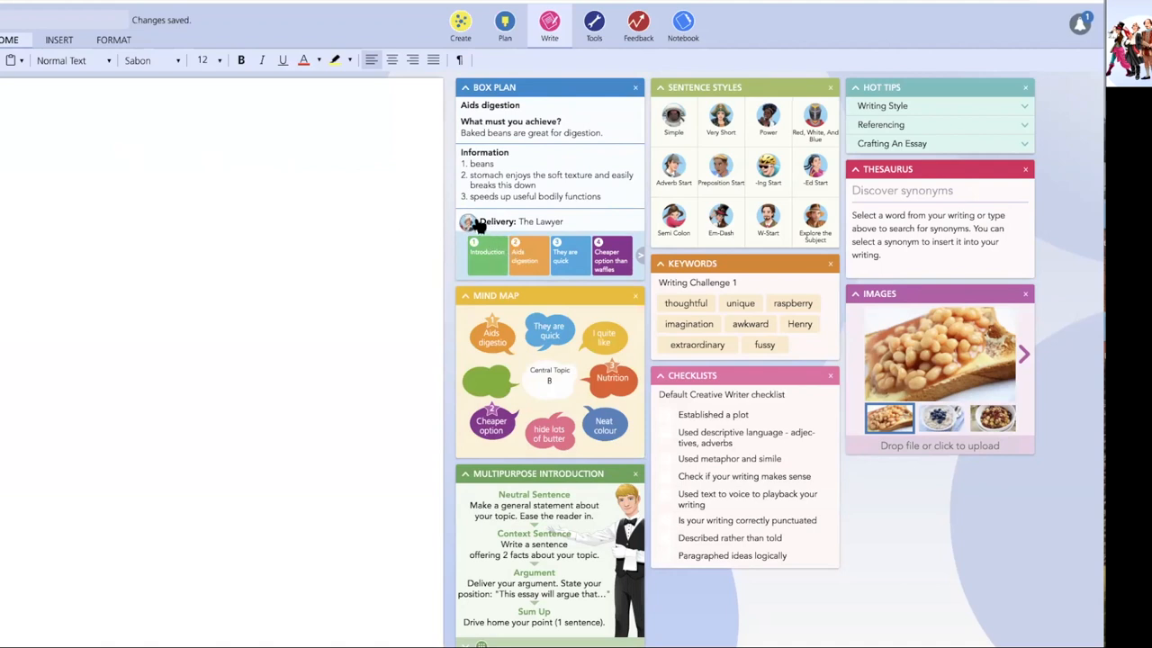
mouse_move(487, 226)
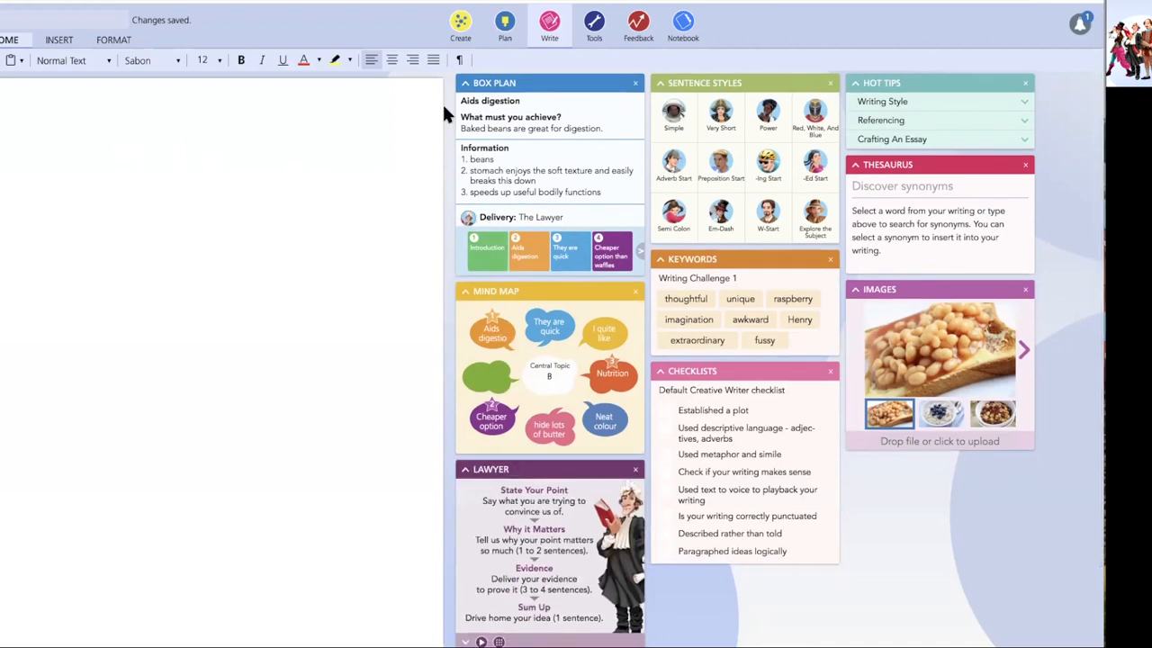
mouse_move(538, 472)
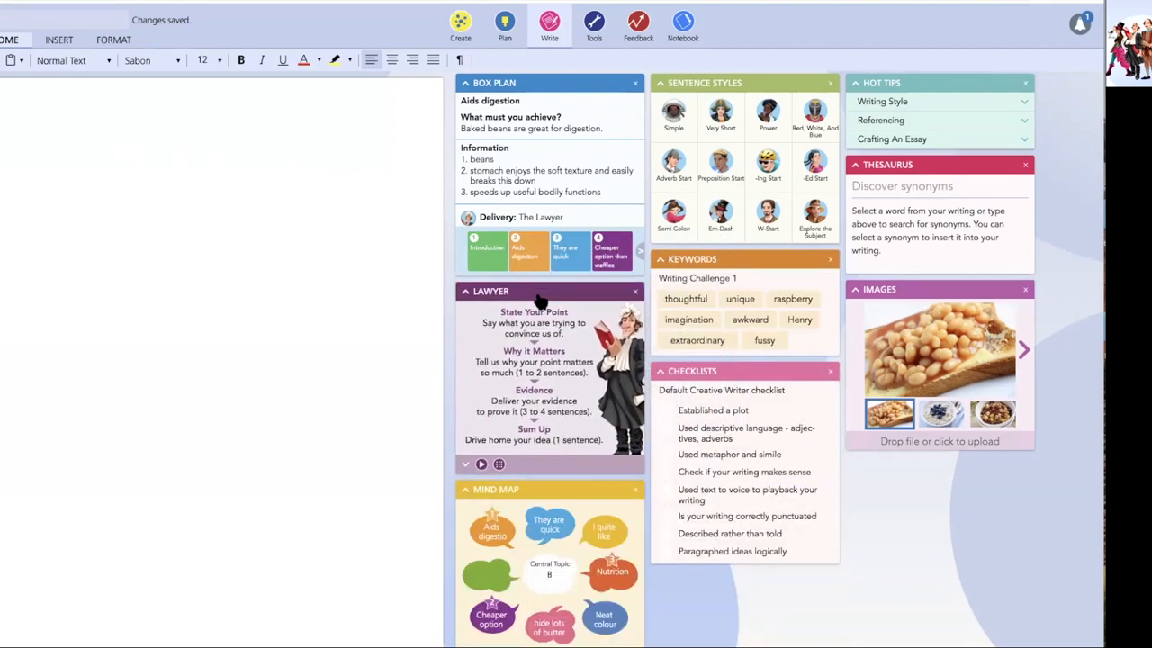
mouse_move(511, 450)
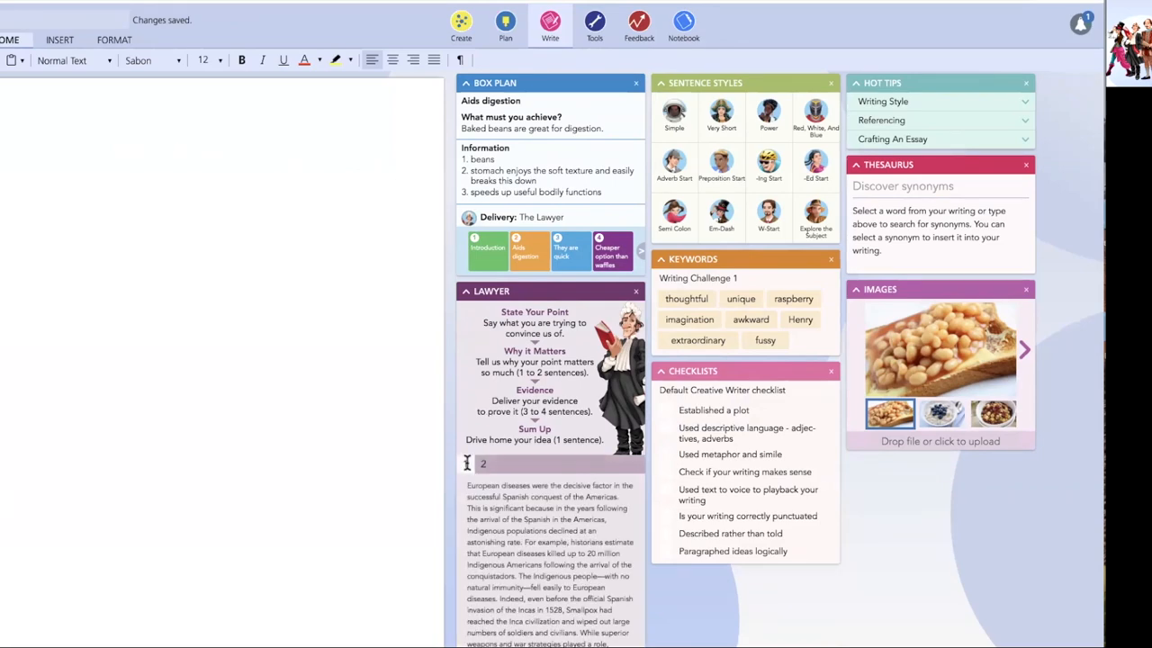
Step: Scroll to the Lawyer delivery video, play and pause it, then close the video
scroll(down, 3)
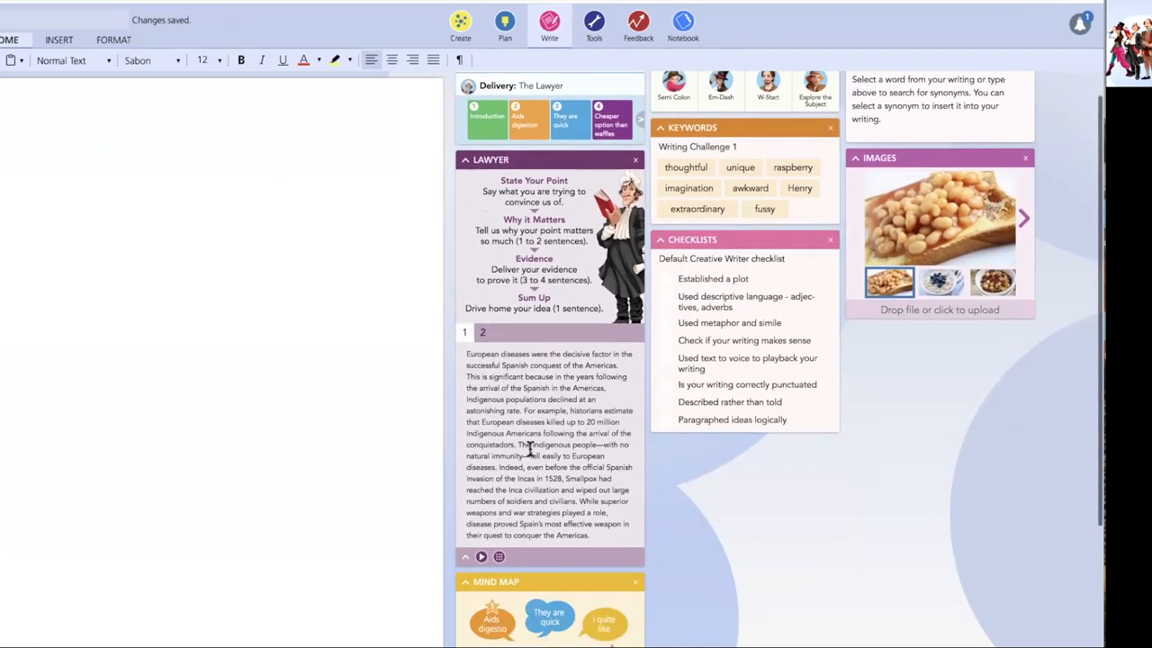
scroll(down, 3)
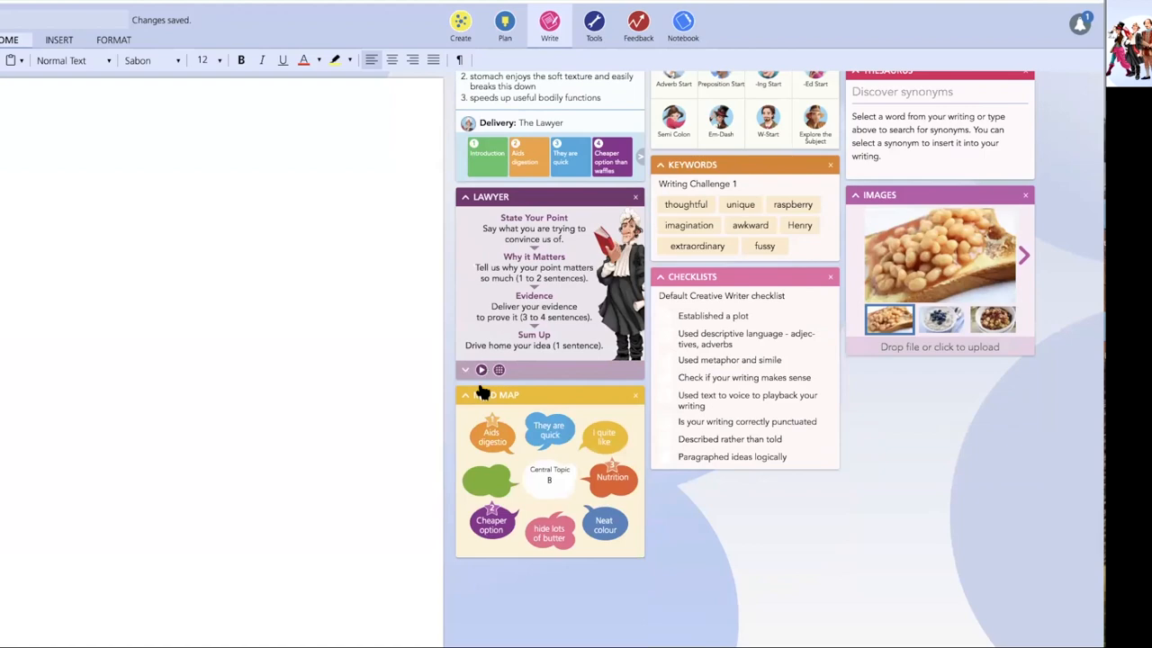
click(480, 368)
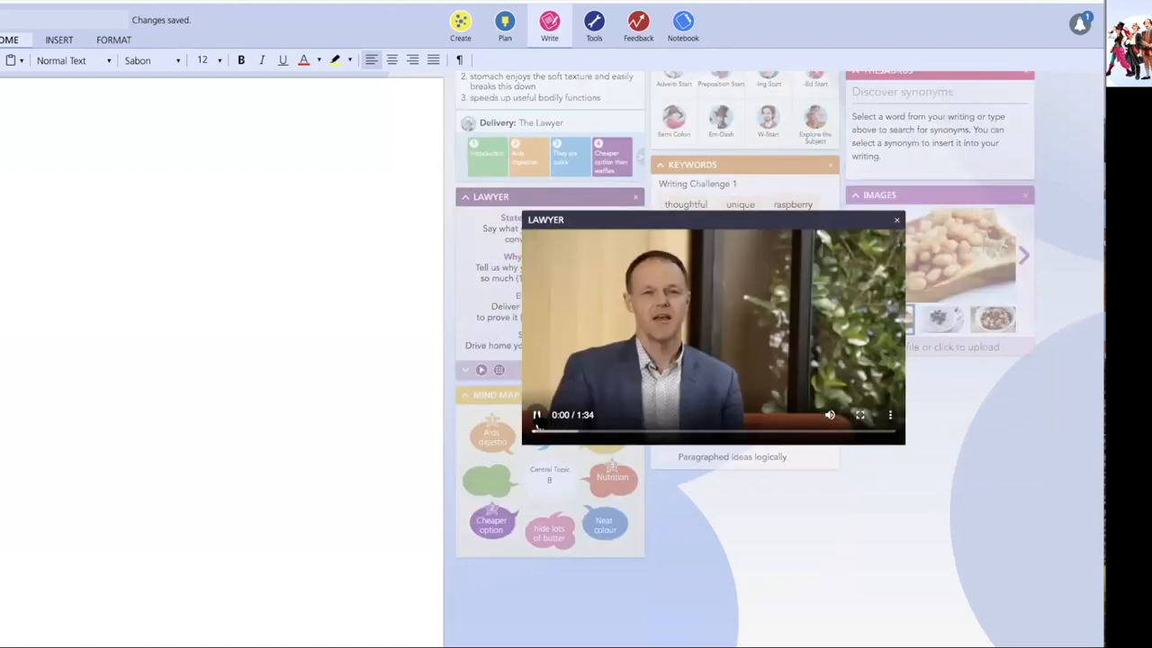
click(536, 413)
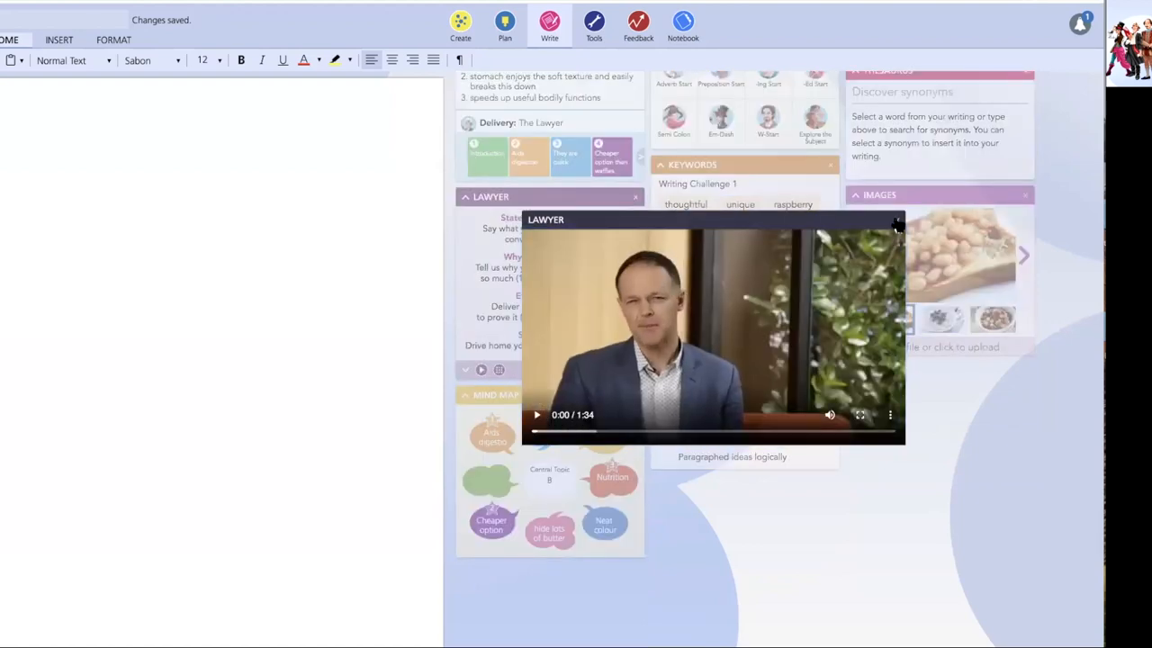
click(896, 226)
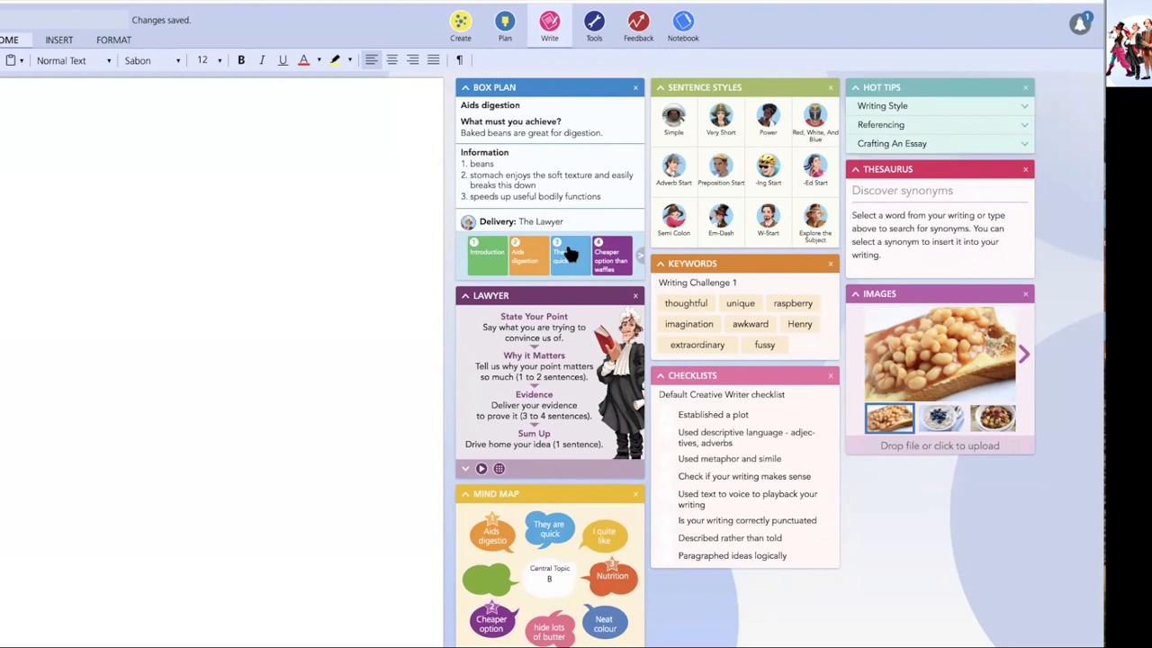
Step: Open the They are quick point of the box plan with its Hammer guide
click(569, 248)
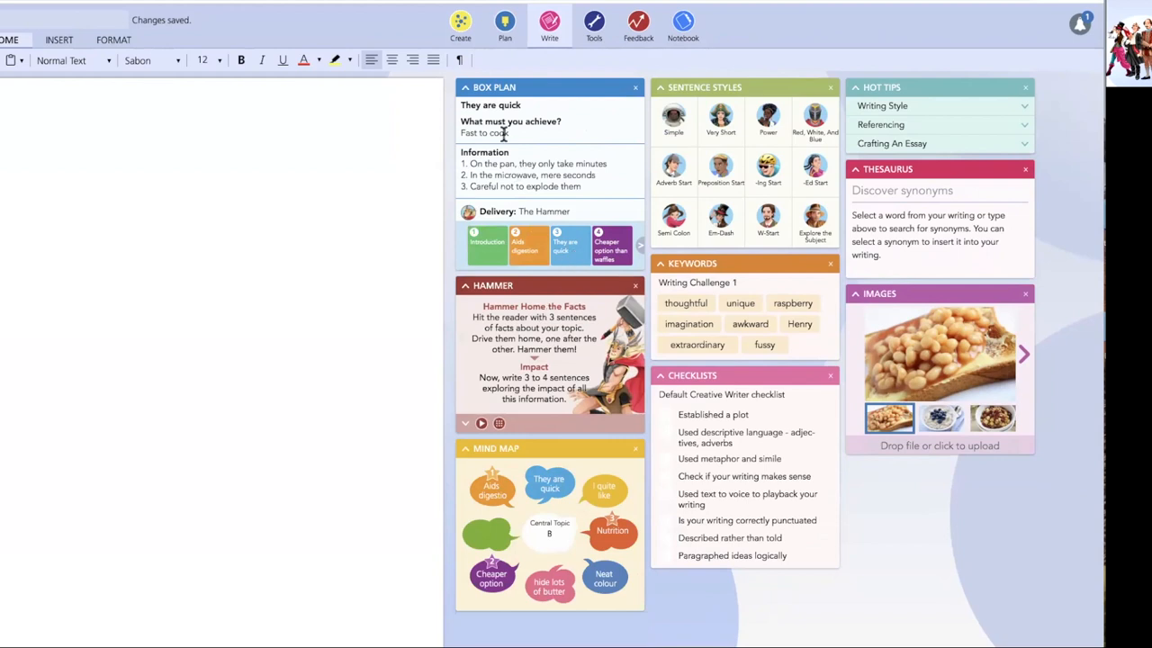
mouse_move(483, 162)
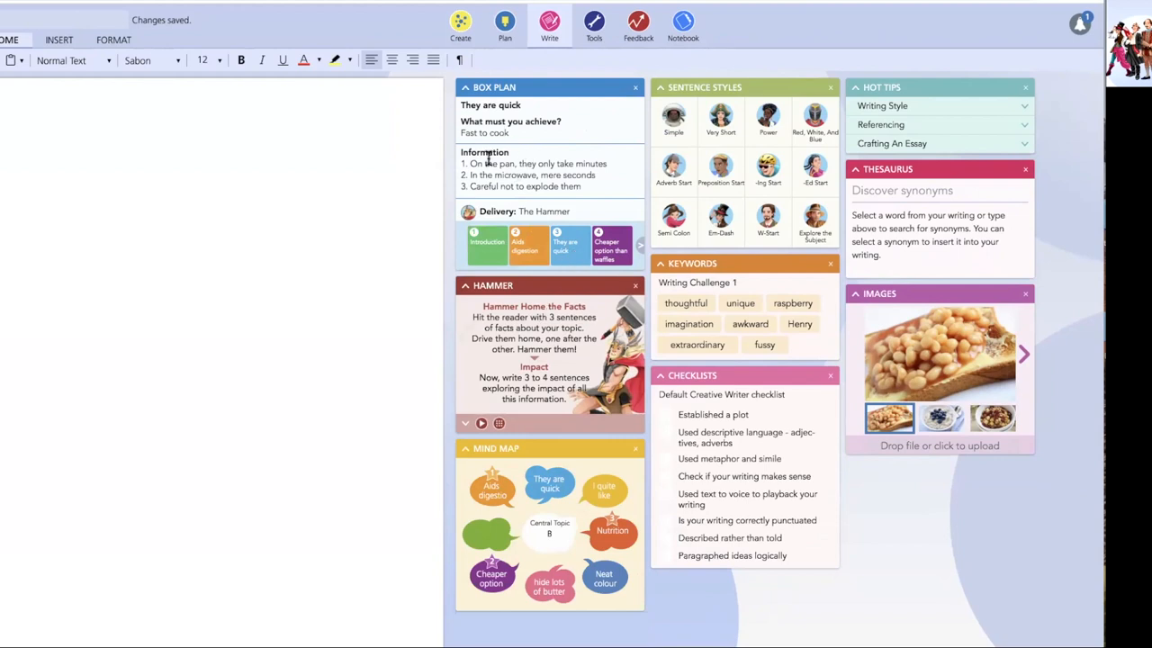
mouse_move(26, 135)
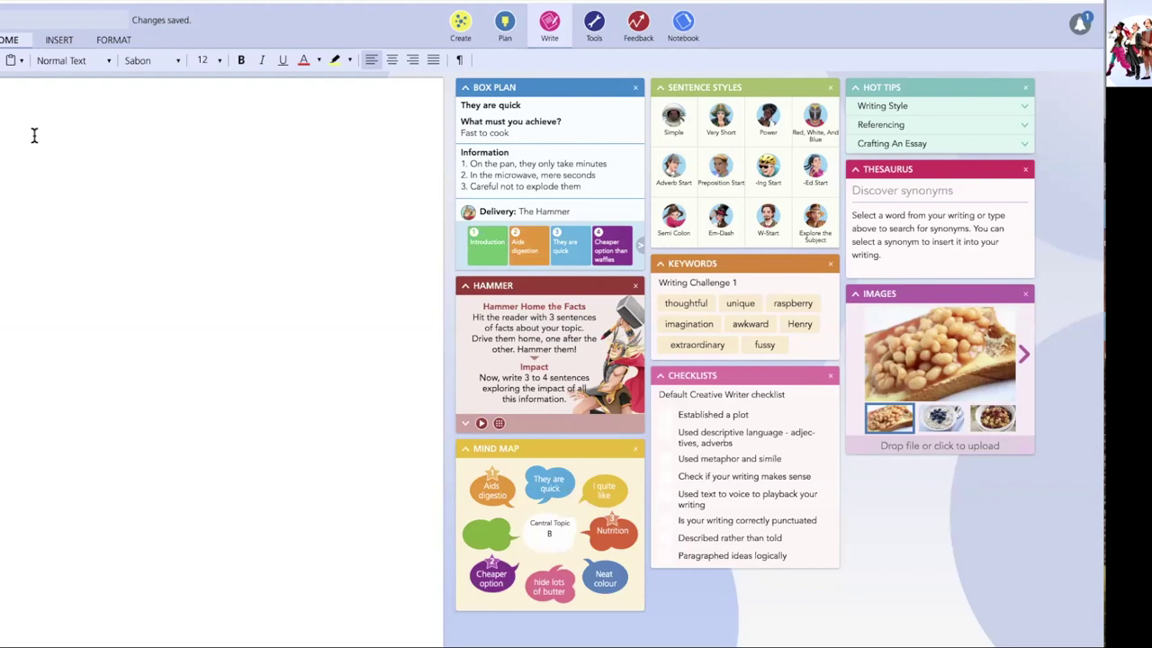
mouse_move(605, 9)
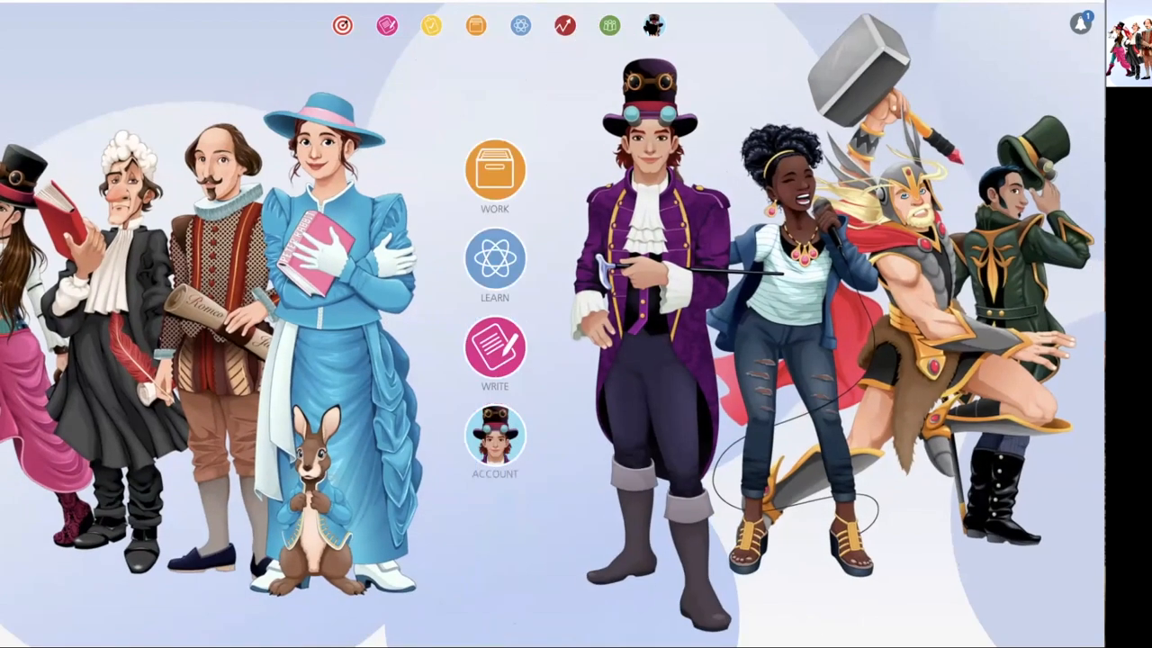
Step: Log out, choose a saved username, enter its password and sign in to that account
click(655, 28)
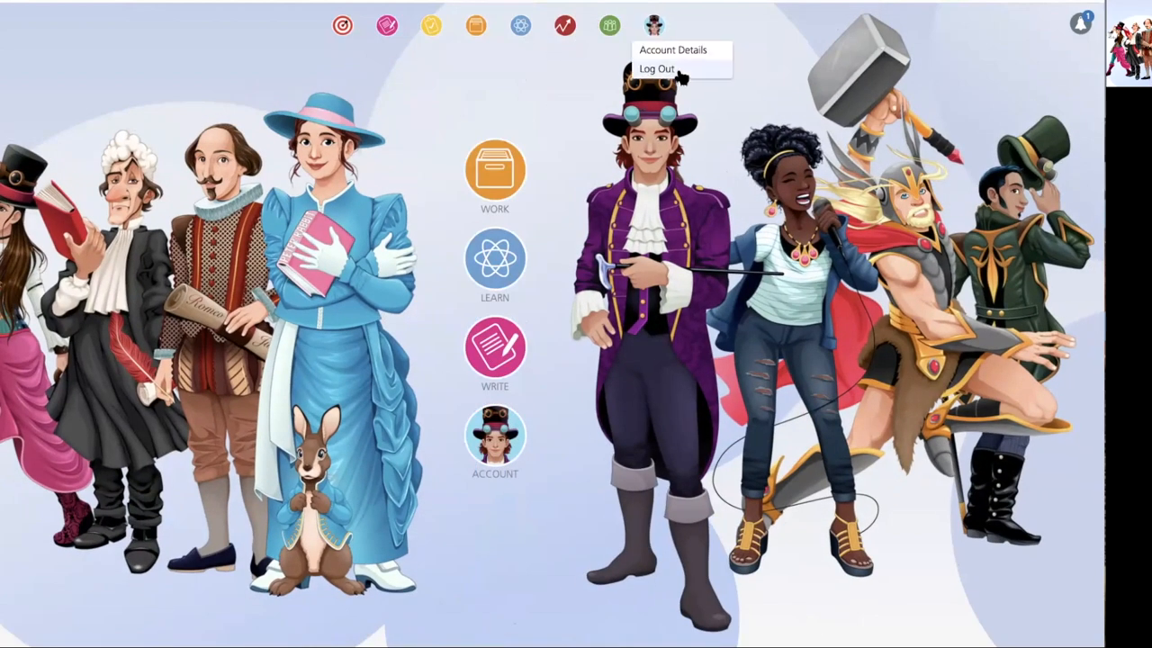
click(655, 62)
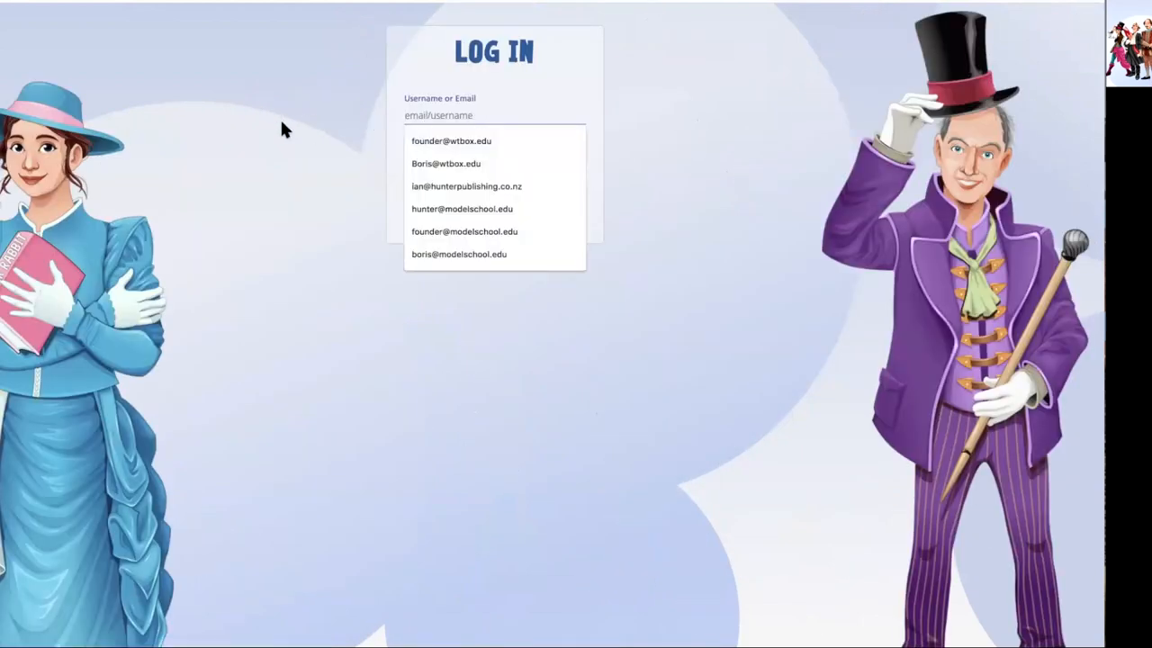
click(445, 162)
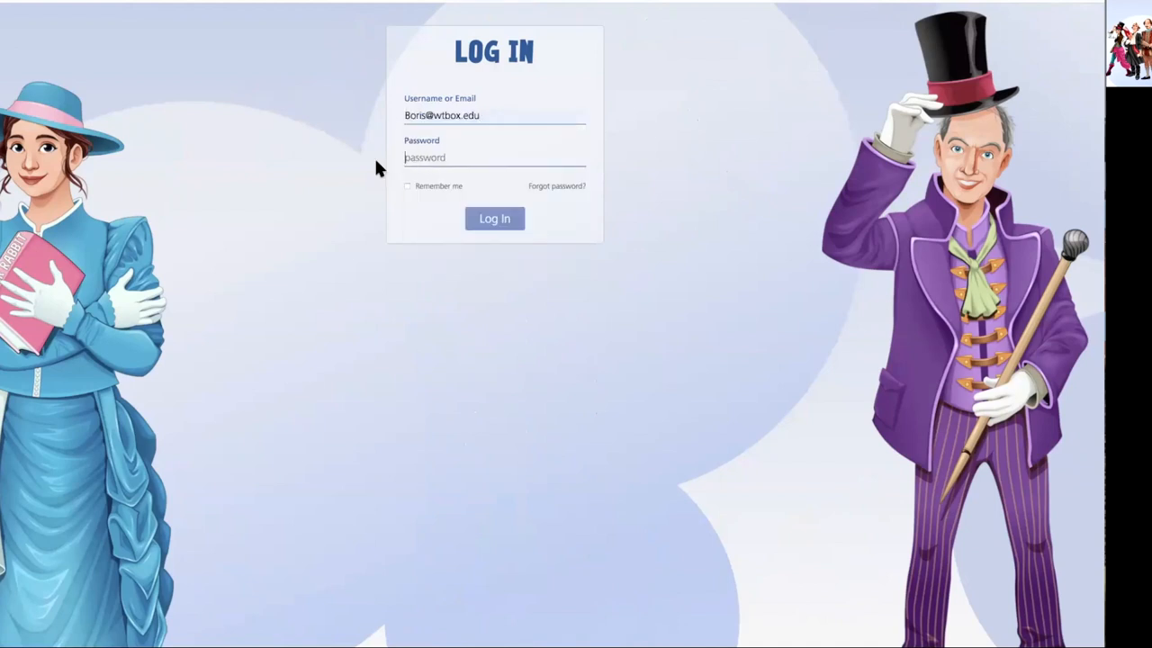
text(••••)
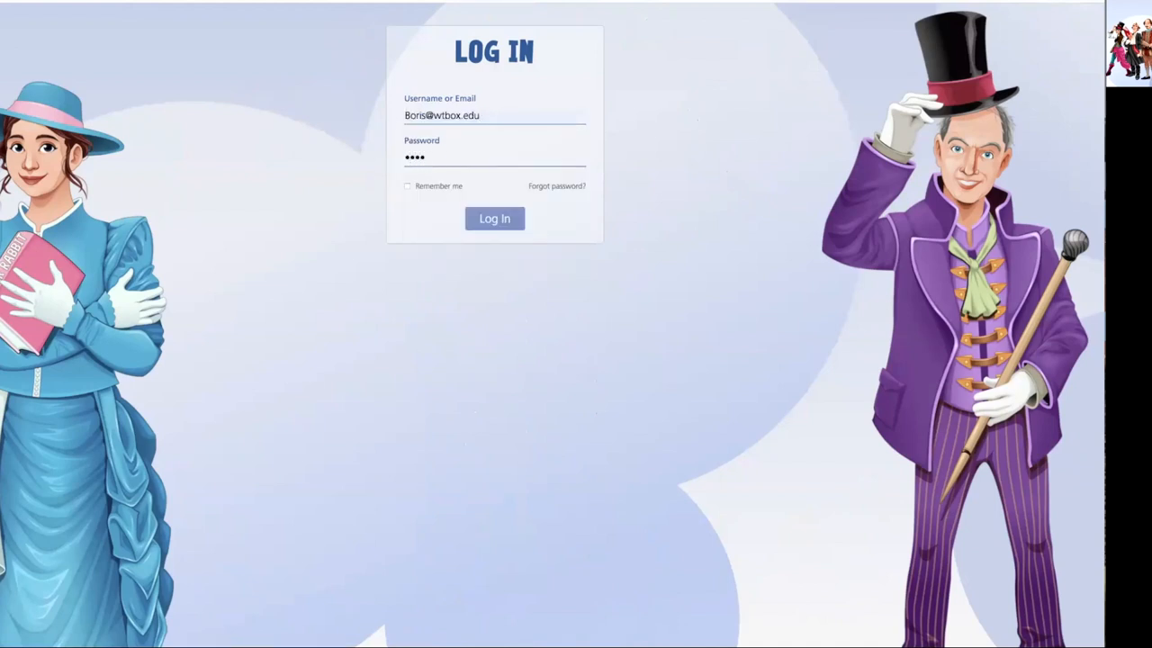
key(Backspace)
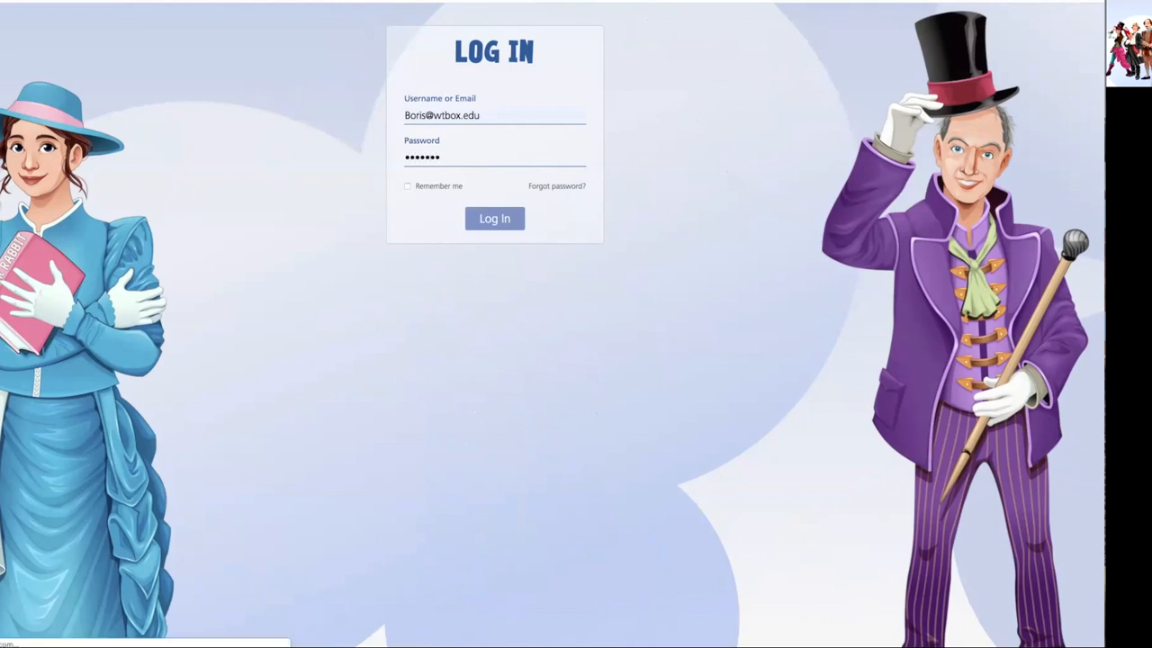
click(495, 220)
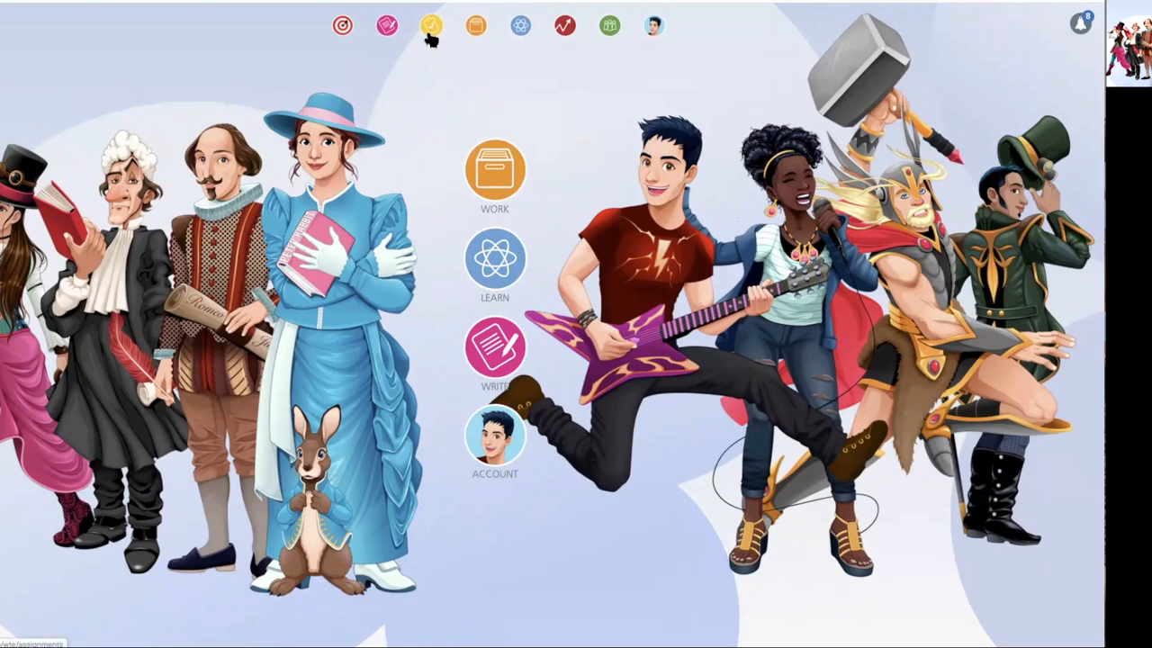
mouse_move(428, 34)
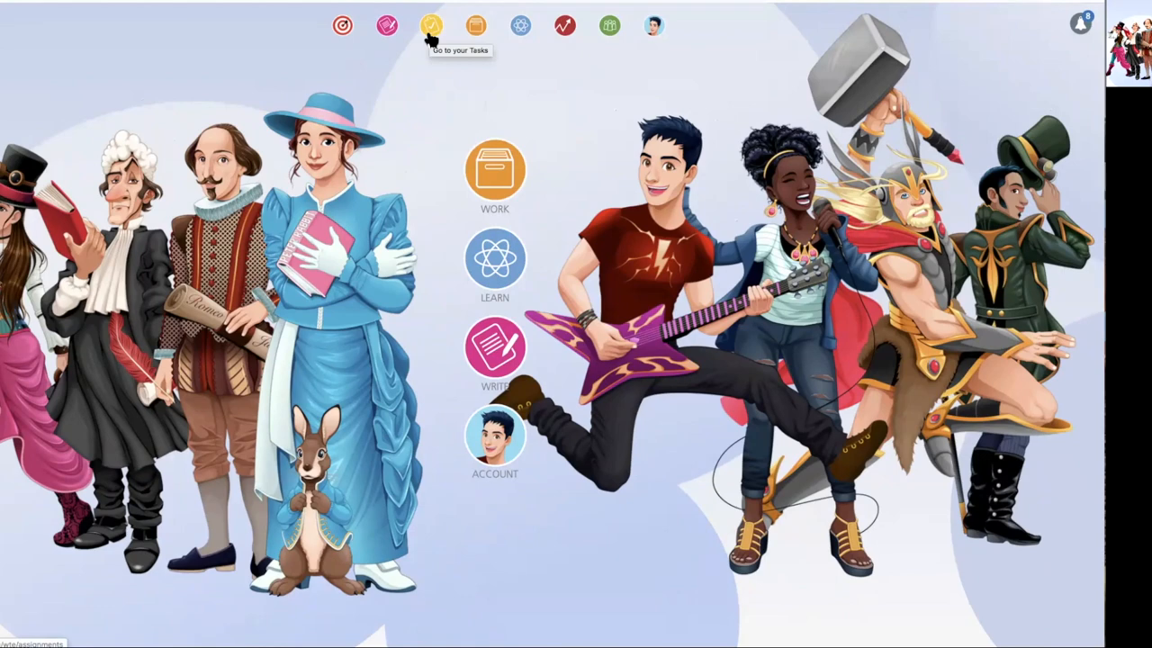
Step: Show this account's Tasks list with Our Story Challenge, Battle of Britain and Your first paragraph challenge
click(429, 29)
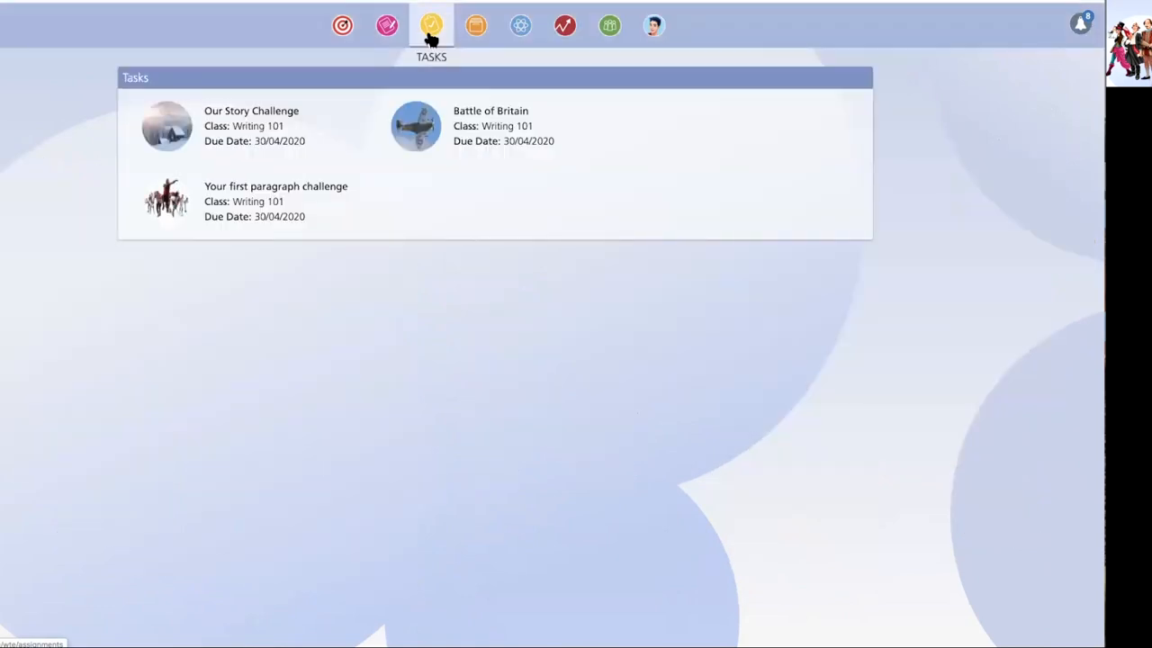
mouse_move(266, 119)
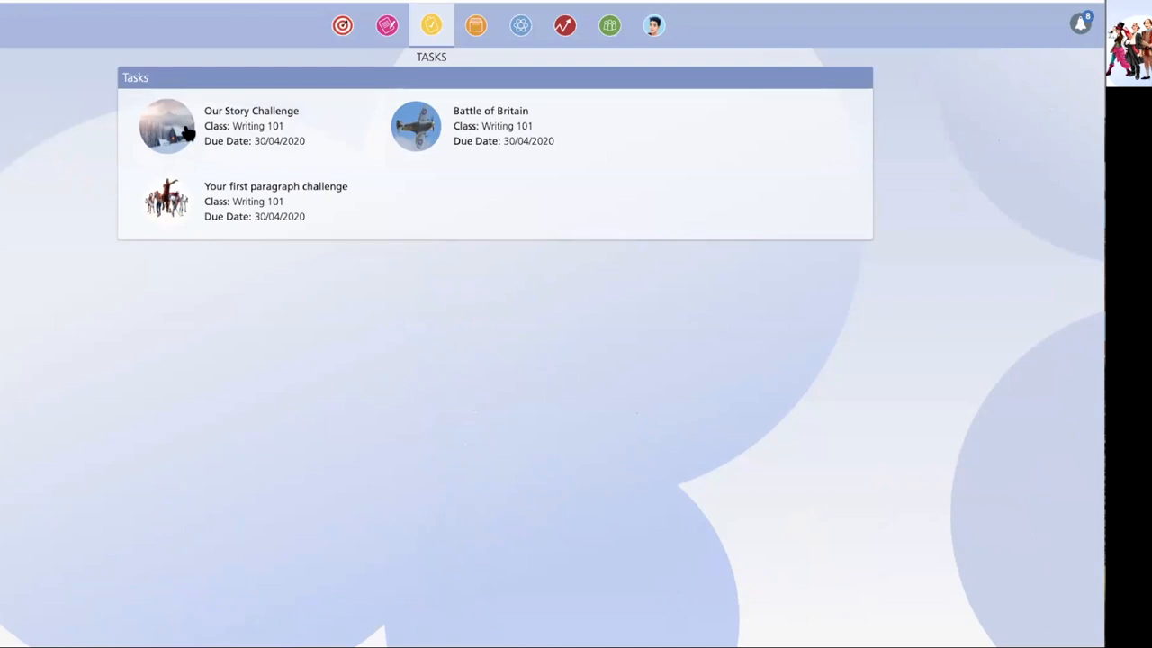
mouse_move(381, 27)
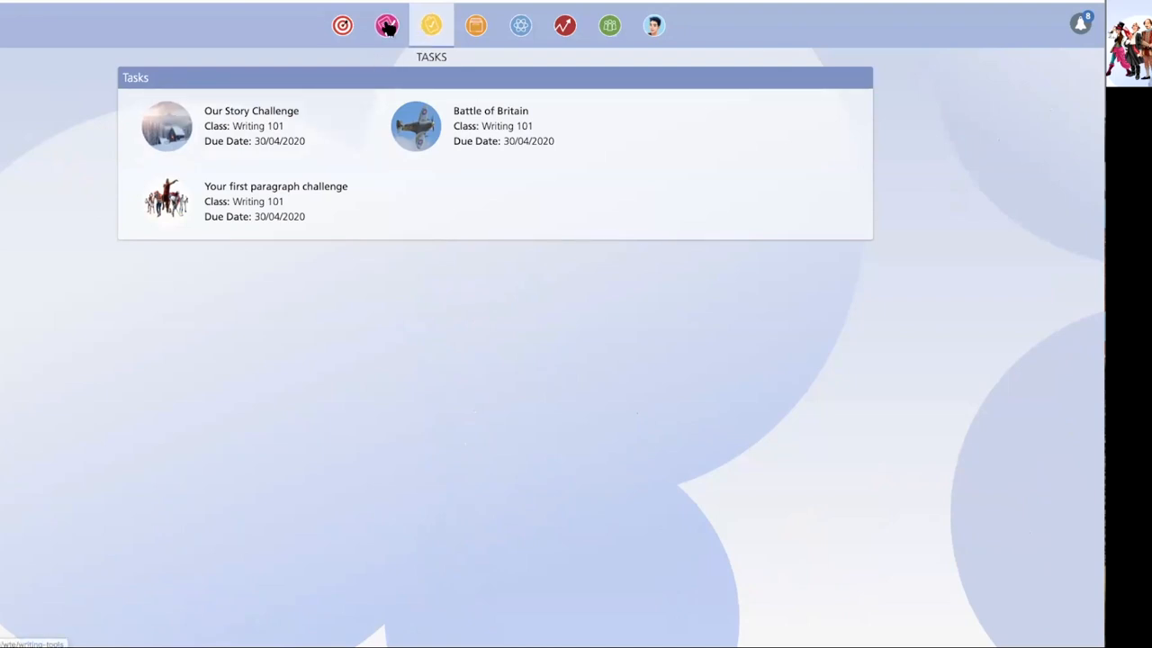
click(385, 28)
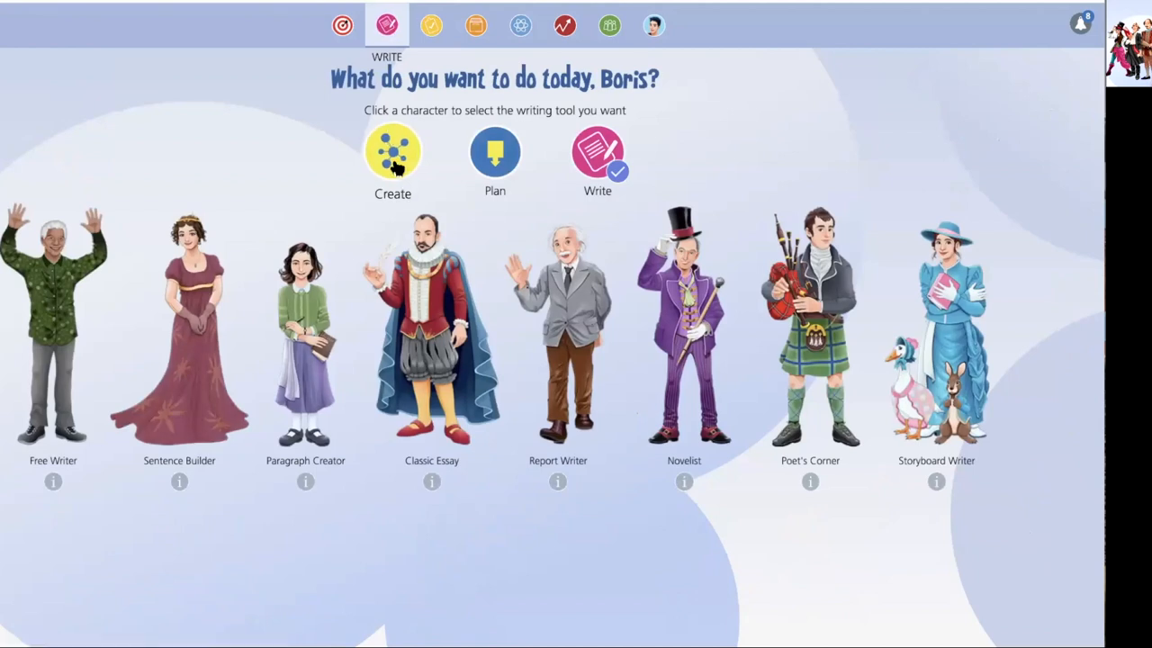
mouse_move(400, 189)
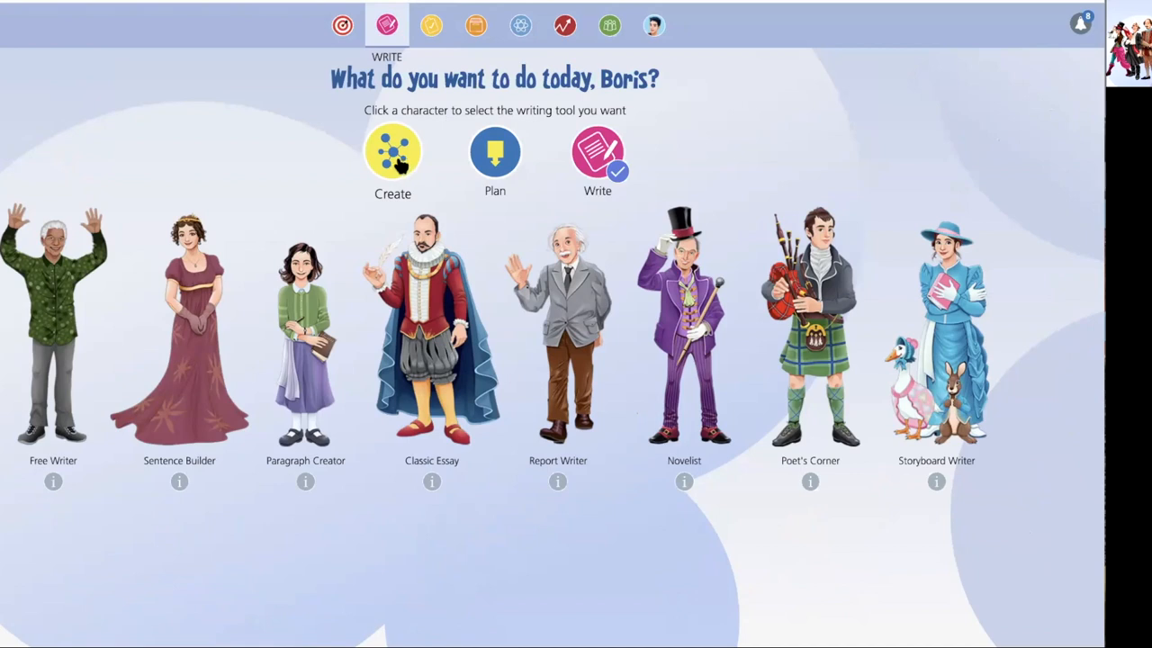
mouse_move(493, 166)
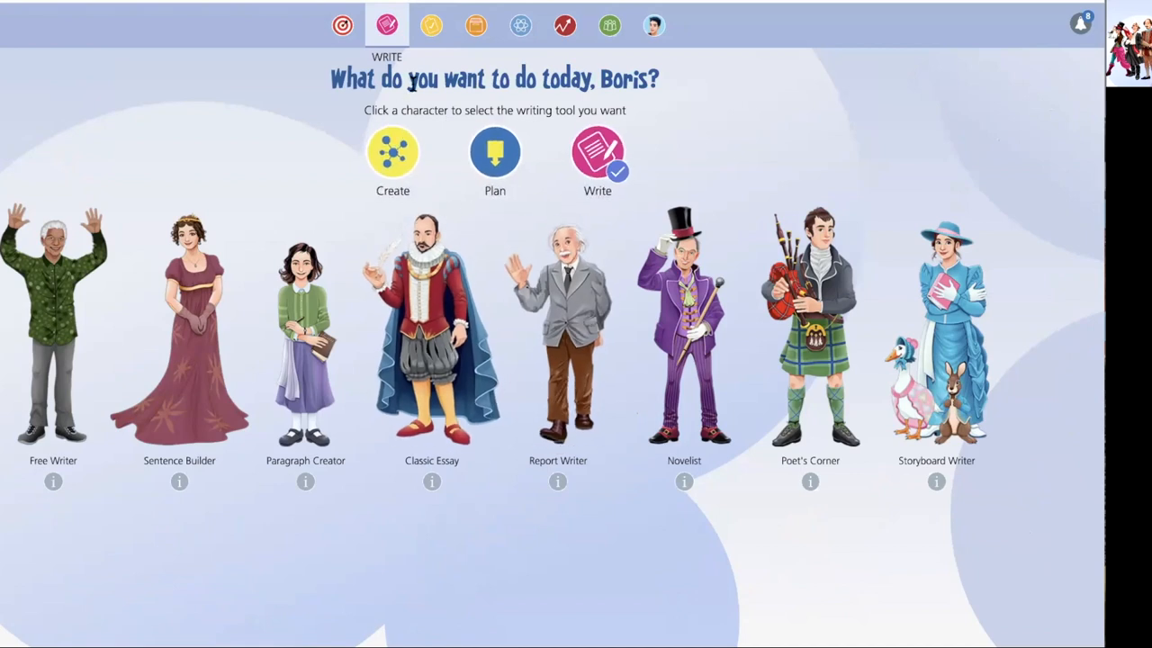
click(428, 27)
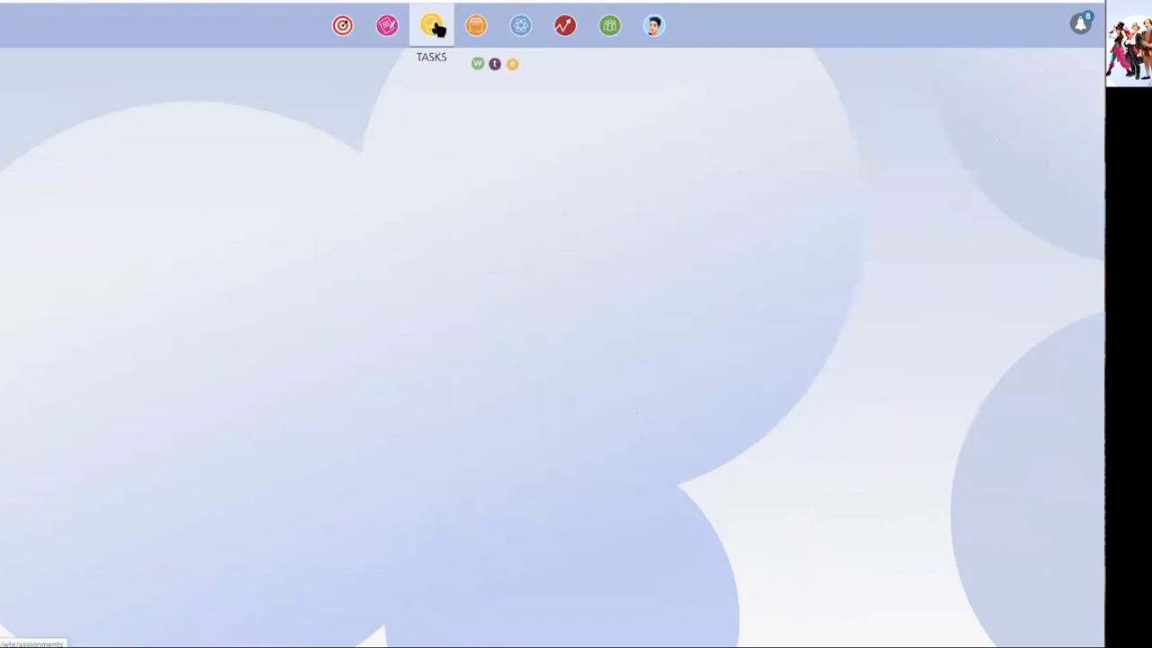
click(432, 25)
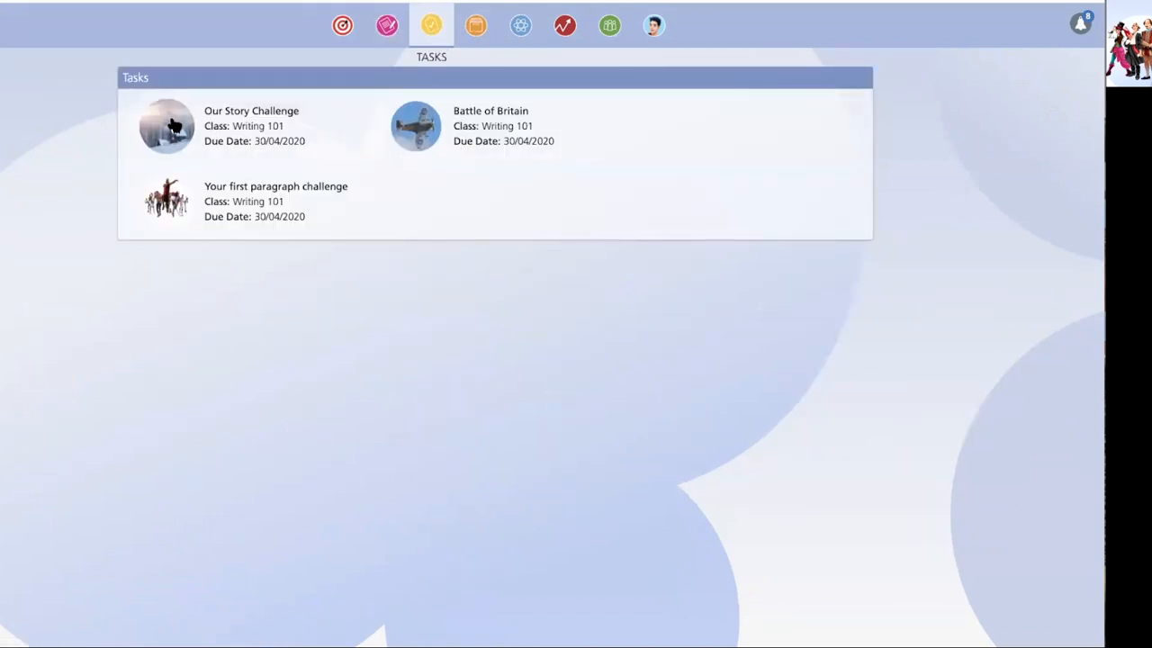
mouse_move(219, 119)
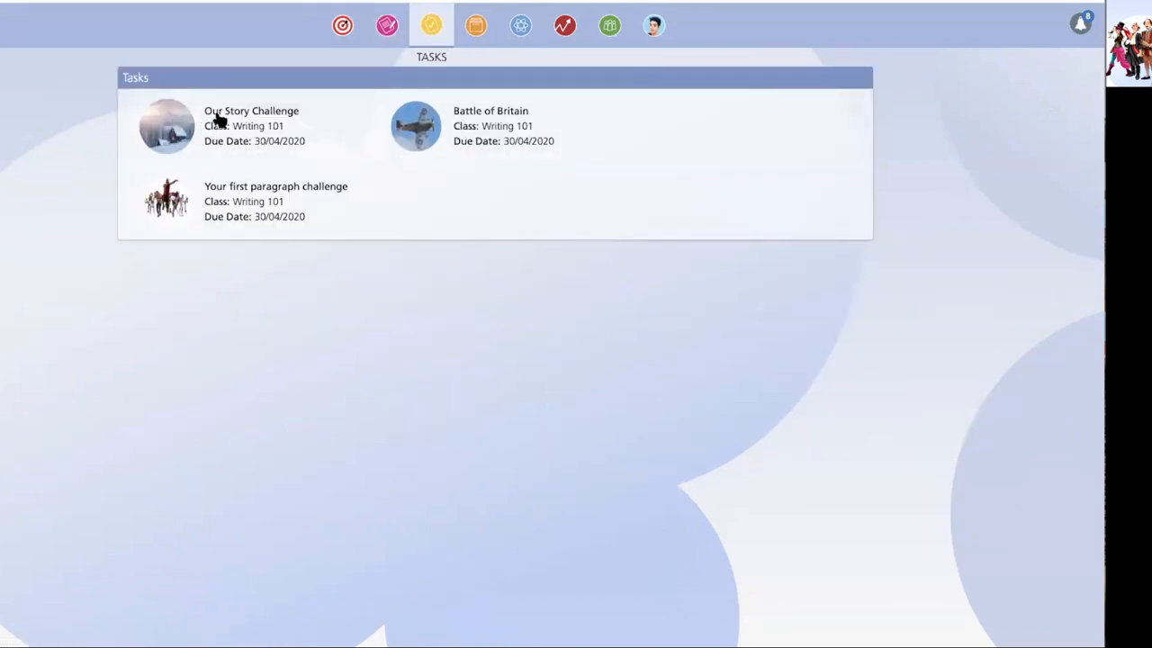
mouse_move(176, 124)
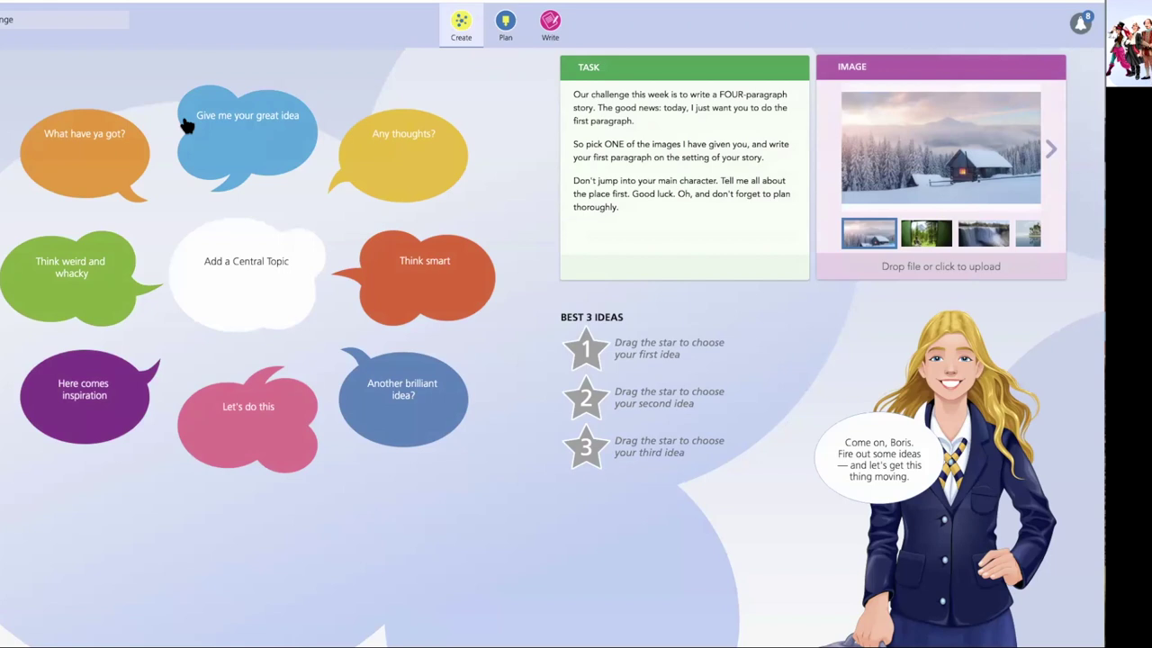
mouse_move(767, 99)
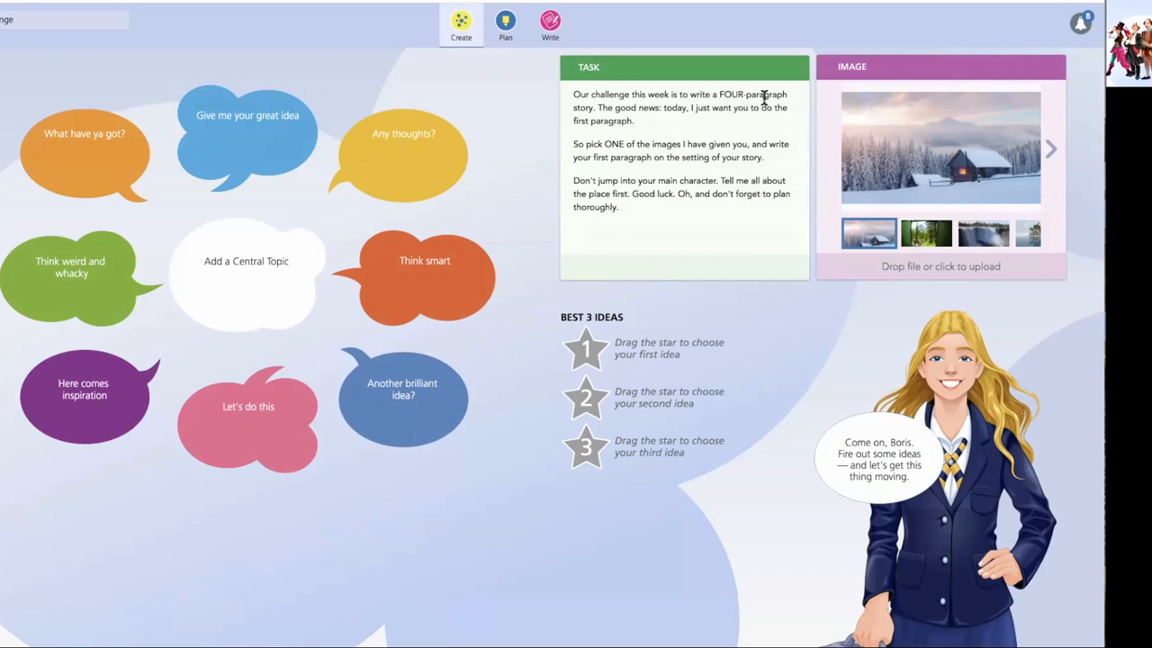
mouse_move(635, 128)
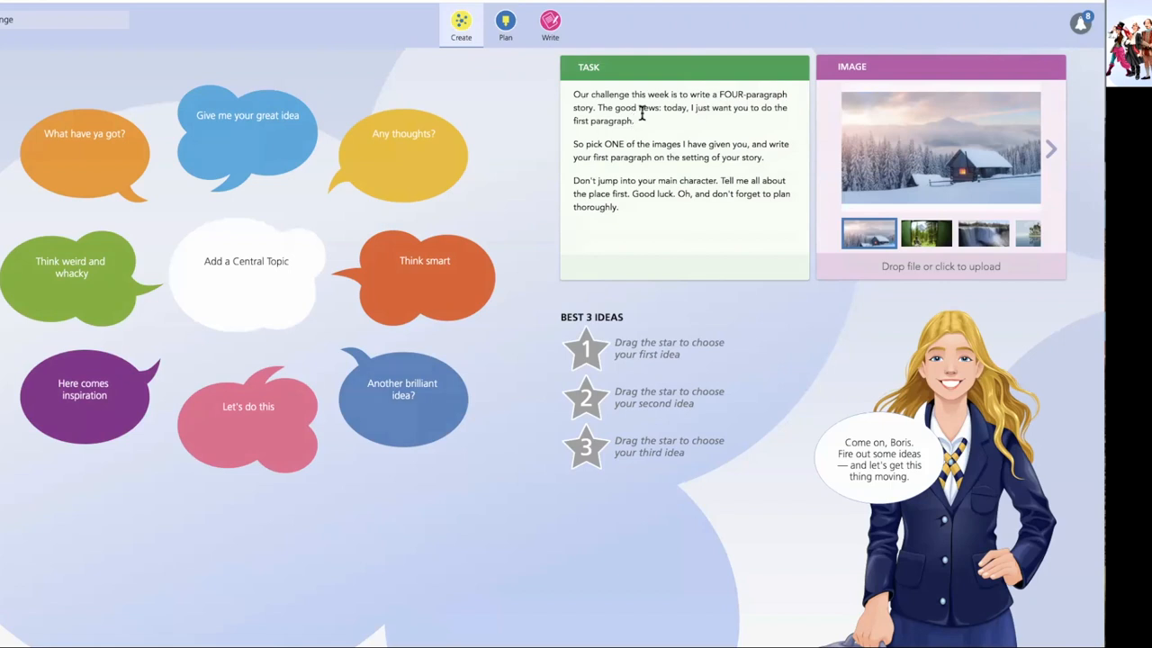
mouse_move(644, 155)
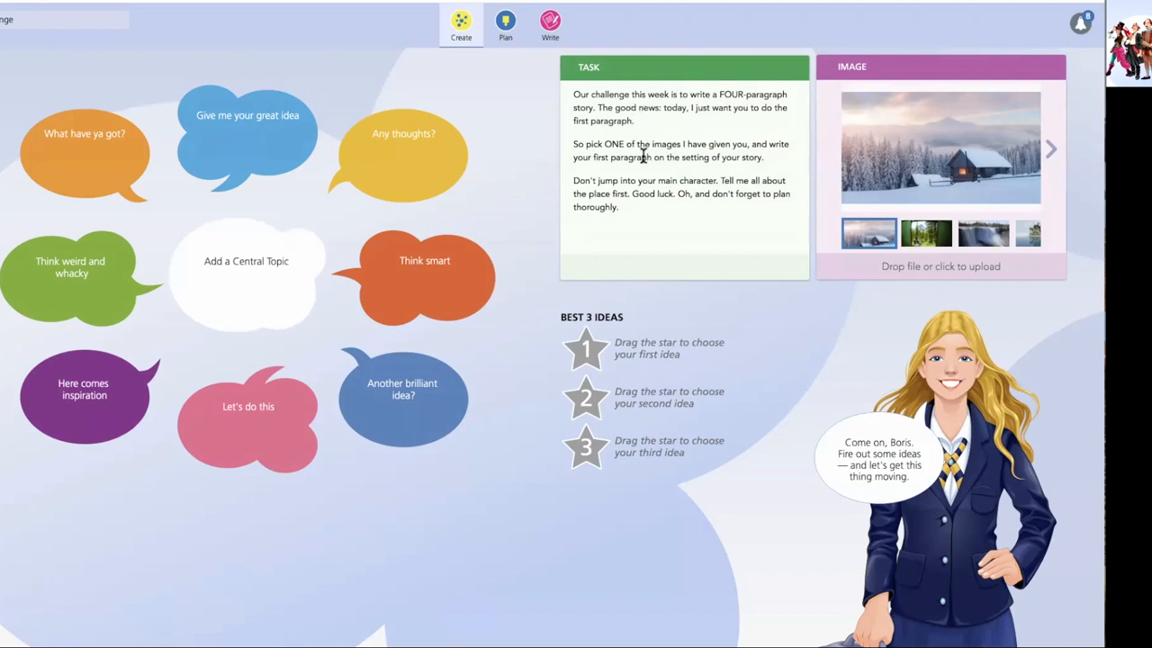
mouse_move(706, 155)
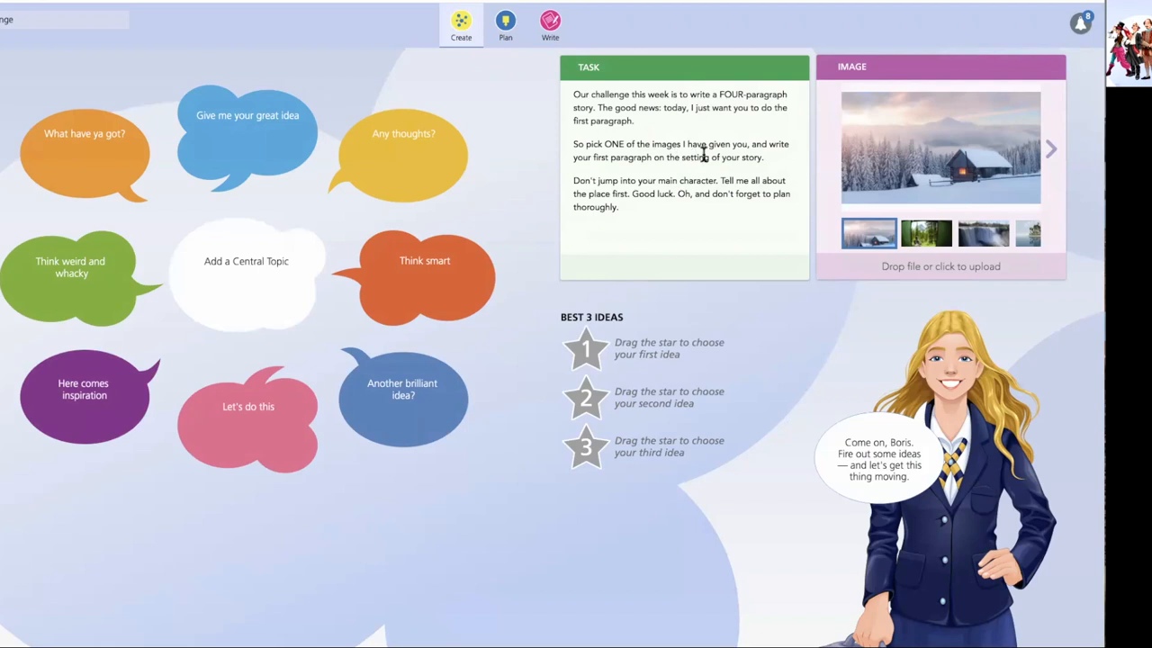
mouse_move(700, 180)
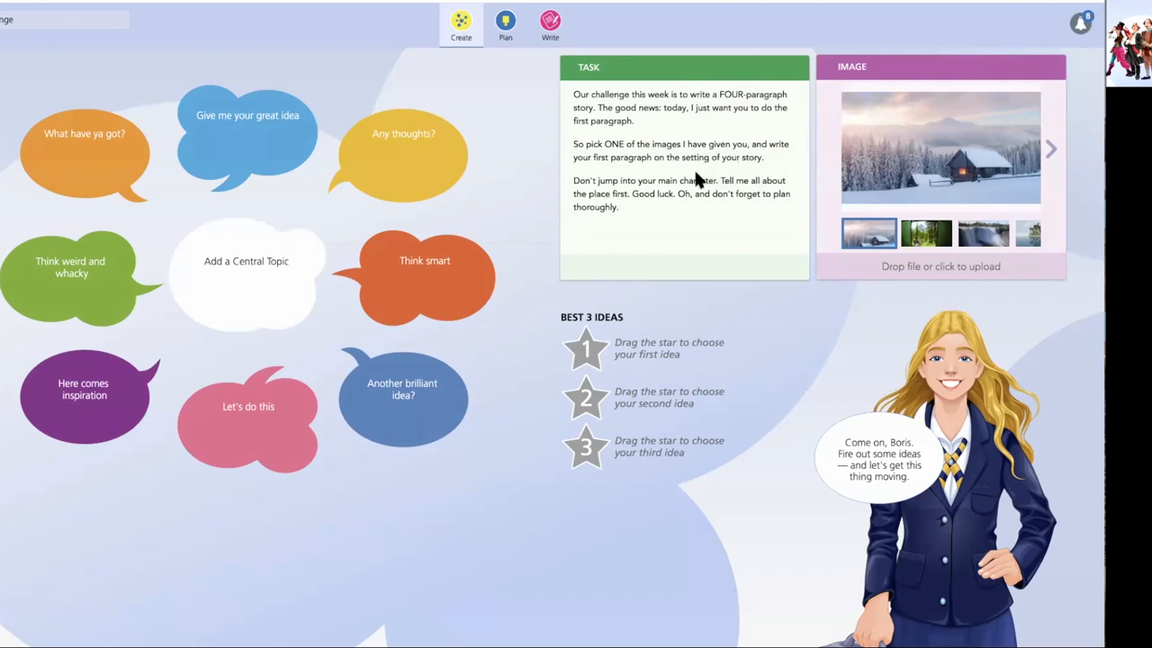
mouse_move(700, 192)
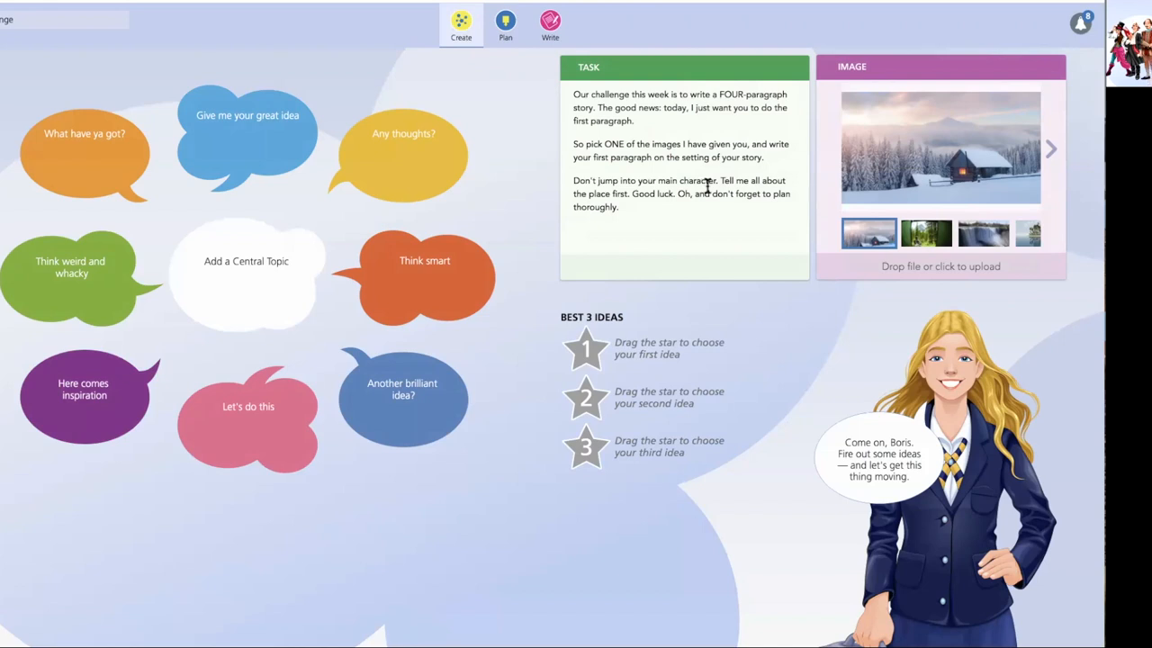
mouse_move(666, 205)
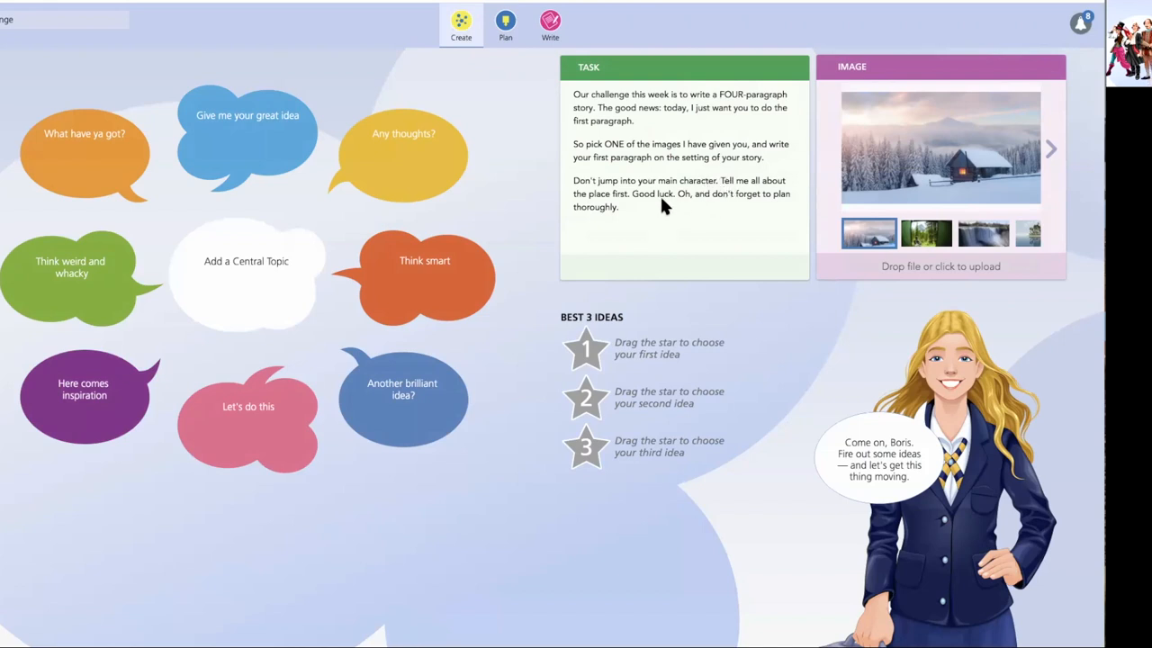
mouse_move(664, 195)
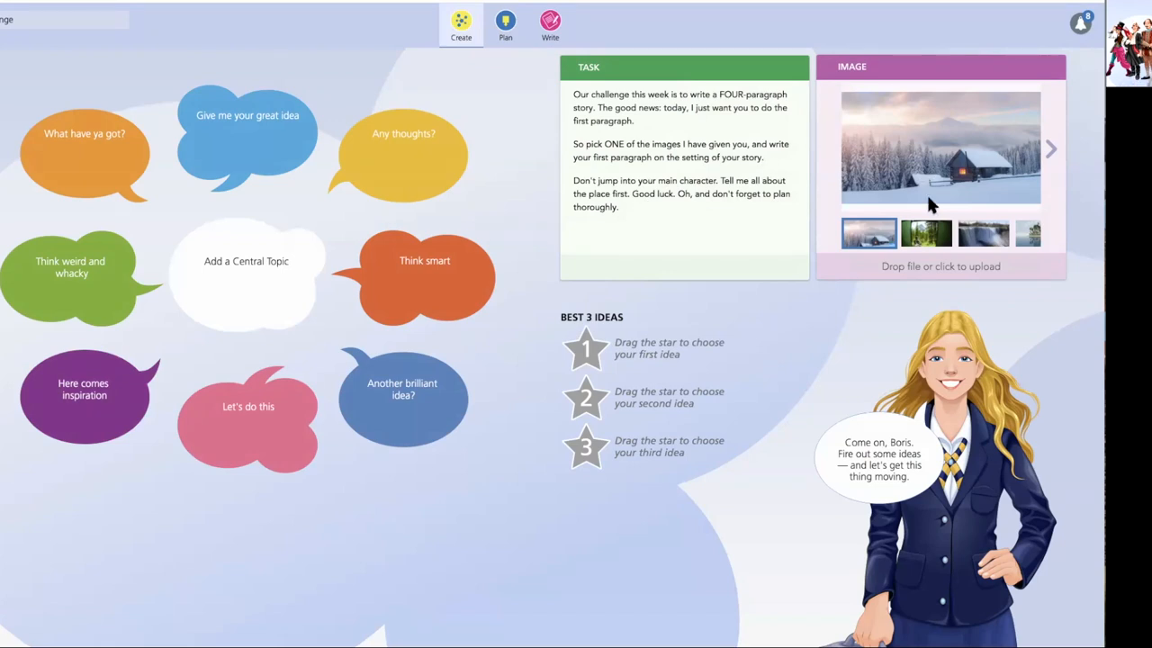
click(925, 234)
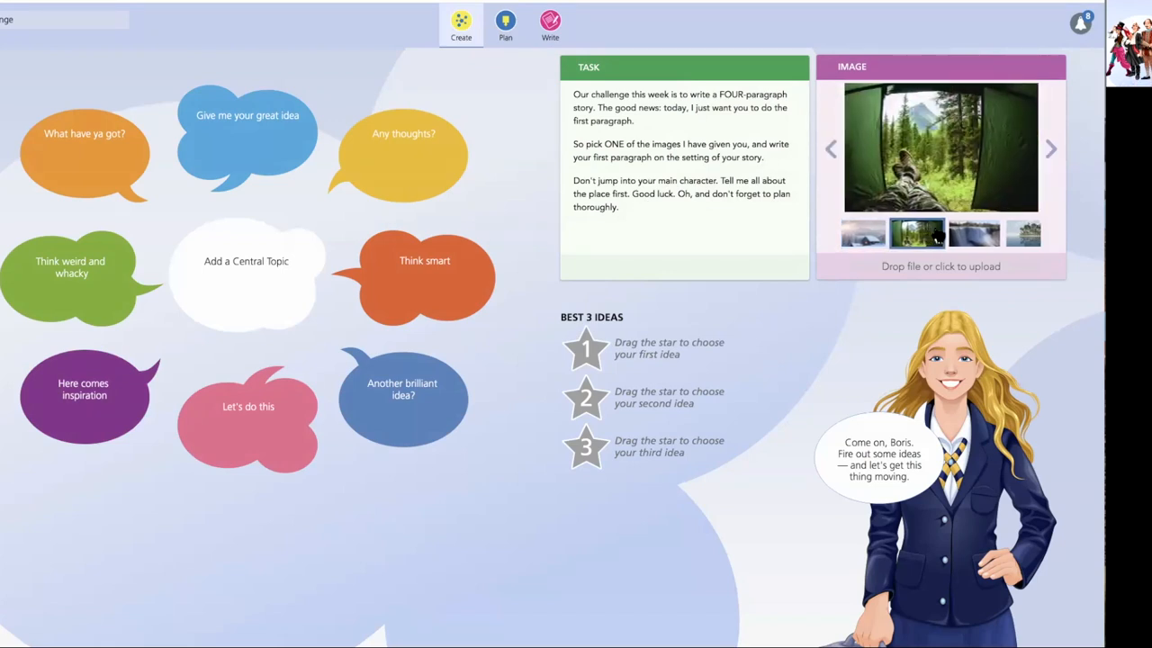
click(961, 234)
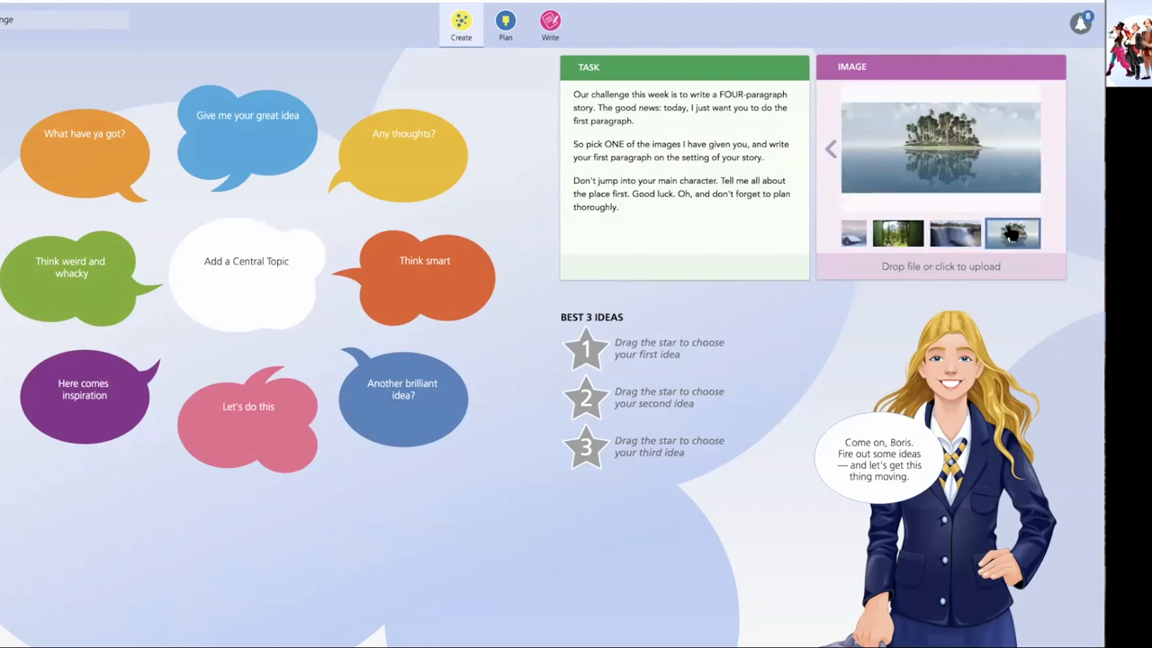
click(914, 234)
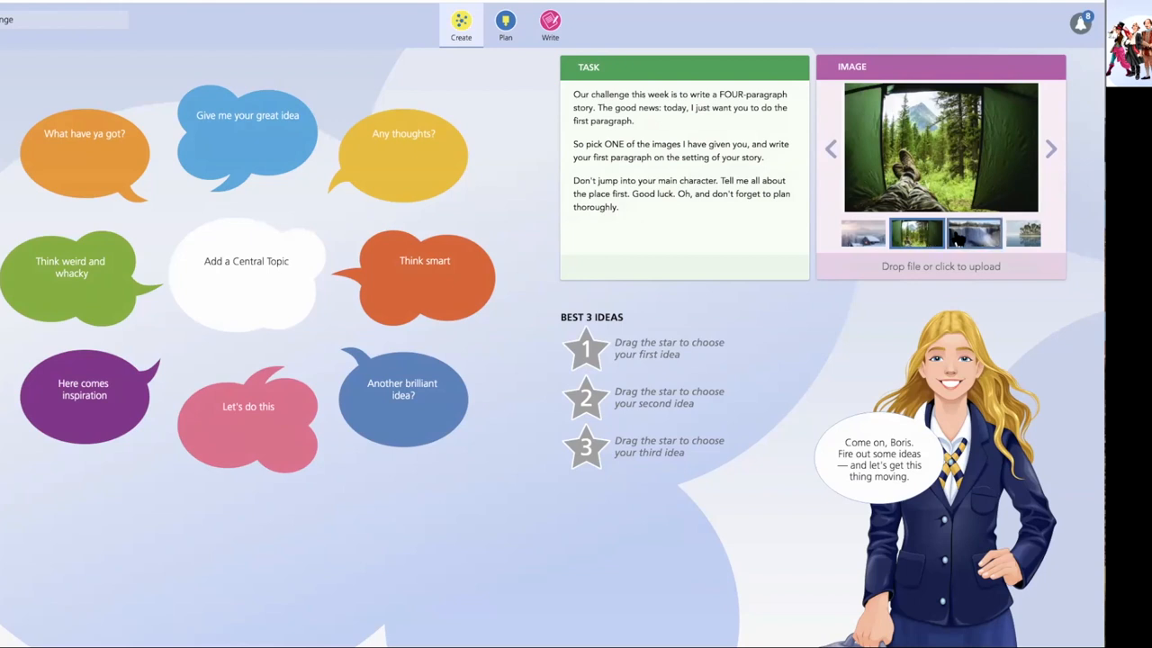
click(976, 234)
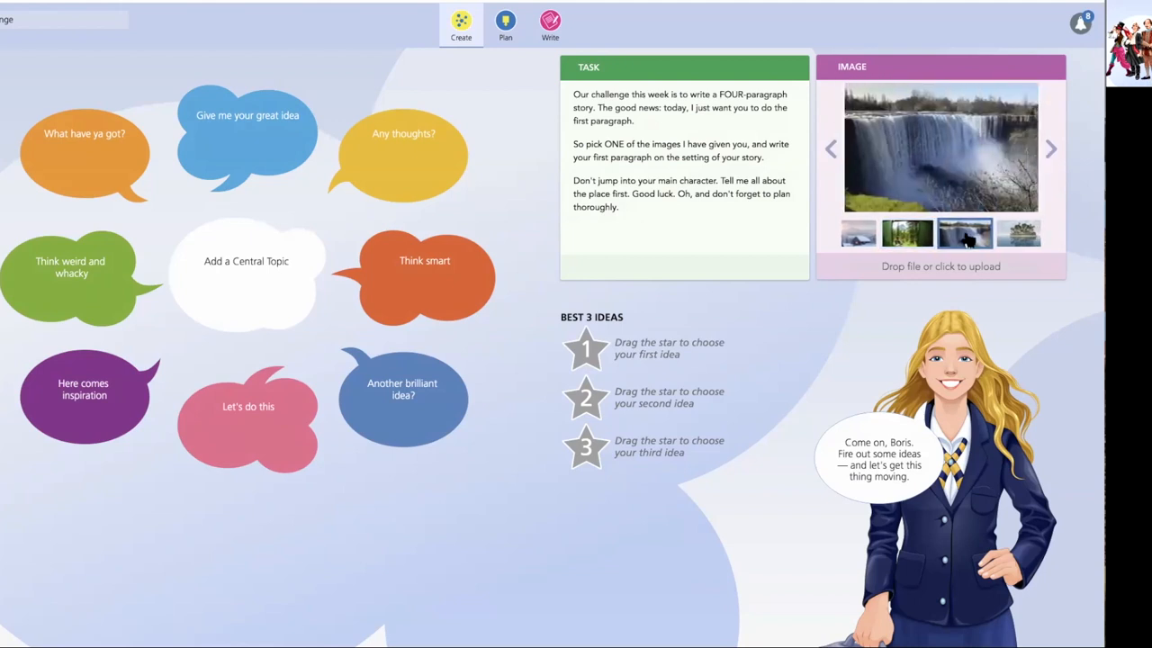
click(964, 234)
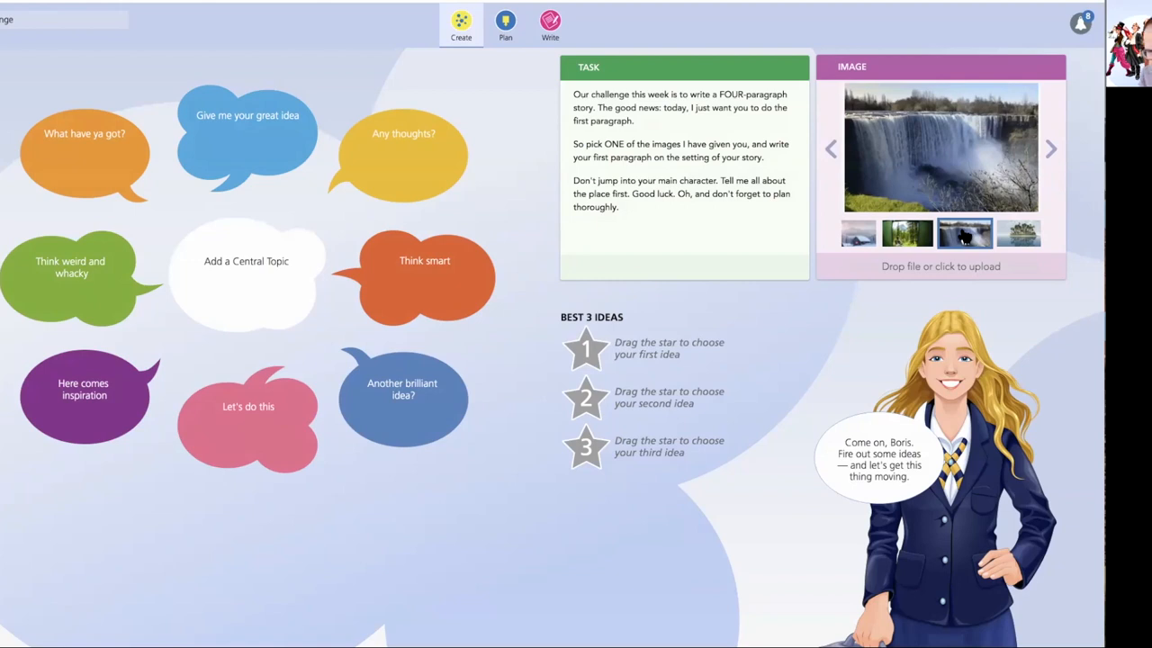
mouse_move(1018, 234)
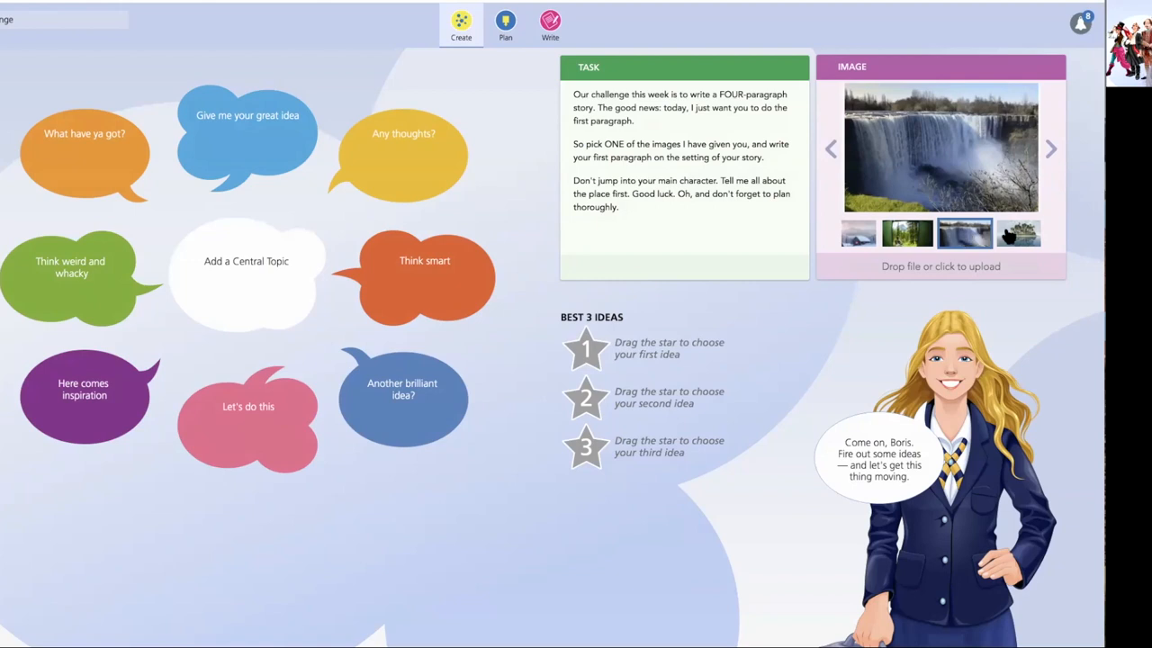
click(1012, 234)
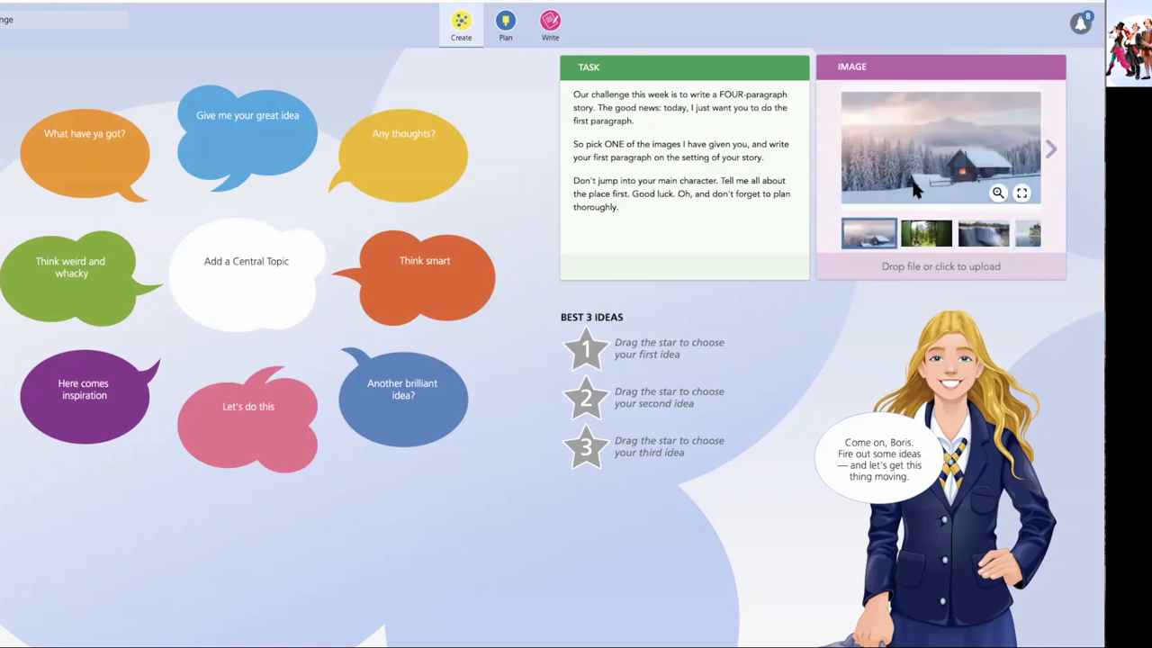
click(997, 193)
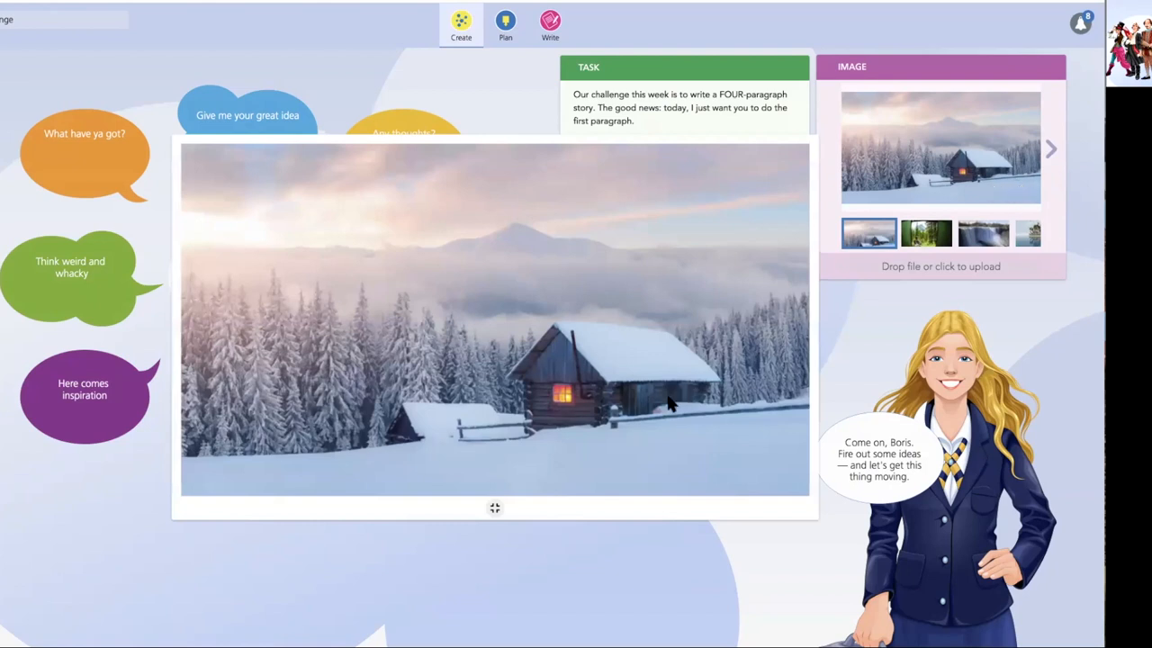
mouse_move(492, 502)
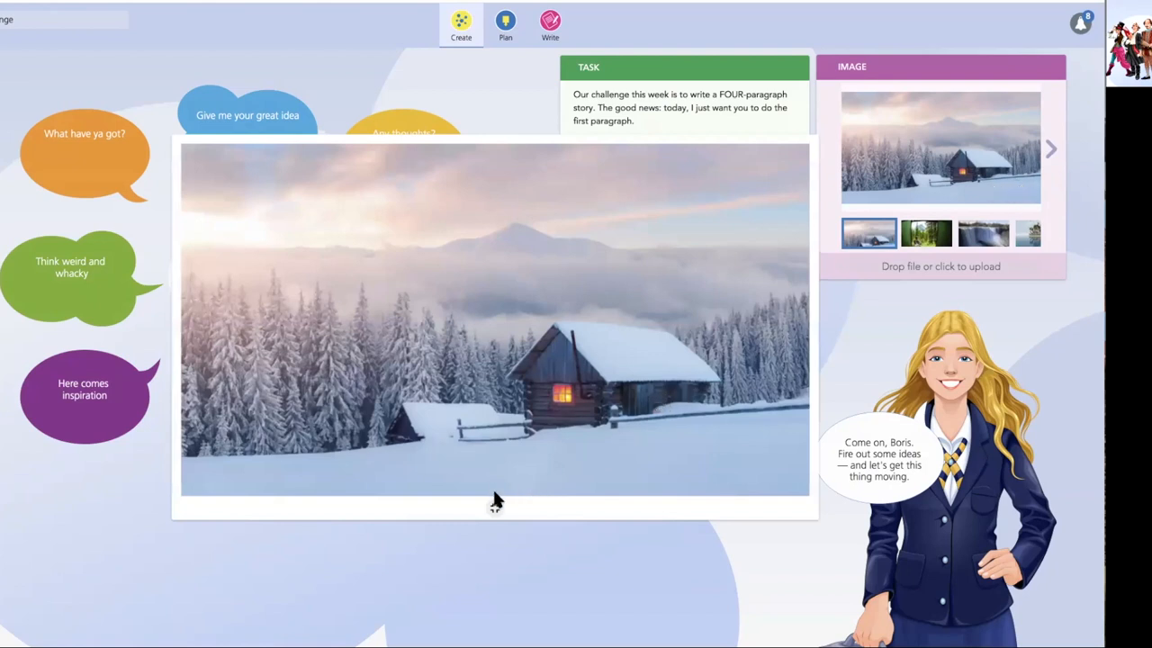
mouse_move(493, 509)
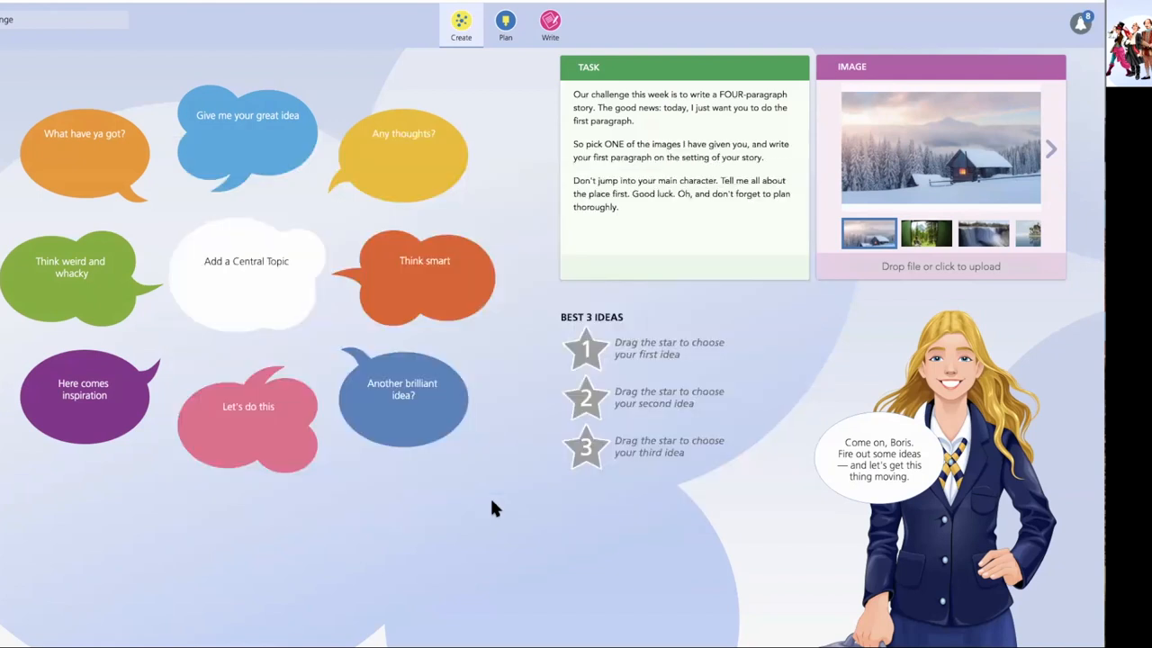
mouse_move(353, 185)
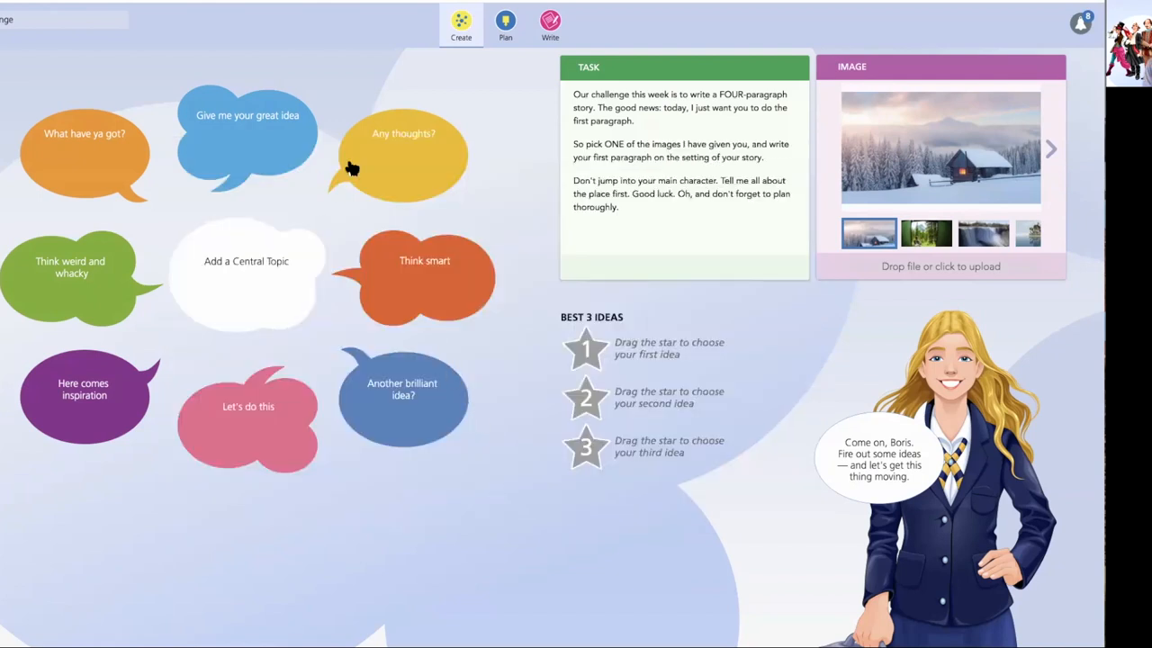
Step: Fill idea bubbles with 'pine tree', 'log cabin', 'sunset' and 'fire in the window'
click(403, 153)
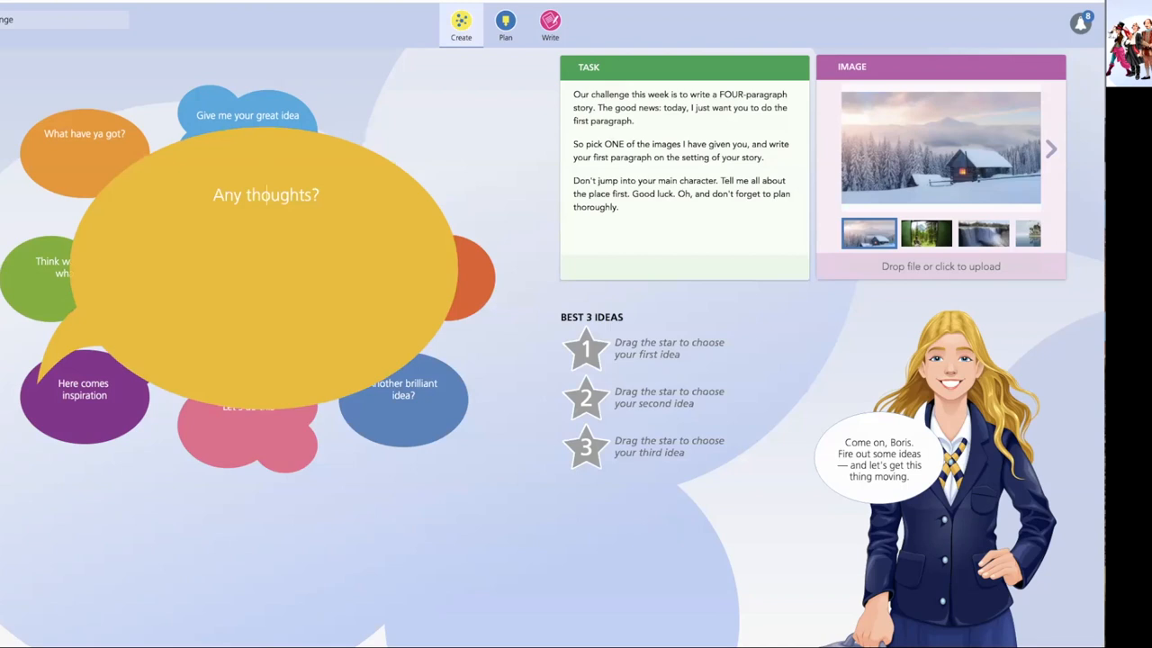
mouse_move(1011, 198)
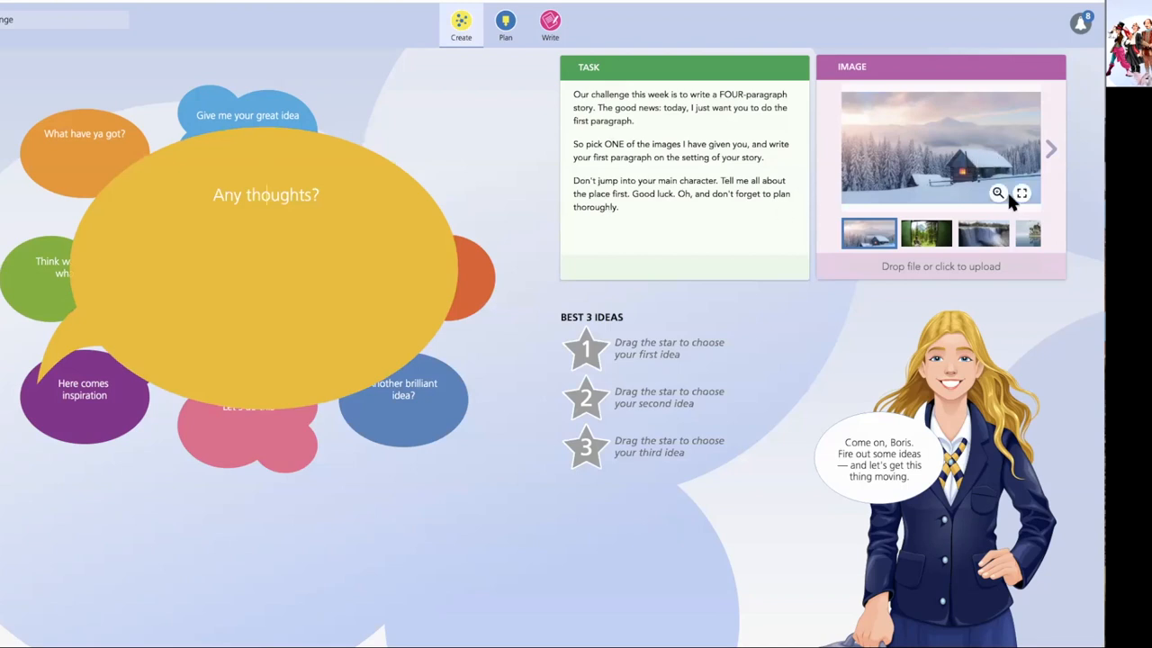
click(997, 193)
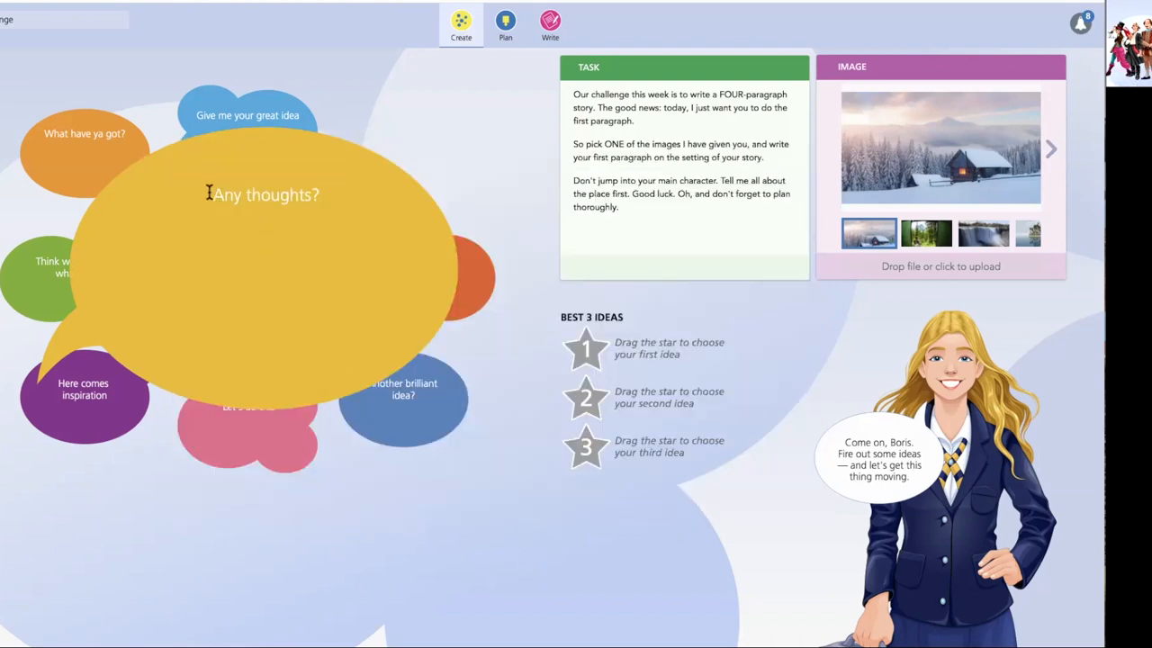
text(pine trees)
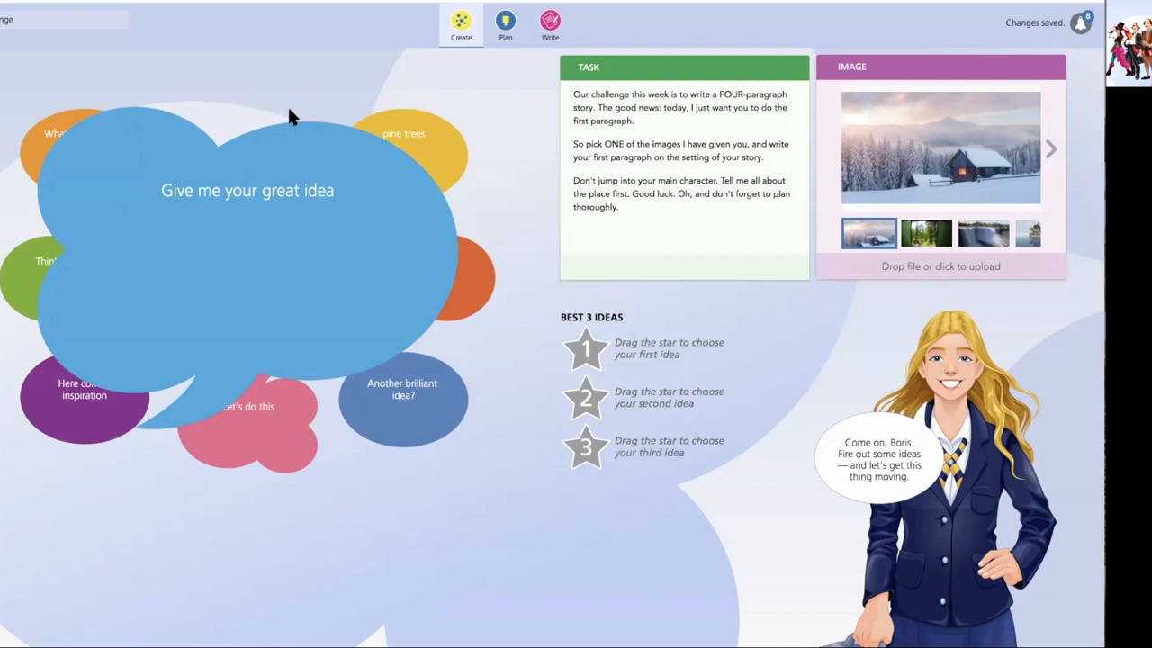
text(log cabin)
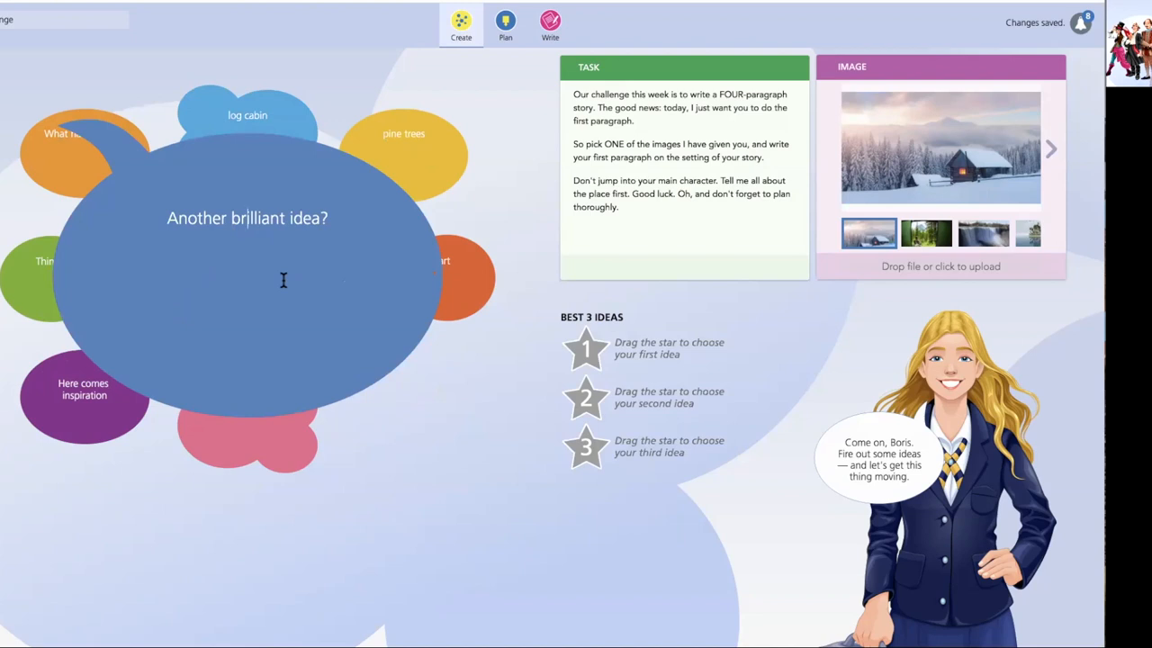
text(sunset)
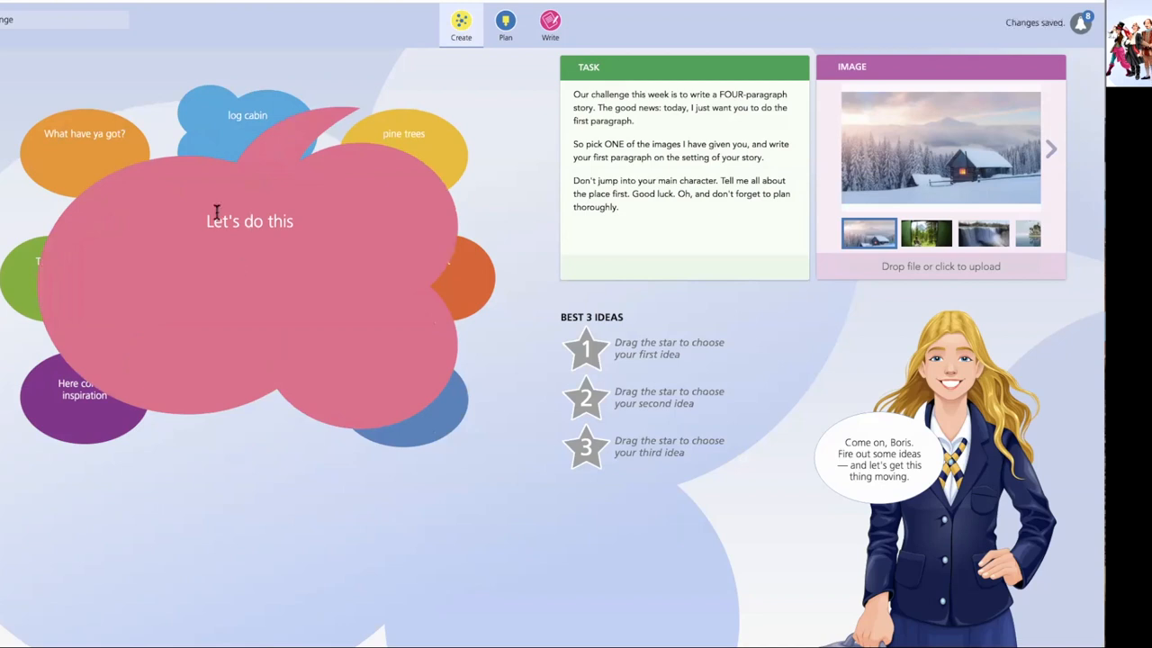
text(fire)
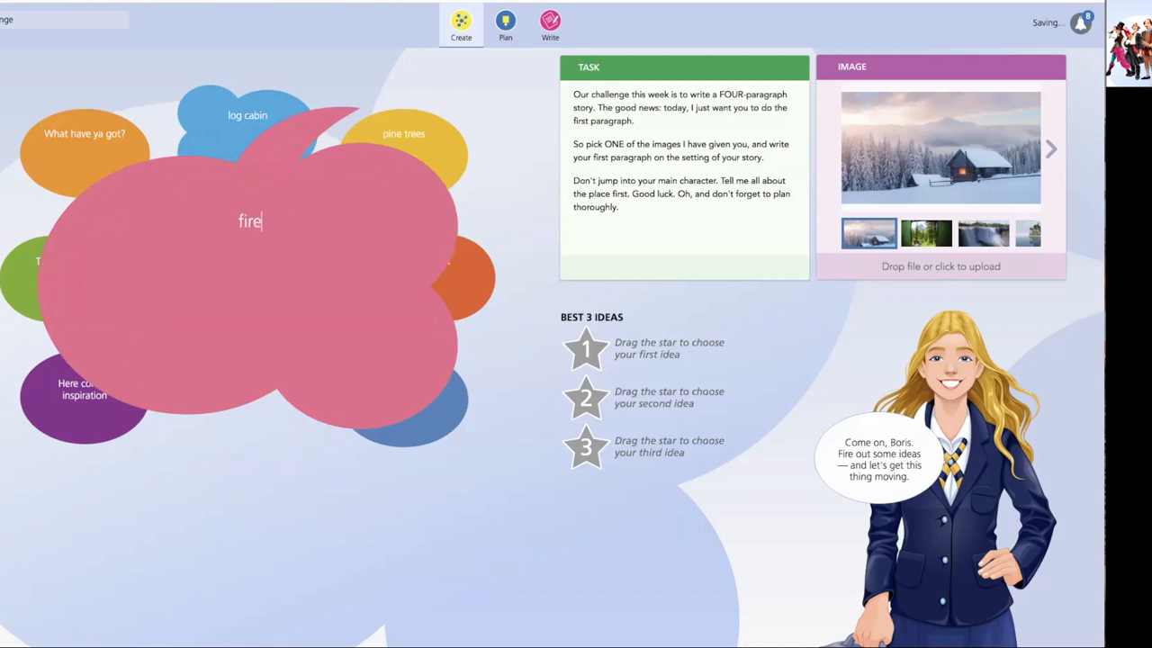
text(in the window)
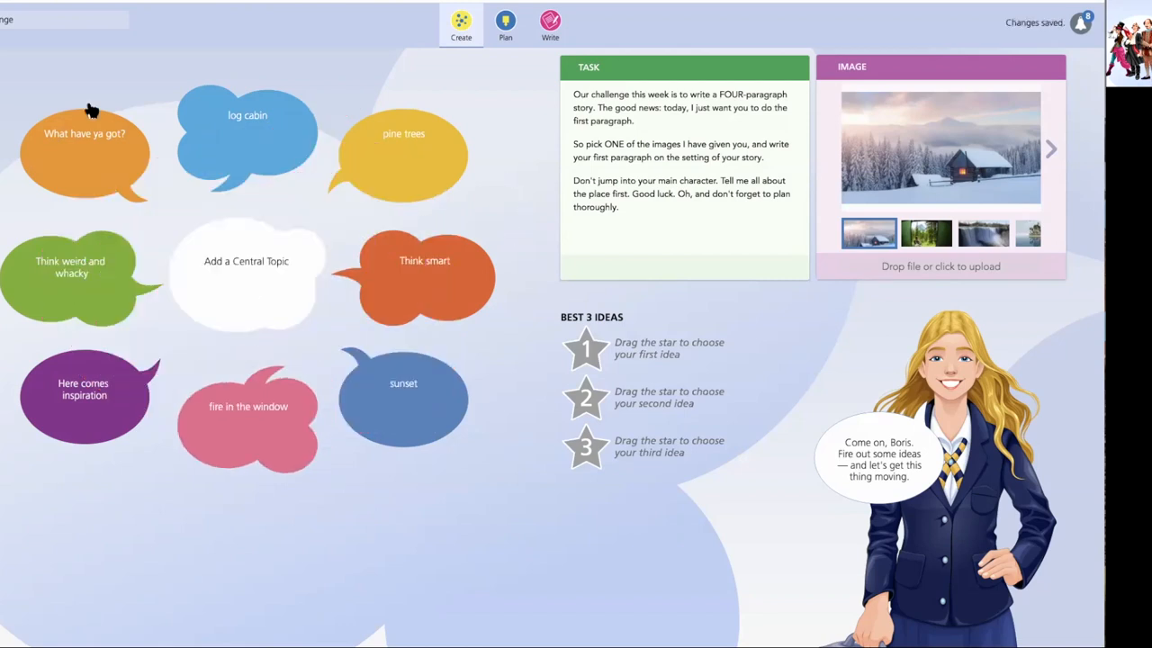
mouse_move(260, 261)
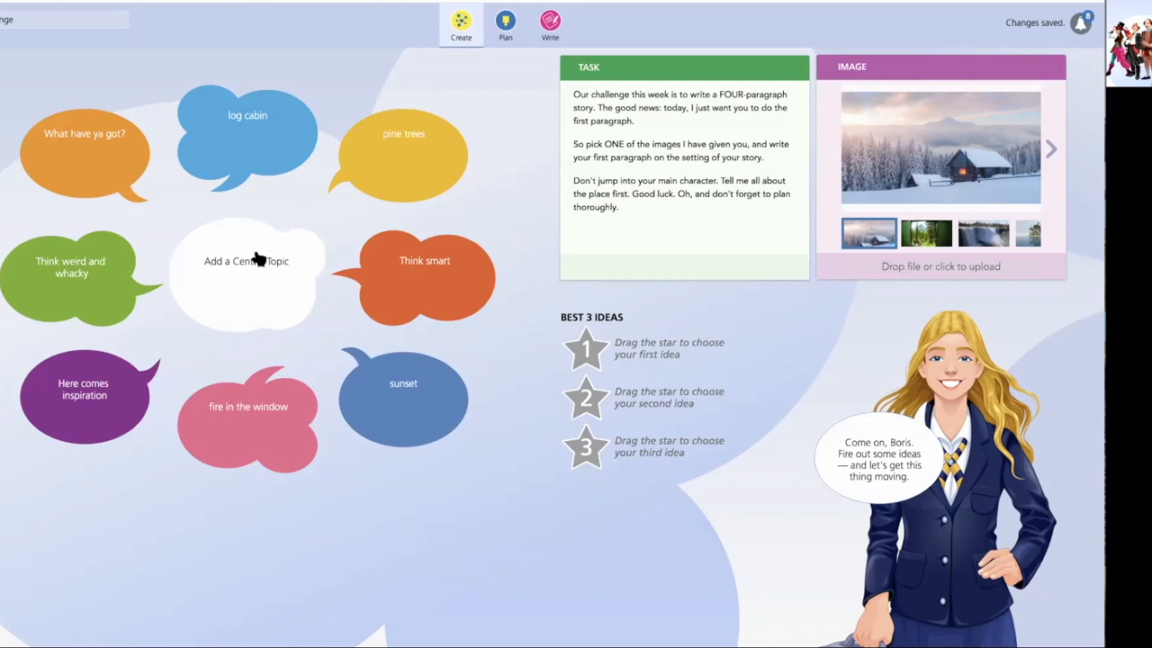
mouse_move(502, 26)
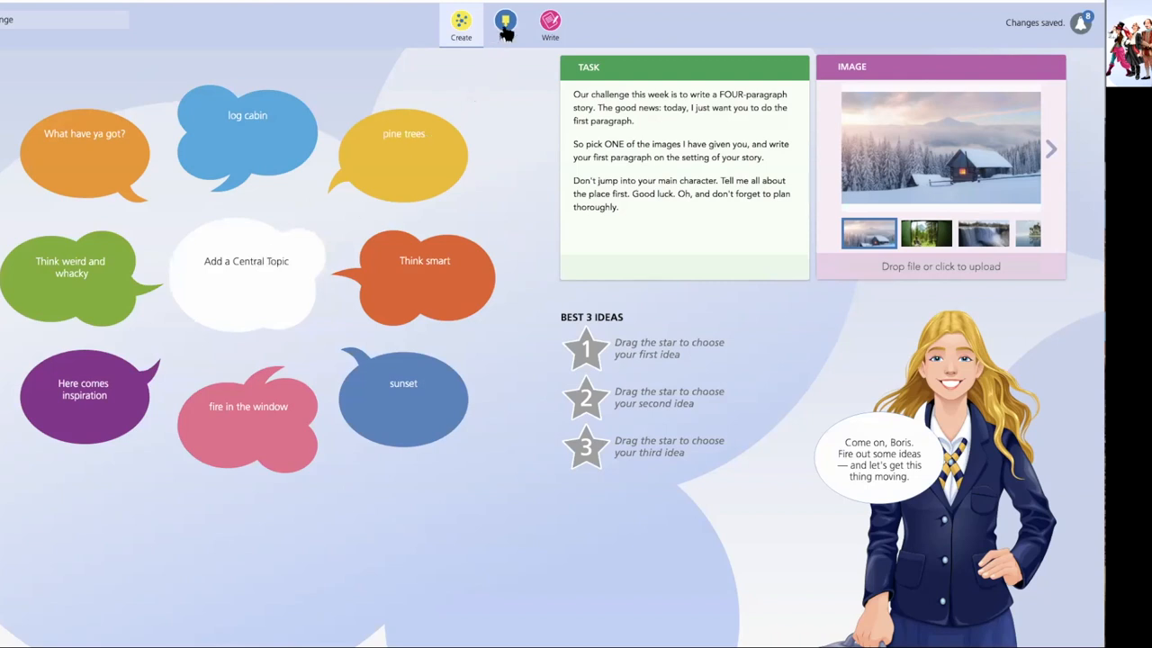
Step: Switch to the Plan stage with empty Where, Who, Why and Resolve boxes beside the mind map
click(504, 22)
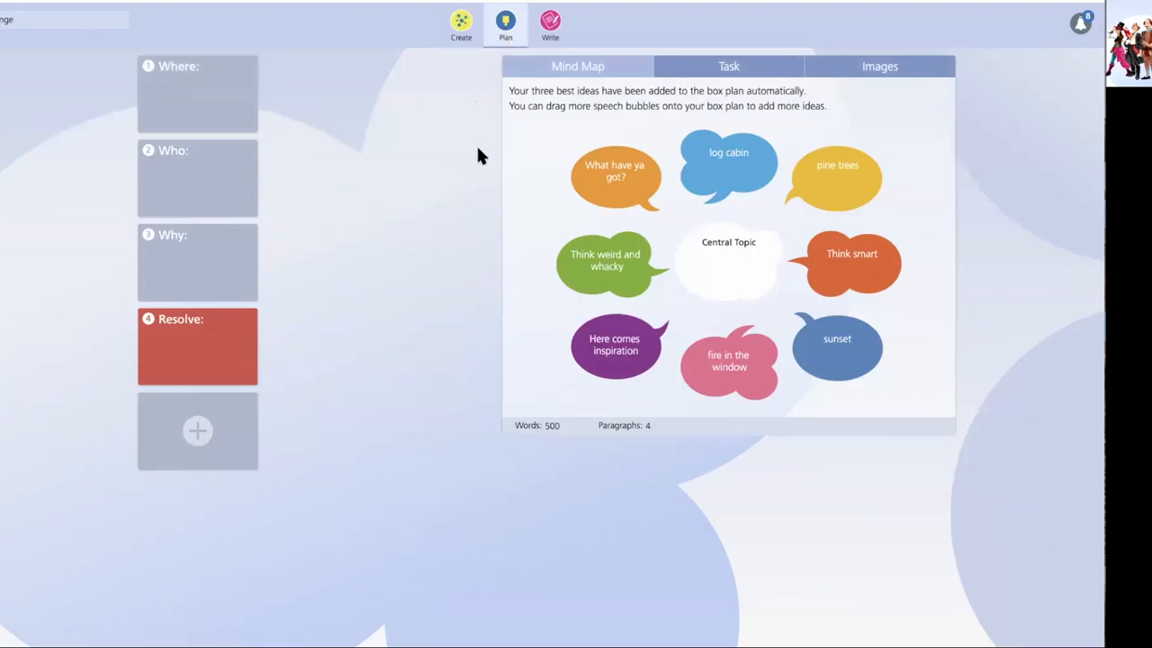
mouse_move(453, 216)
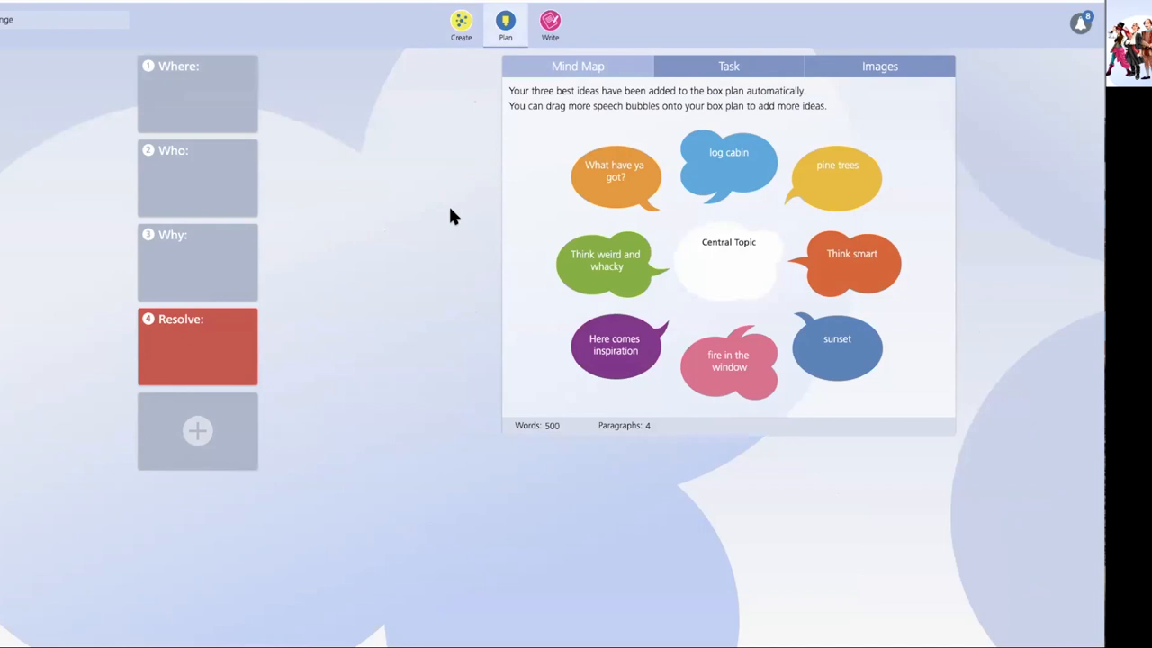
mouse_move(450, 205)
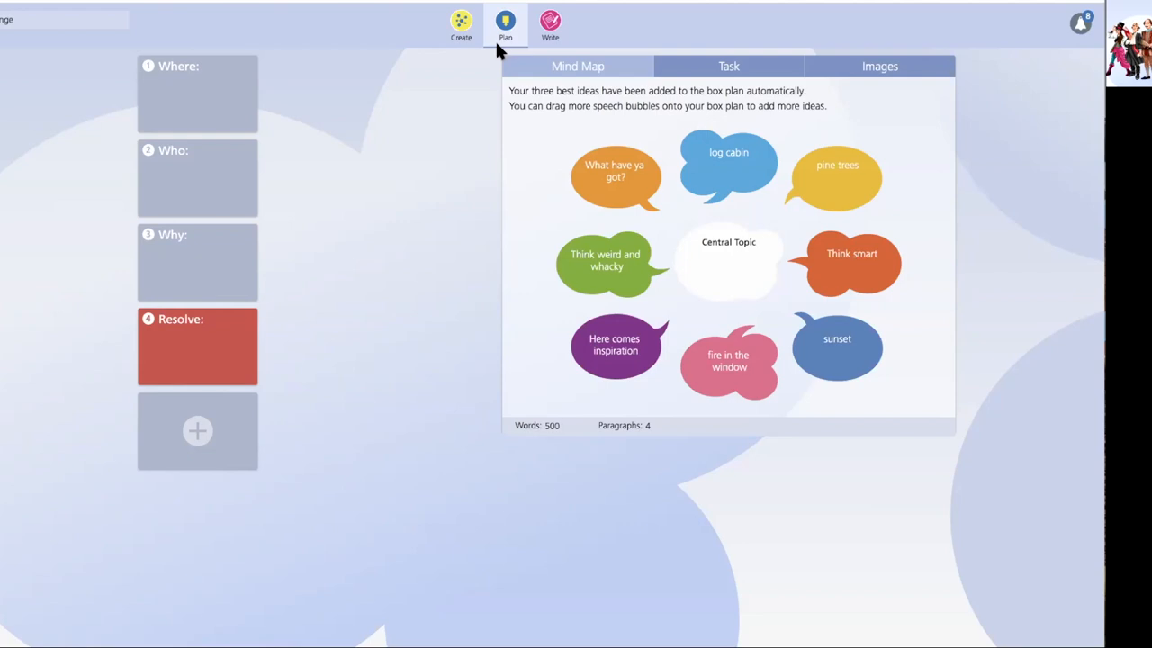
mouse_move(196, 108)
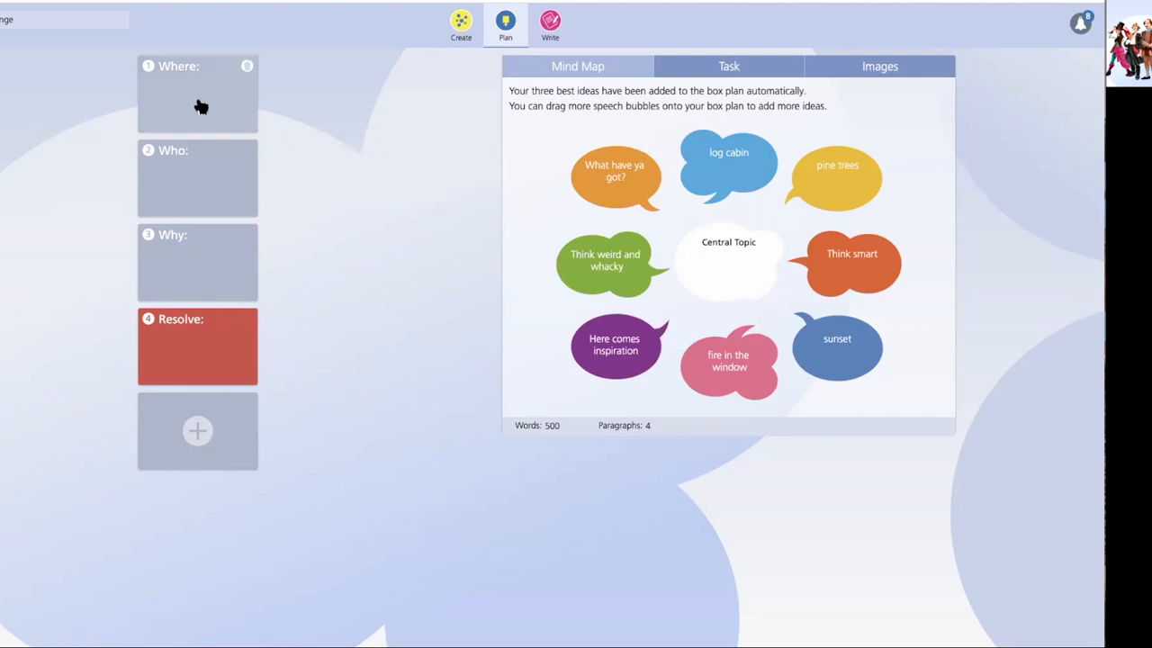
click(196, 99)
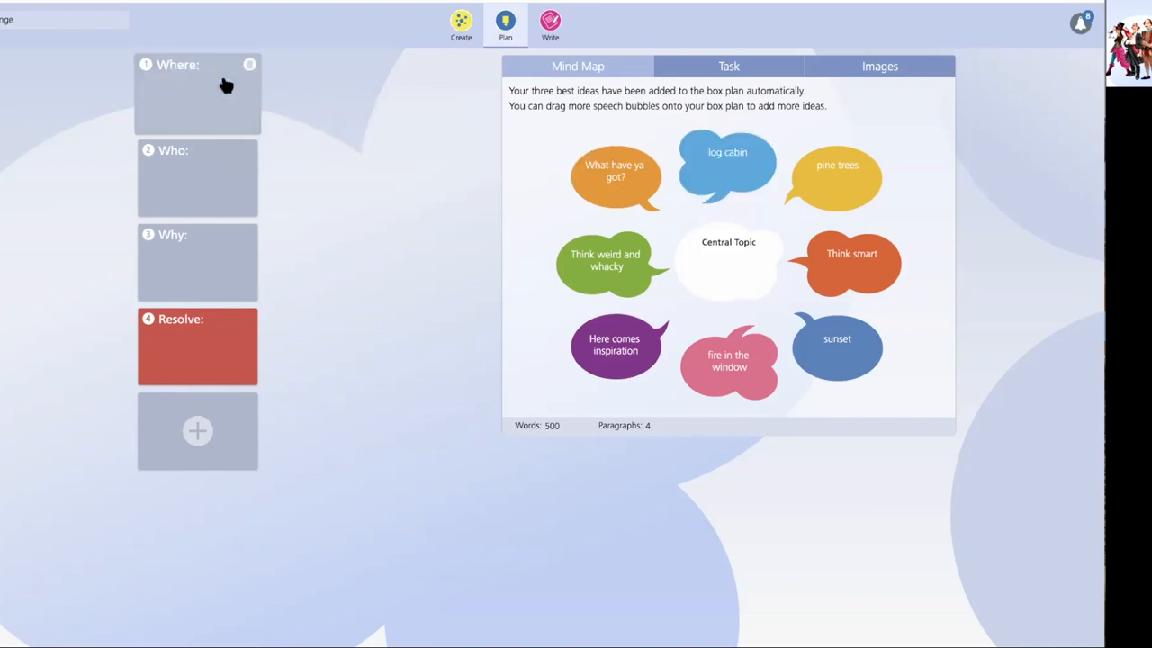
Step: Drop the log cabin idea into the Where box and open its setting prompts
drag(727, 151, 196, 90)
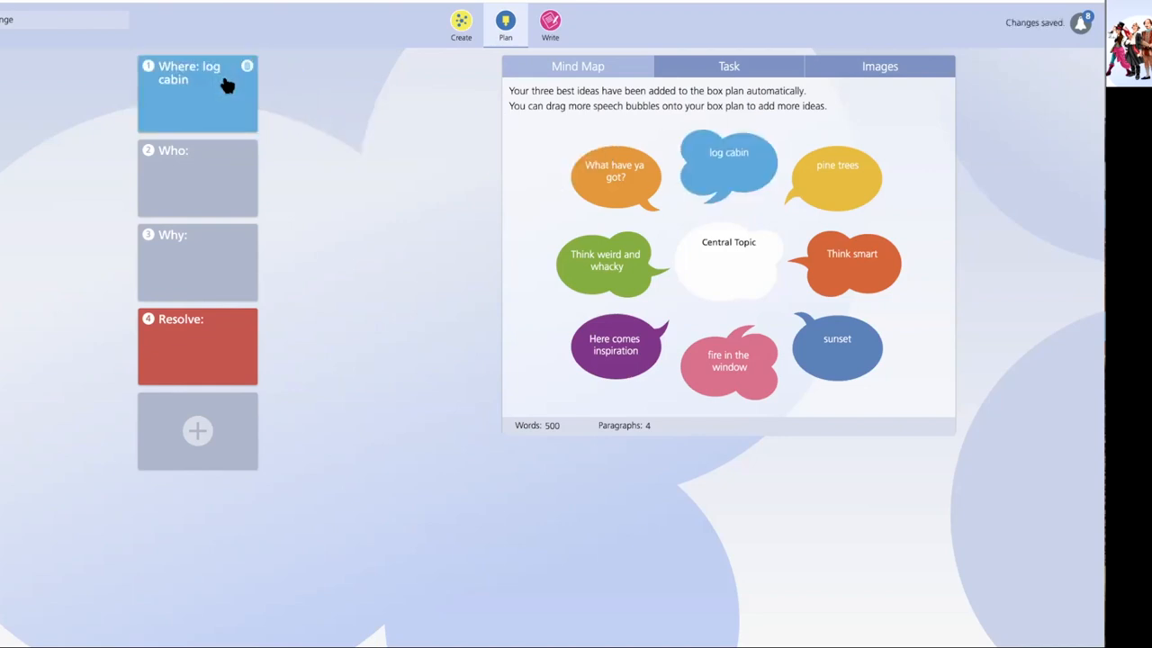
click(216, 86)
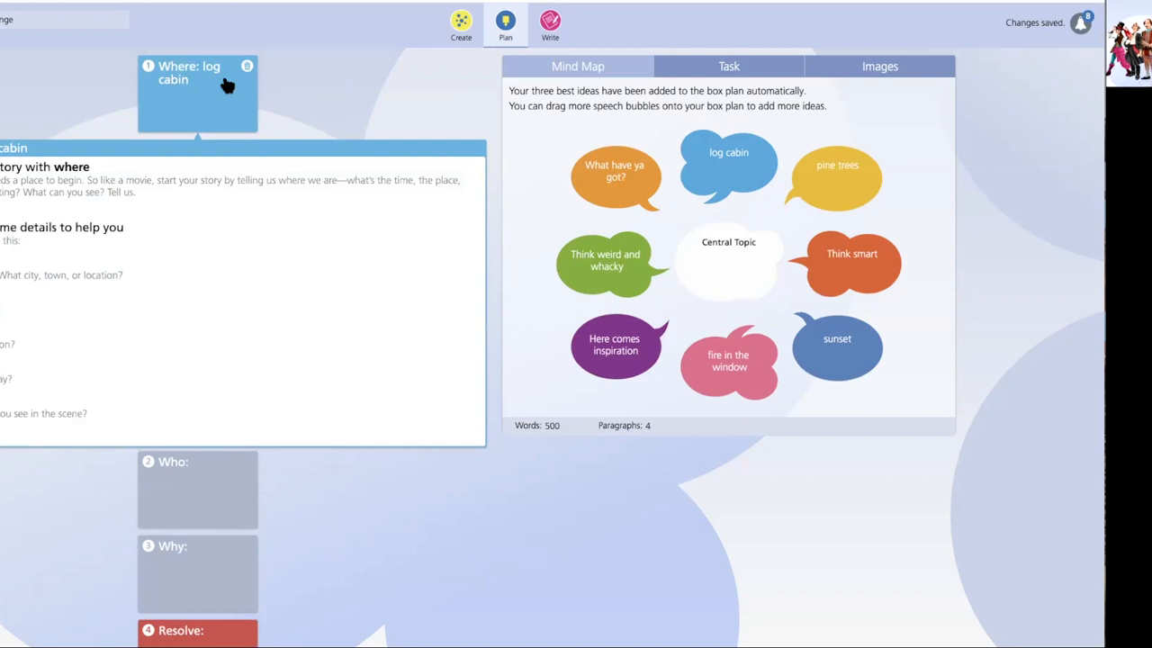
mouse_move(226, 85)
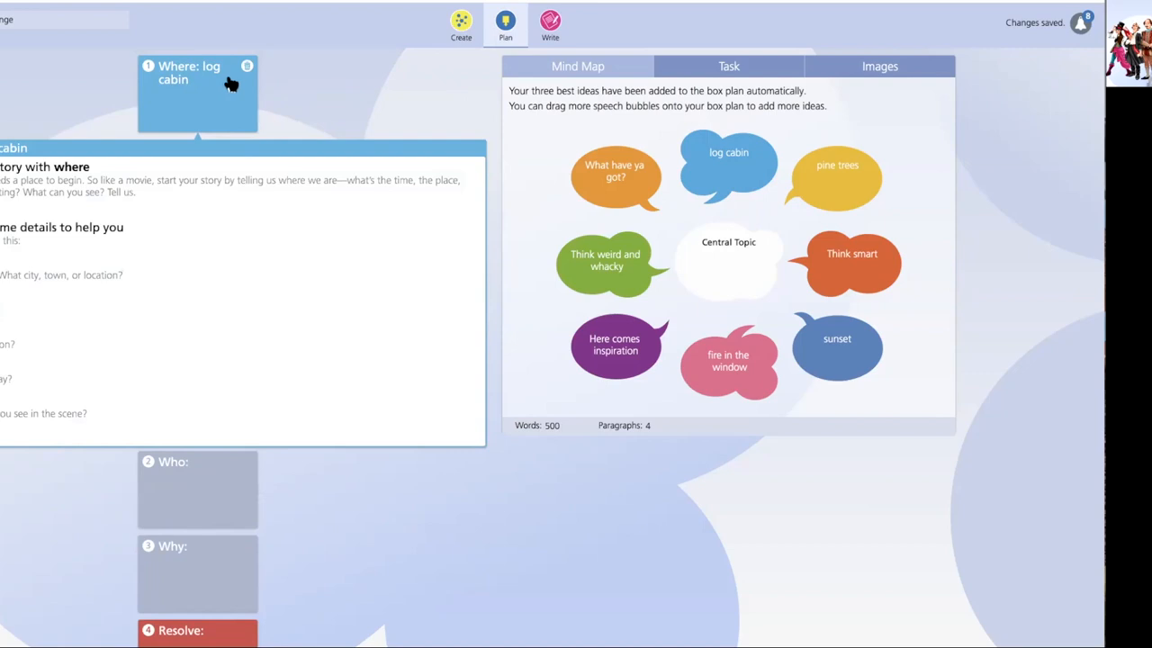
mouse_move(77, 209)
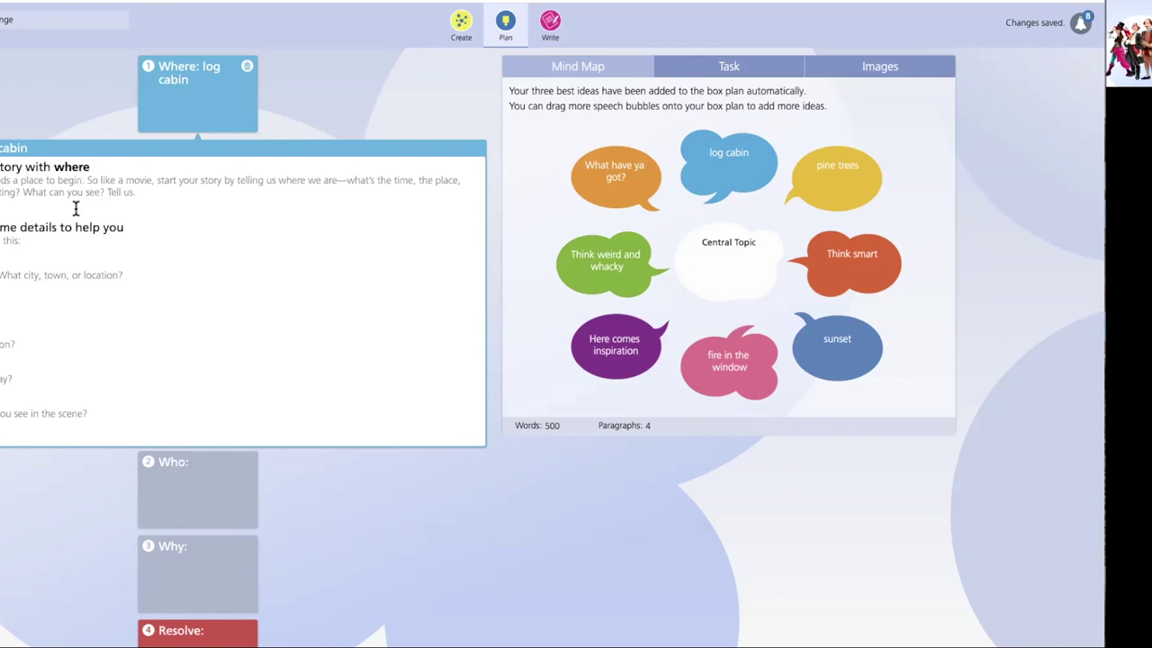
mouse_move(79, 209)
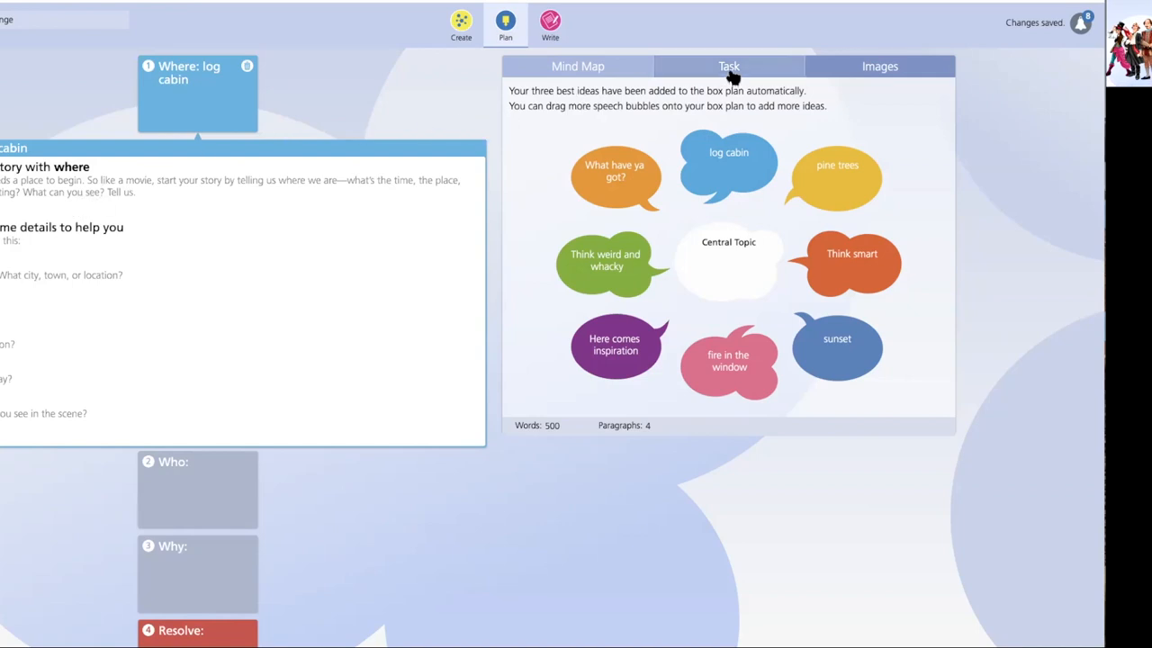
Step: Show the story images and note the cabin's location in the mountains
click(882, 64)
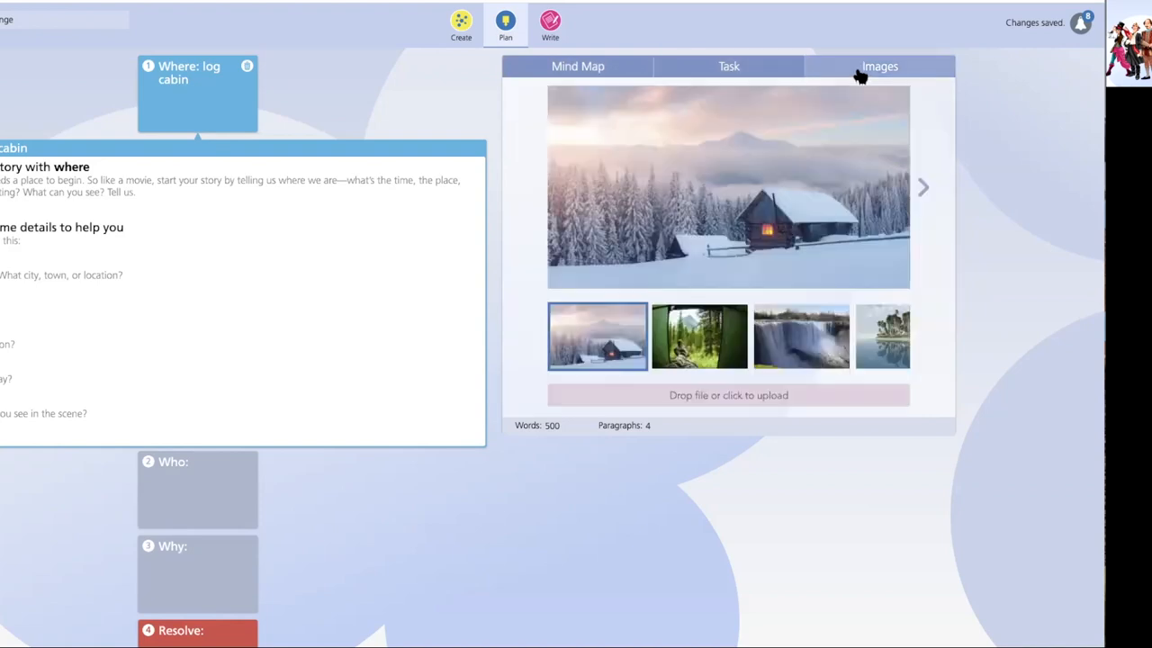
mouse_move(864, 201)
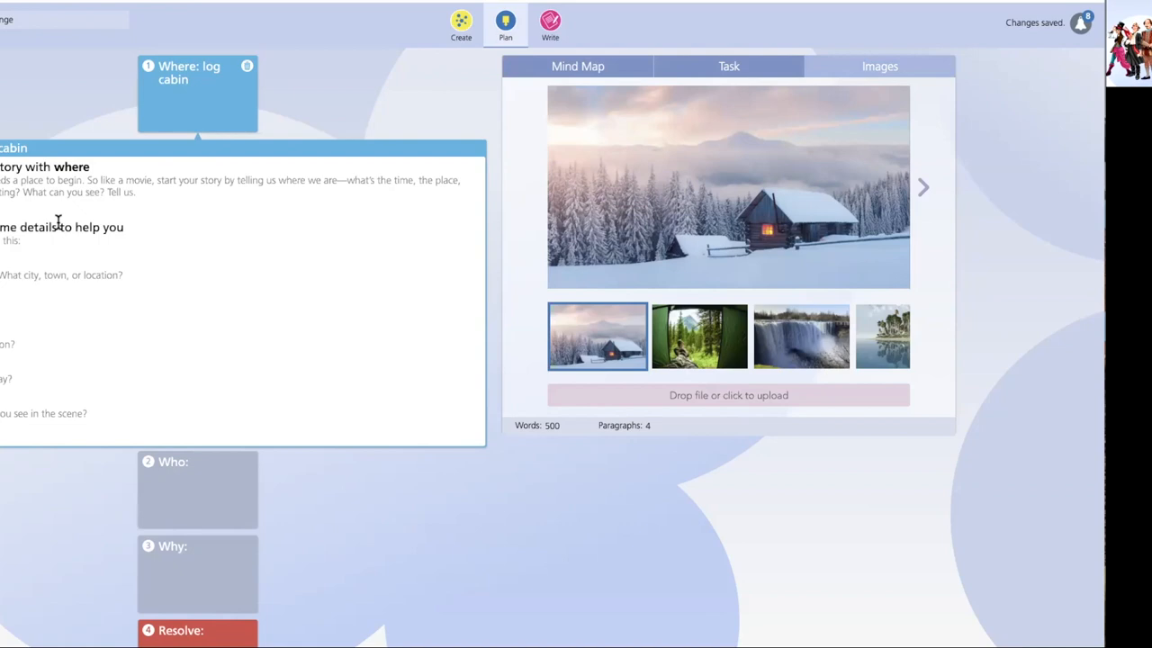
mouse_move(11, 211)
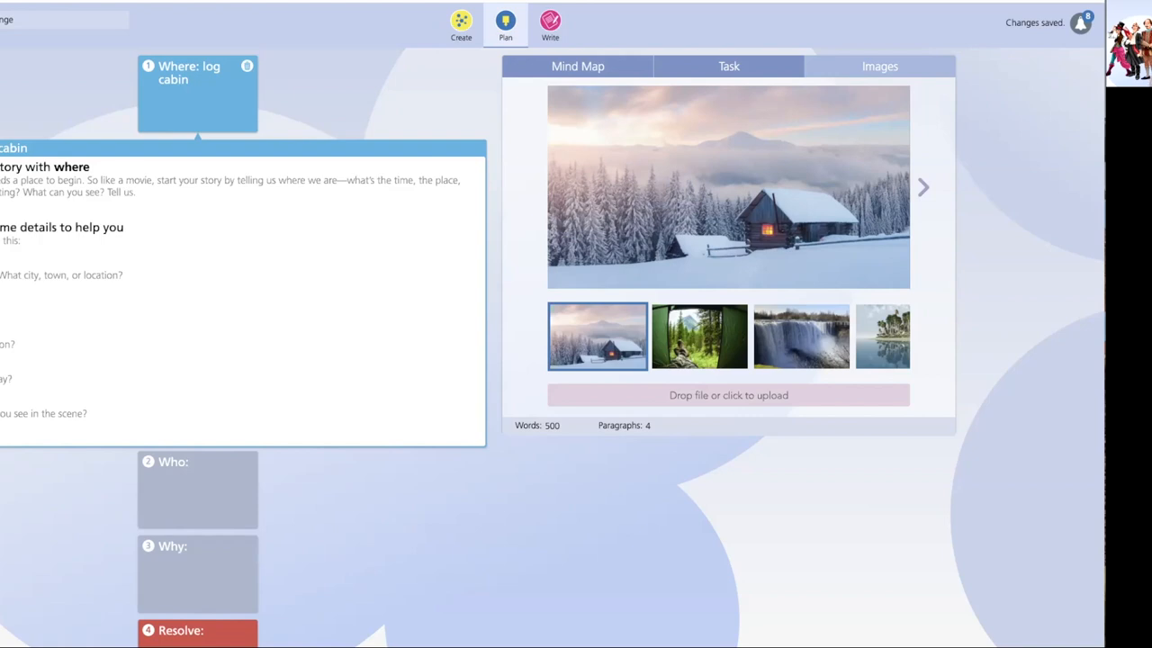
text(can)
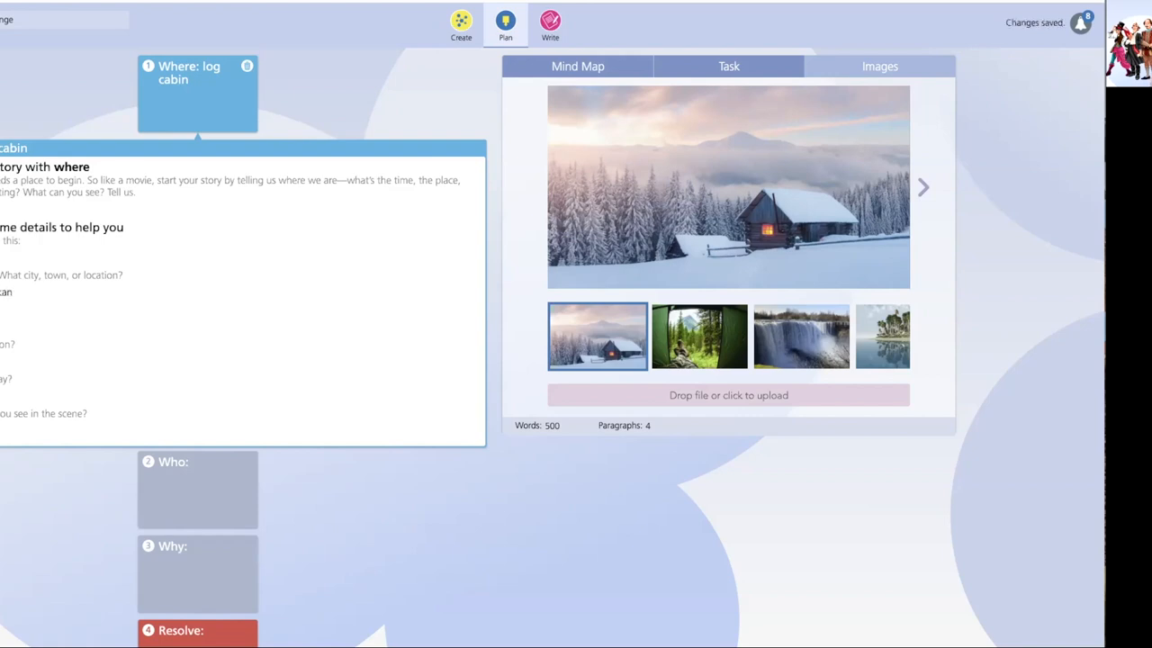
text(Mount)
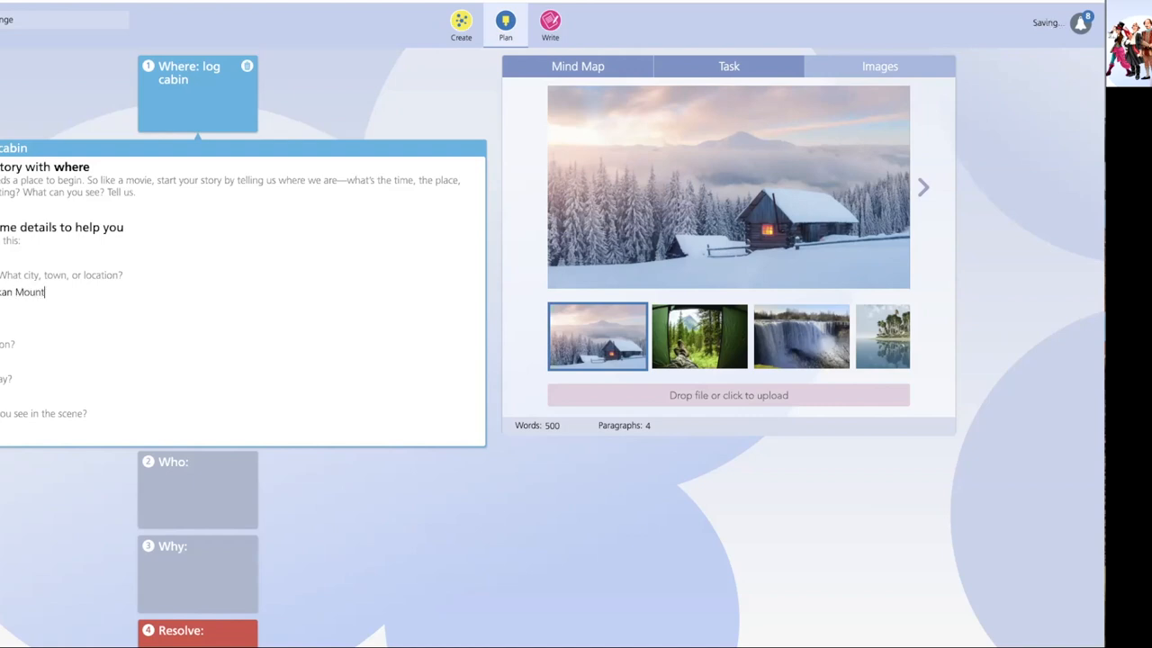
text(ains)
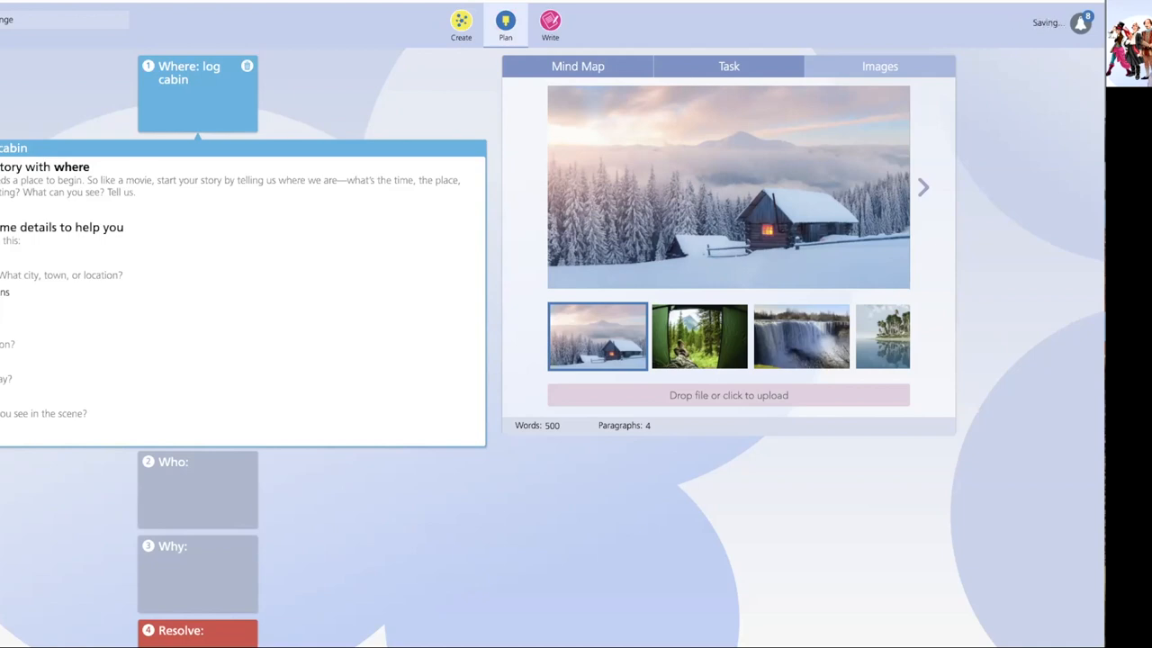
Step: Describe the scene with a fence and a fire, then close the Where prompts
text(fence and)
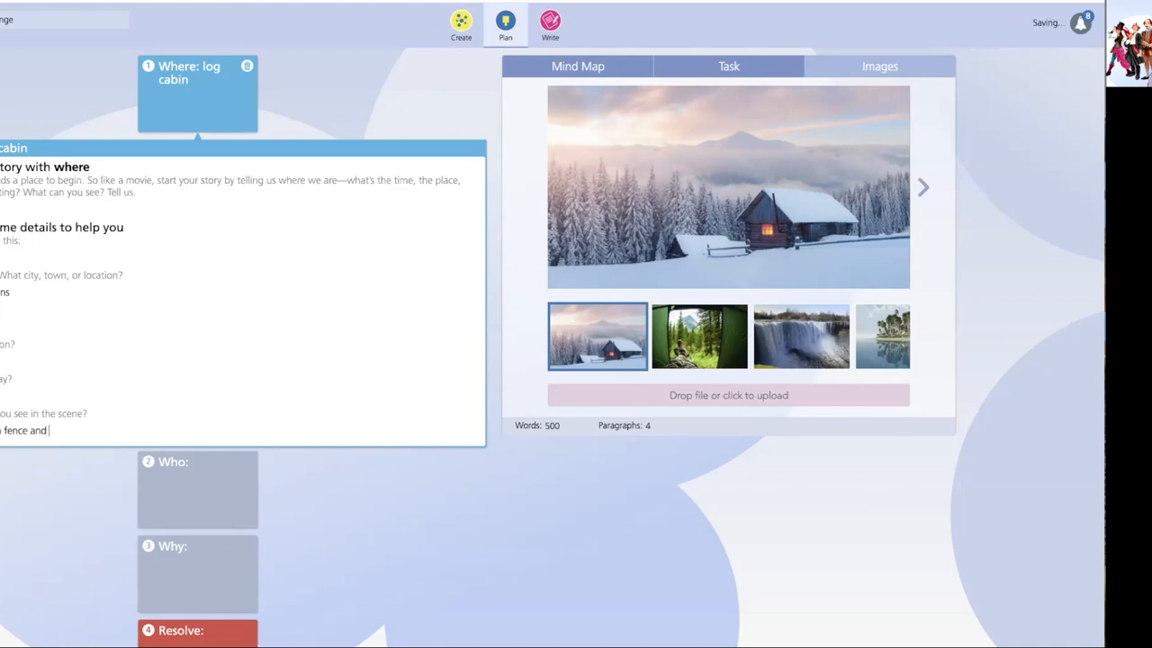
text(a fire int)
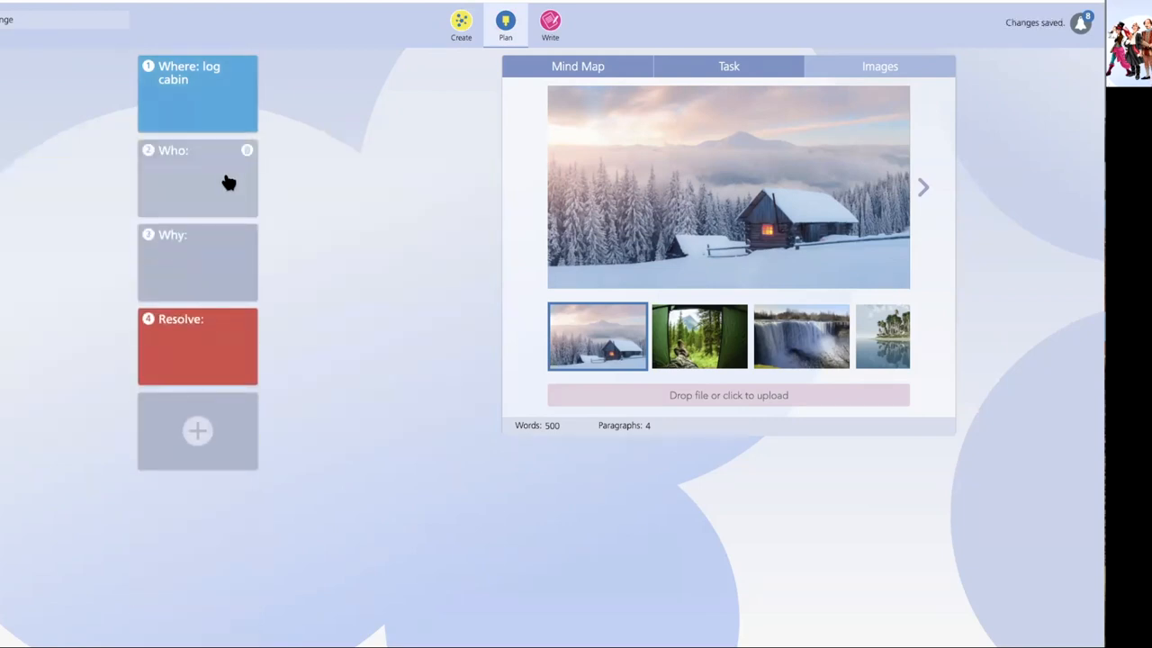
Step: Note the main character wears blue shorts in mid winter in the Who prompts
click(198, 178)
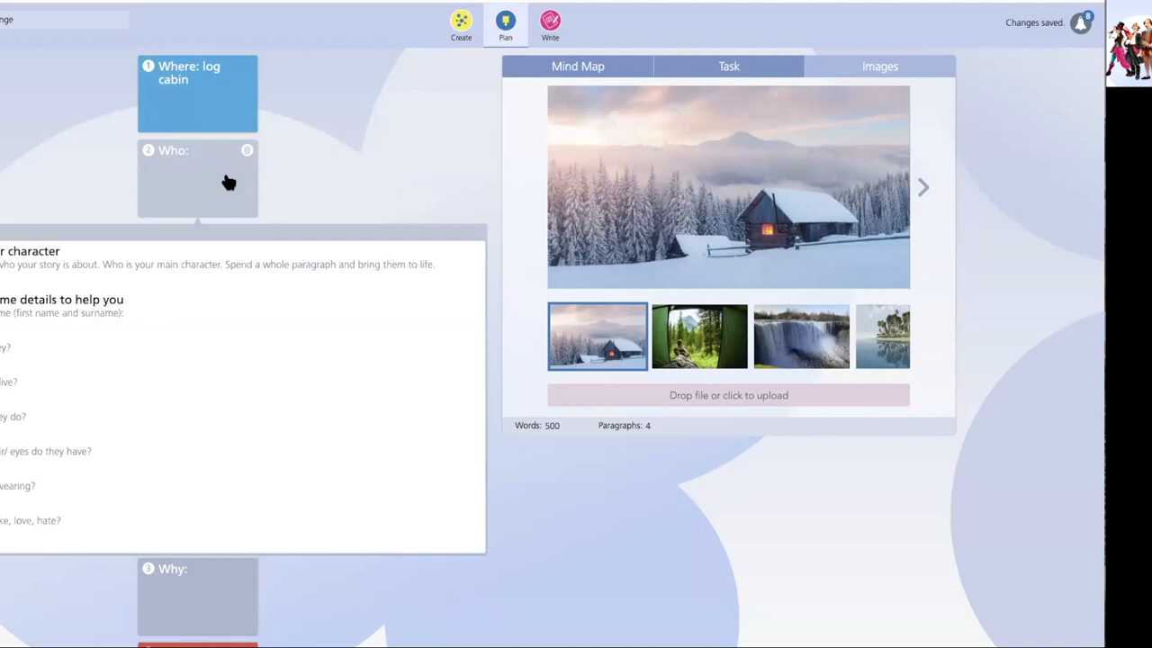
mouse_move(141, 263)
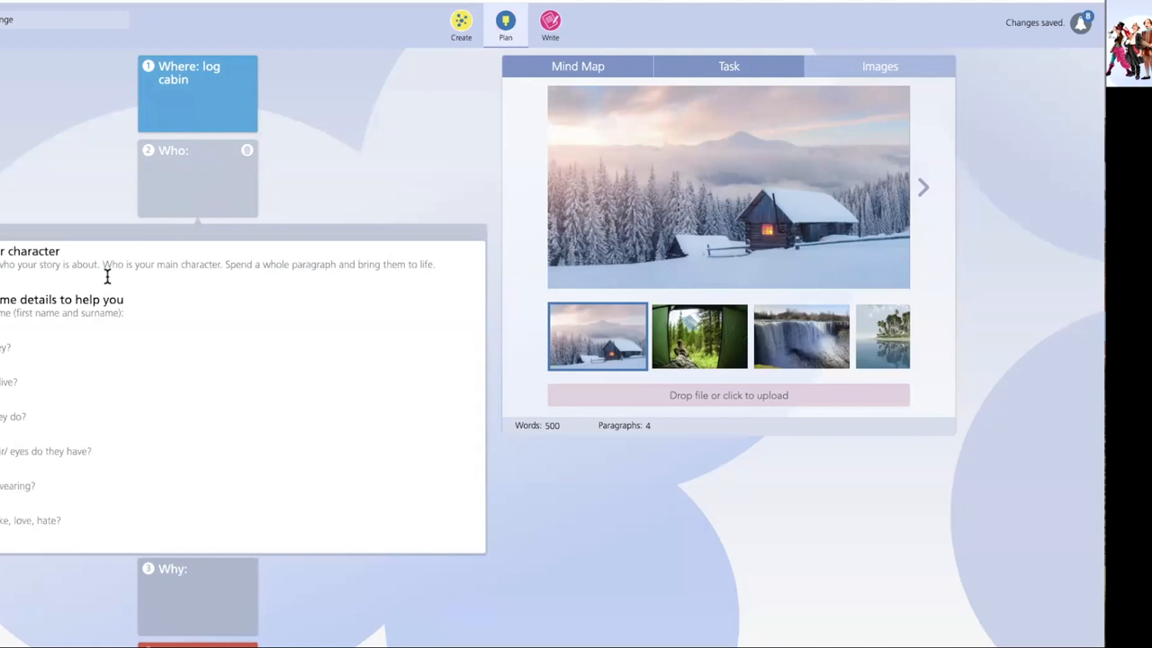
mouse_move(106, 277)
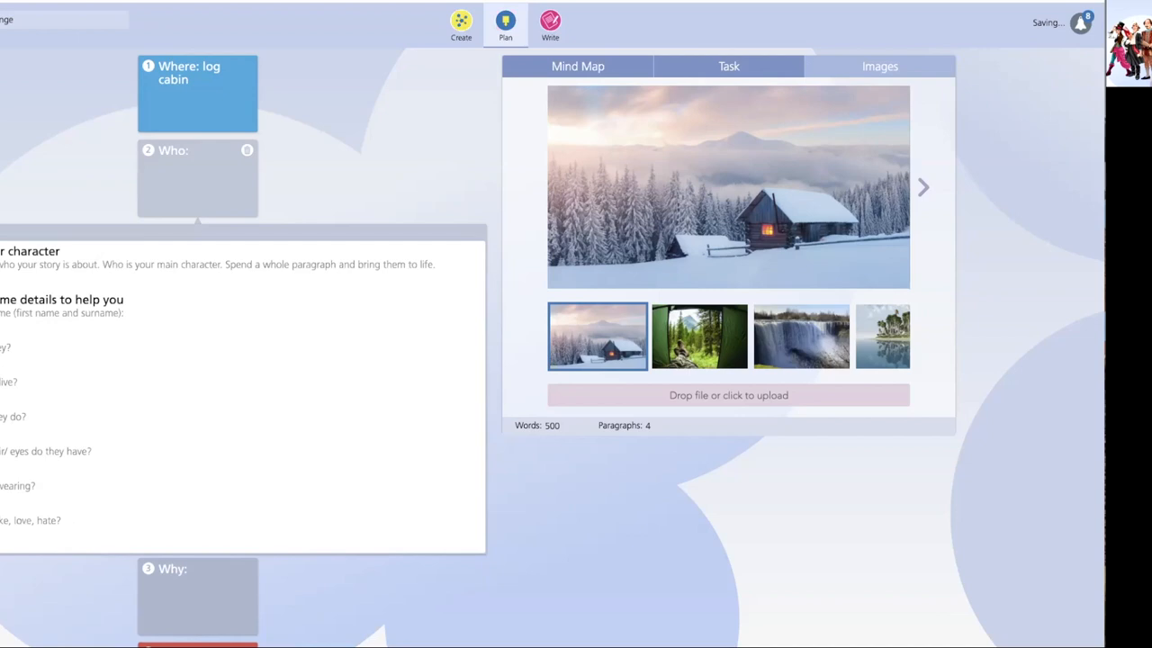
text(ue sho)
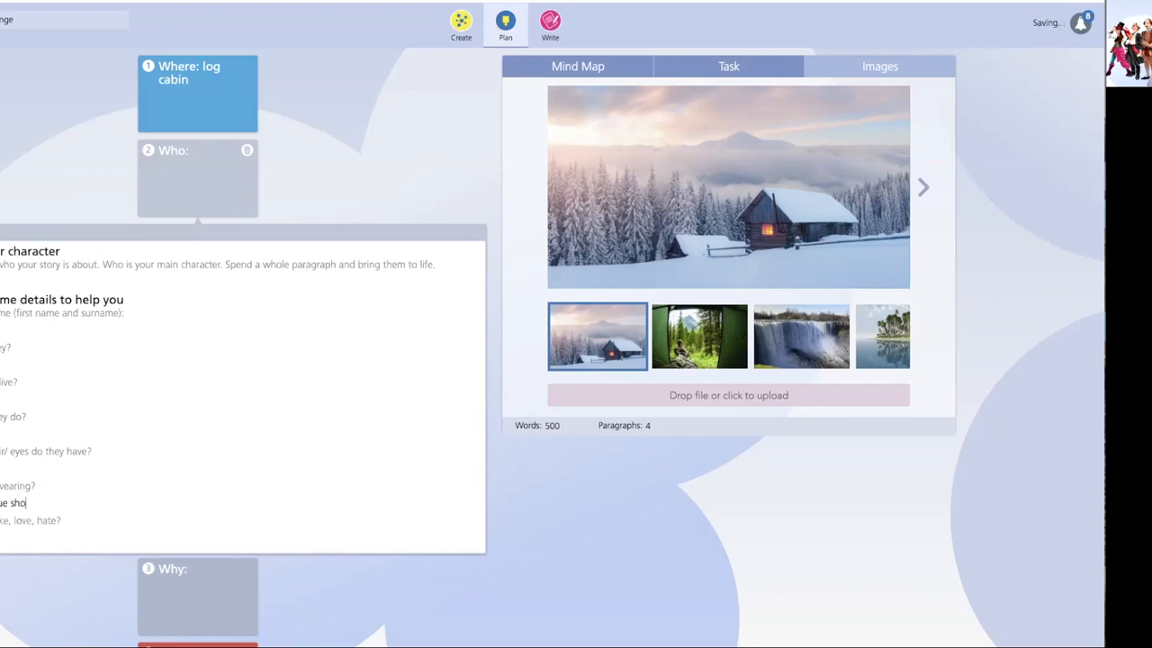
text(rts in mid wi)
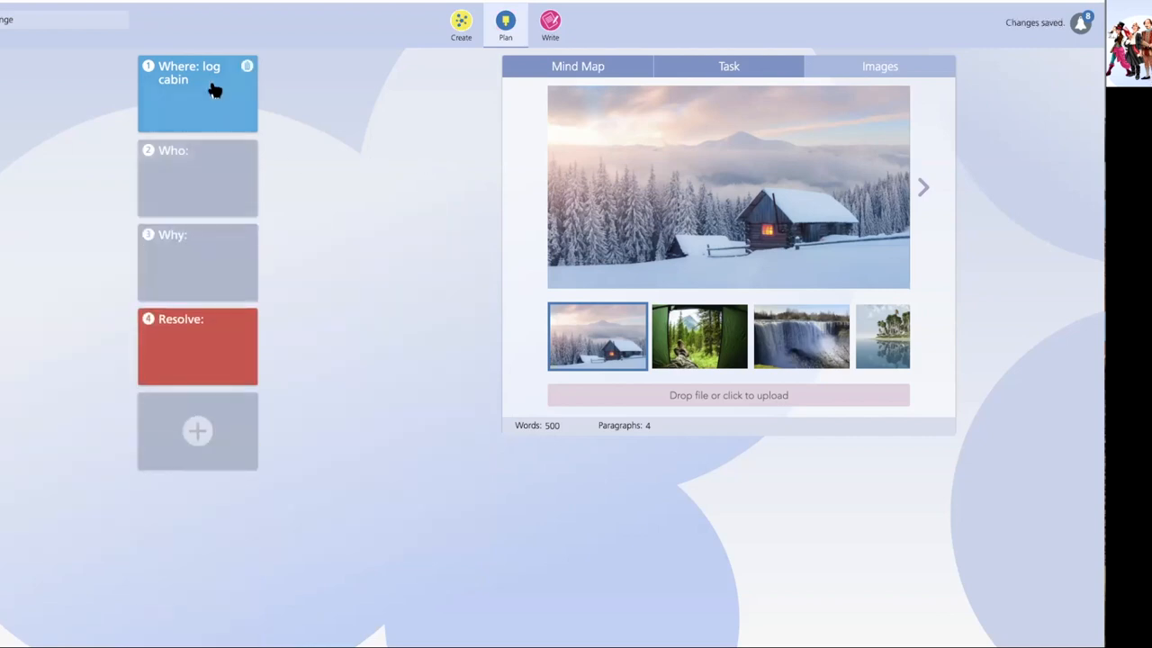
mouse_move(482, 111)
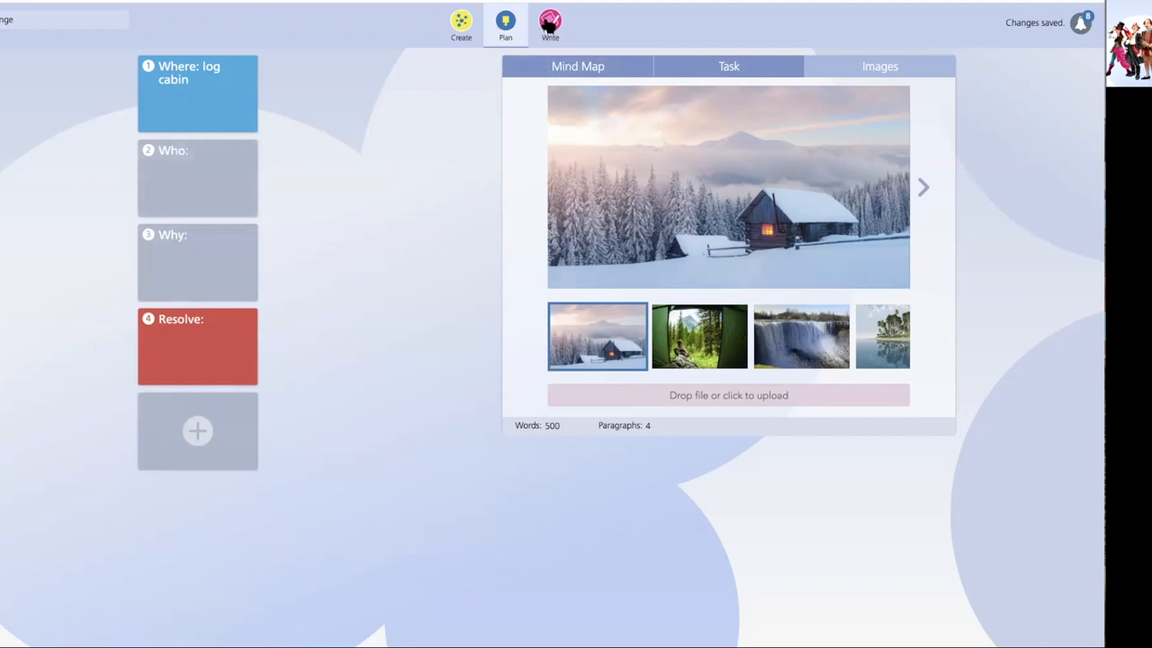
Step: Move to the Write stage with the blank document beside task, box plan and checklists
click(551, 23)
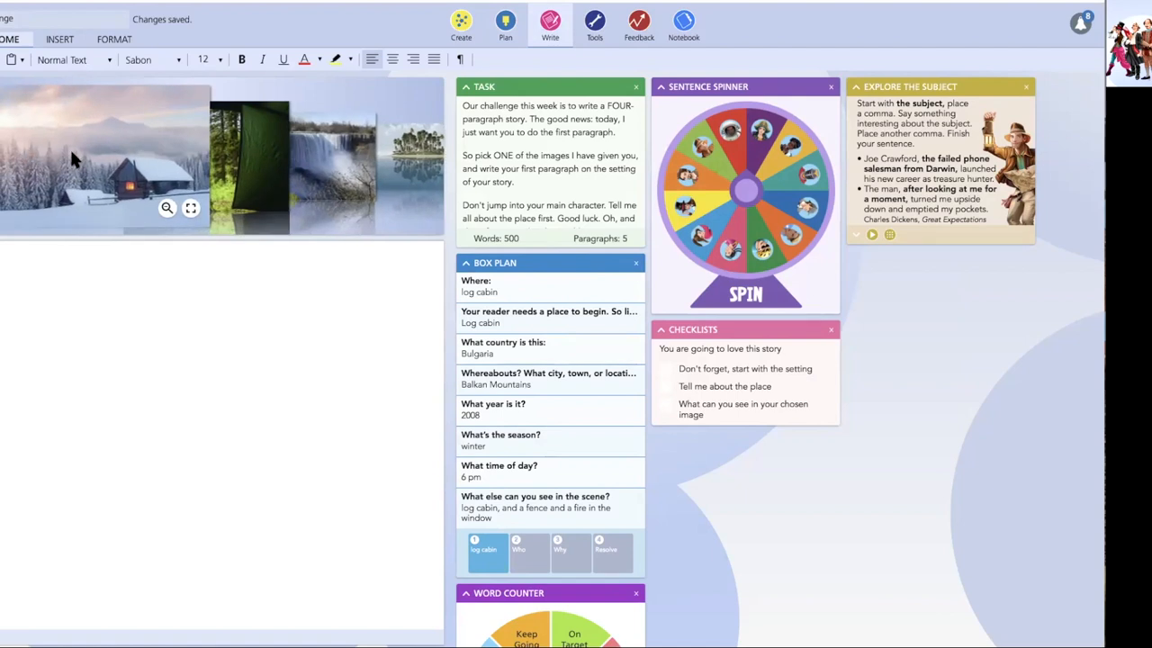
mouse_move(191, 211)
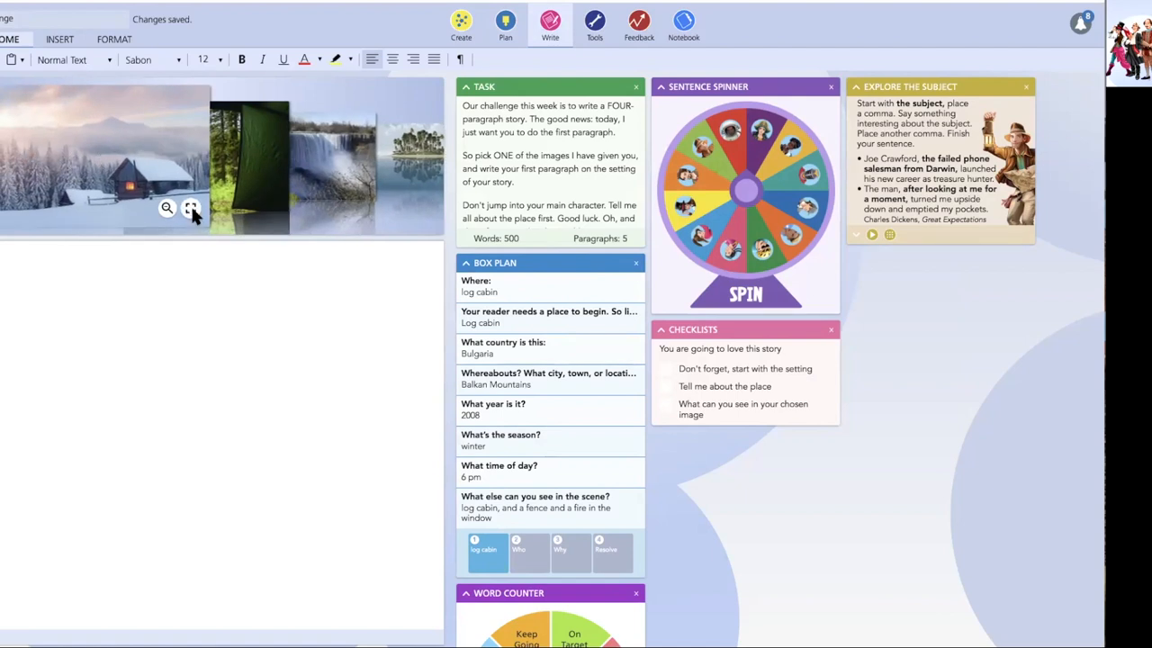
click(191, 210)
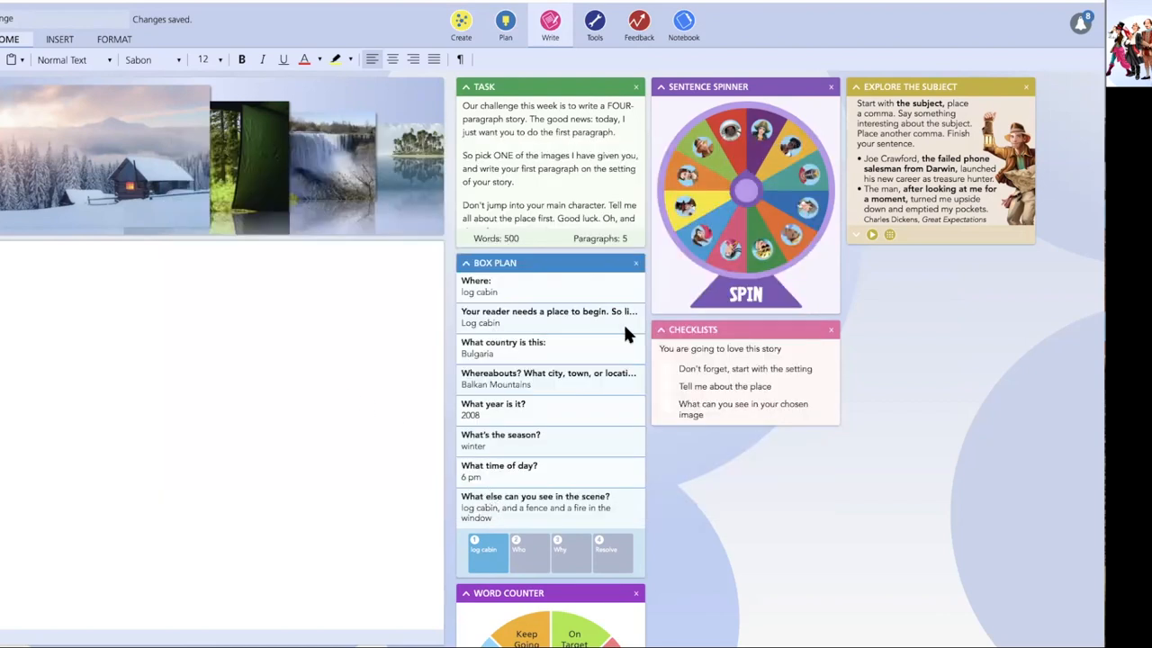
mouse_move(479, 446)
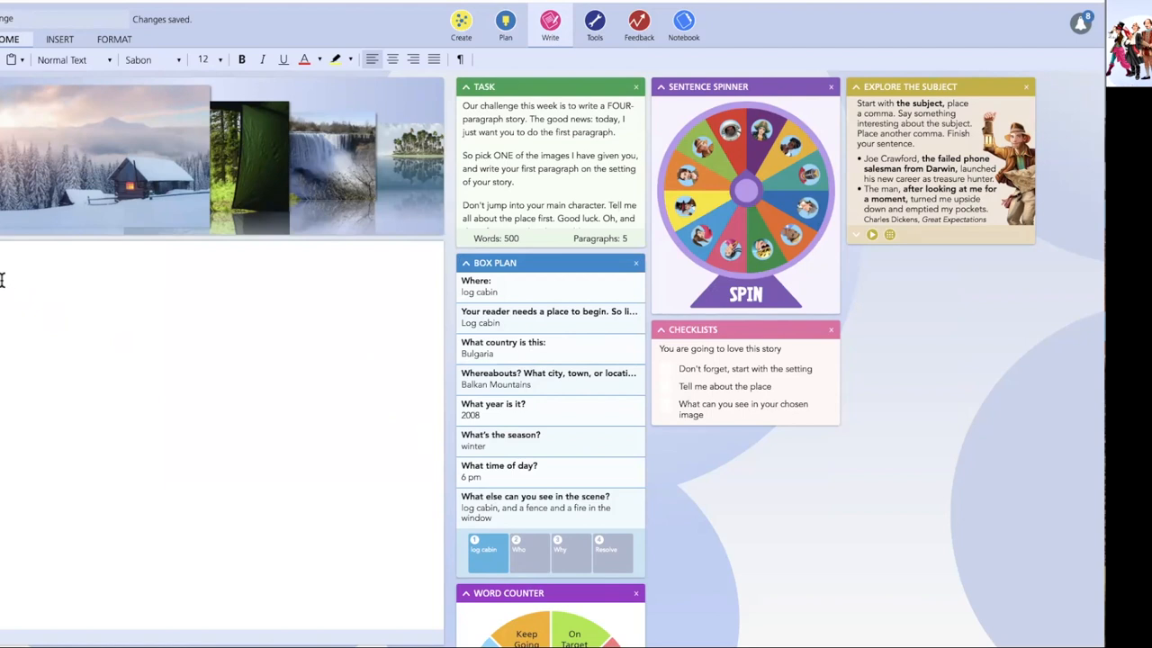
mouse_move(439, 273)
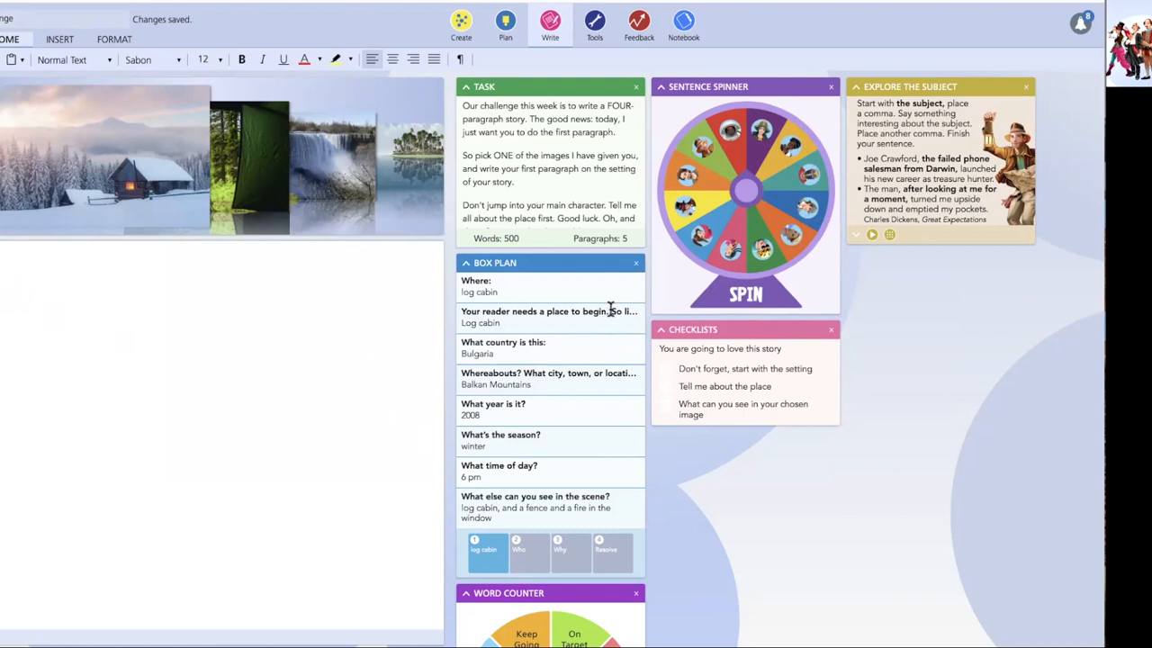
Step: Open the 'Start with a Place' tip card from Hot Tips > The Classic Story
scroll(down, 3)
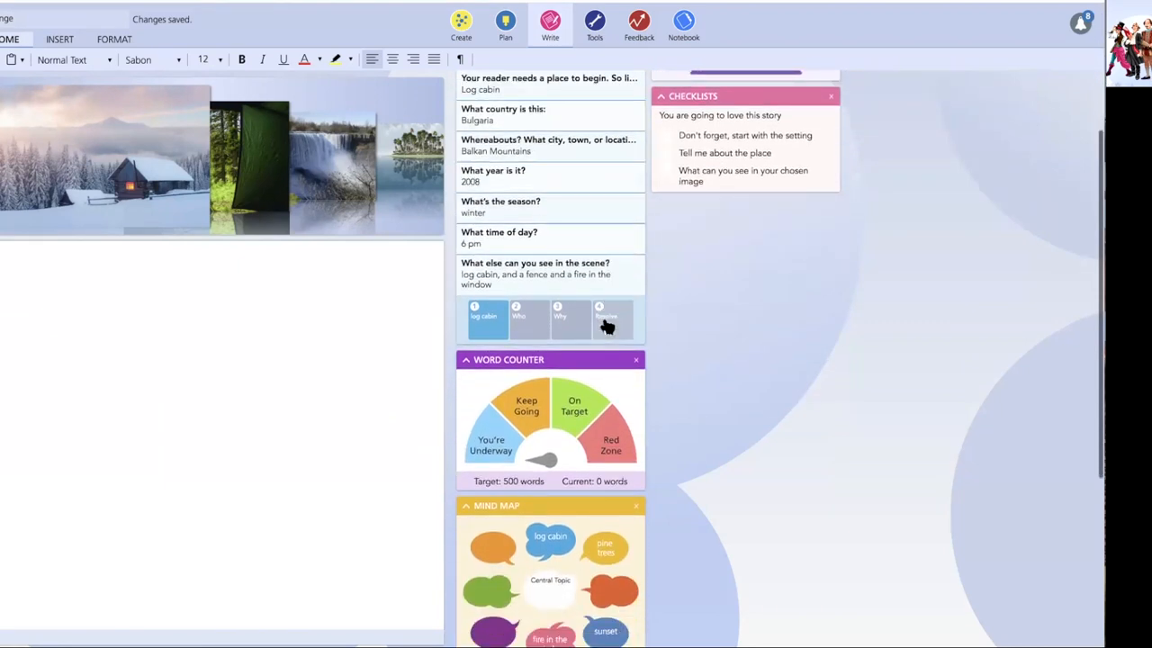
scroll(down, 3)
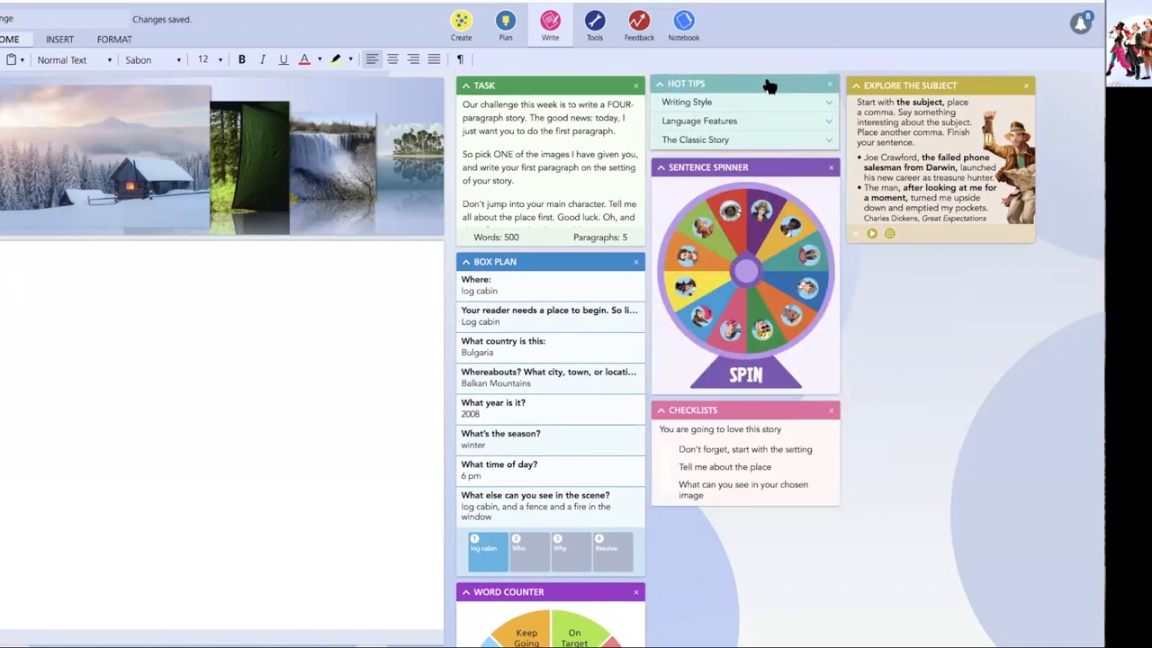
mouse_move(753, 135)
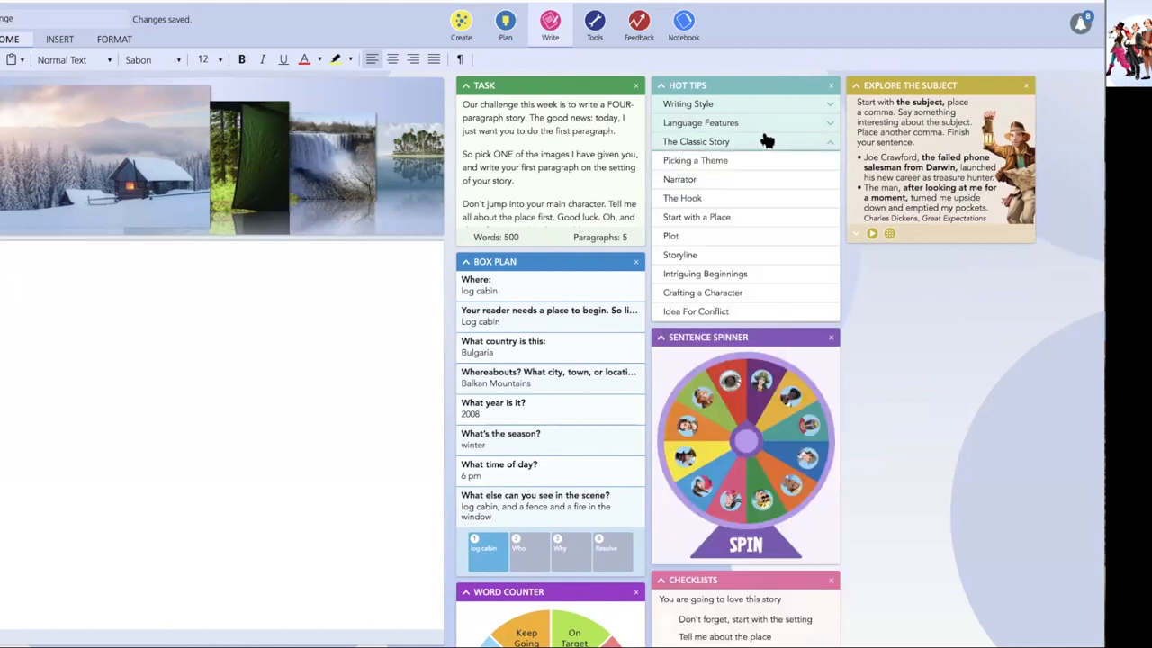
mouse_move(684, 221)
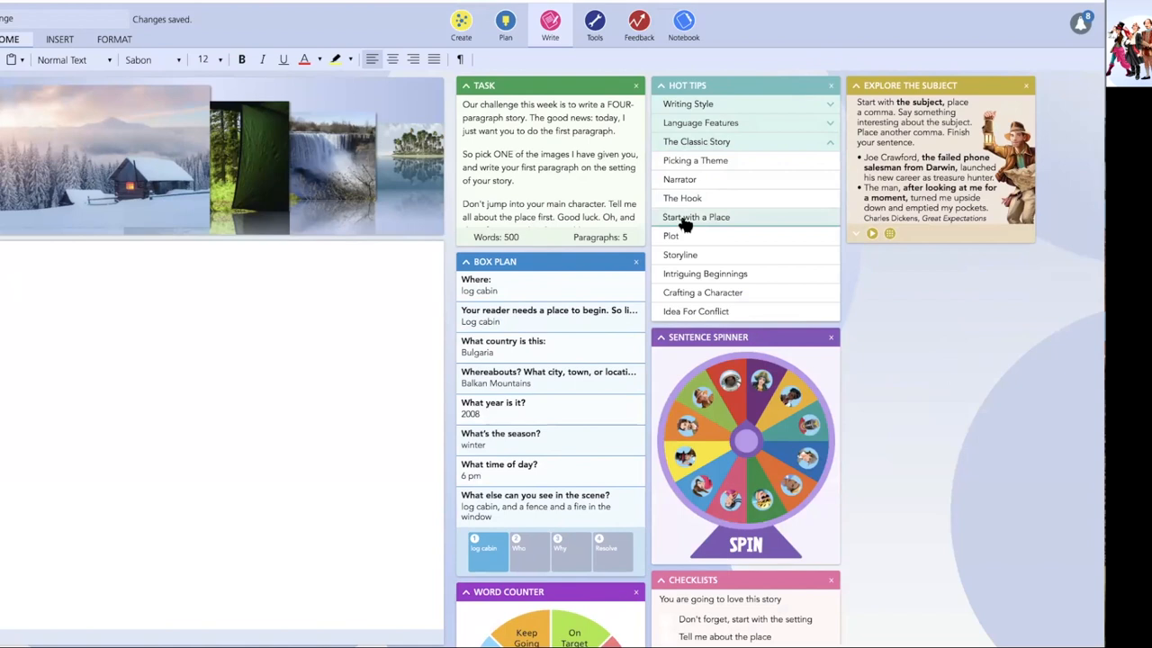
mouse_move(693, 184)
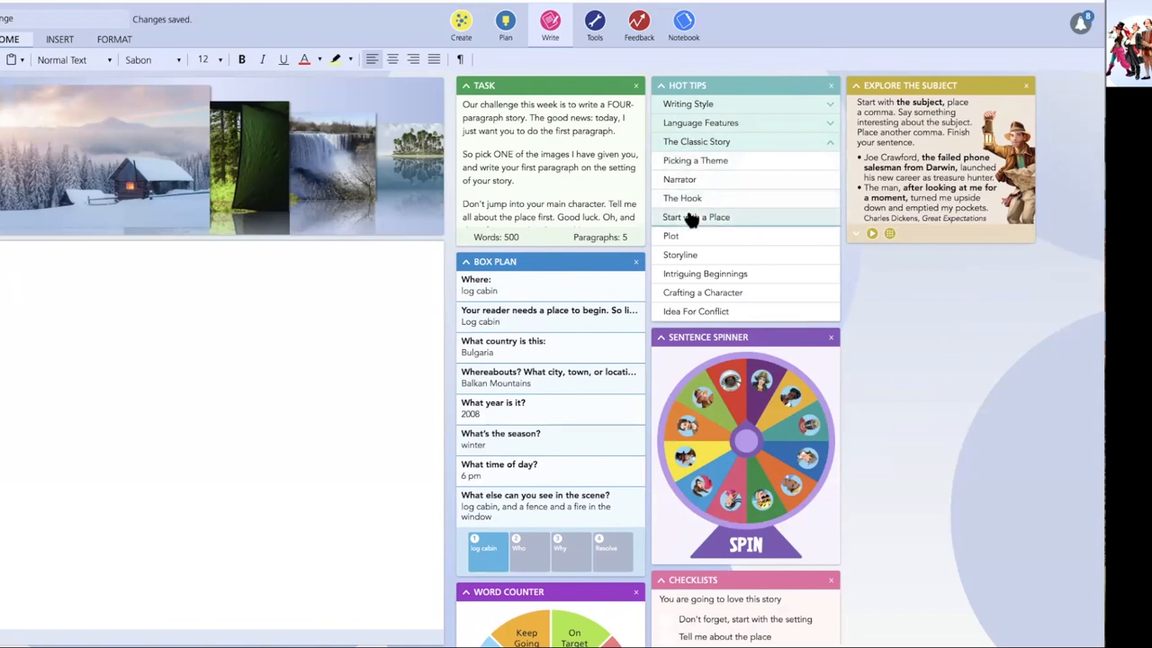
click(694, 215)
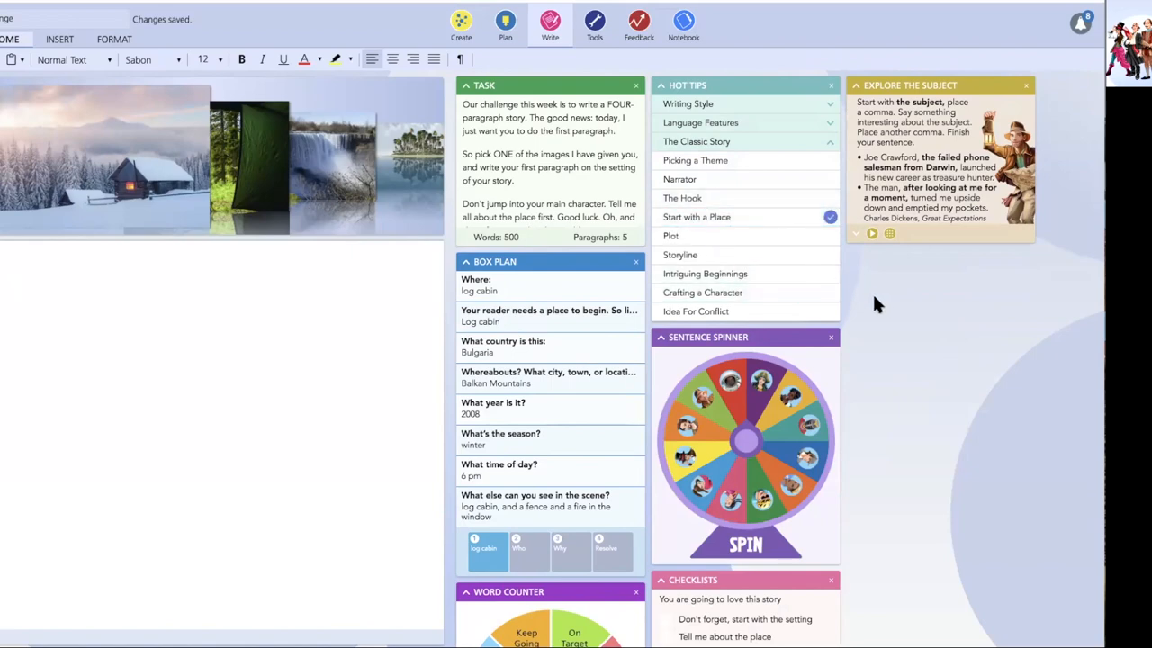
scroll(down, 3)
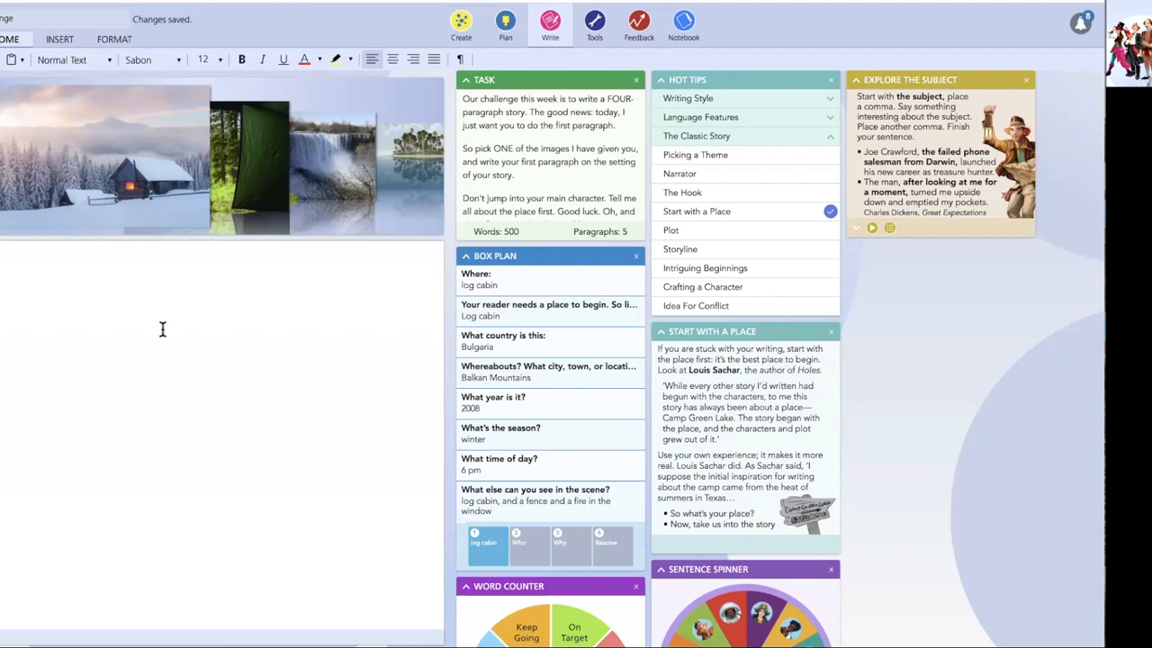
mouse_move(147, 311)
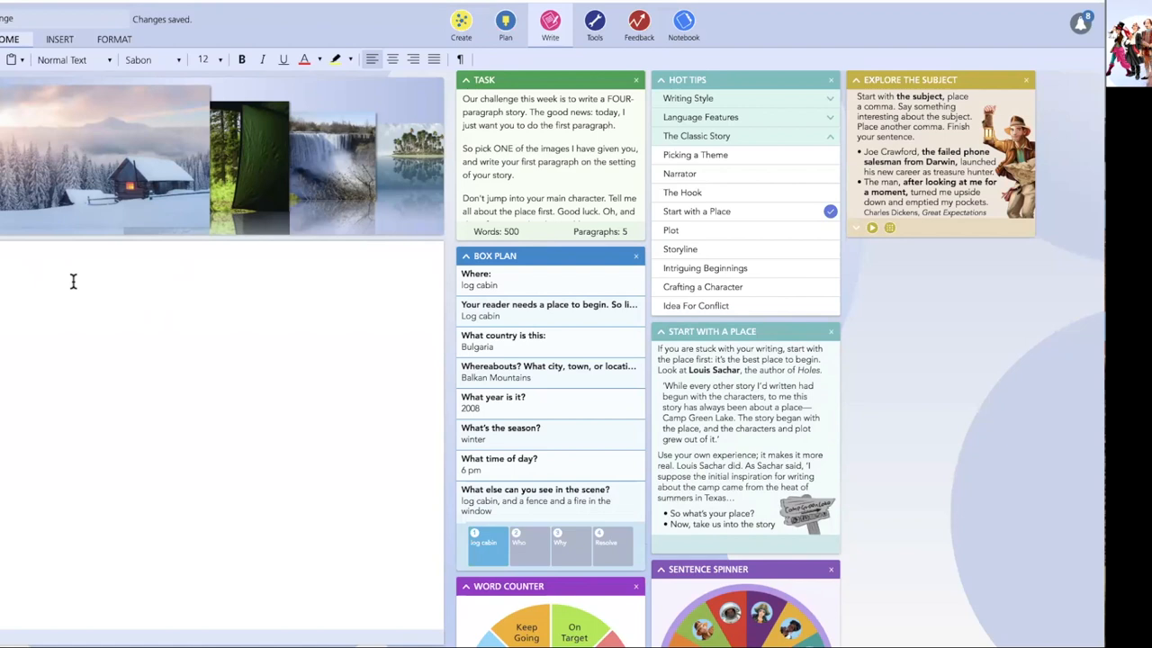
mouse_move(241, 298)
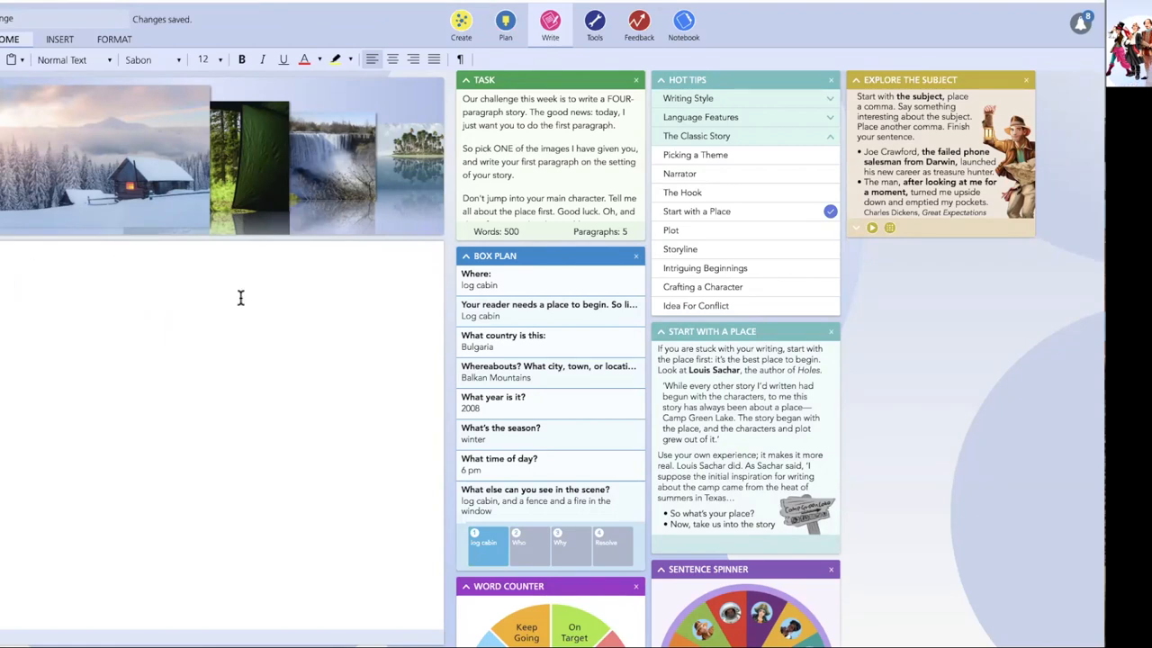
mouse_move(723, 333)
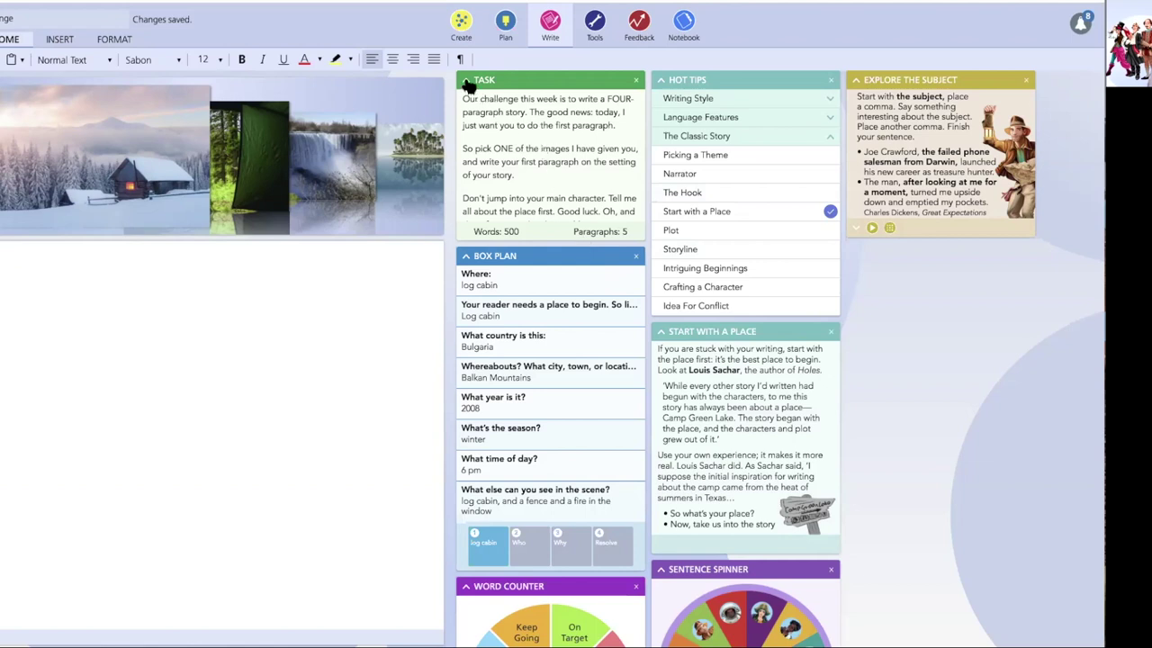
Step: Collapse the Task panel so the word counter and box plan move up
click(466, 79)
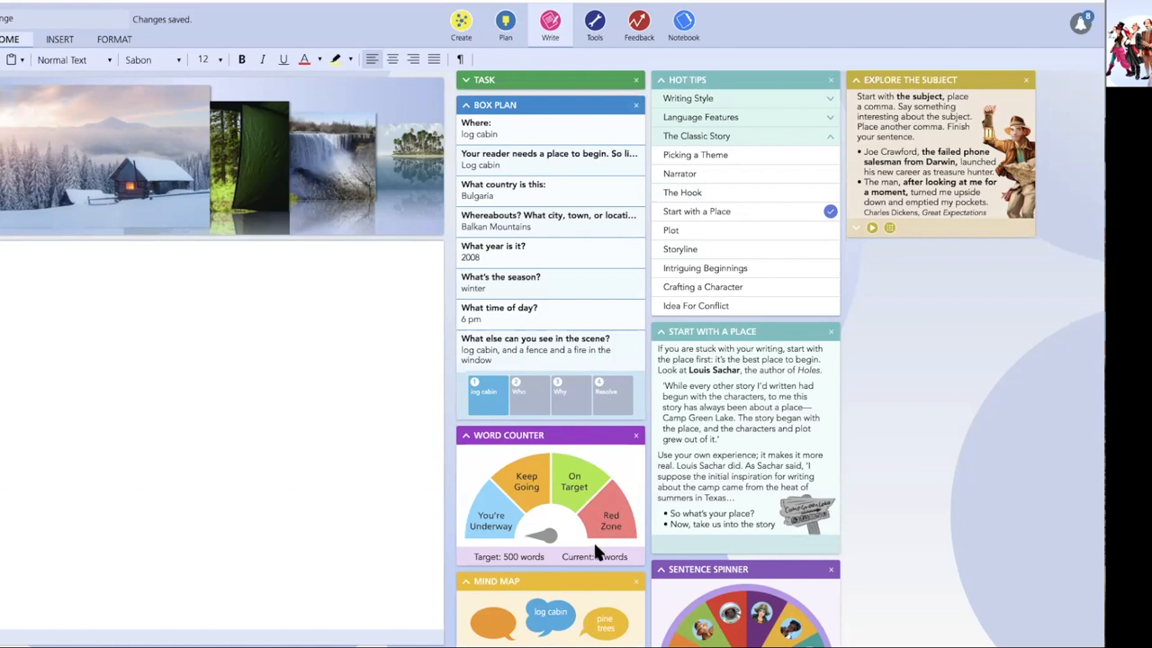
mouse_move(754, 569)
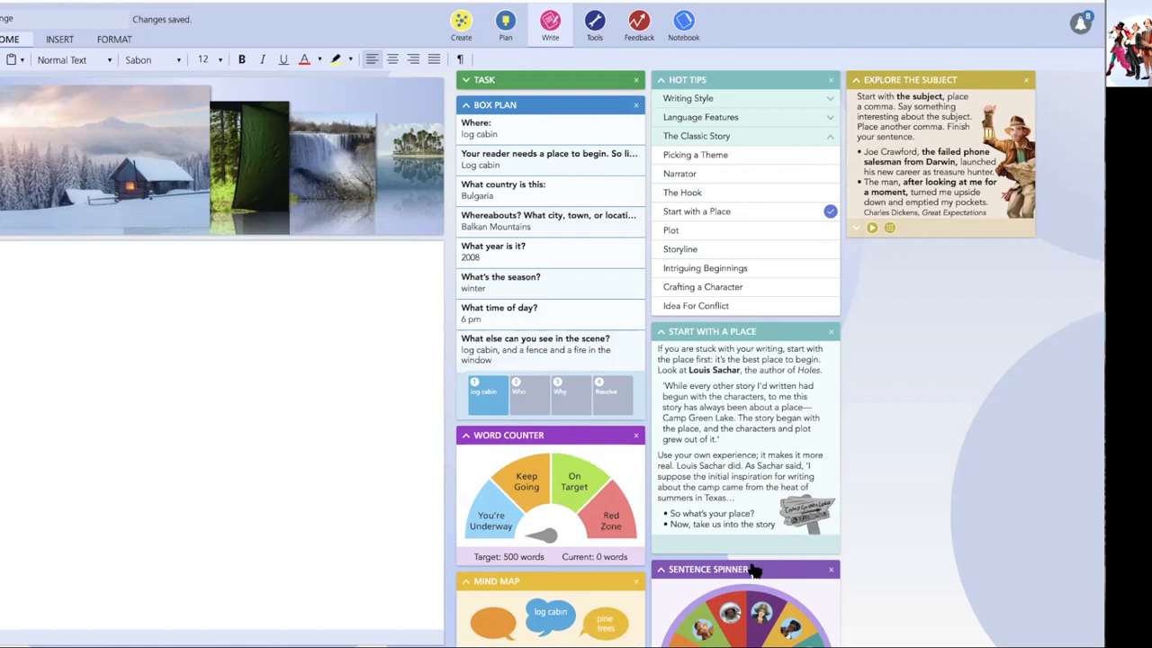
mouse_move(124, 377)
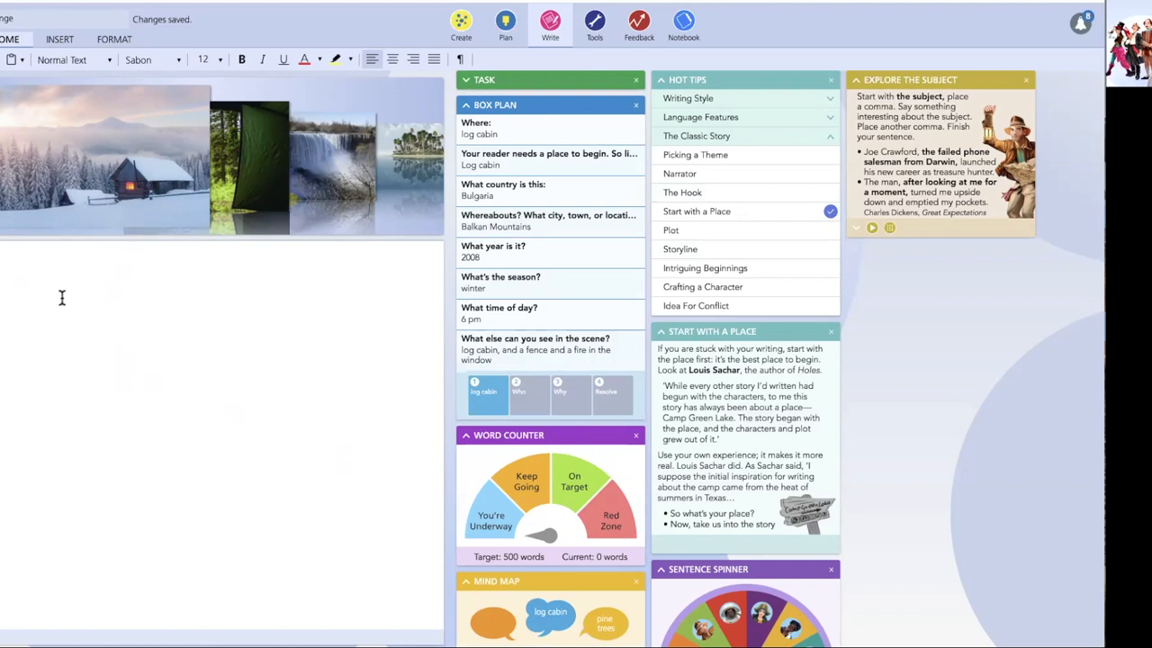
Step: Write the opening sentence: winter in the Bulgarian mountains was unforgiving
text(Winter in)
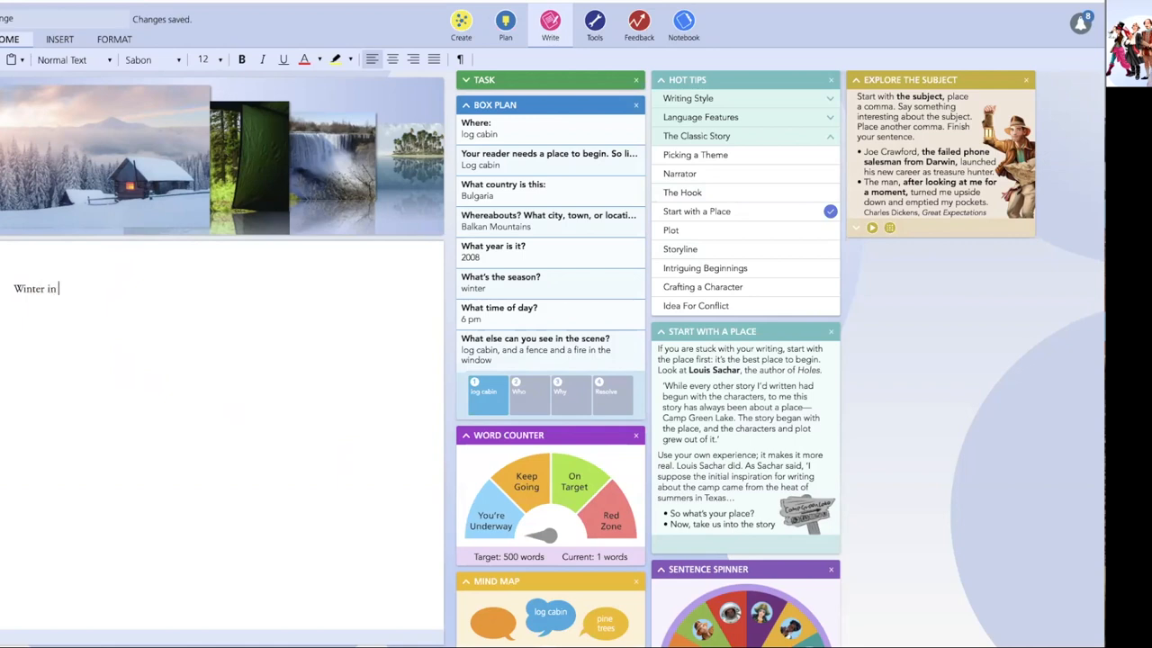
text(the)
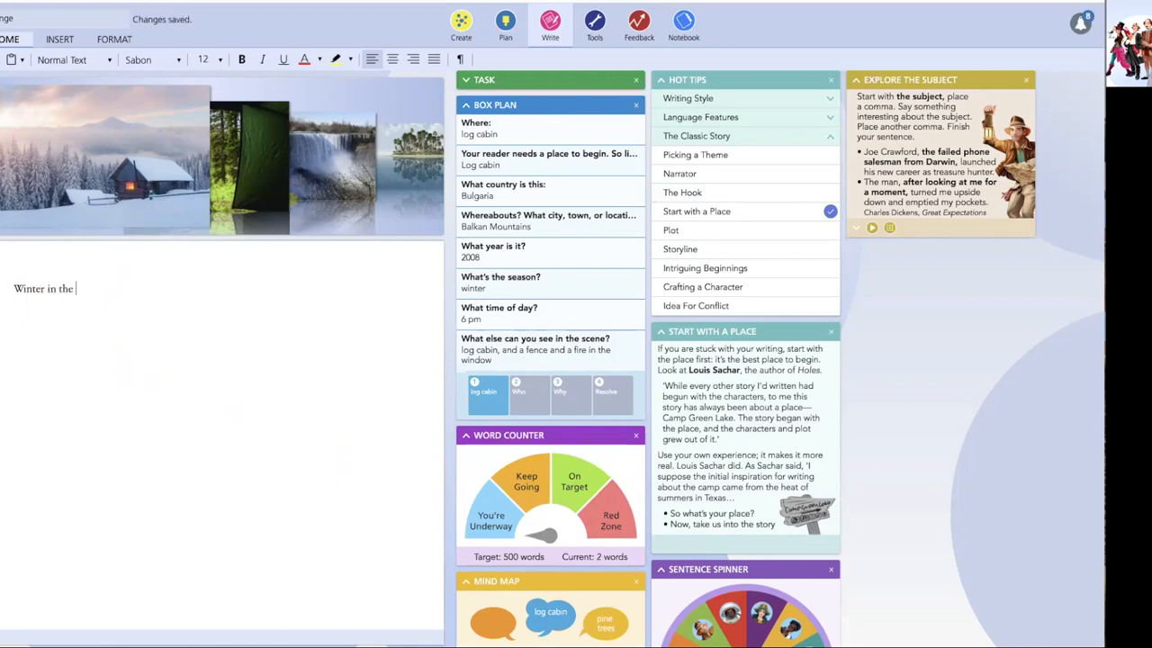
text(Bulgarian mounta)
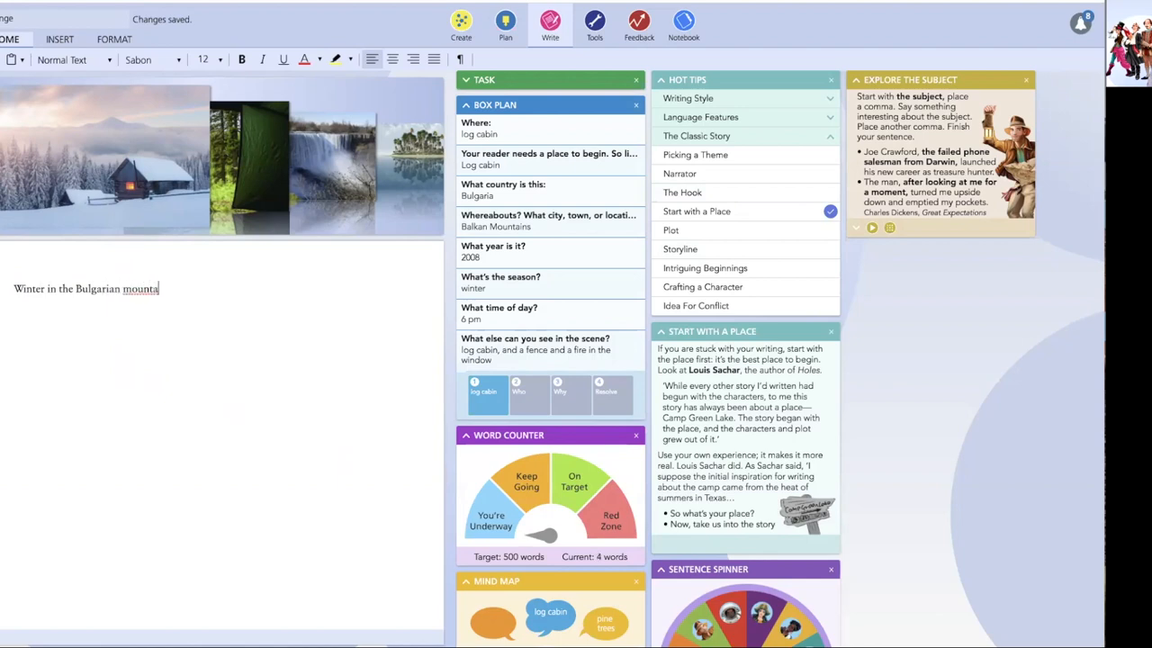
text(ins was unforgiv)
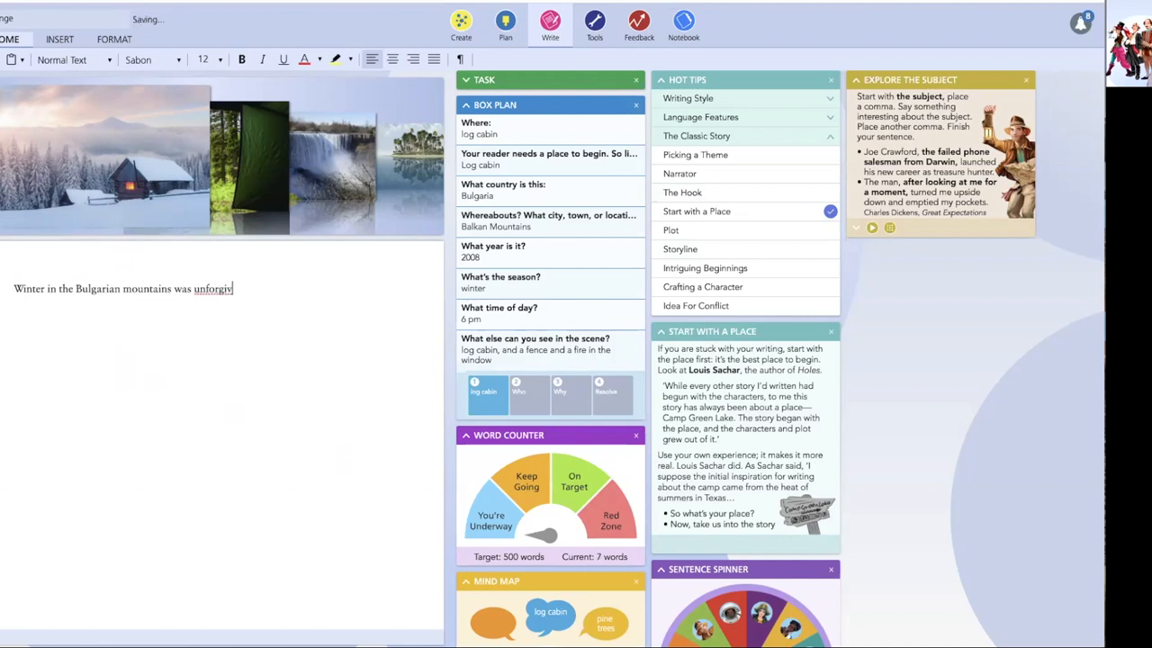
text(ing.)
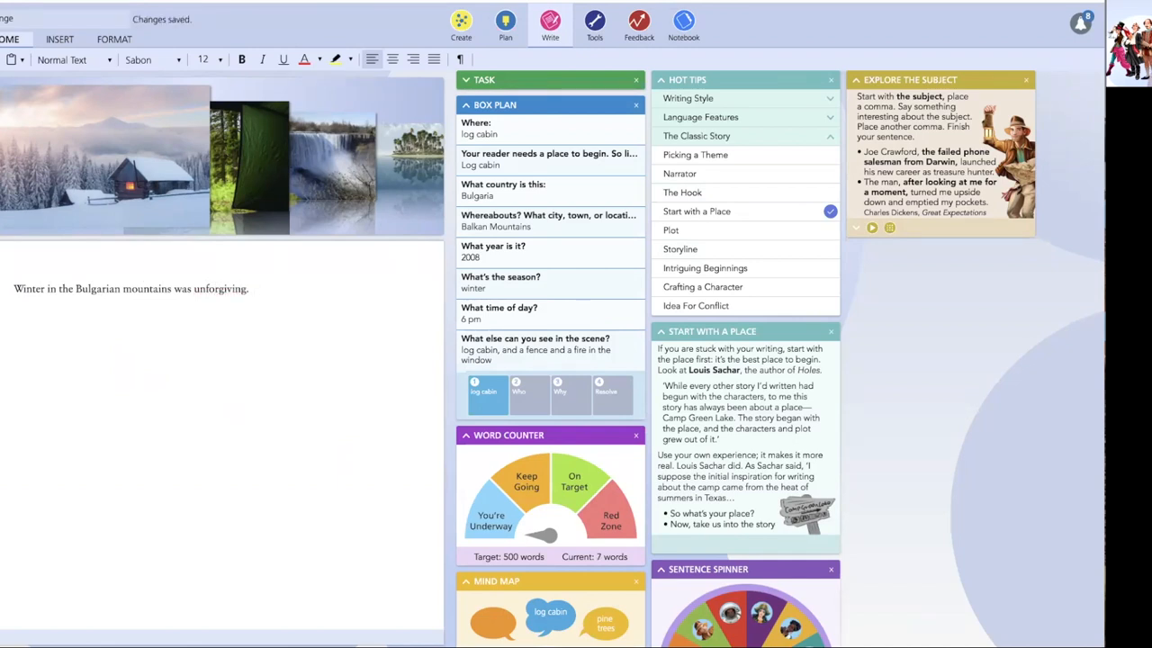
Step: Write that clouds hovering above the valley floor all day now nestled among the trees
text(The cloud)
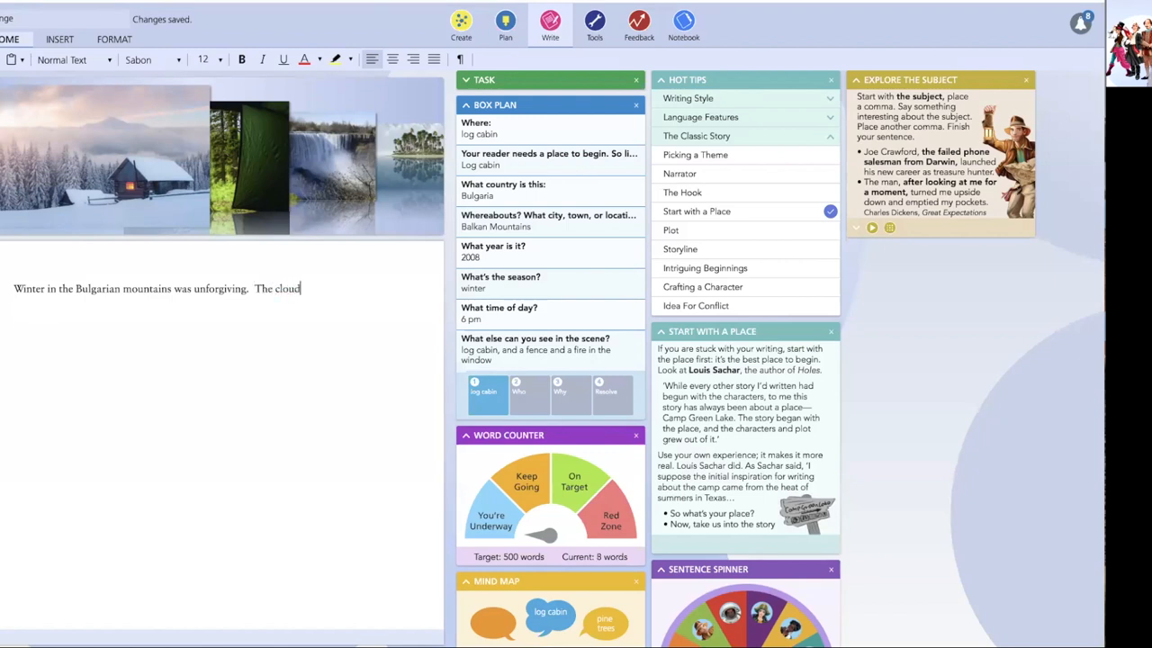
text(s, which h)
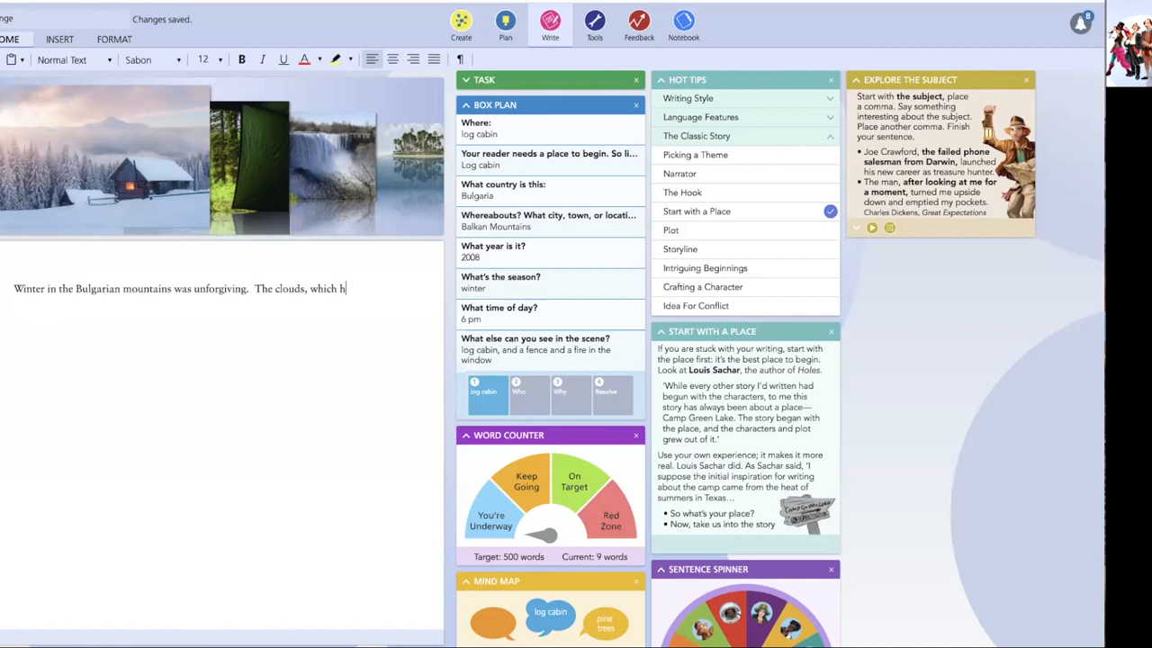
text(ad hovered)
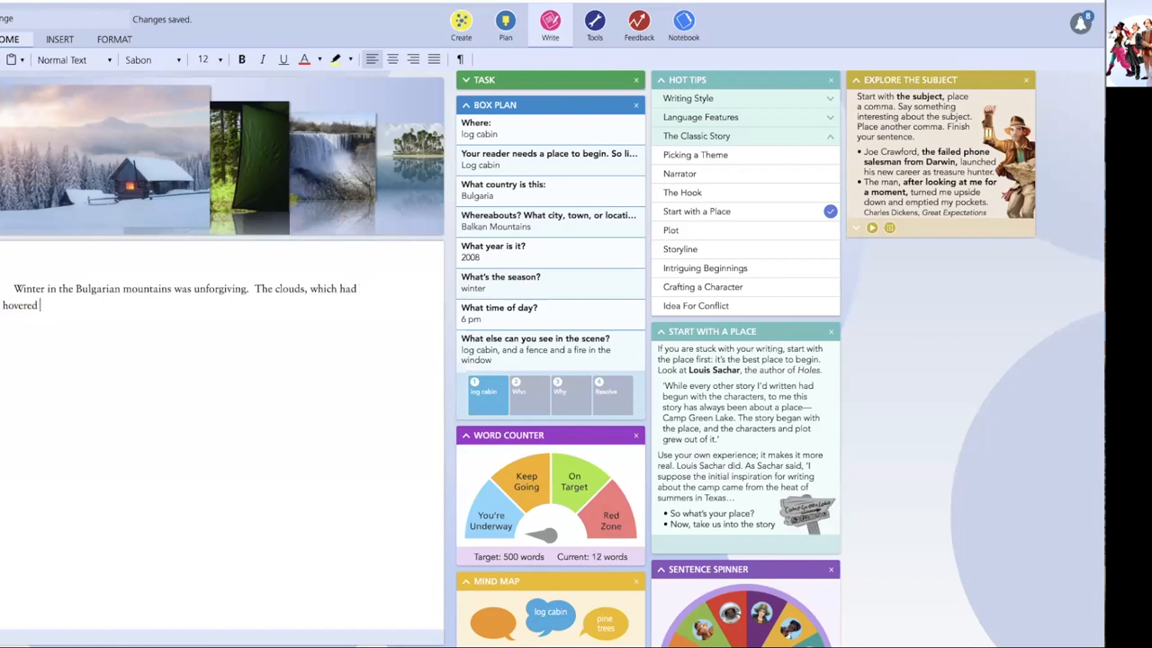
text(high above)
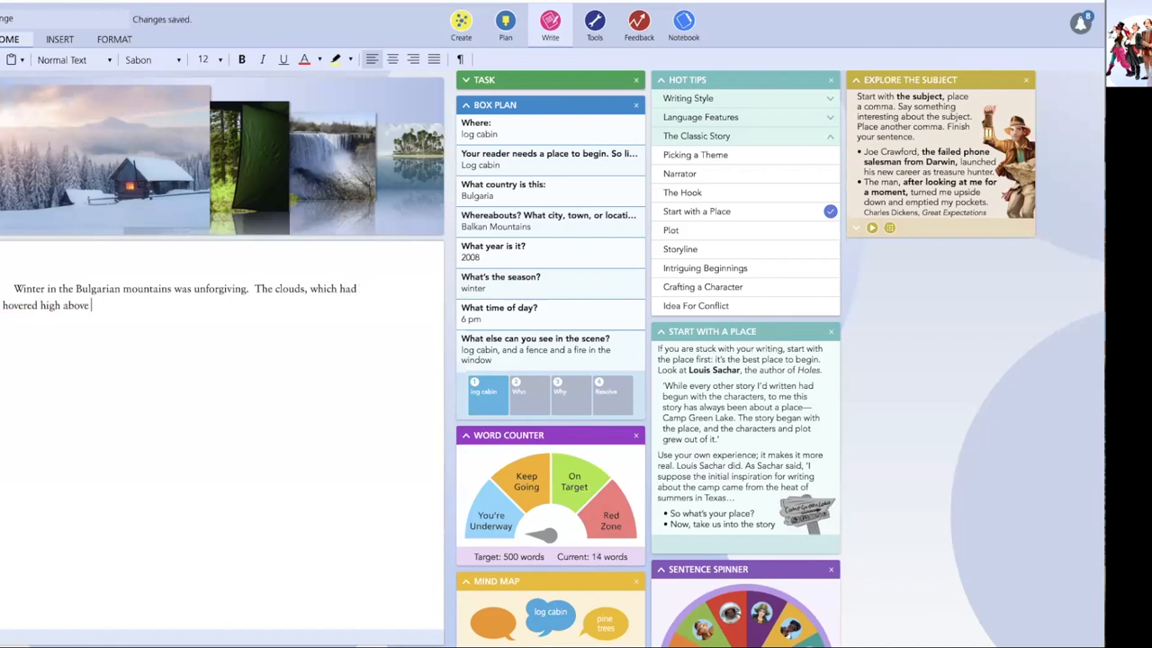
text(the valley)
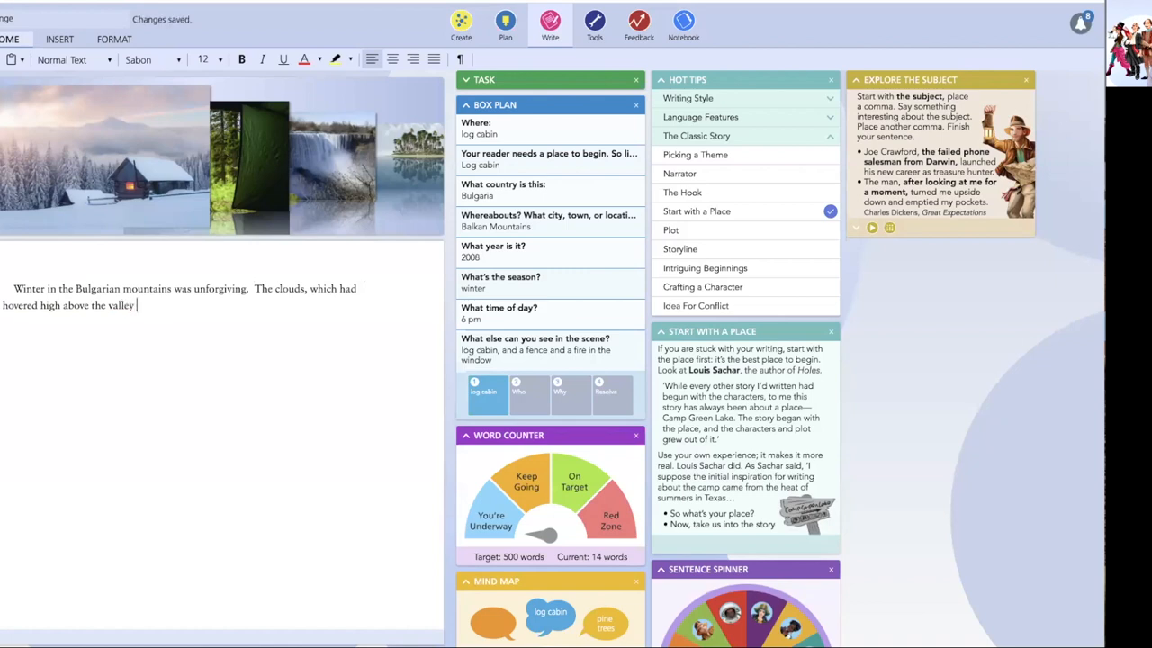
text(floor all da)
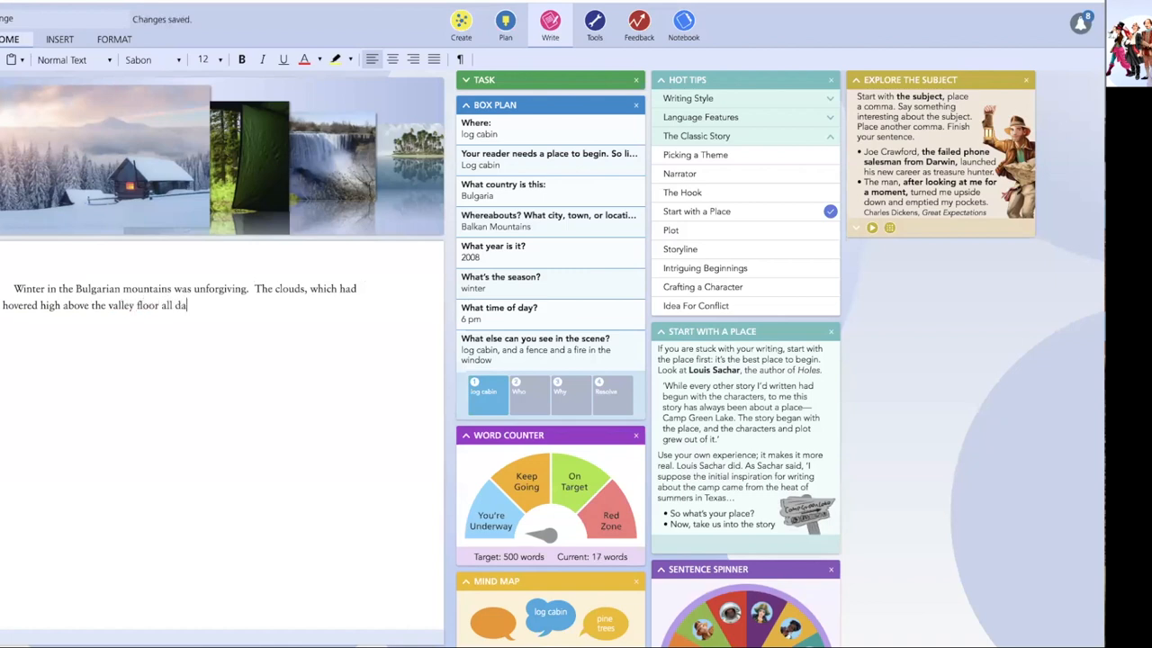
text(, now)
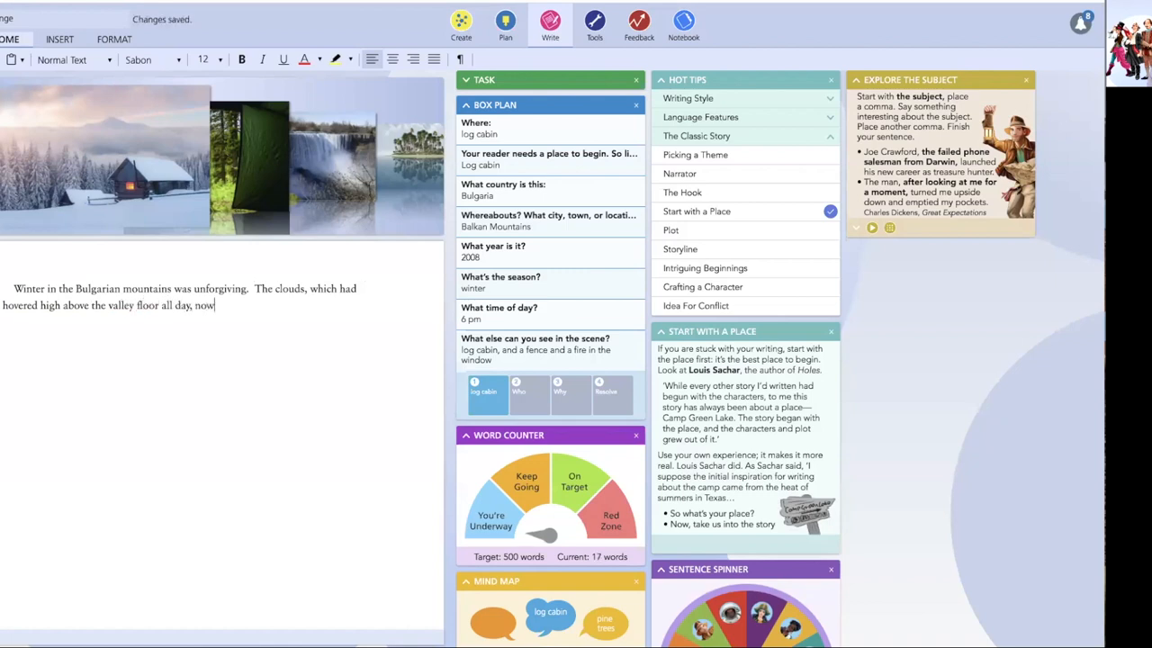
text(nestled in)
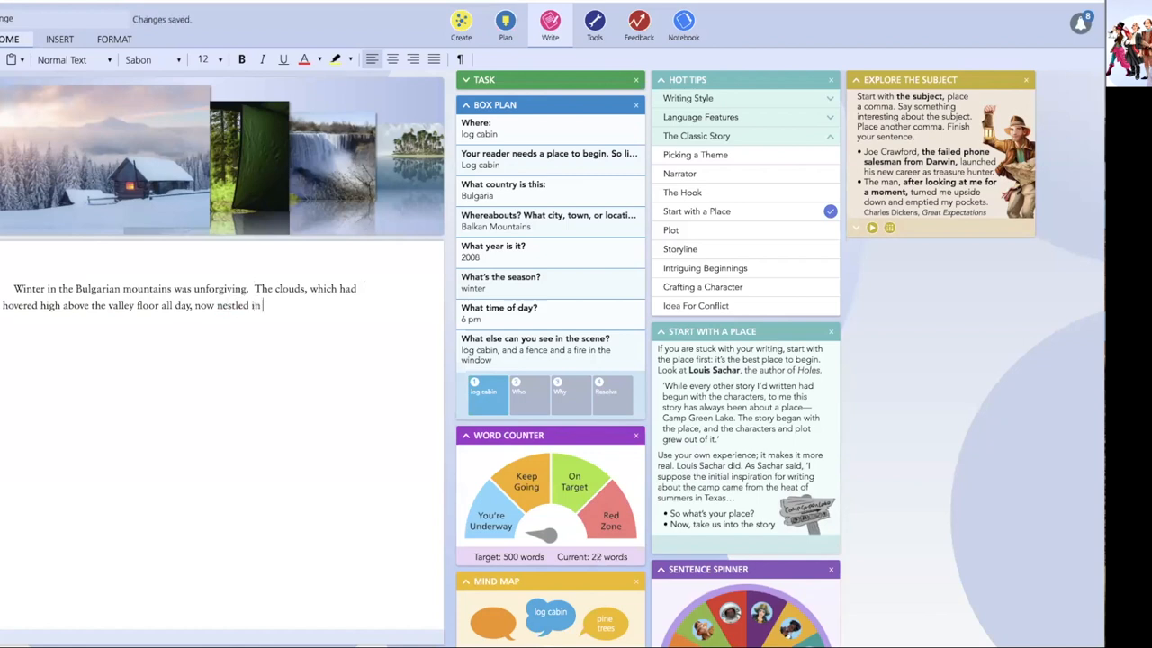
text(among)
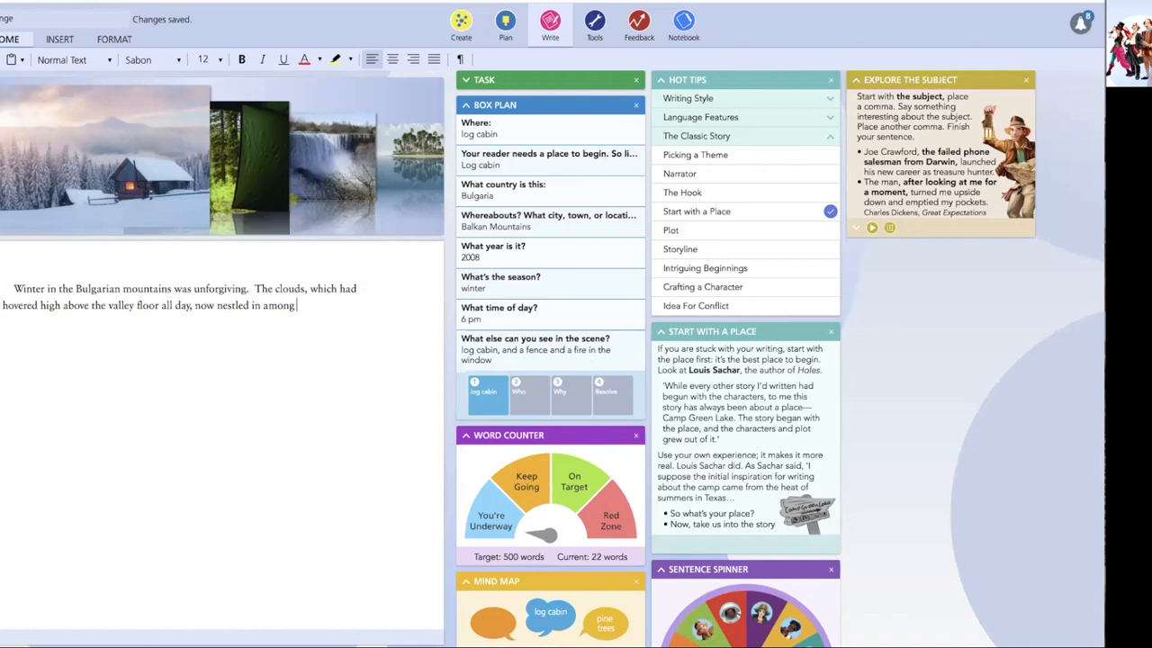
text(the te)
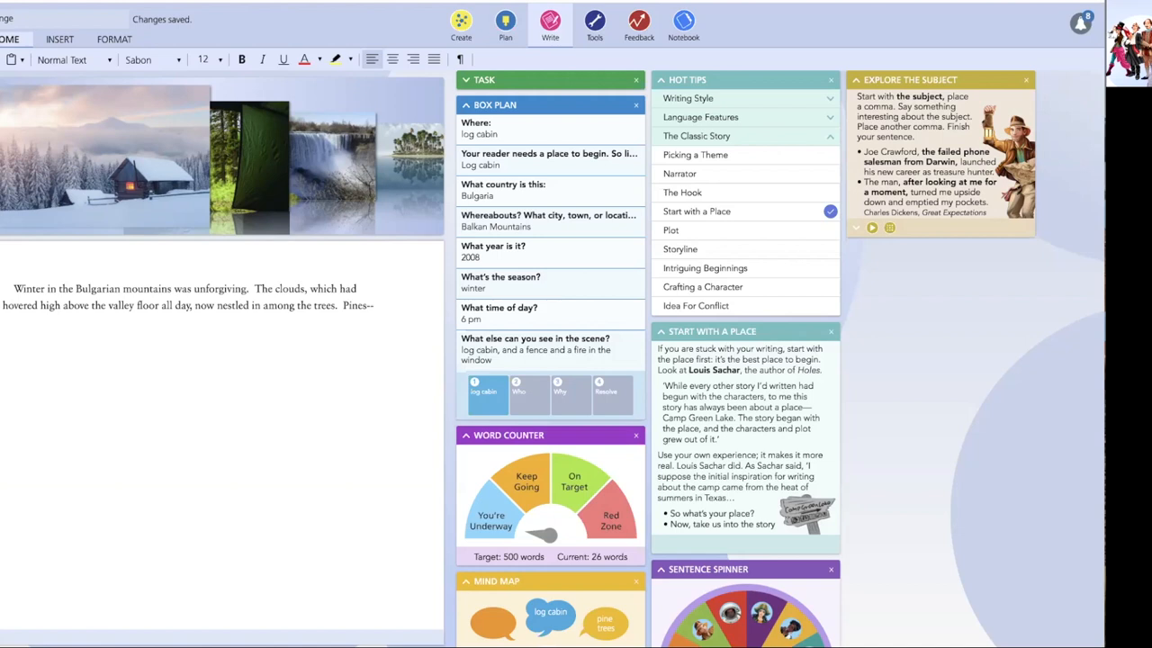
Step: Replace 'green' after 'Pines—' with 'bristling, aromatic,'
text(green,)
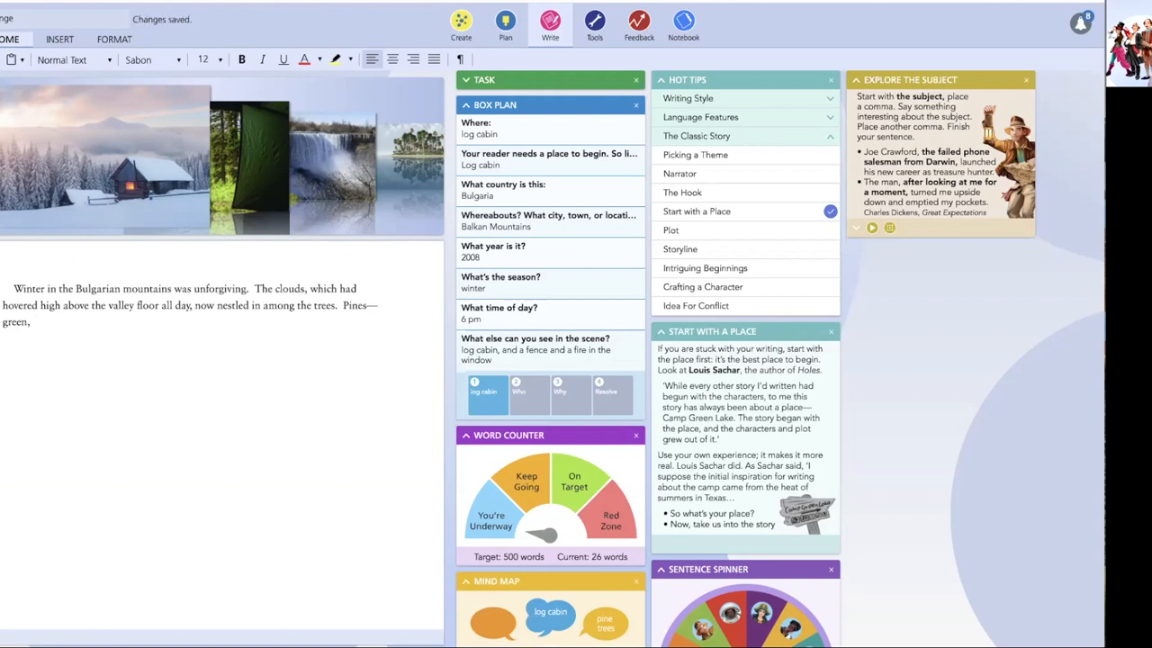
mouse_move(772, 8)
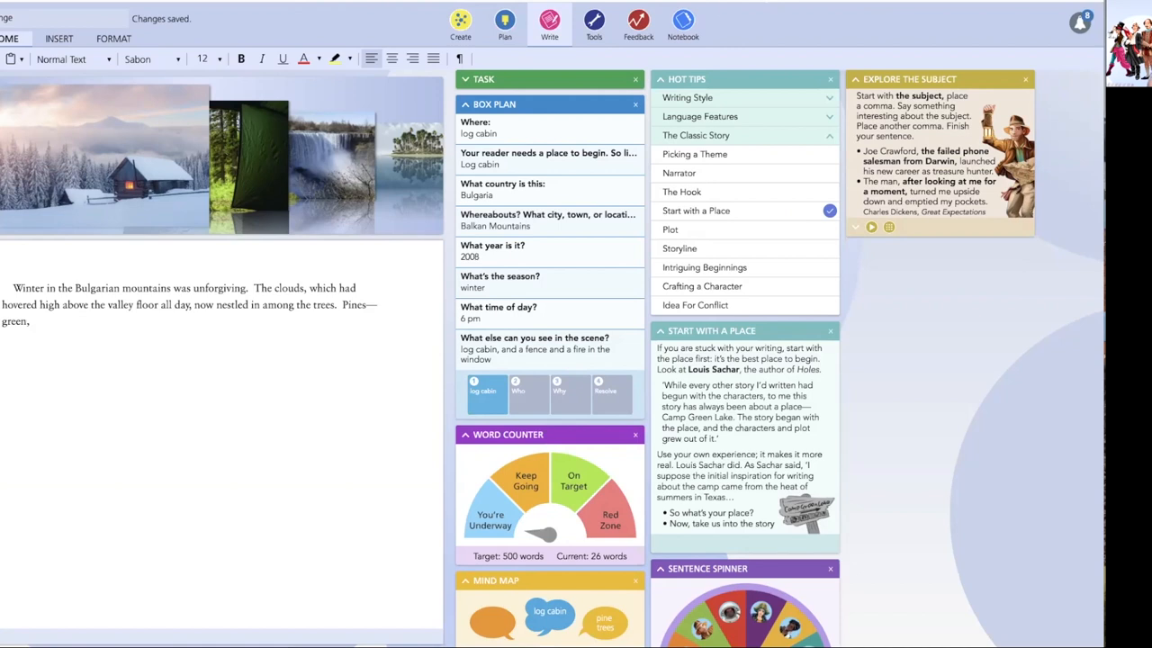
mouse_move(995, 368)
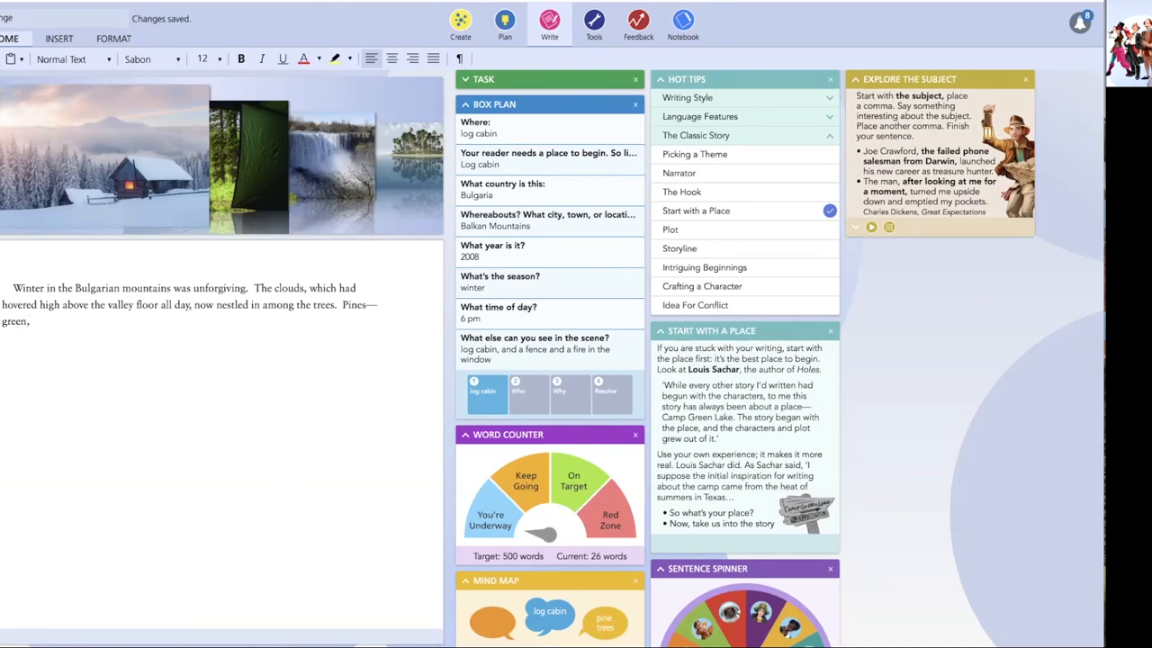
mouse_move(273, 382)
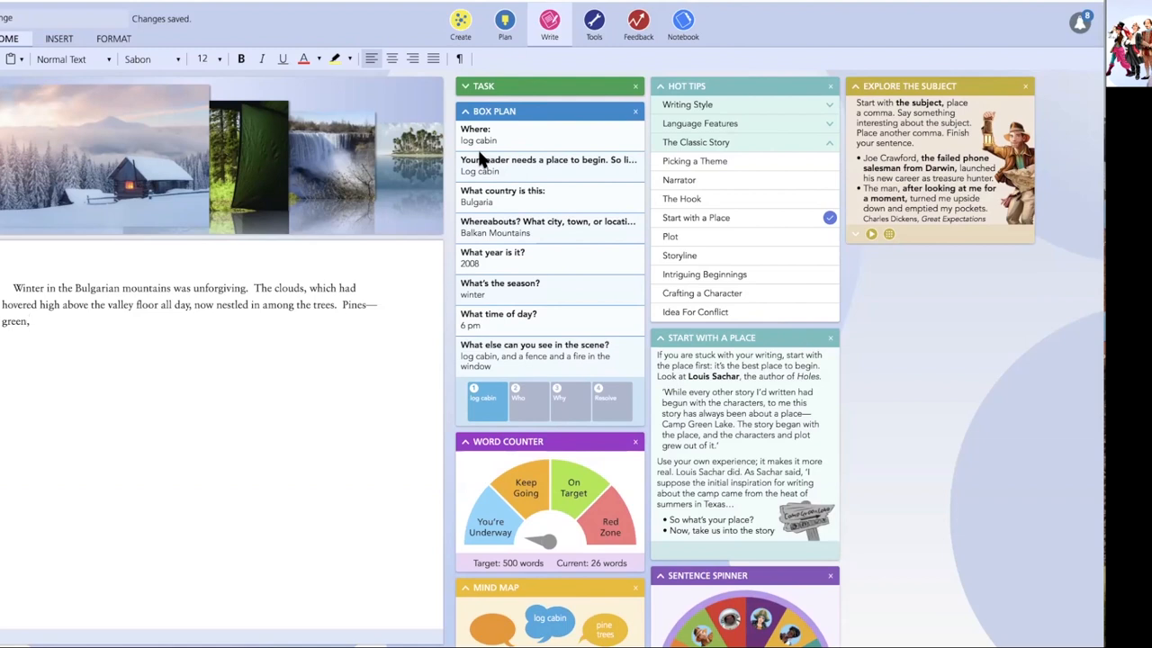
mouse_move(475, 153)
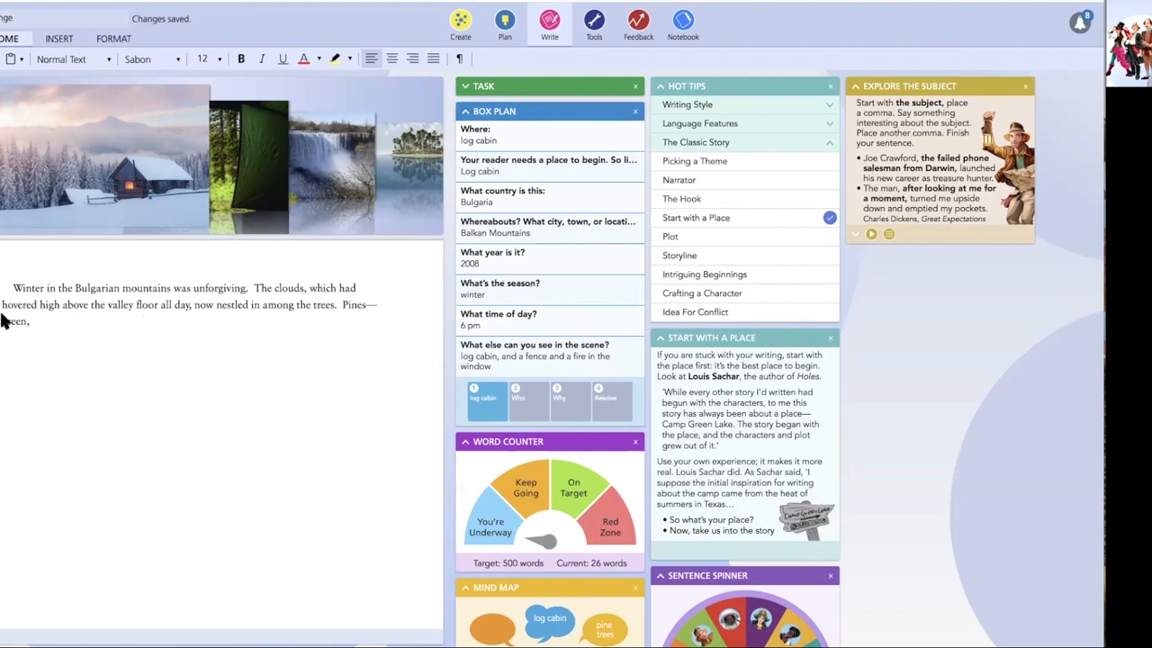
double_click(11, 326)
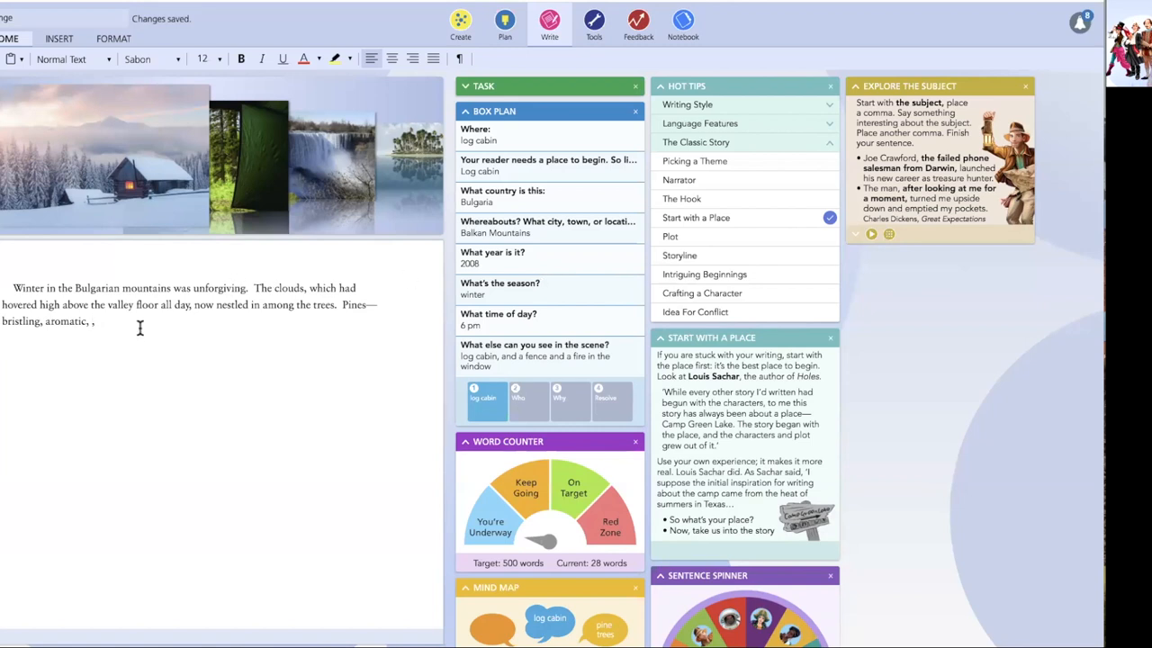
Step: Extend the pines sentence: cascading, standing motionless, branches still like Russian sentries on guard
text(cascading—)
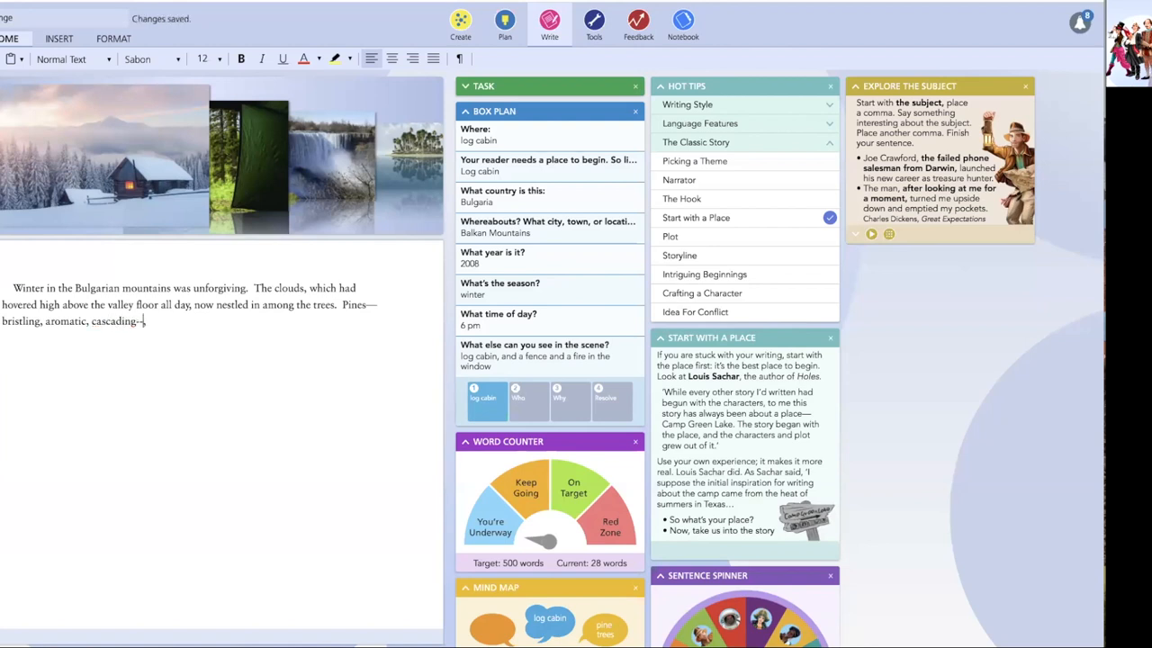
text(stood motionless, their b)
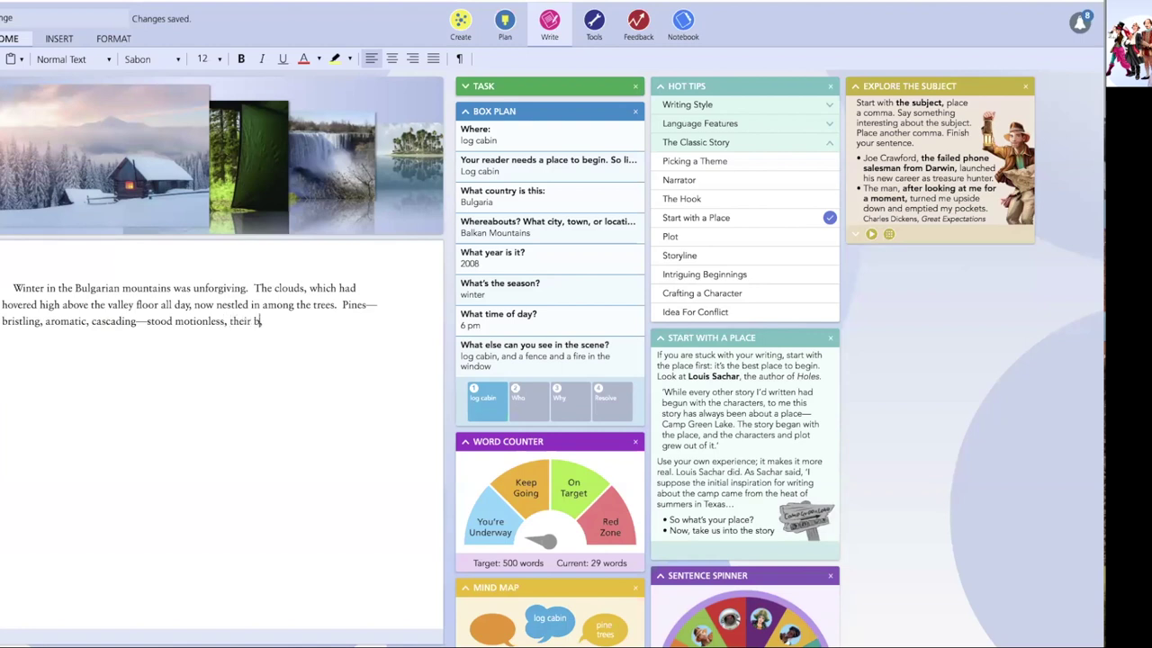
text(ranches)
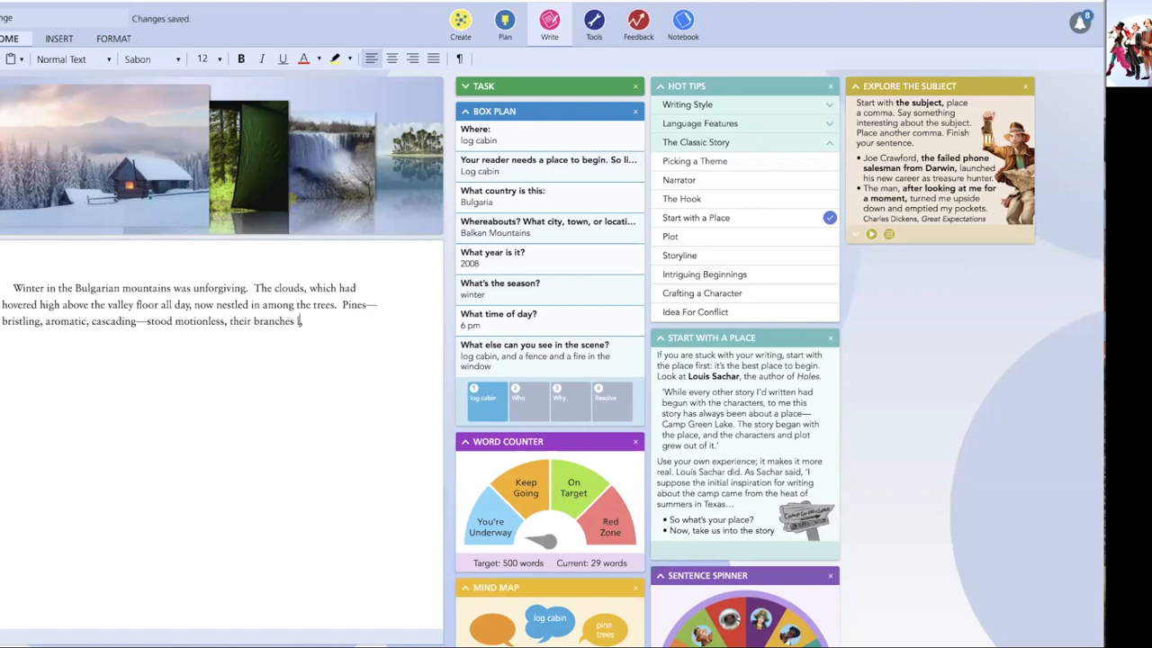
text(still)
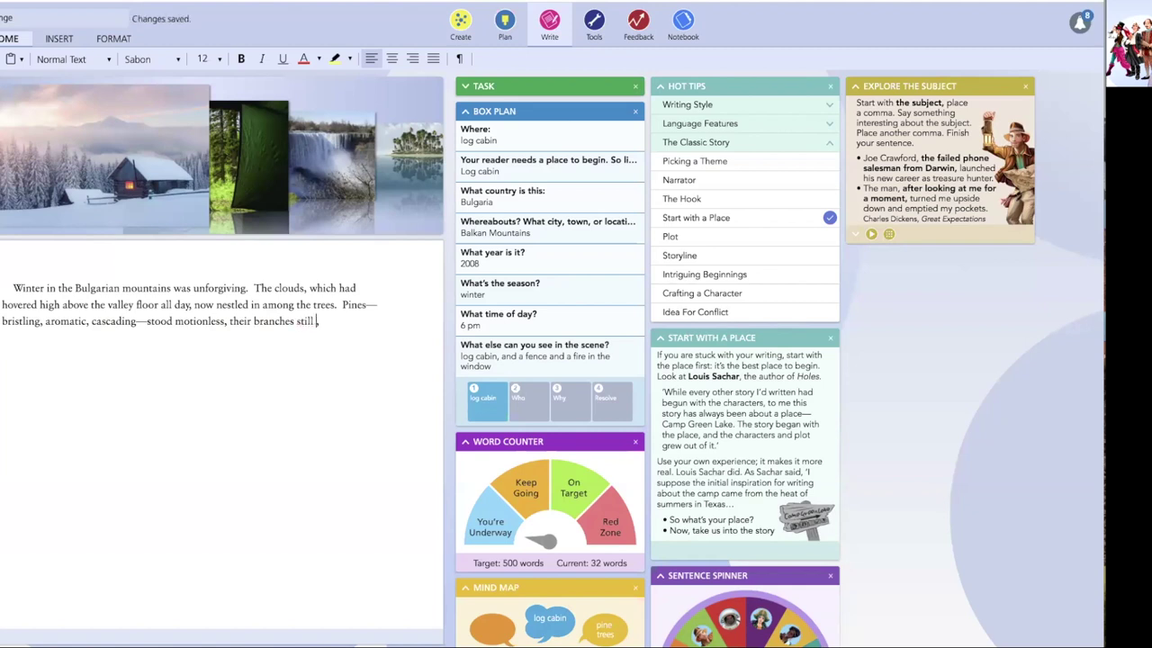
text(like Russian)
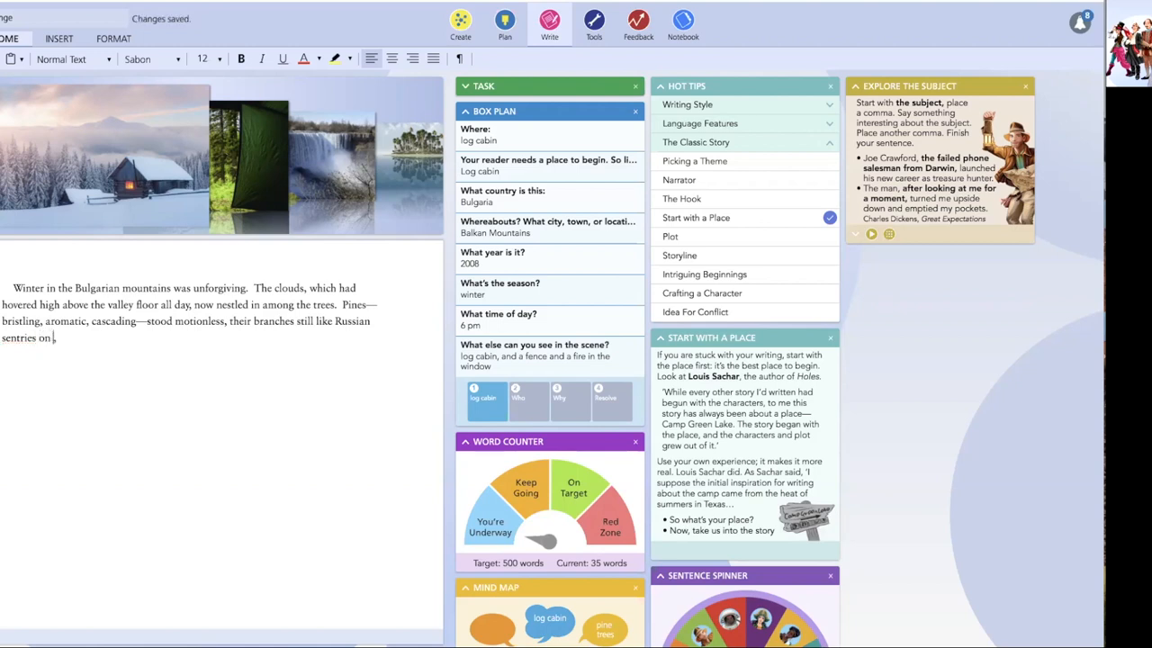
text(guard,)
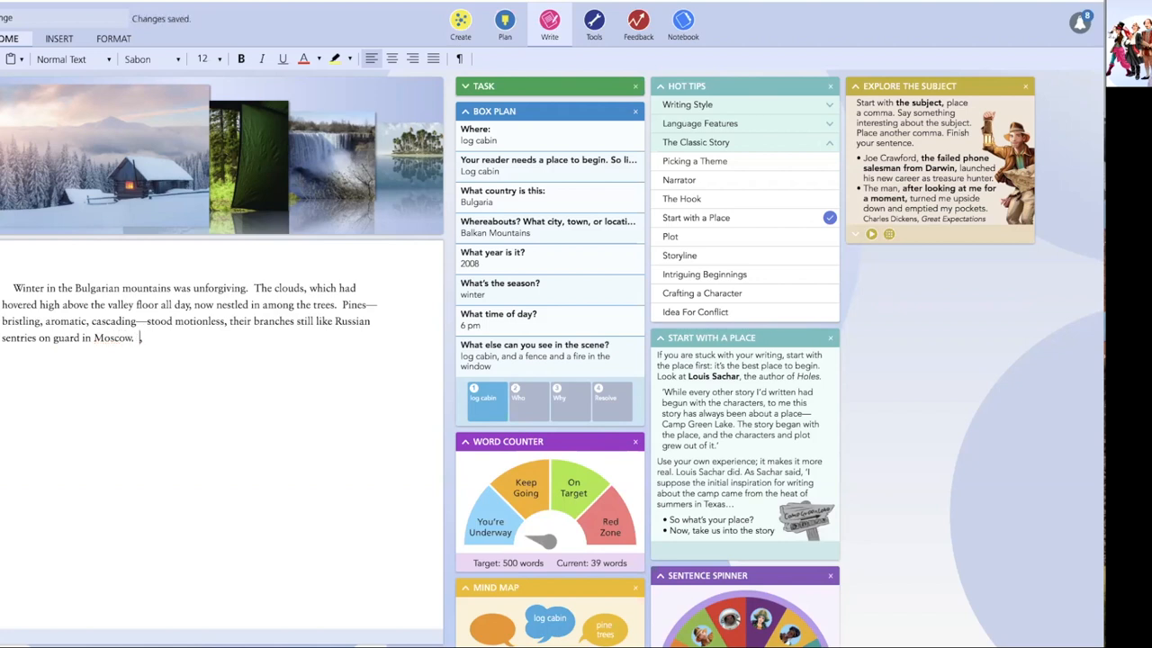
Step: Begin the next sentence: 'And in a clearing, deep in the snow-dusted'
text(A)
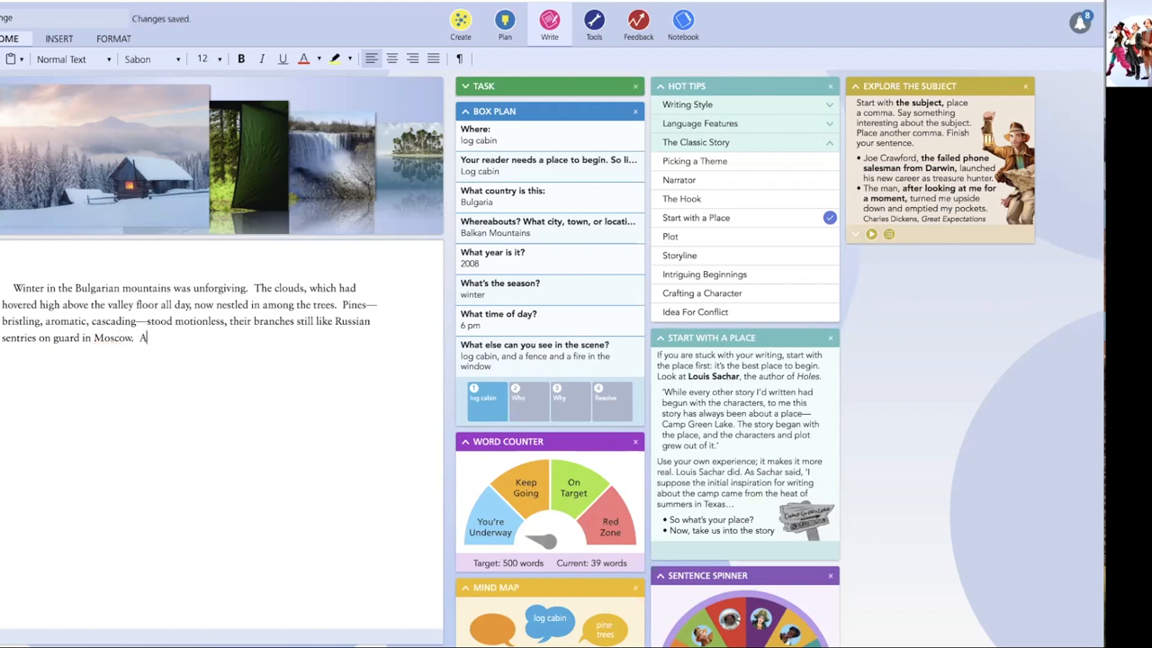
text(nd in a clear)
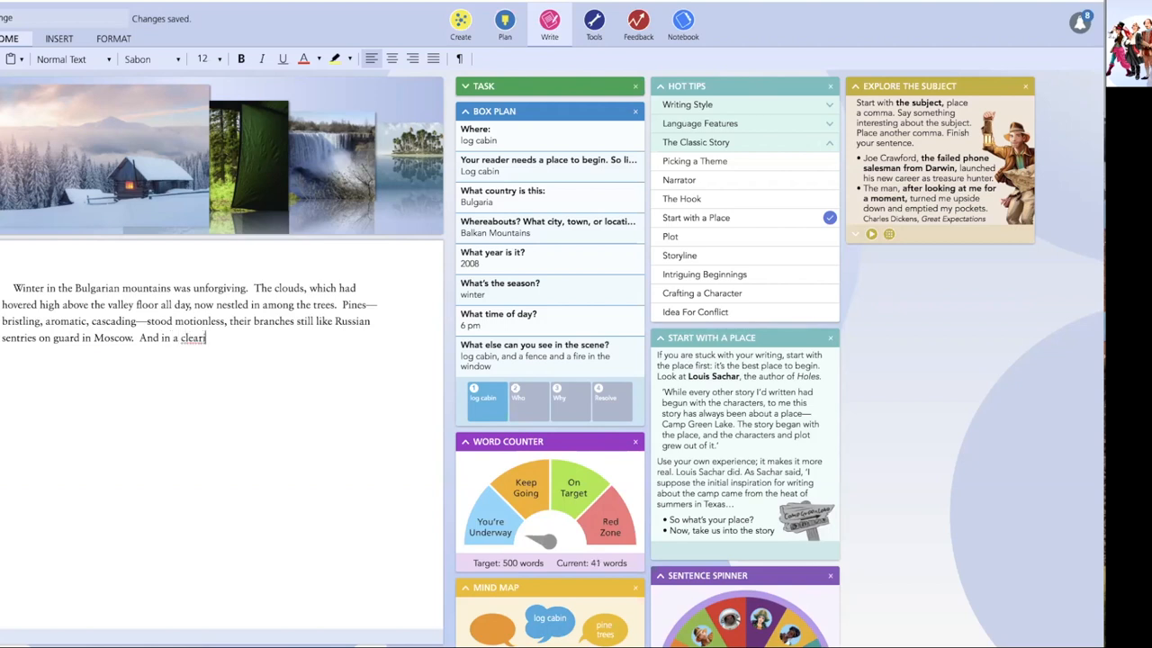
text(ing,)
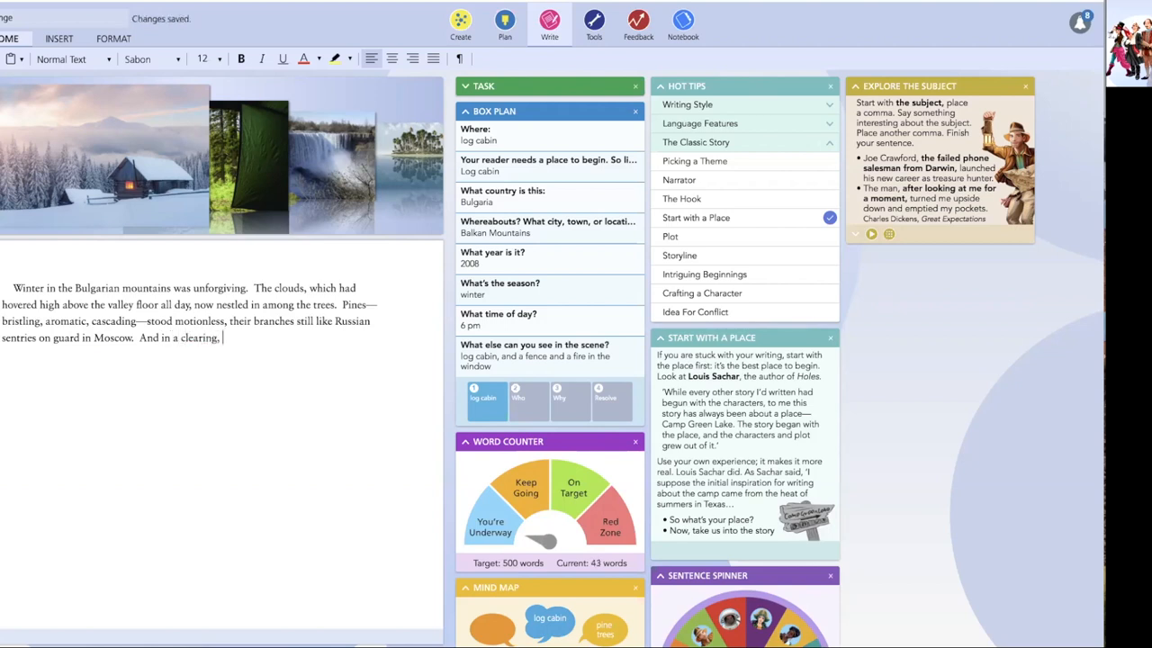
text(deep in the)
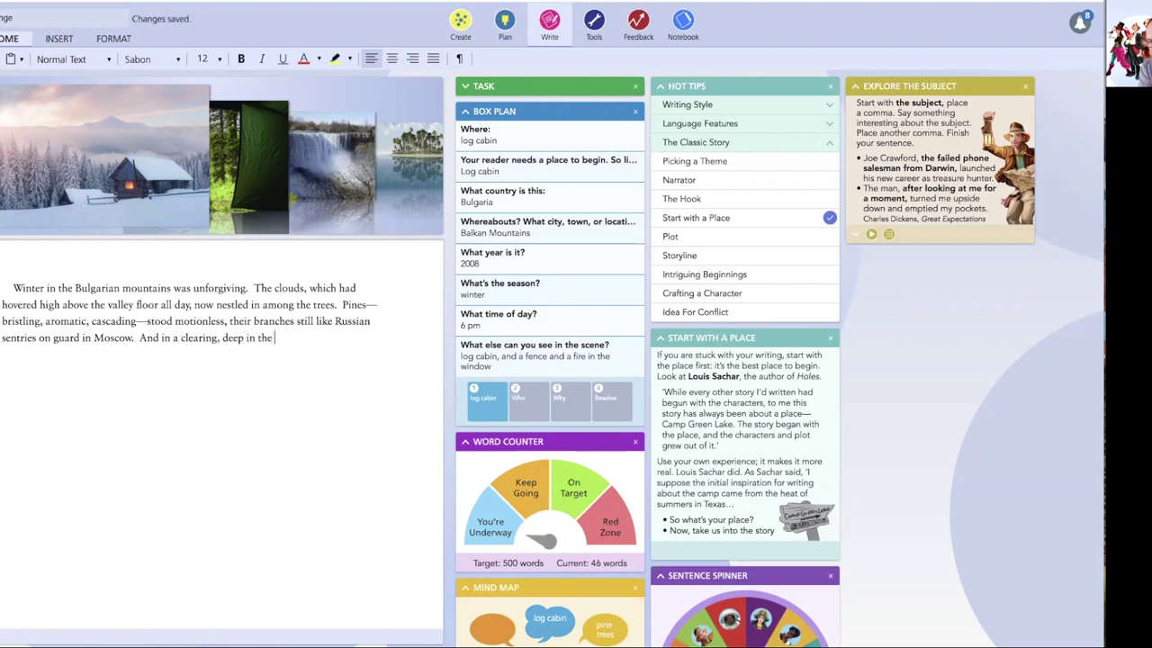
text(snow)
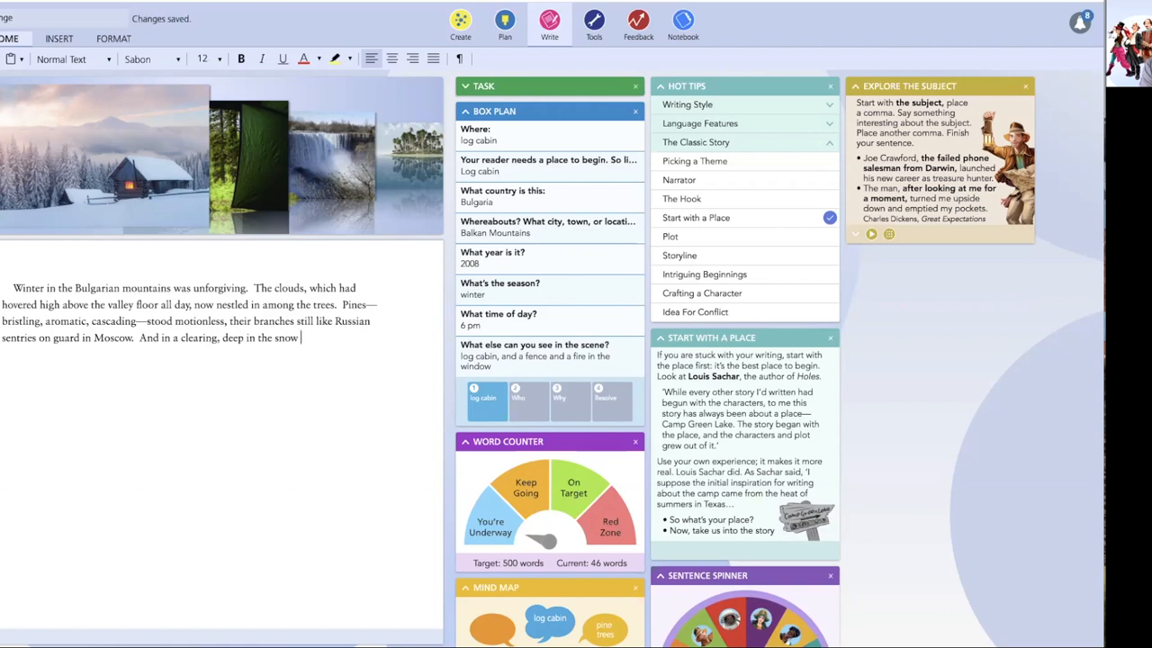
text(-)
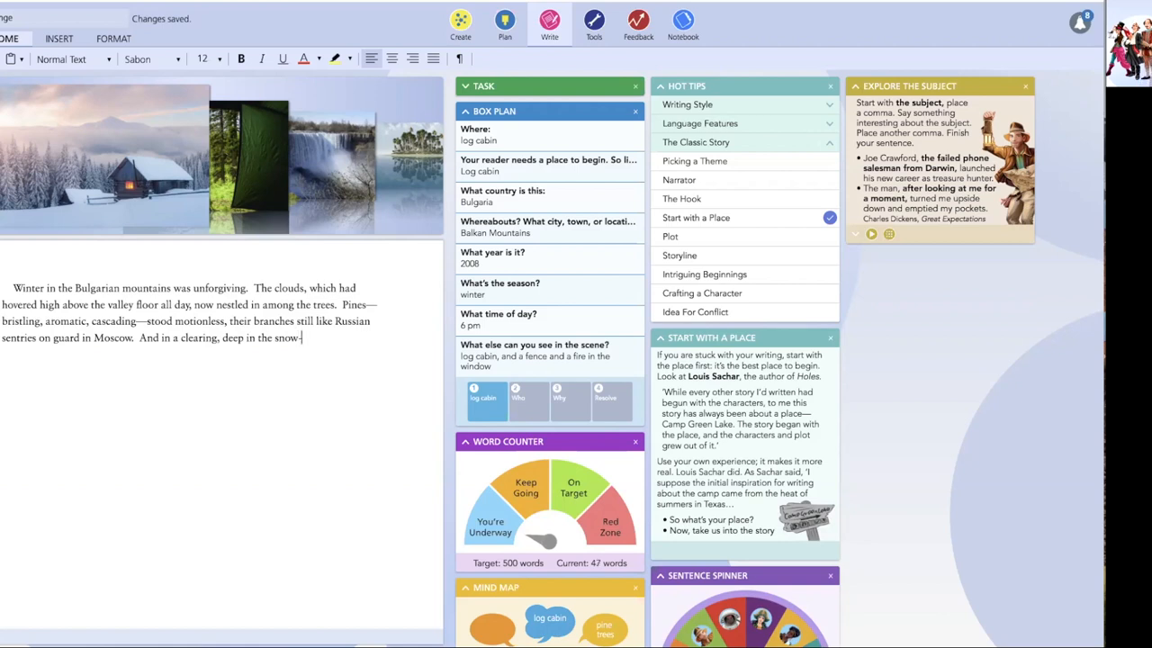
text(dusted)
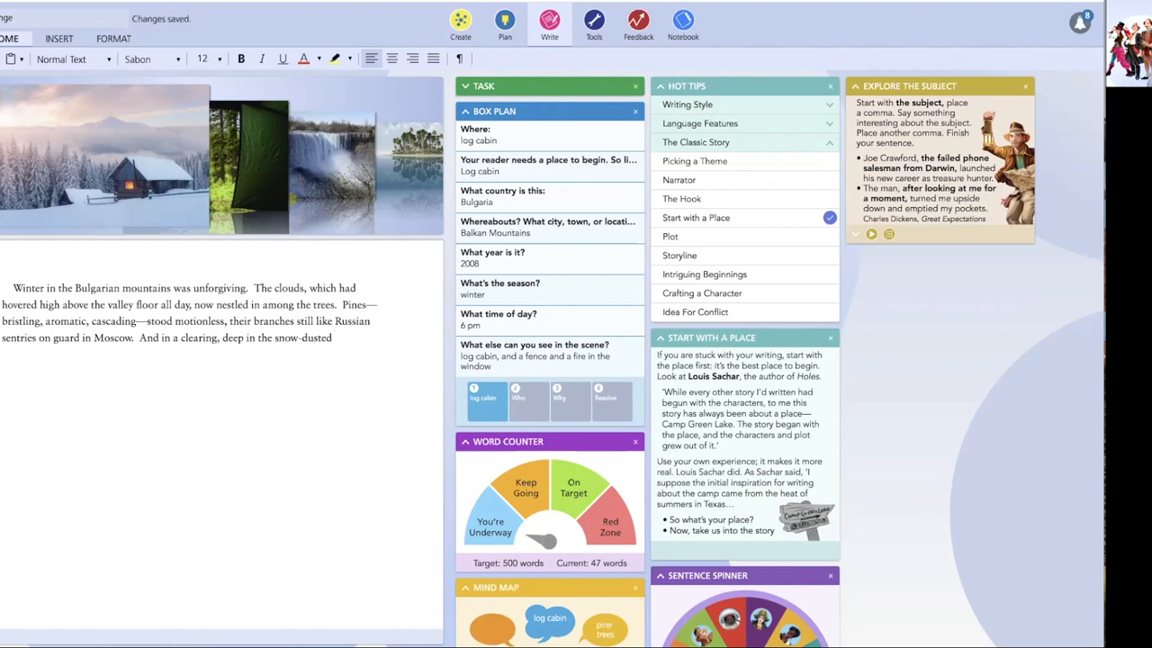
Step: Finish the clearing sentence with 'forest, a log cabin waited.' and remove the stray 'it'
text(forrest, a)
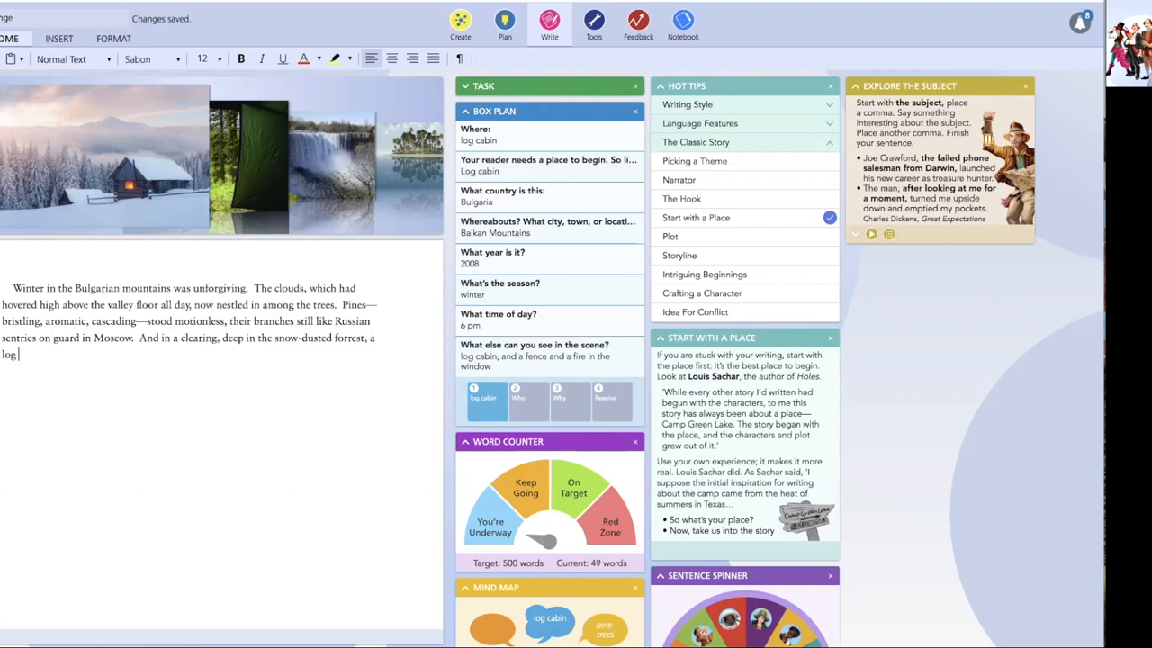
text(cabin)
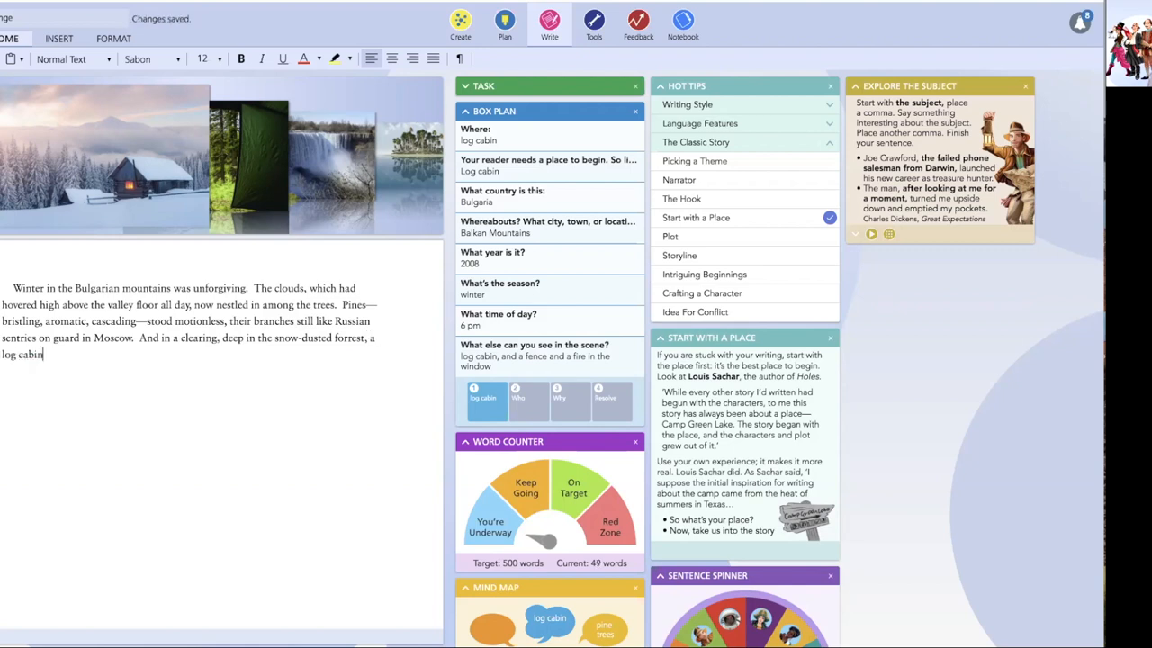
text(waited.)
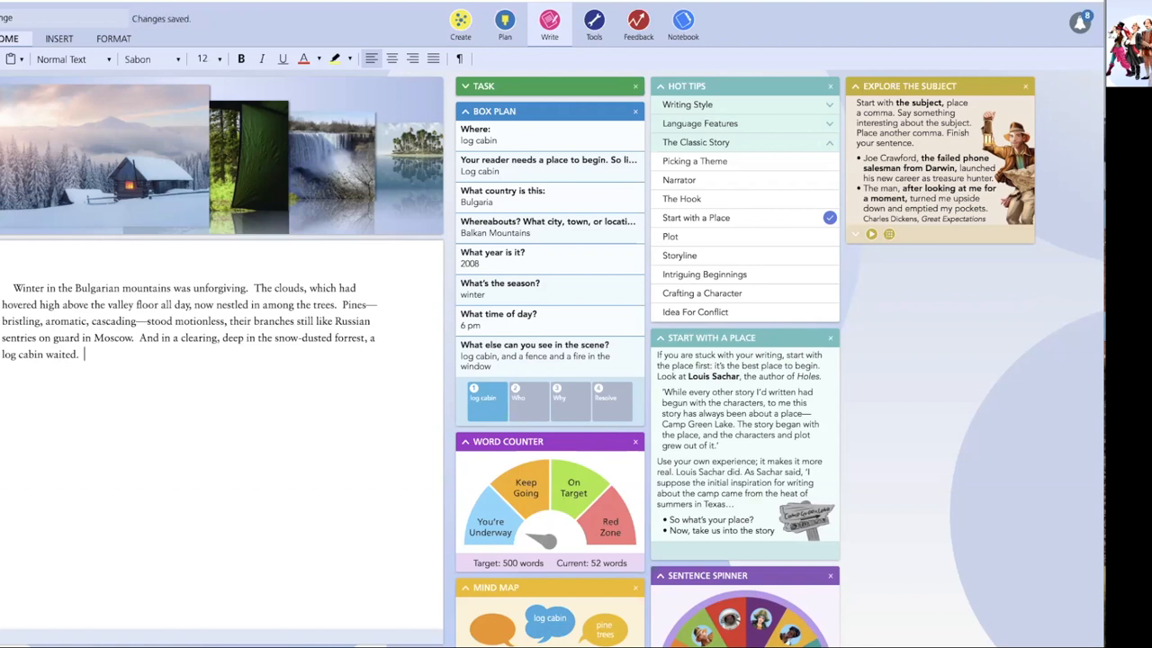
text(it)
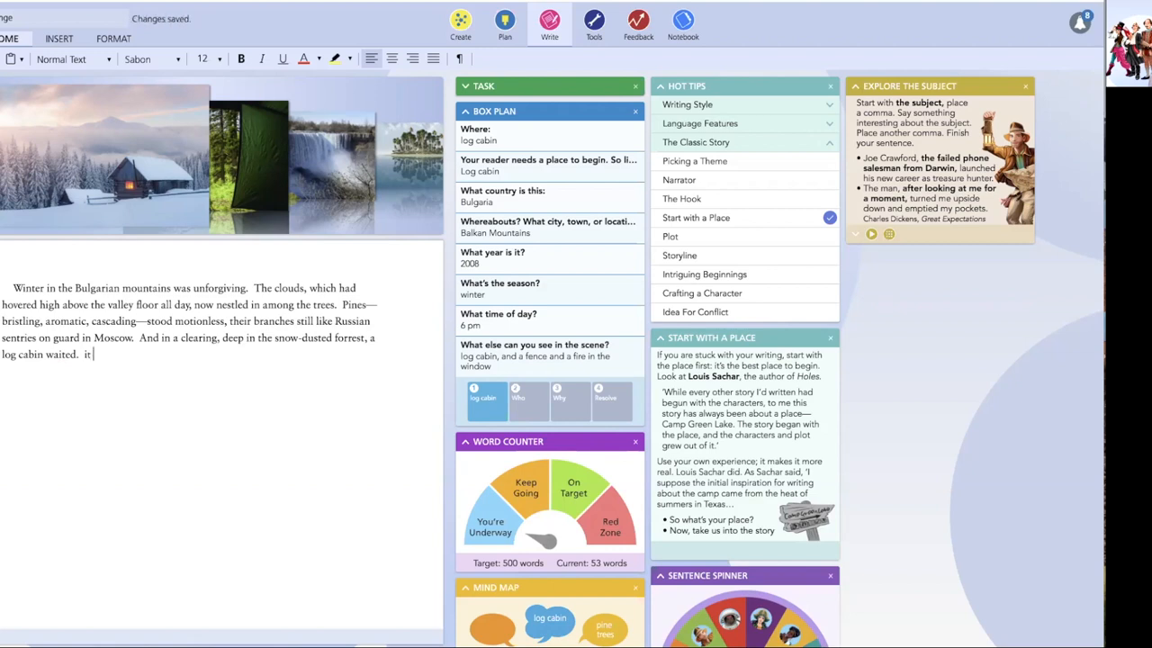
key(Backspace)
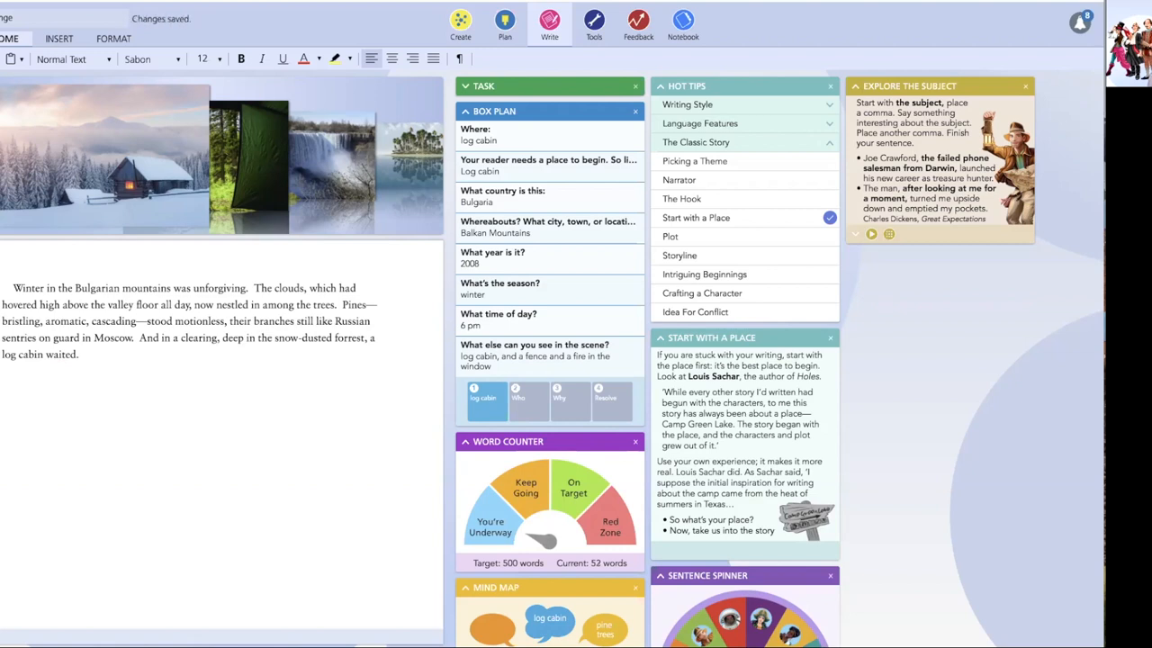
Step: Write 'It was just the prize Boris had been searching for'
text(It was)
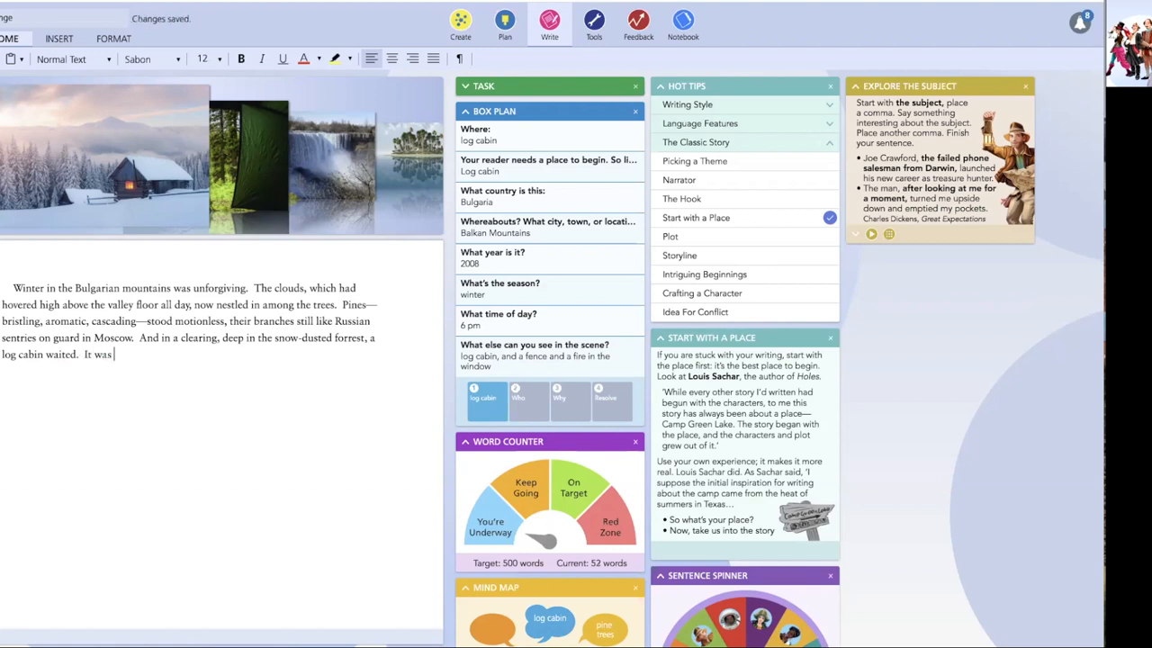
text(just the prize Boris had been search)
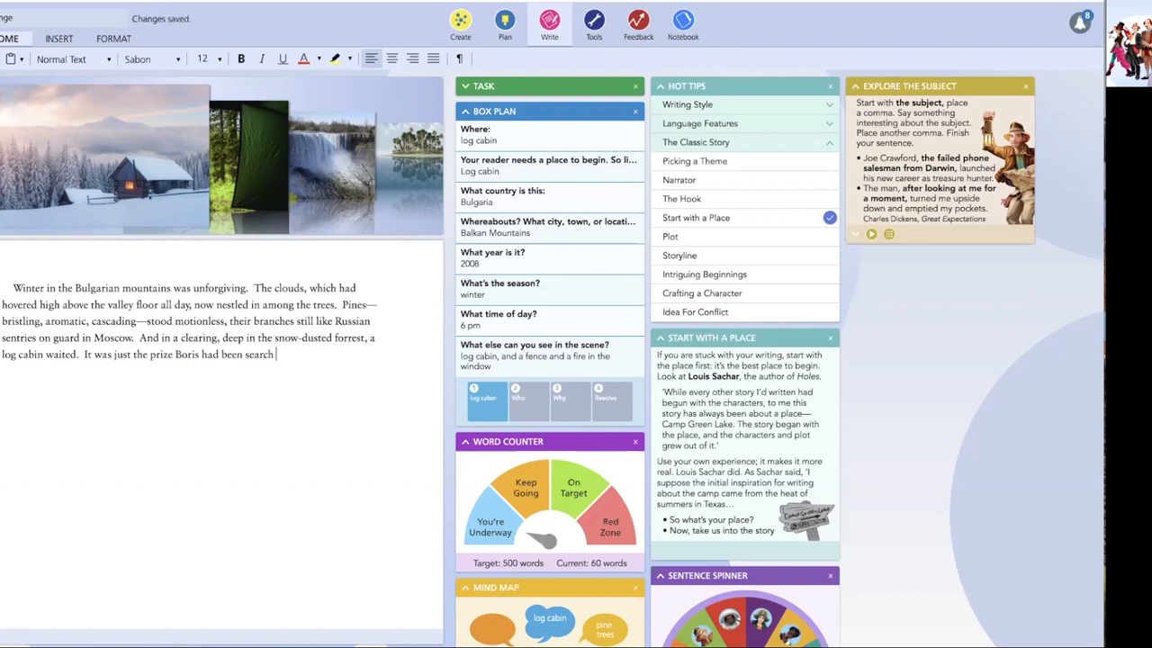
text(ing for.)
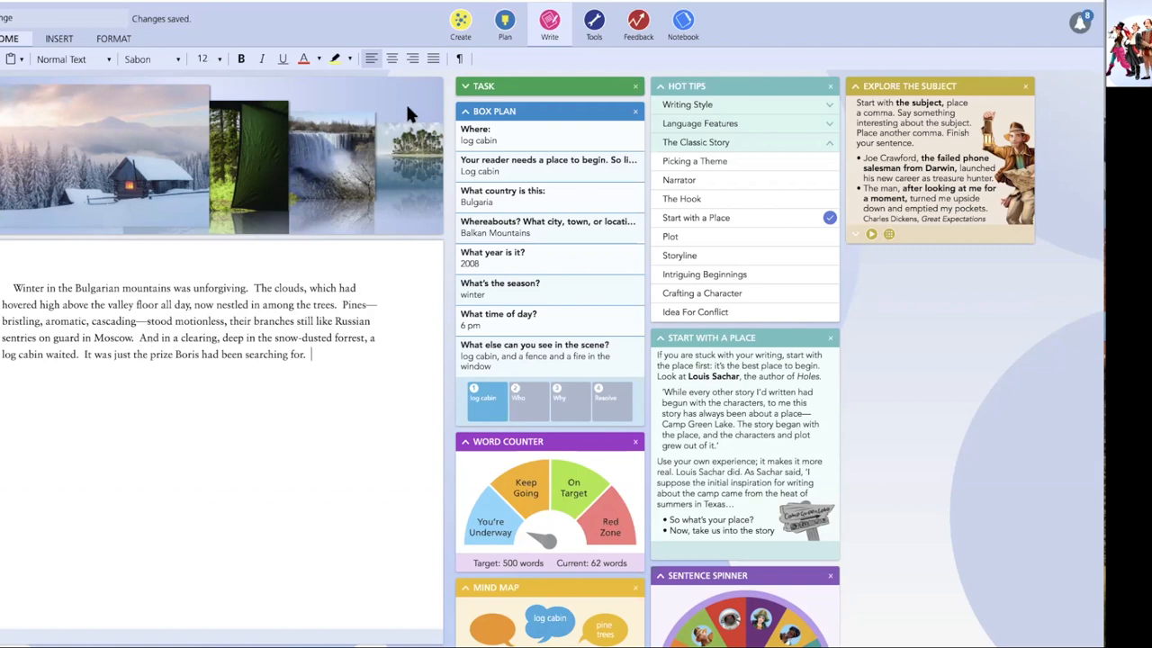
mouse_move(410, 112)
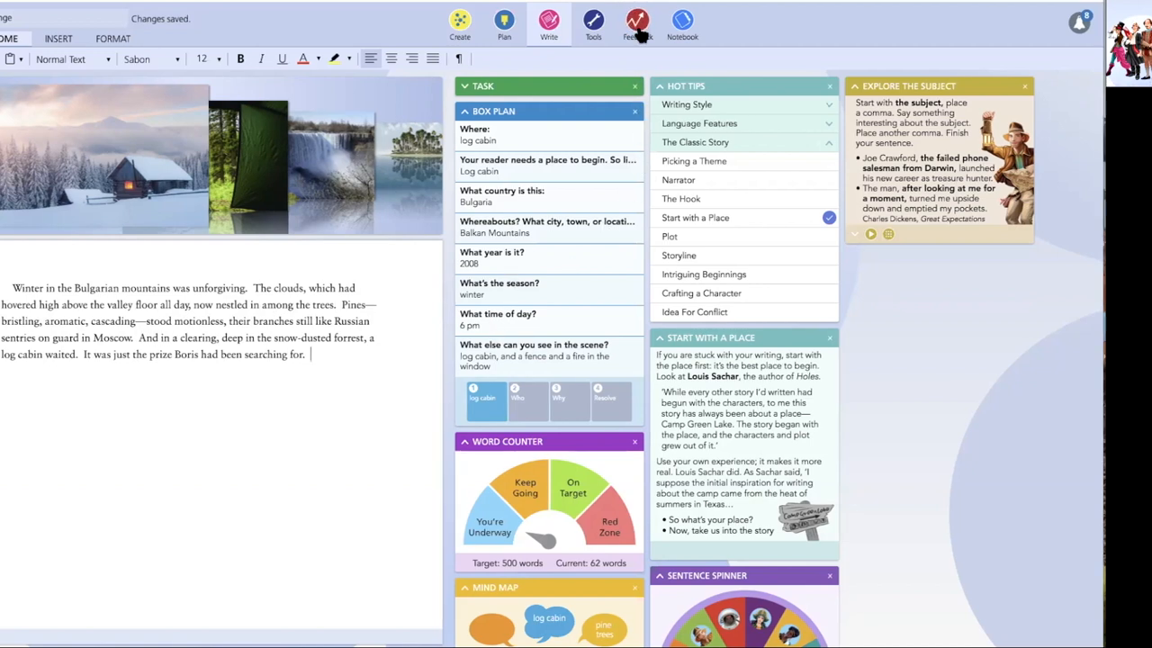
Step: Open Fast Feedback on the 62-word paragraph, rated 83% writing strength
click(637, 26)
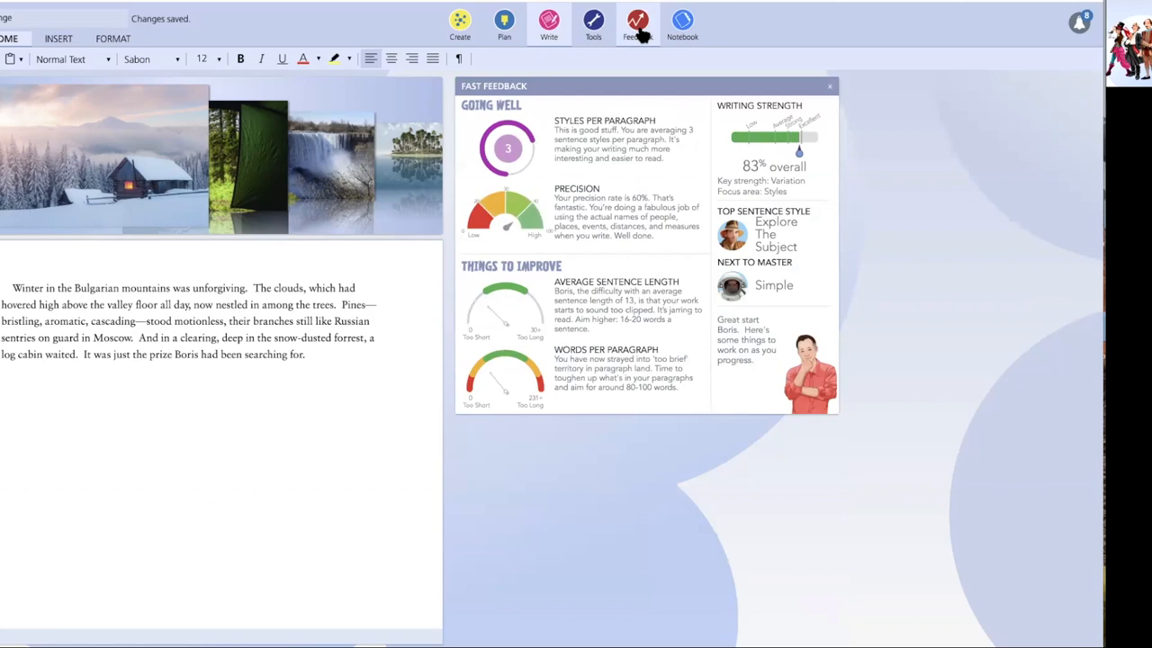
mouse_move(603, 342)
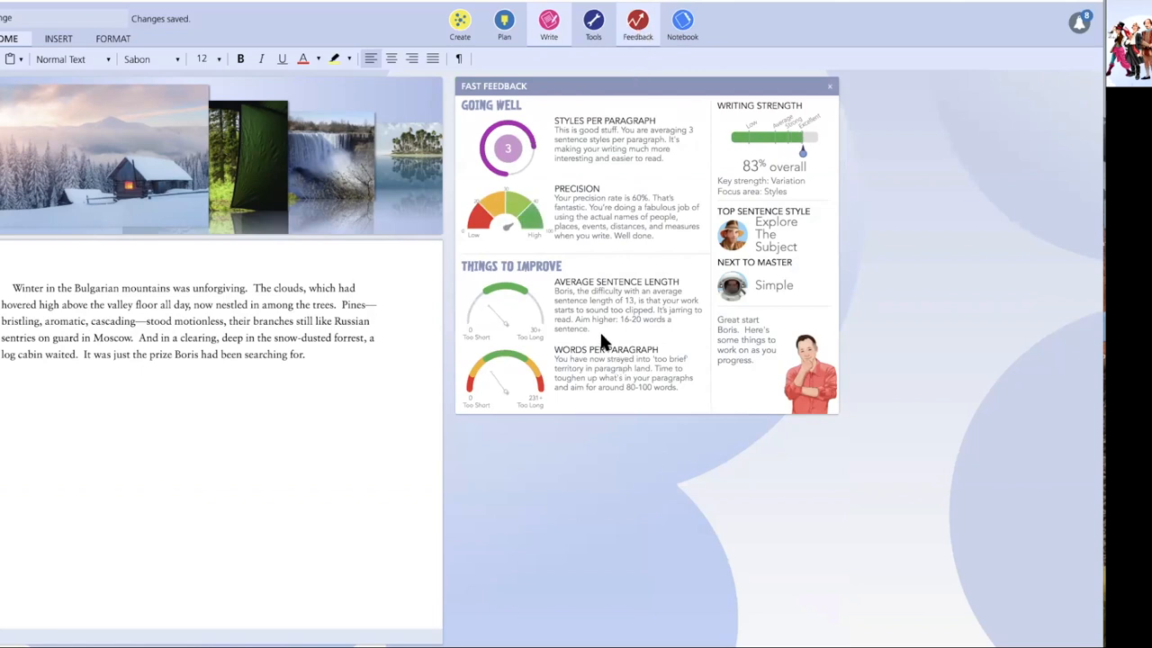